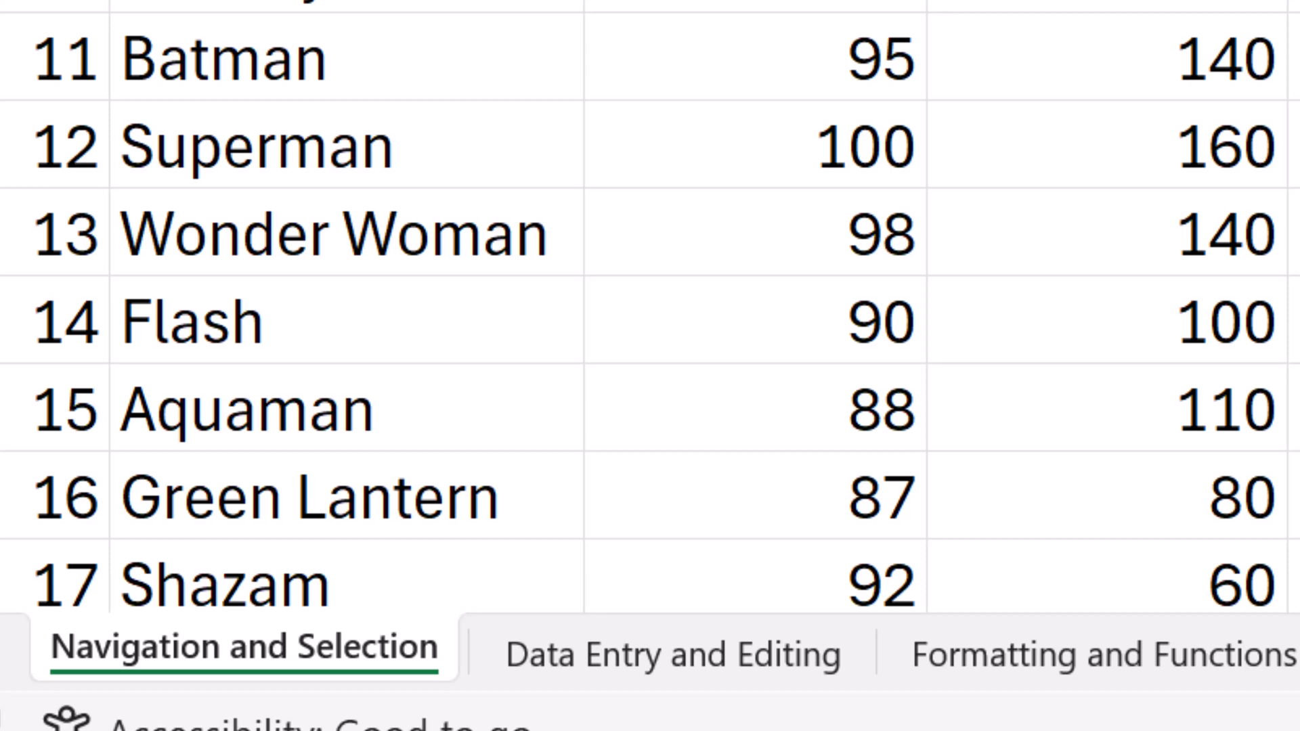
- Jump right across the hero data from B3 to the Arch Nemesis column
scroll("right", 3)
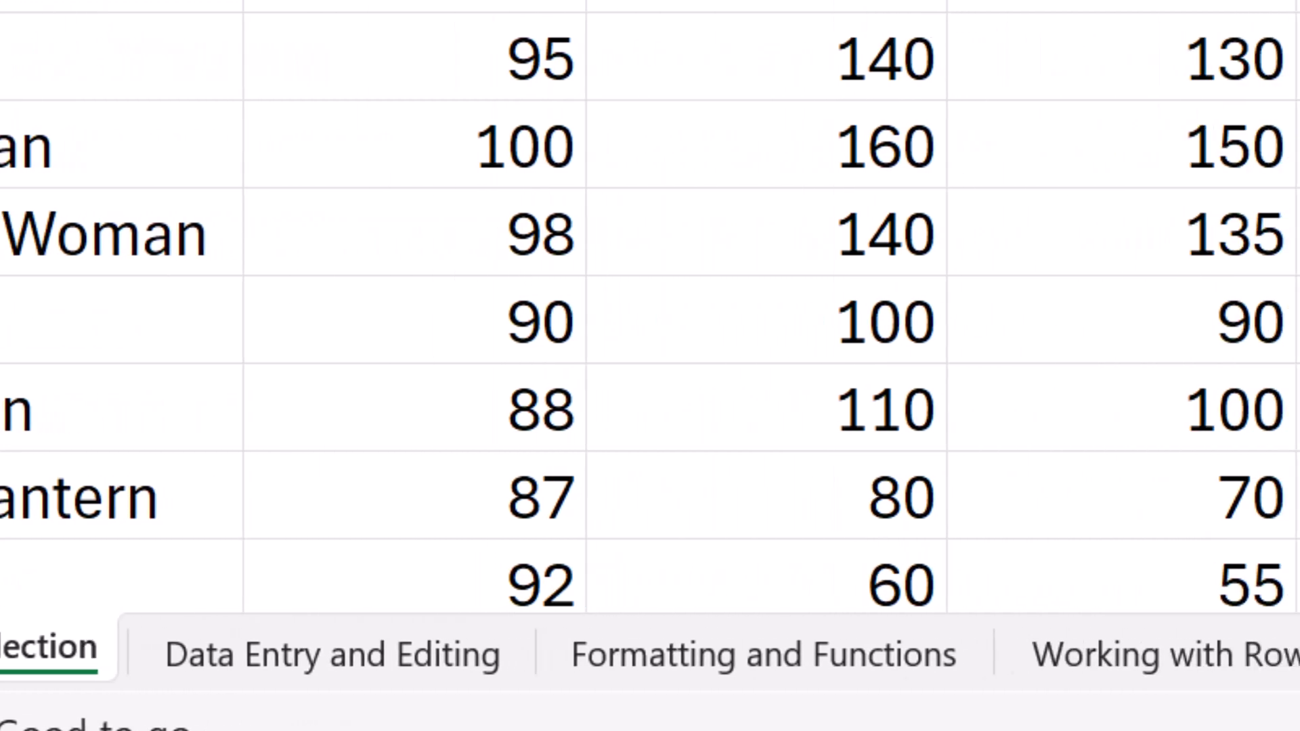
scroll("right", 3)
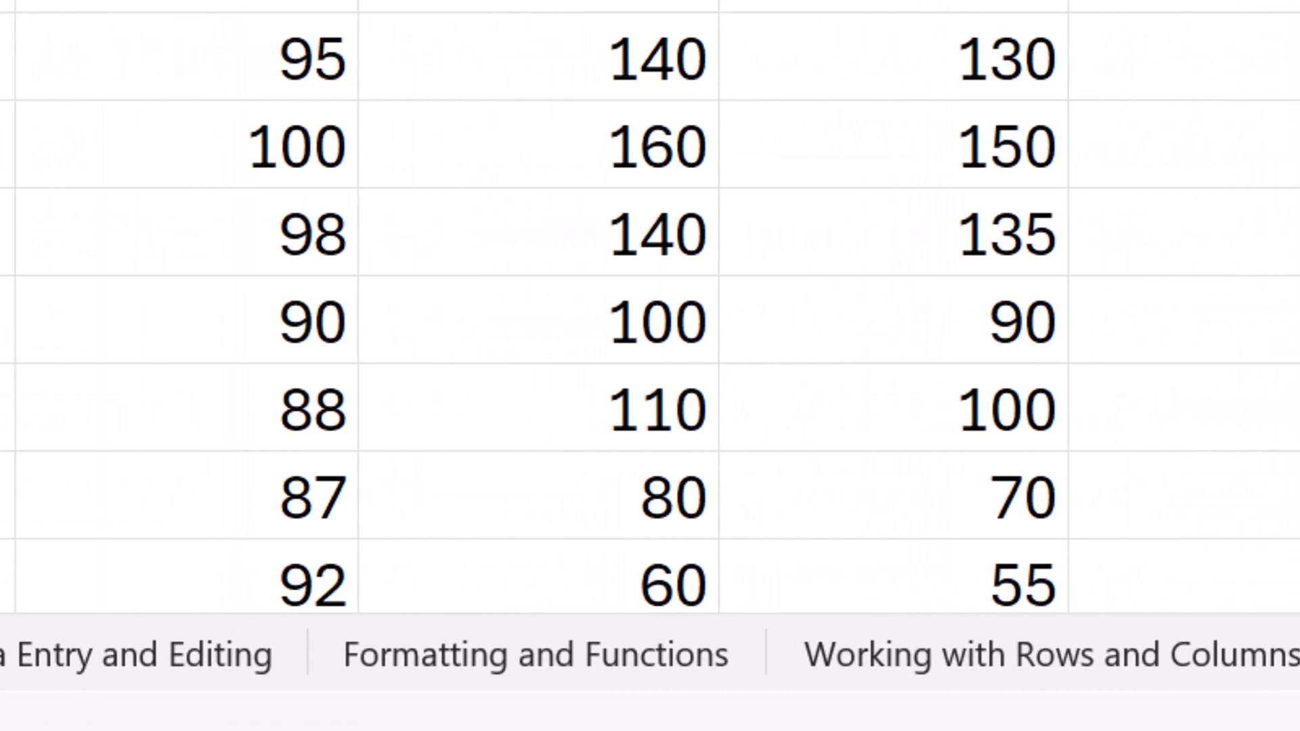
scroll("right", 3)
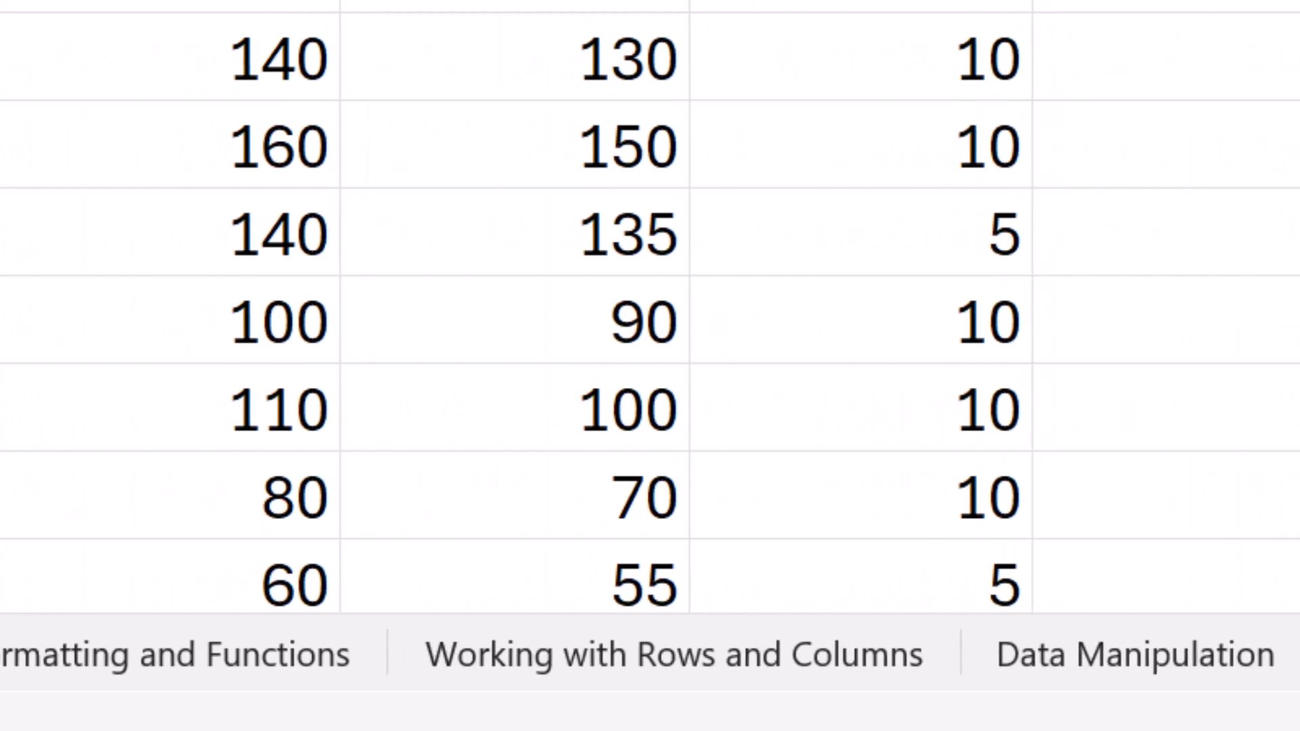
scroll("right", 3)
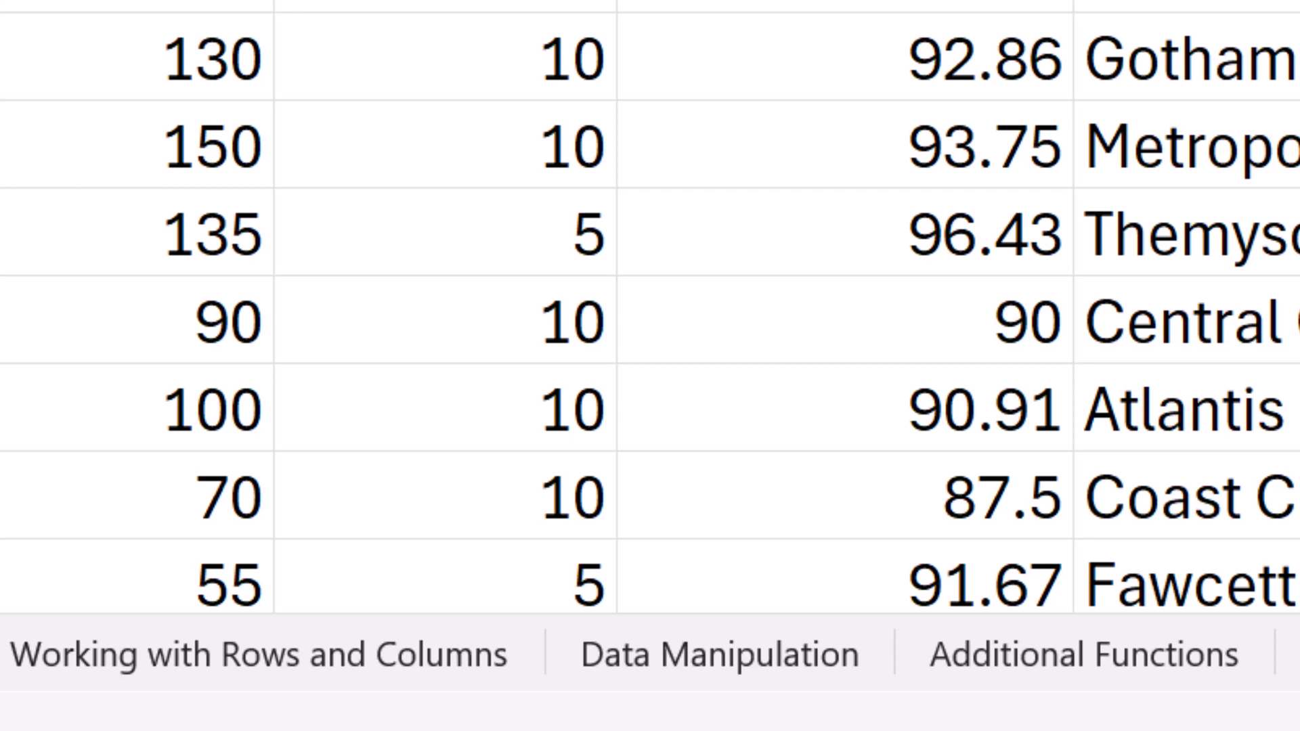
scroll("right", 3)
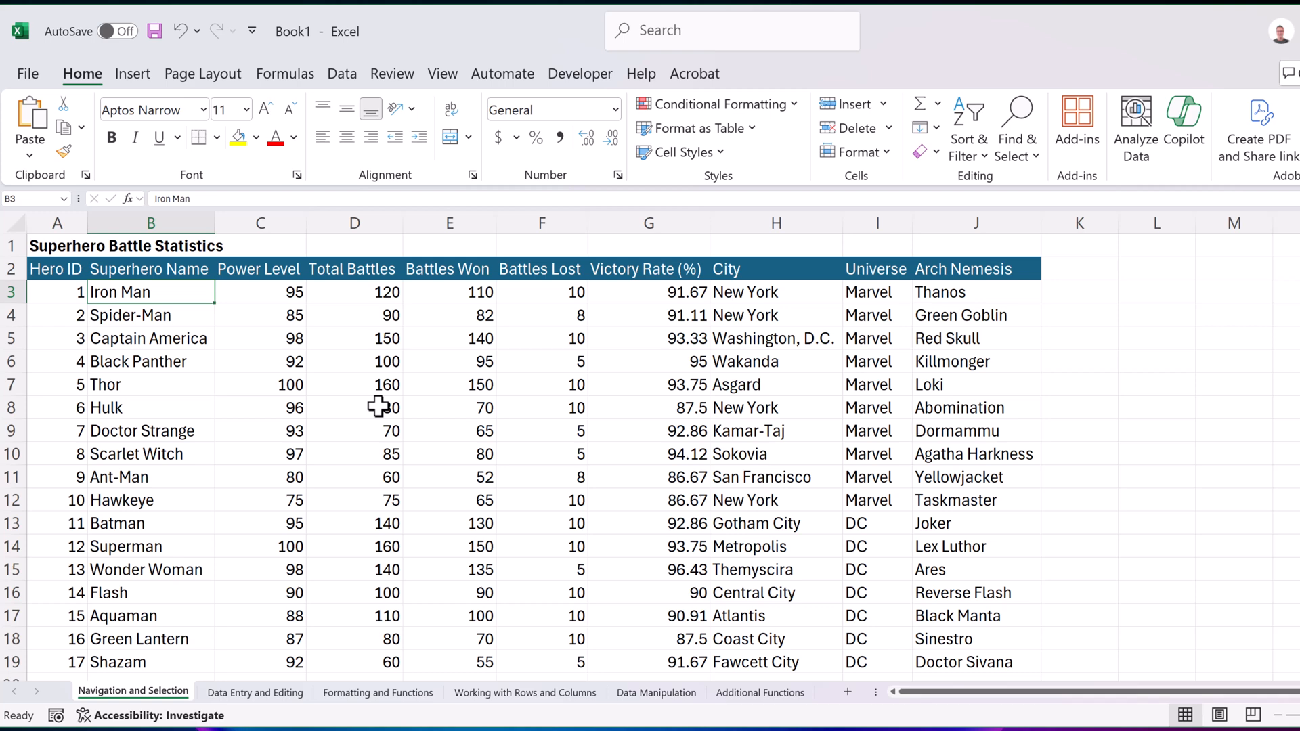
mouse_move(391, 344)
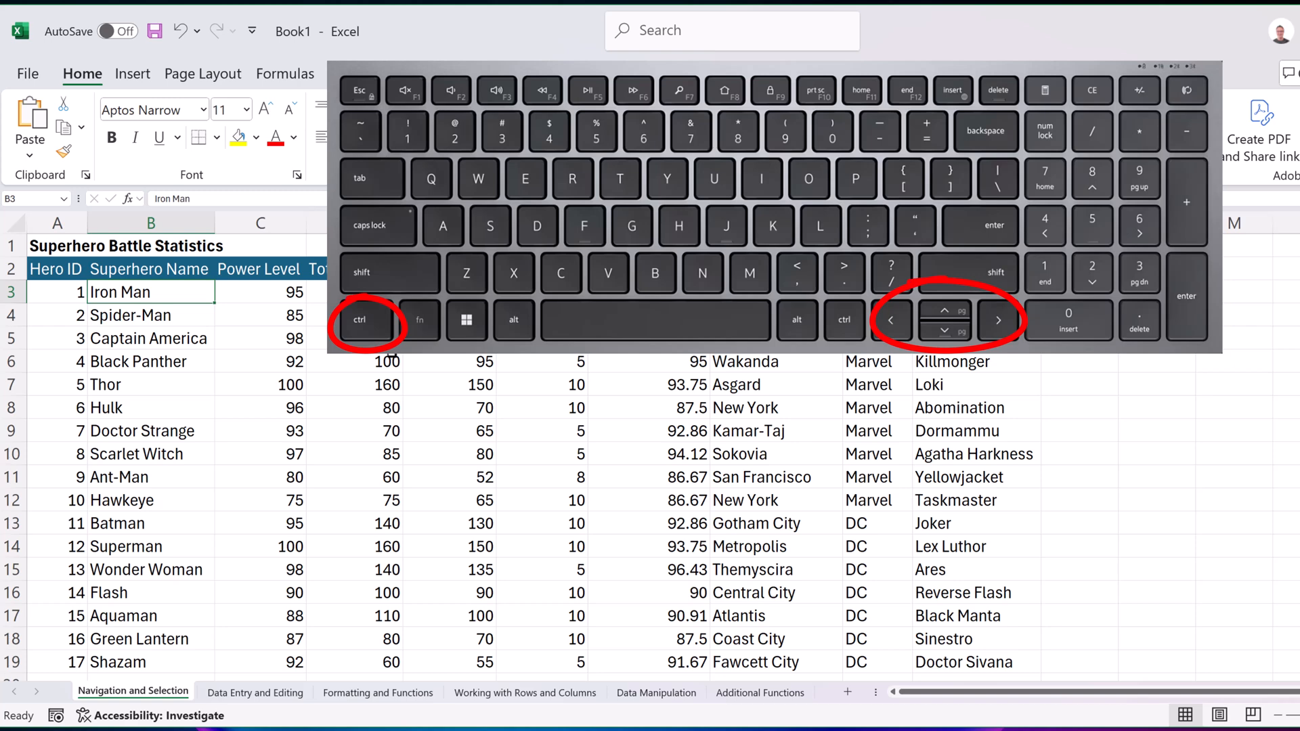
key("ctrl+right")
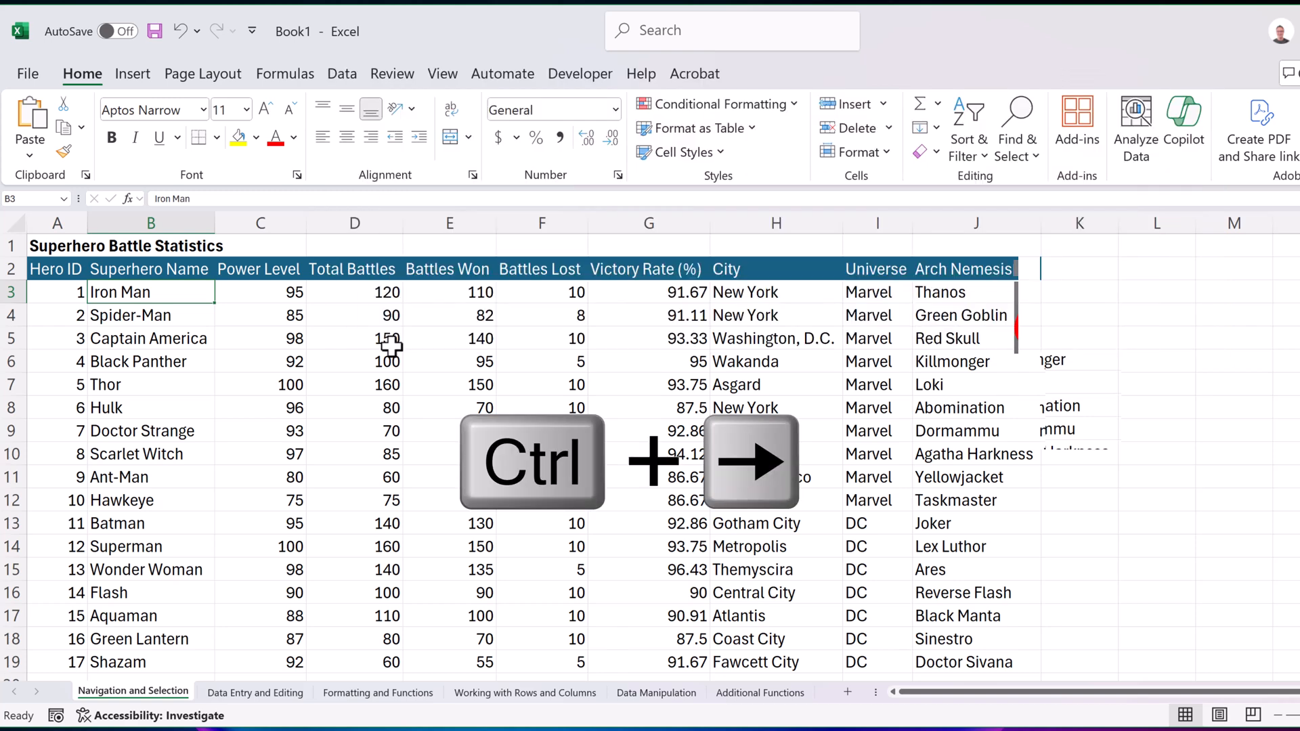
key("ctrl+Right")
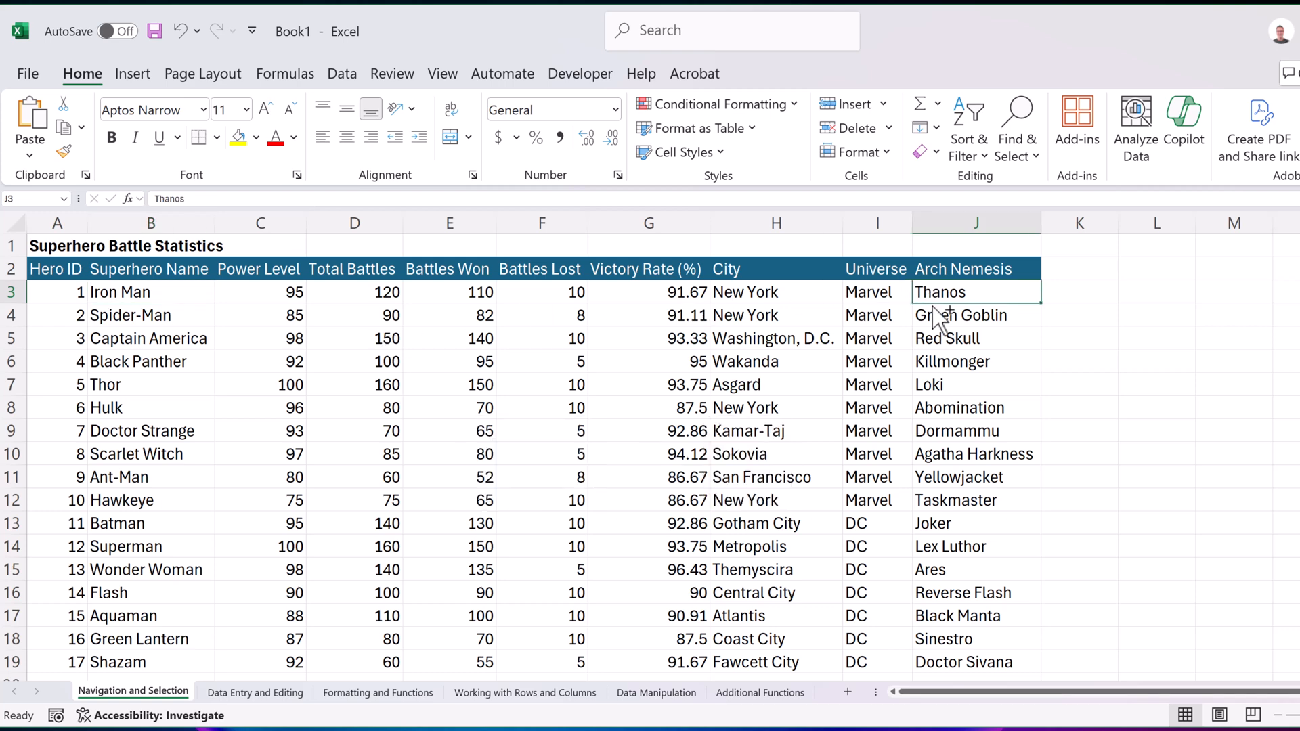
- Jump down to the last hero's nemesis, then back left to Hero ID in A19
key("Ctrl+Down")
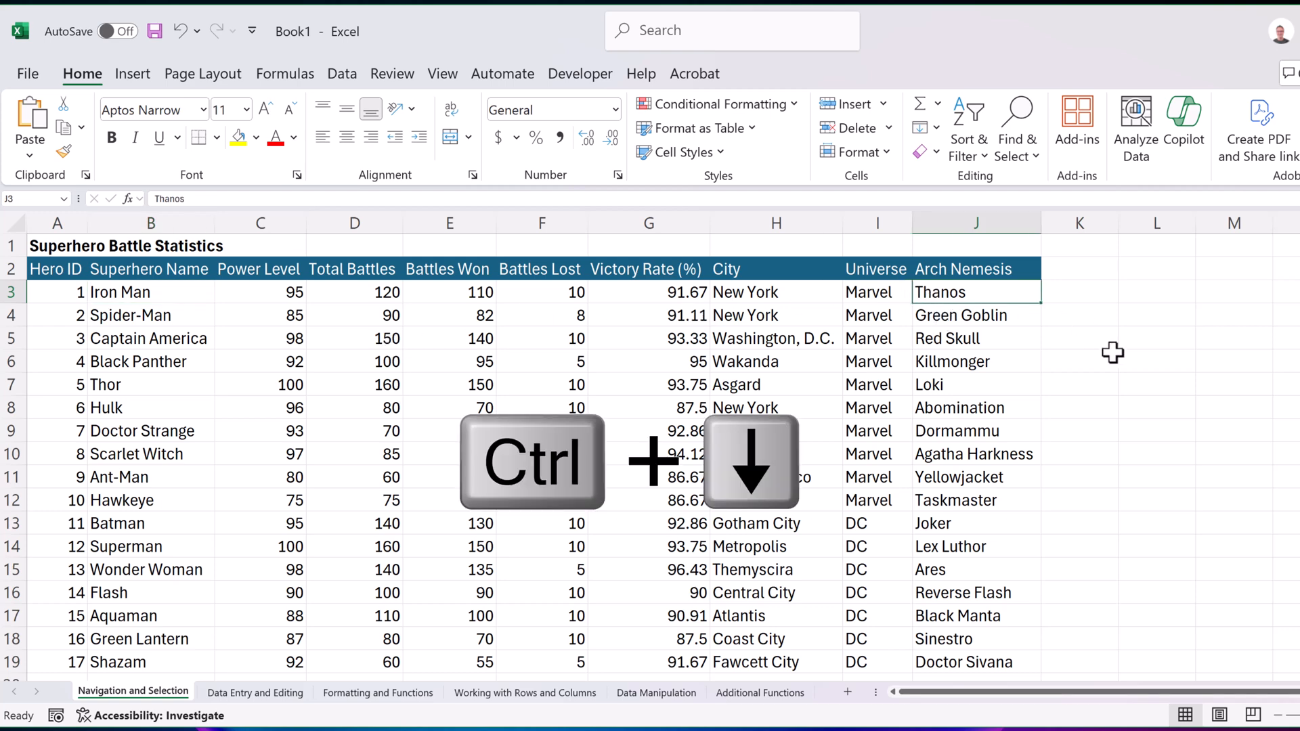
key("ctrl+down")
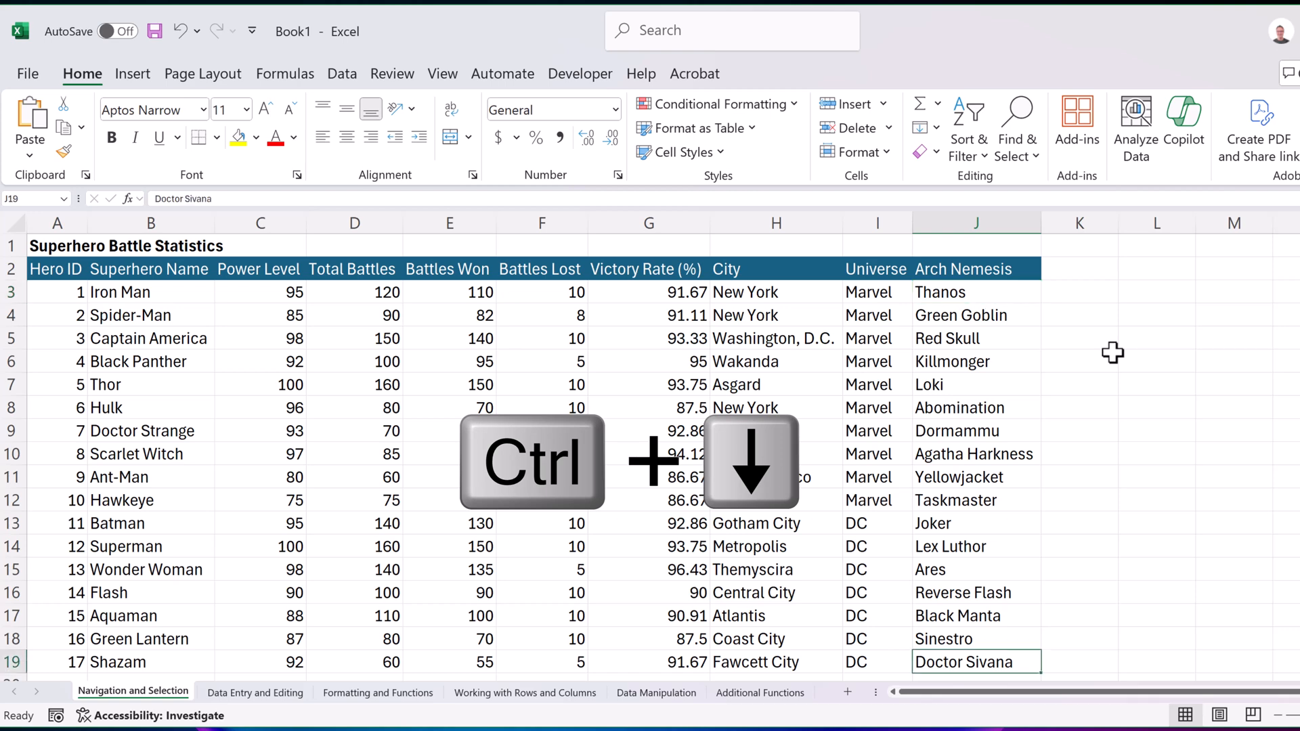
mouse_move(1106, 591)
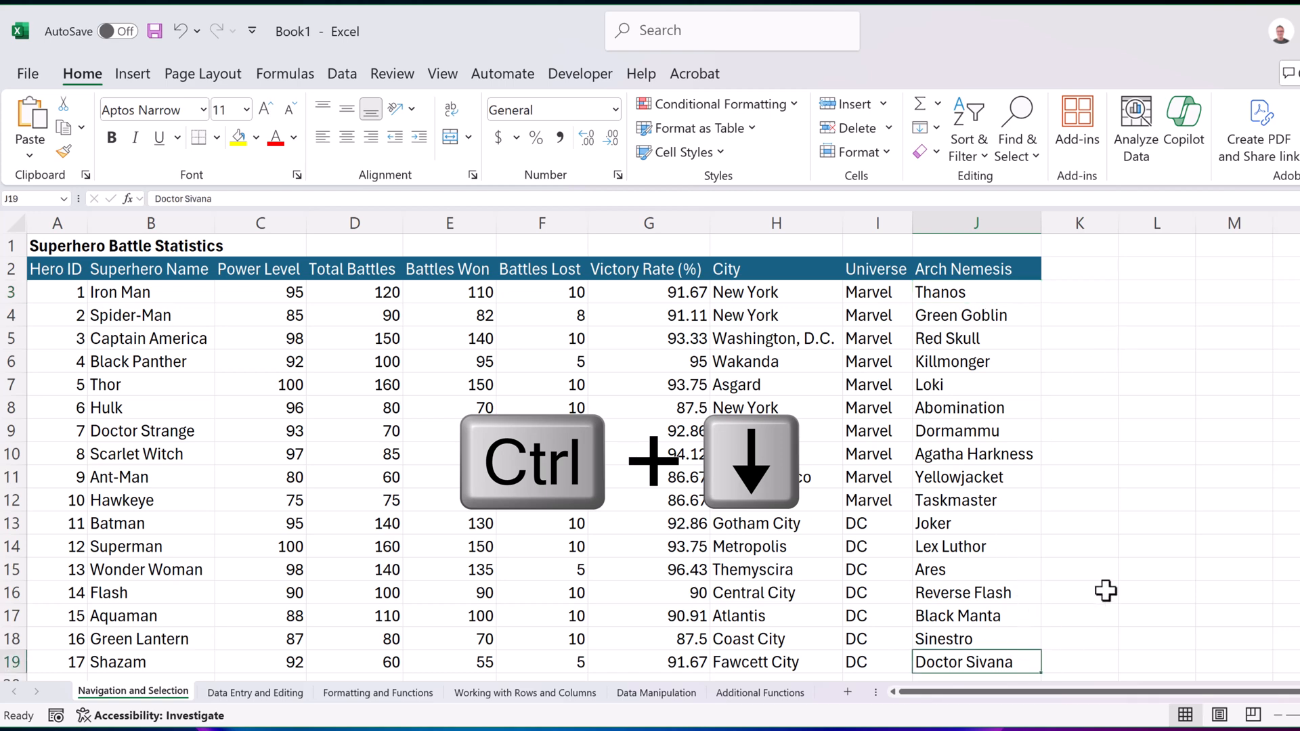
key("ctrl+Left")
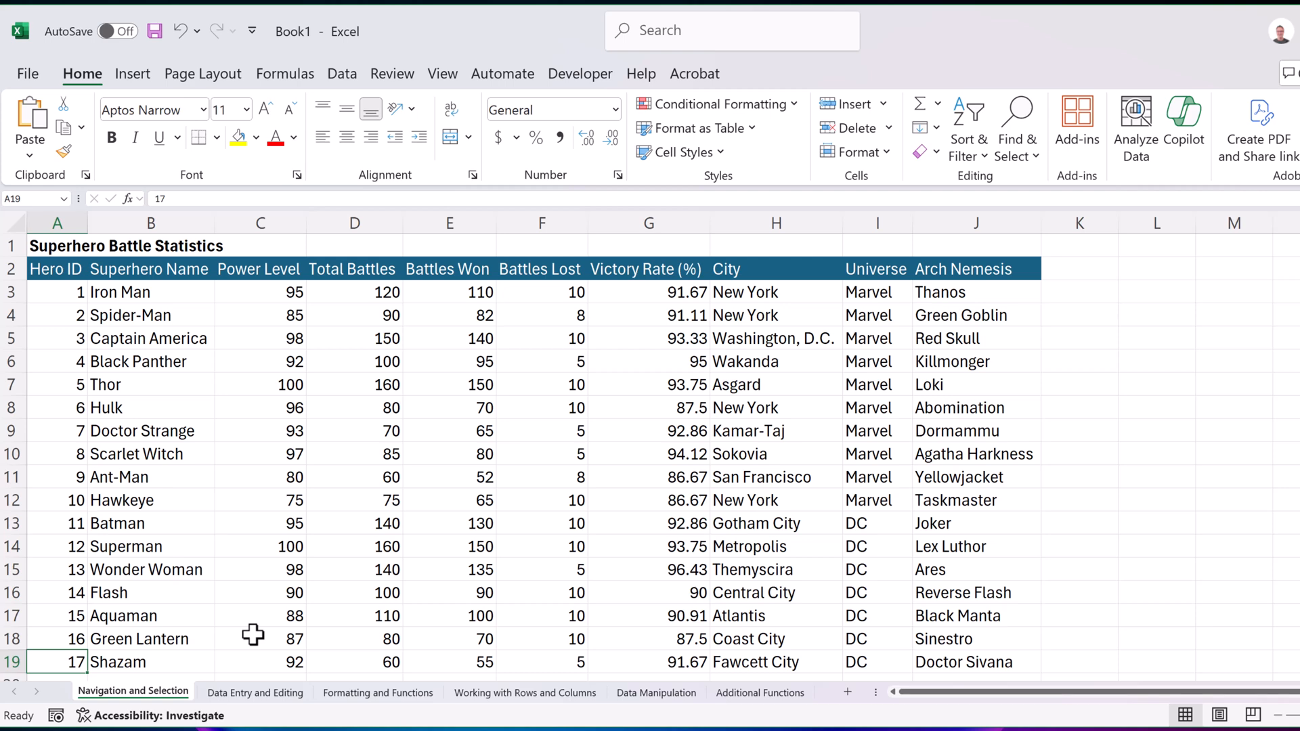
mouse_move(151, 346)
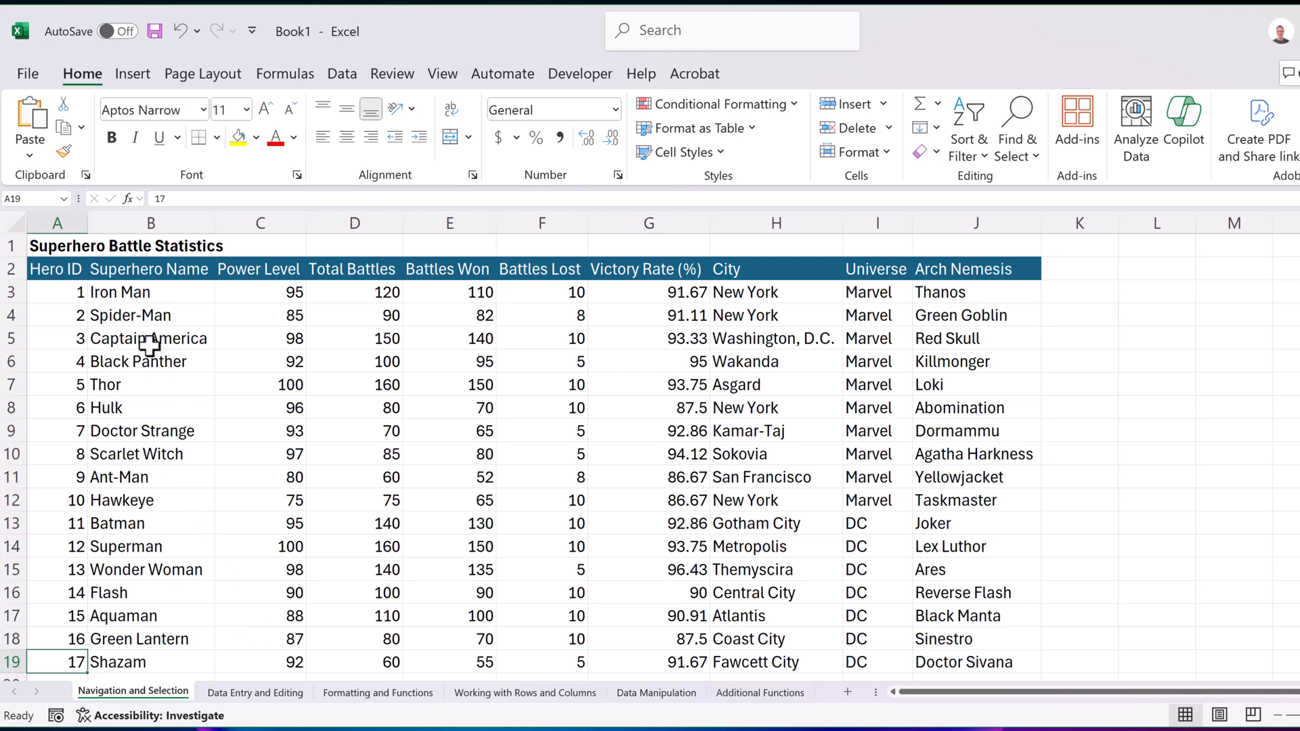
- Select from Iron Man's name down to the last hero and across all data columns
left_click(150, 292)
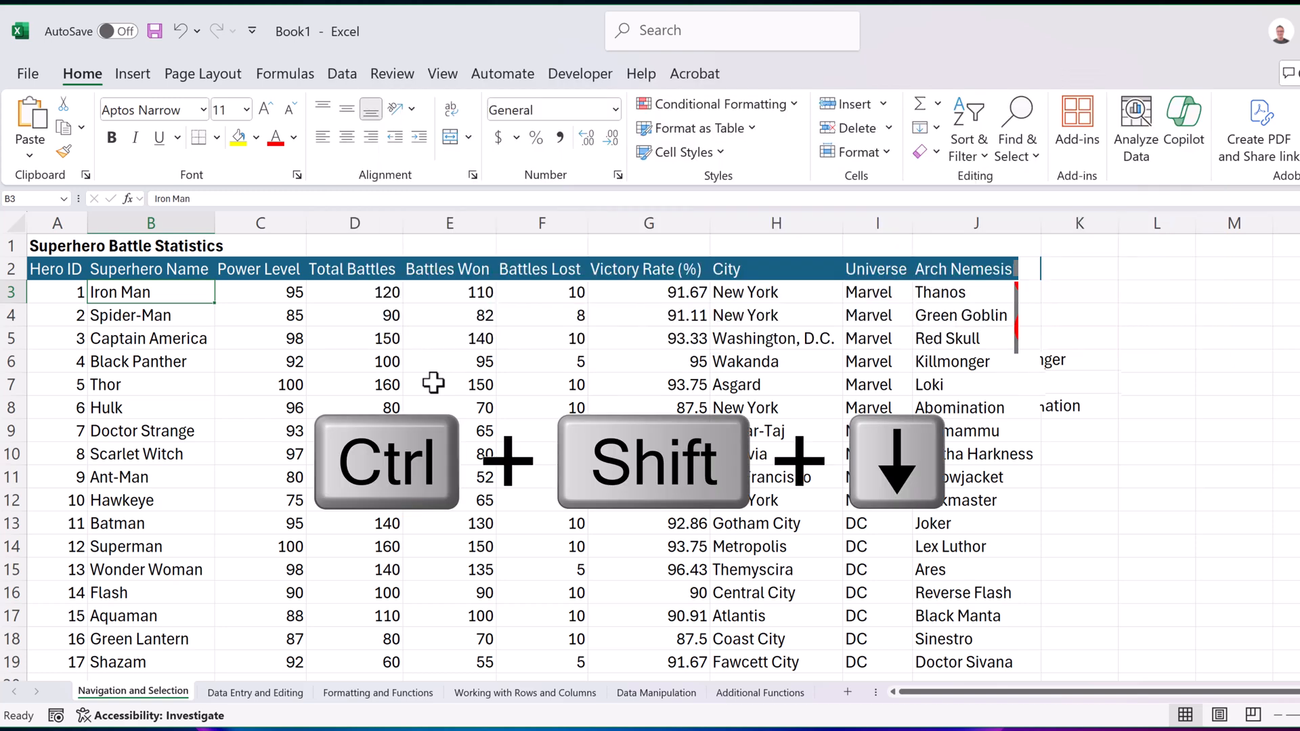
key("ctrl+shift+down")
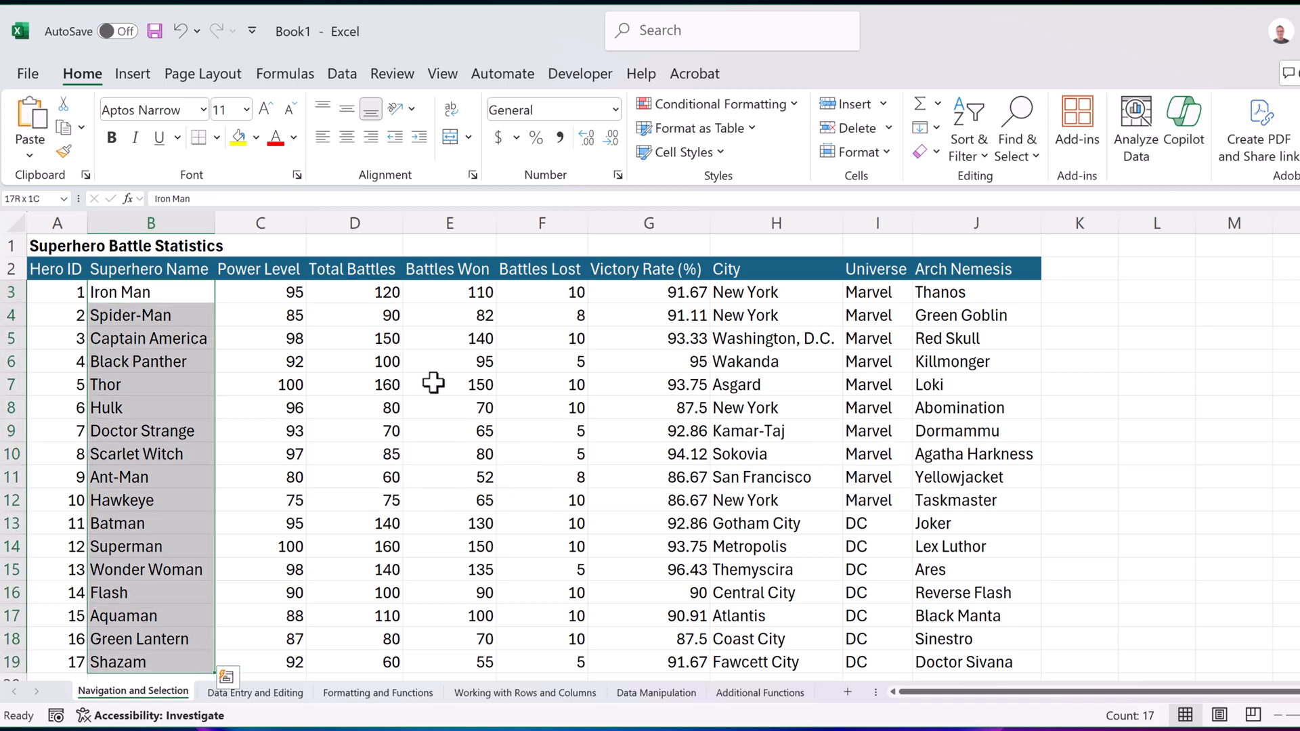
key("ctrl+shift+right")
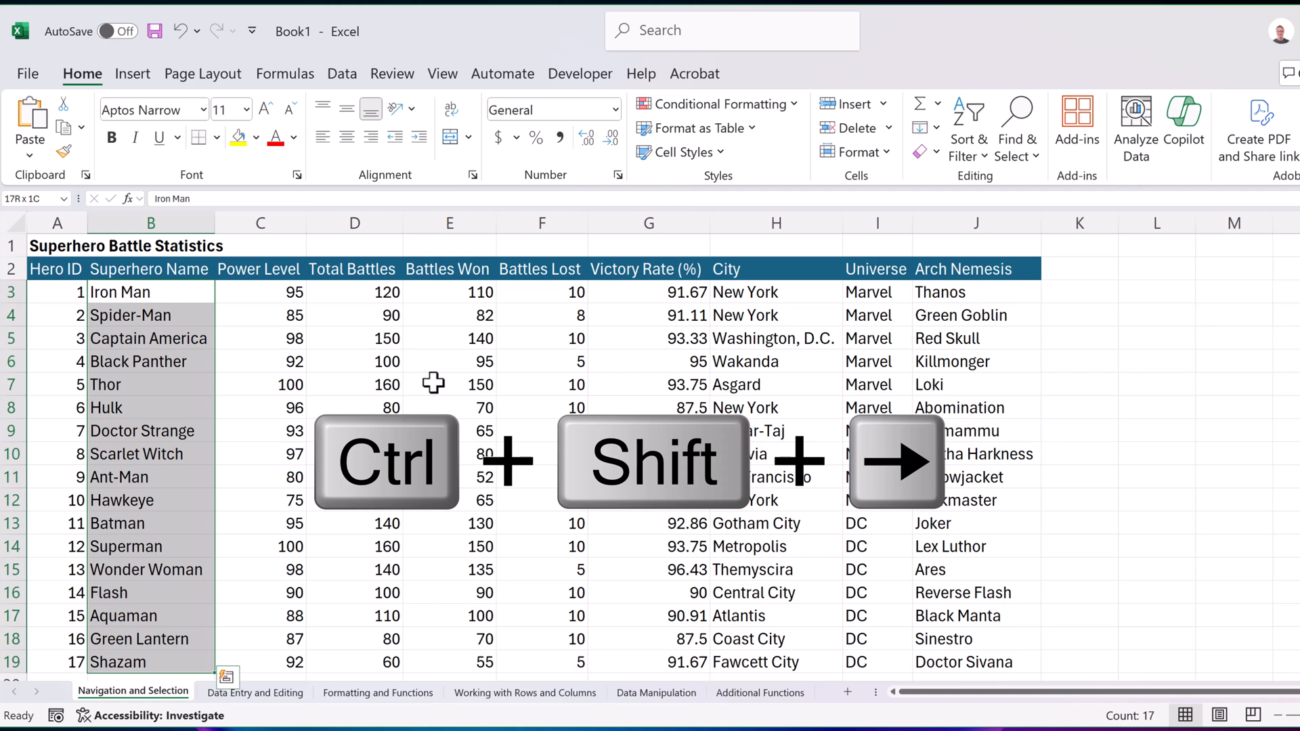
key("ctrl+shift+right")
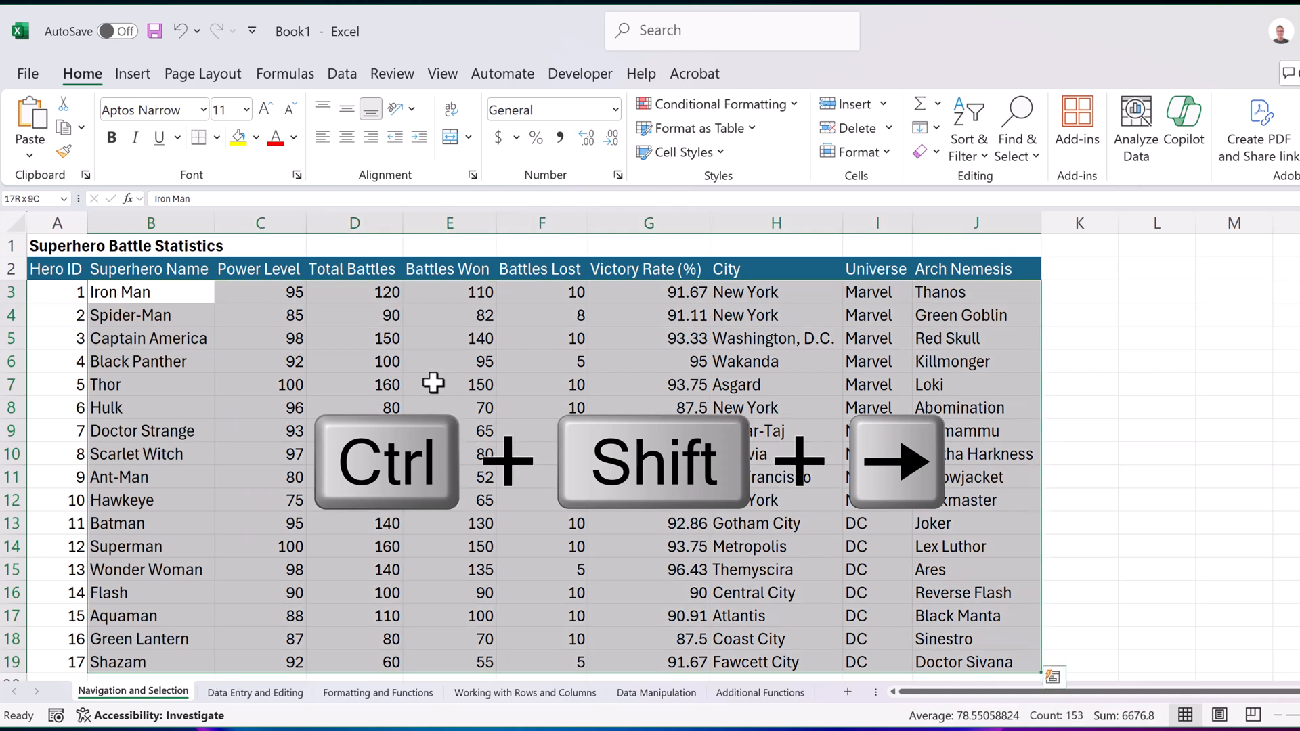
key("ctrl+shift+right")
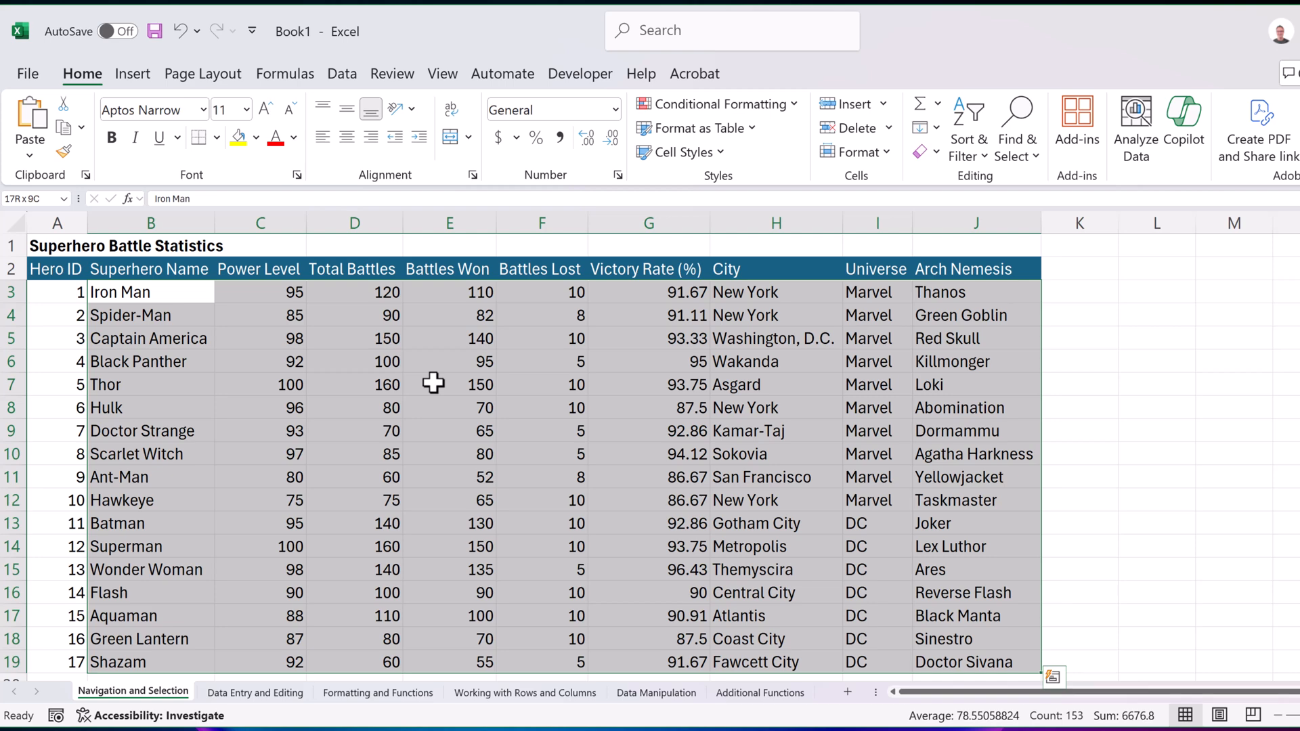
- From Black Panther's Total Battles (100), extend the selection up the column
left_click(354, 361)
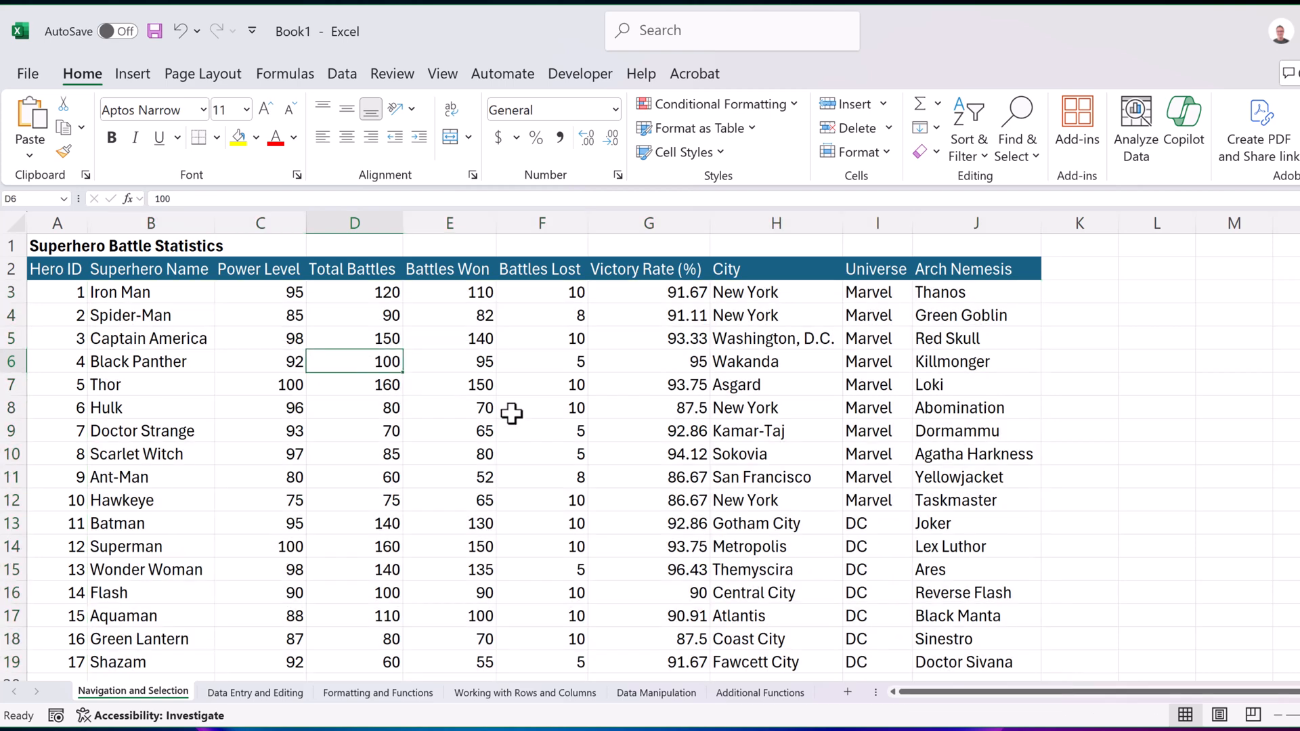
key("ctrl+shift+up")
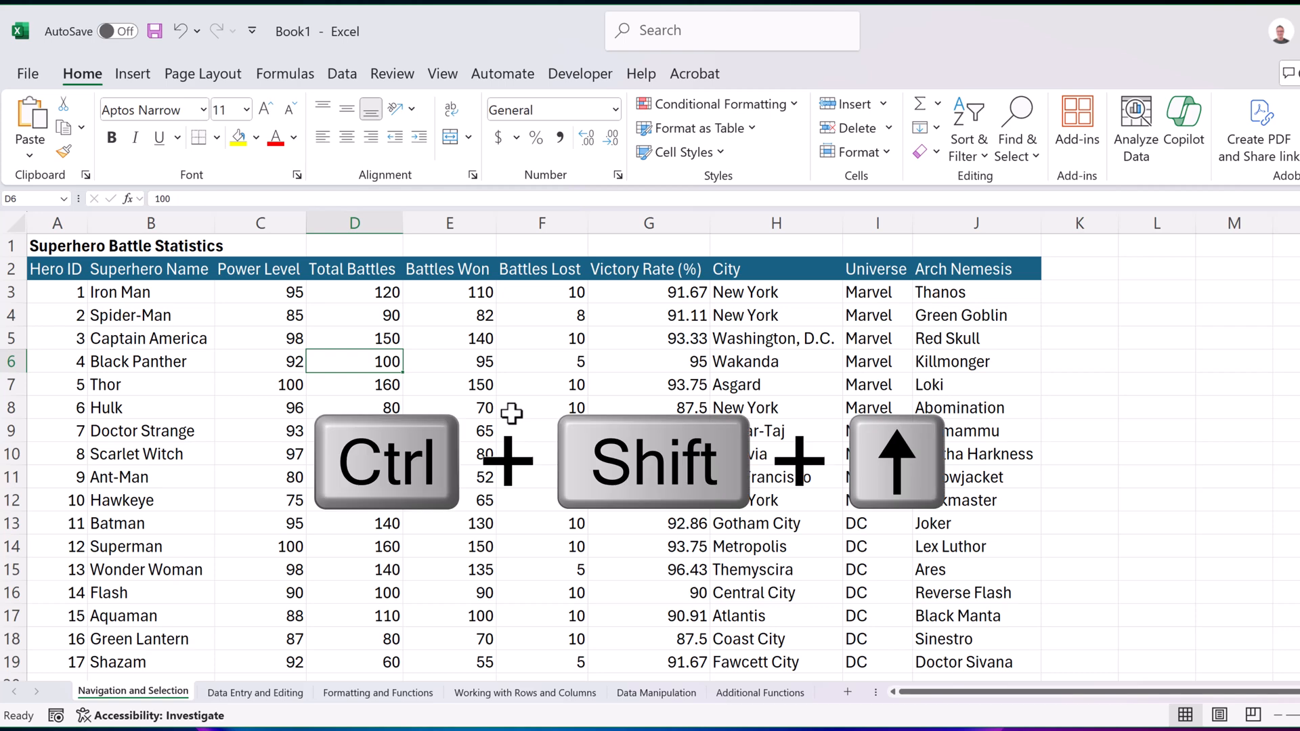
key("ctrl+shift+up")
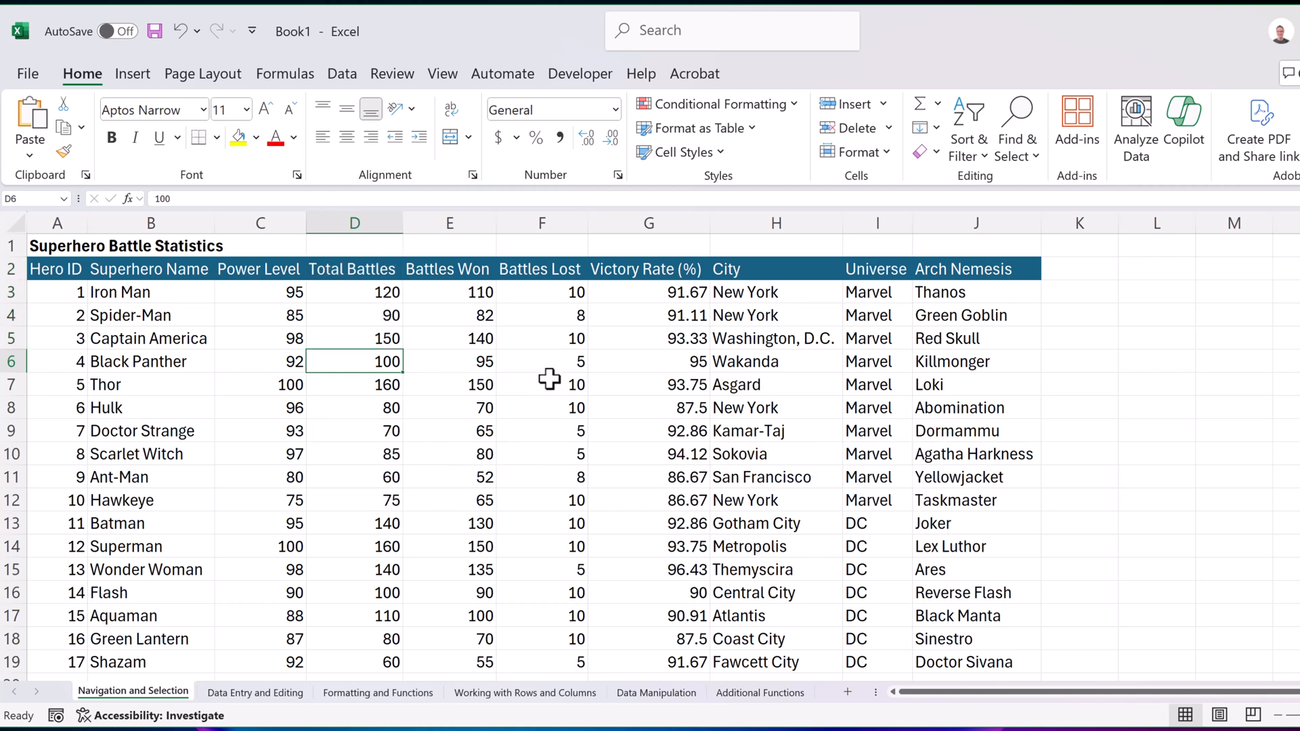
- Select the whole data table, then Captain America's entire row
key("ctrl+a")
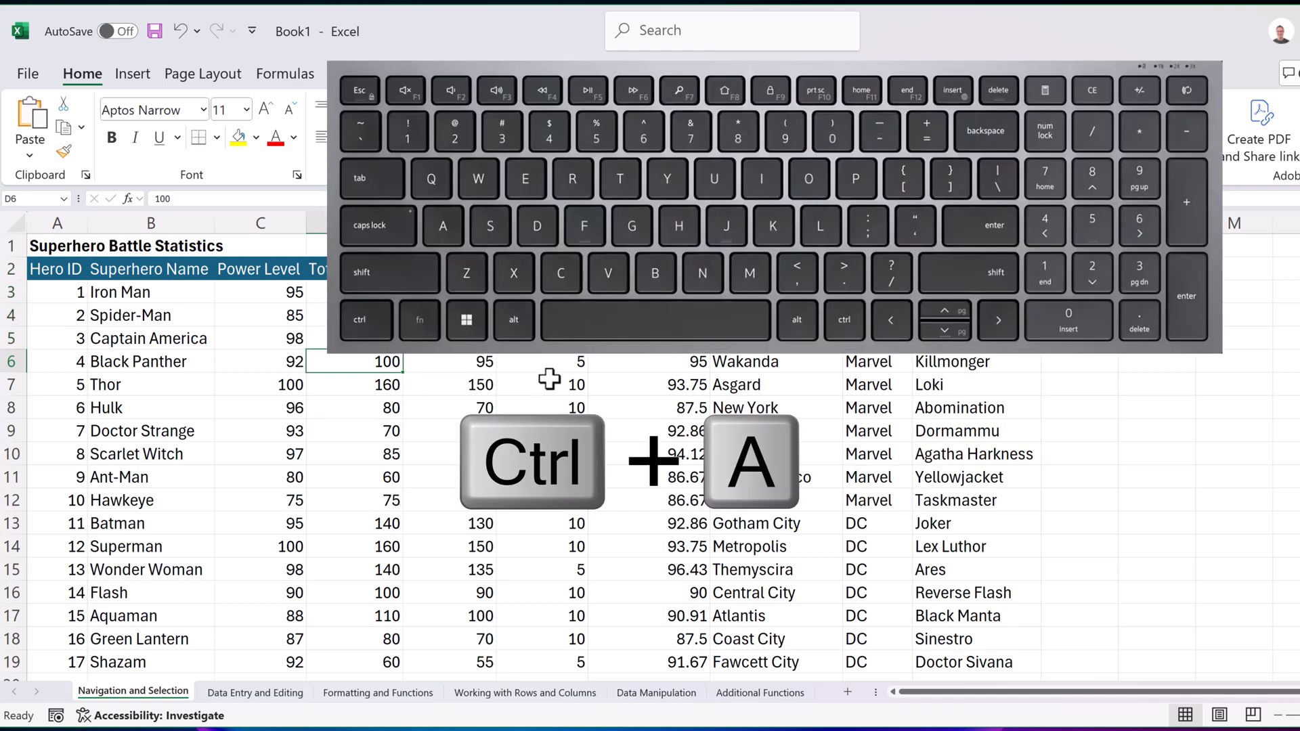
key("ctrl+a")
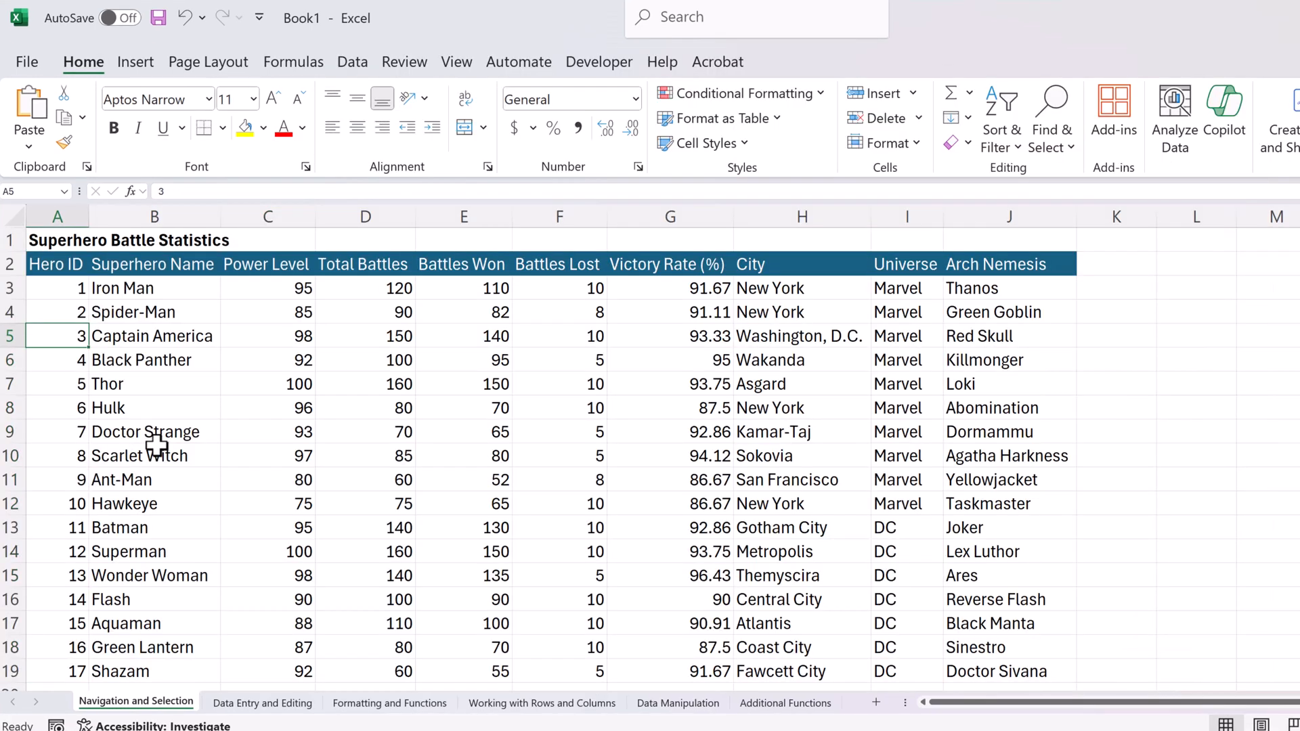
key("shift+space")
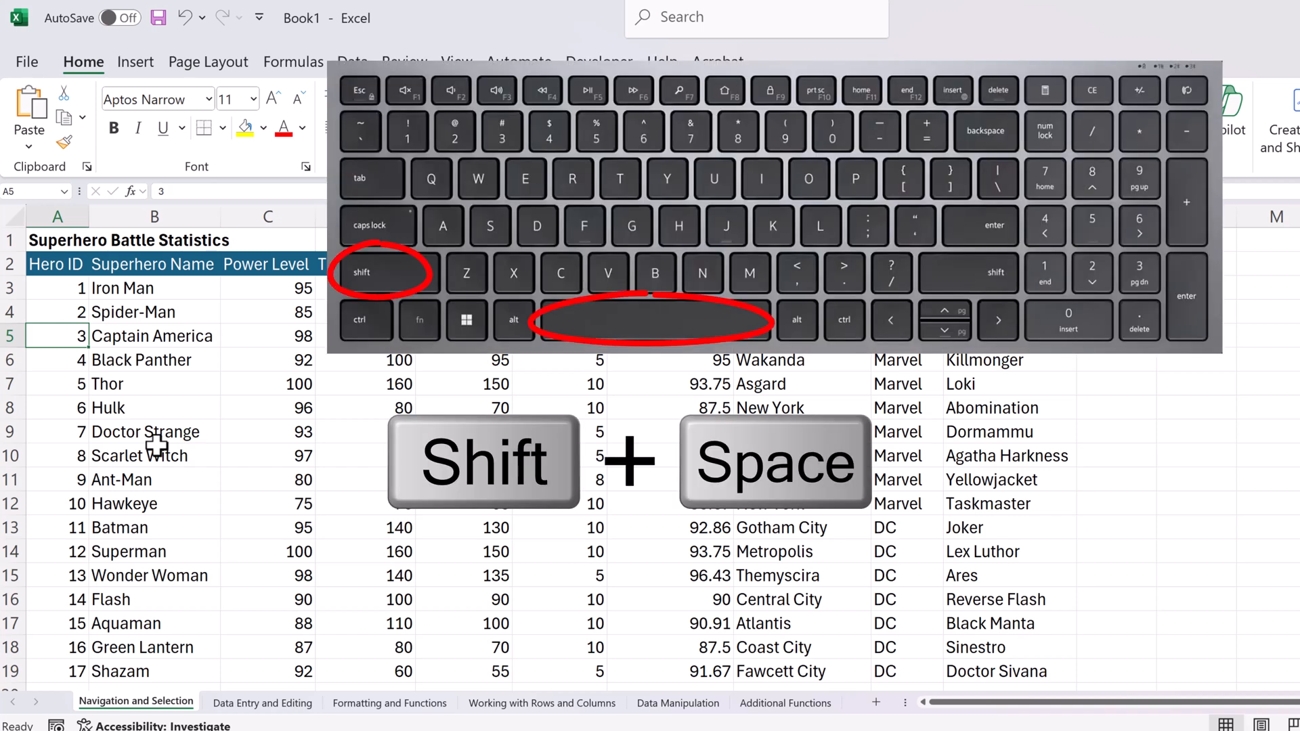
key("shift+space")
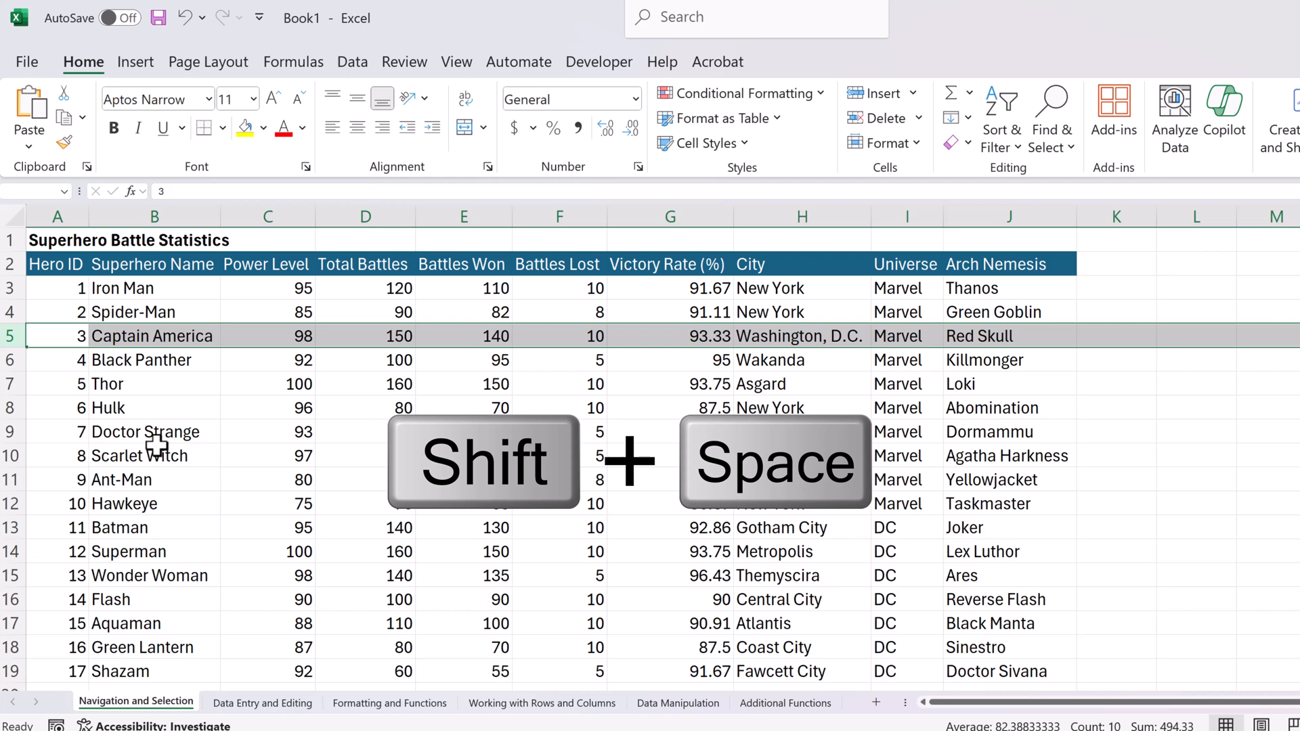
- Select the entire Superhero Name column from Captain America's name
key("ctrl+space")
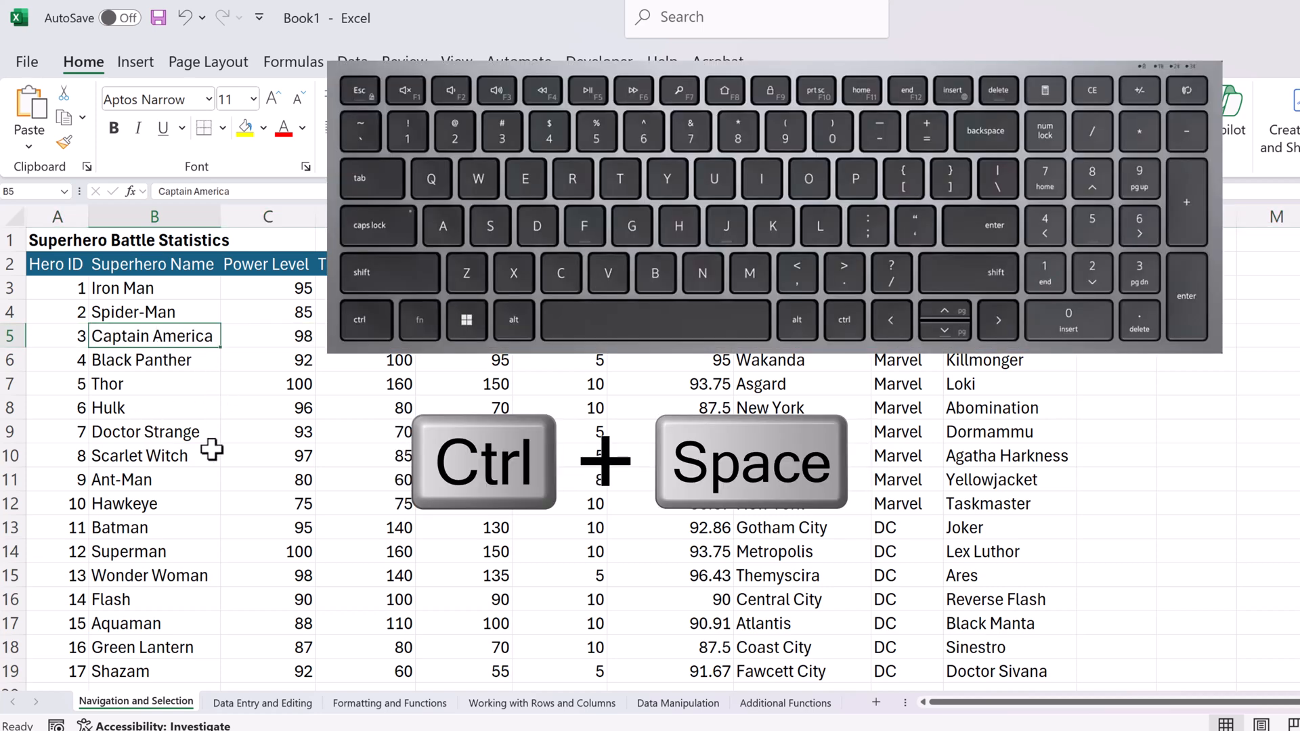
key("ctrl+space")
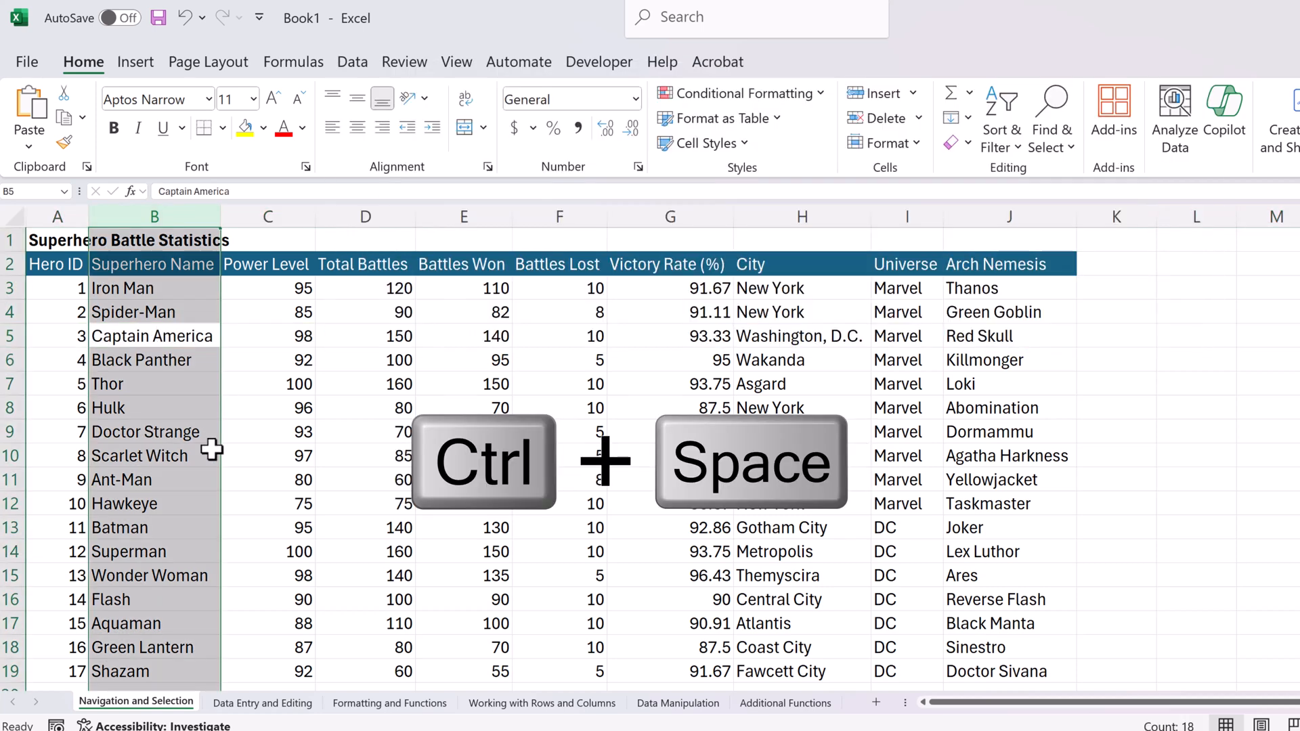
key("ctrl+space")
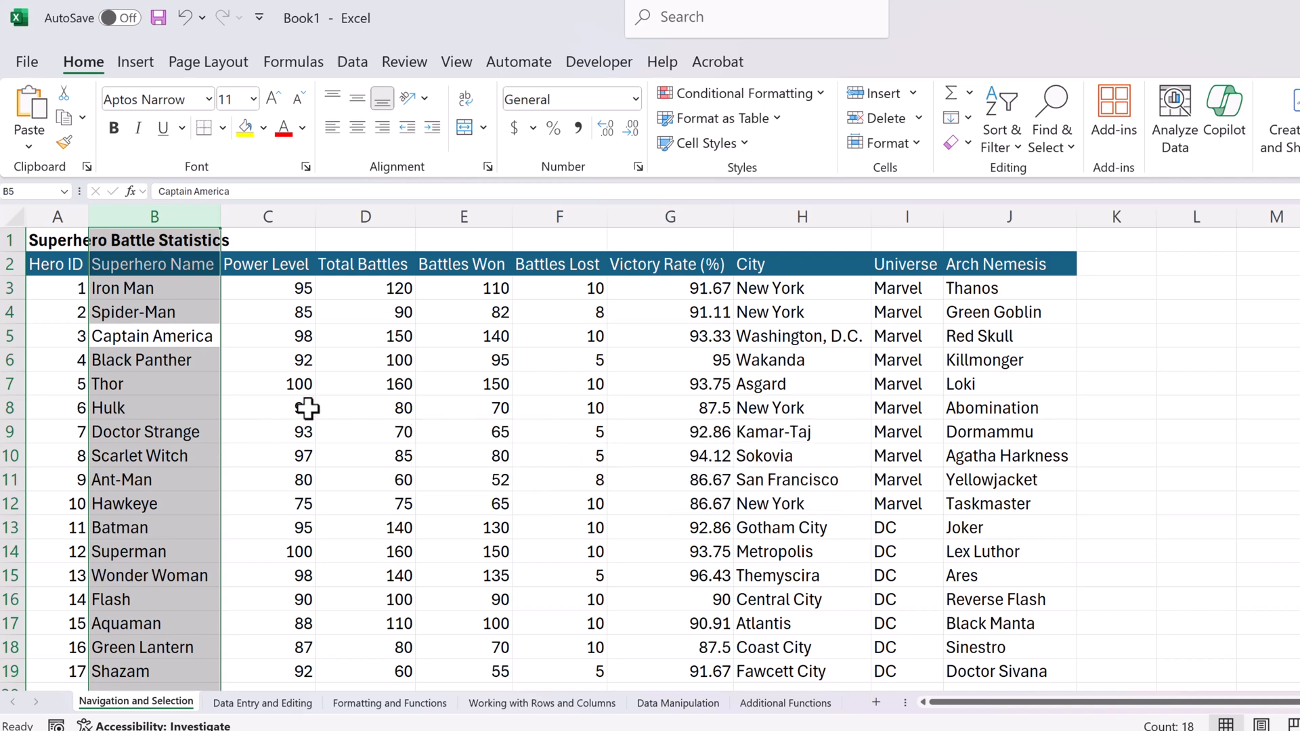
- Use the Go To box to jump to a typed cell reference
key("ctrl+g")
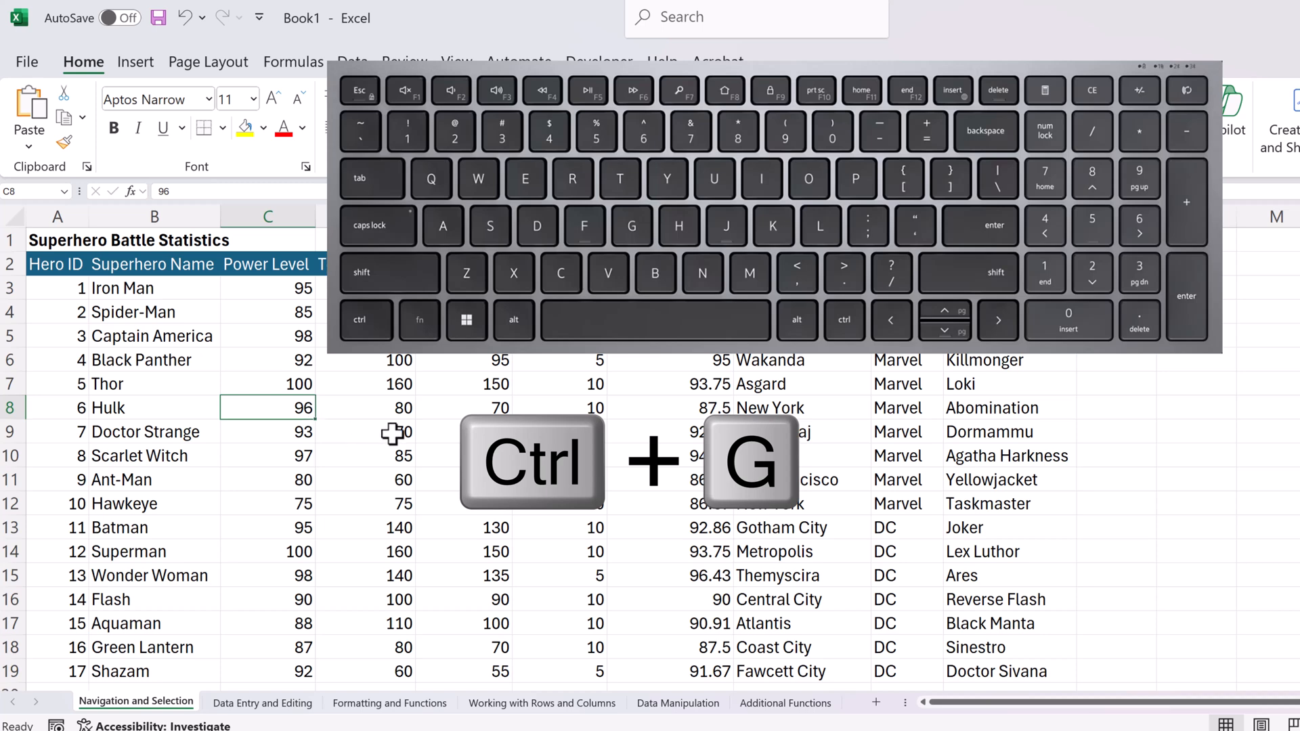
key("ctrl+g")
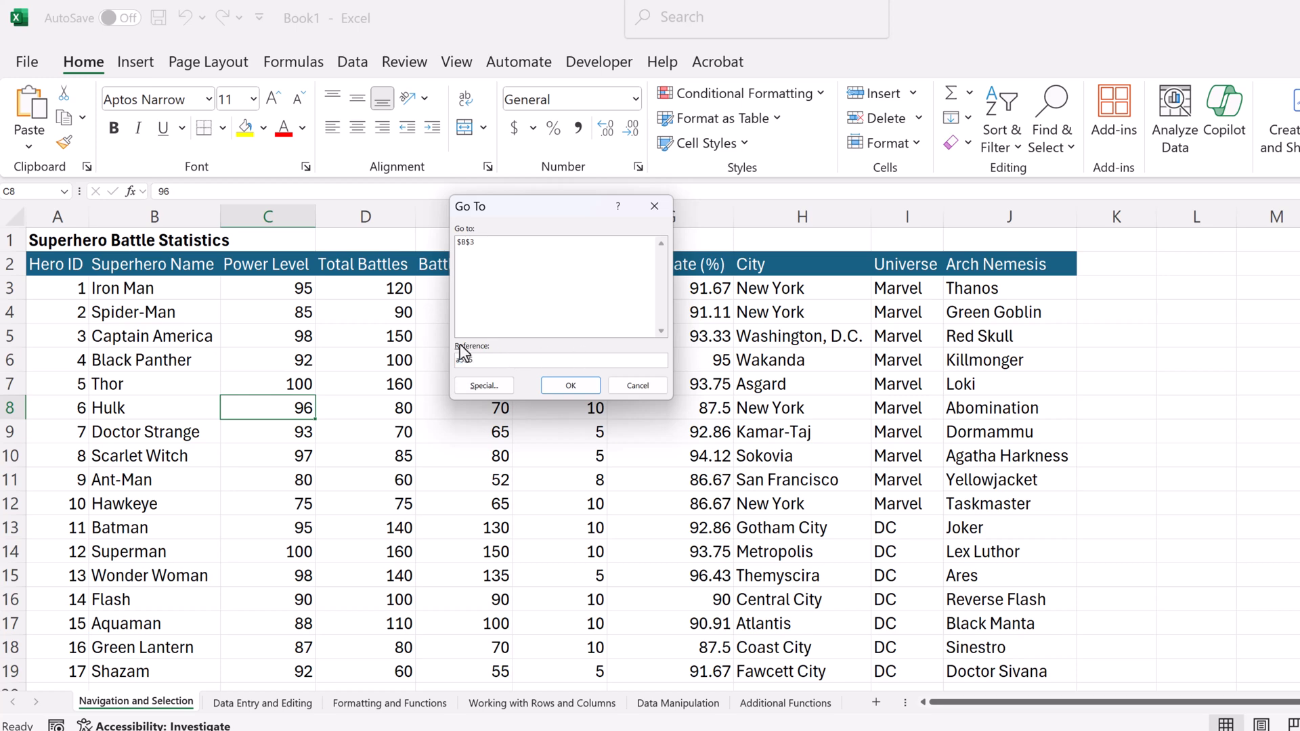
left_click(569, 385)
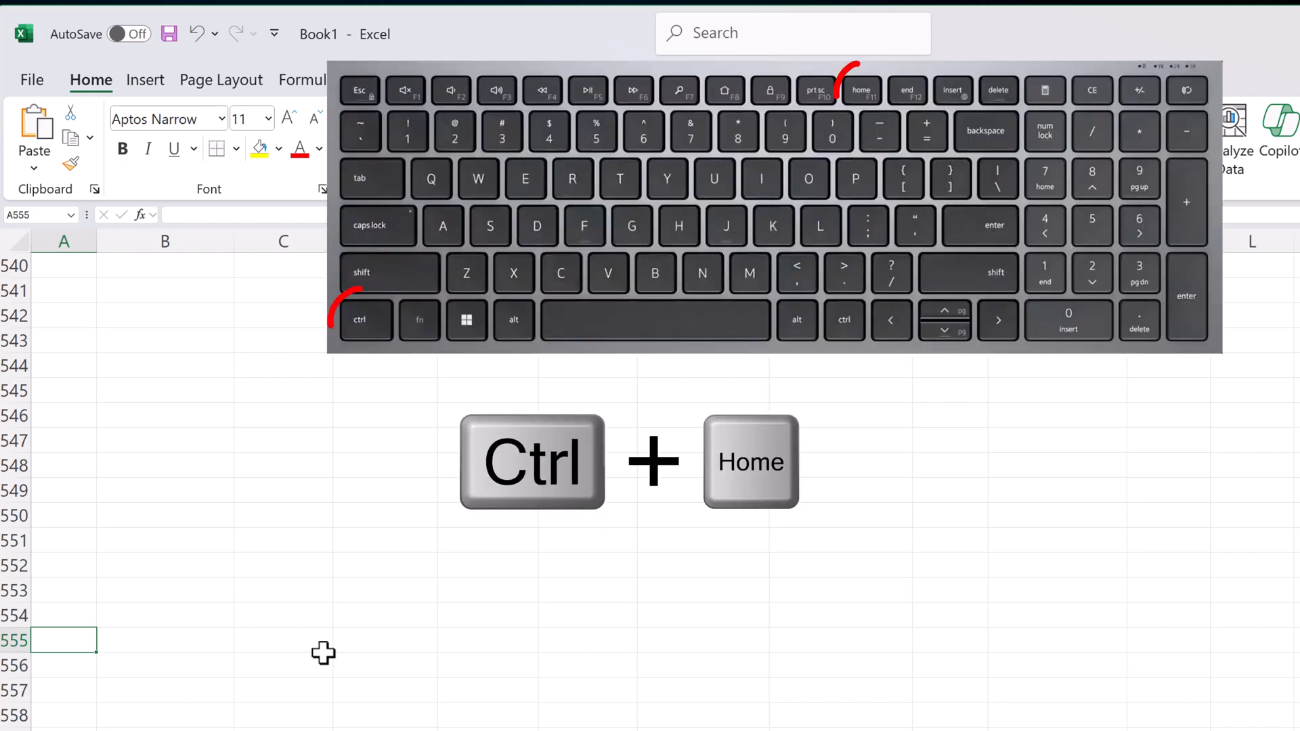
- Jump to cell A1, then to the last used cell J19 (Doctor Sivana)
key("ctrl+home")
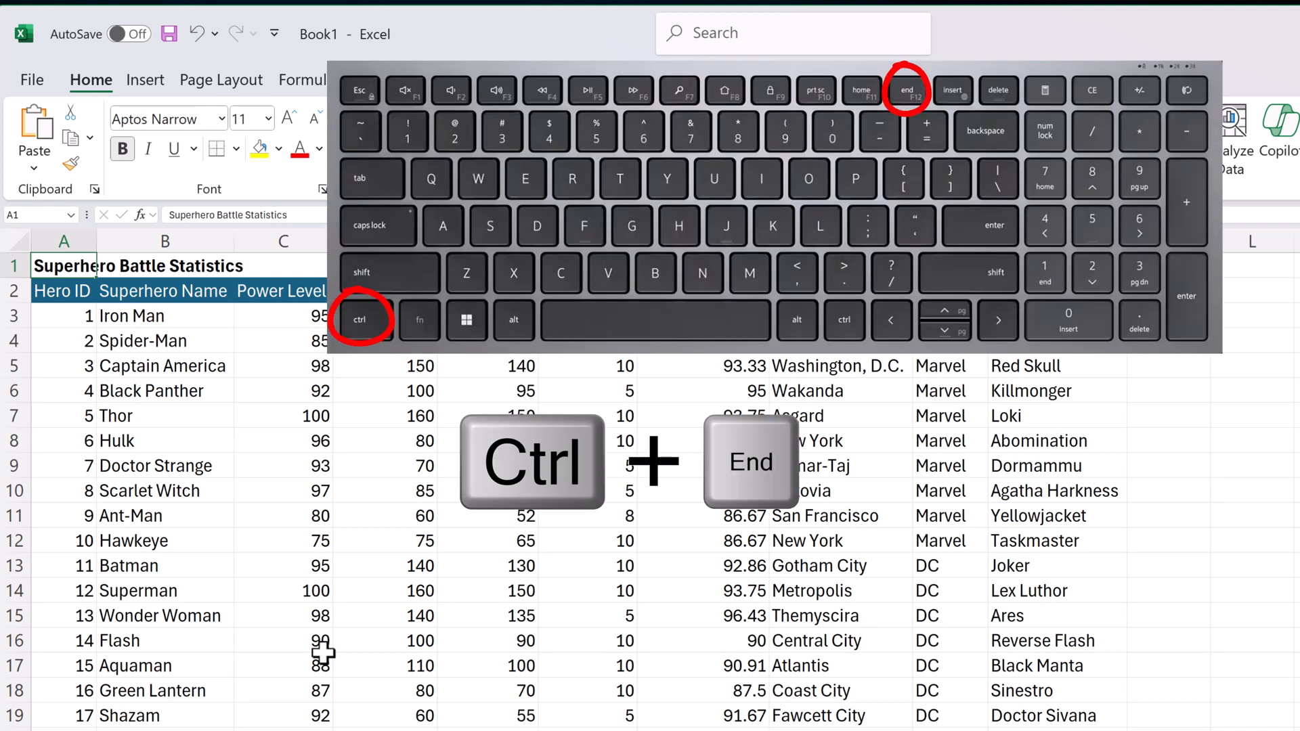
key("ctrl+end")
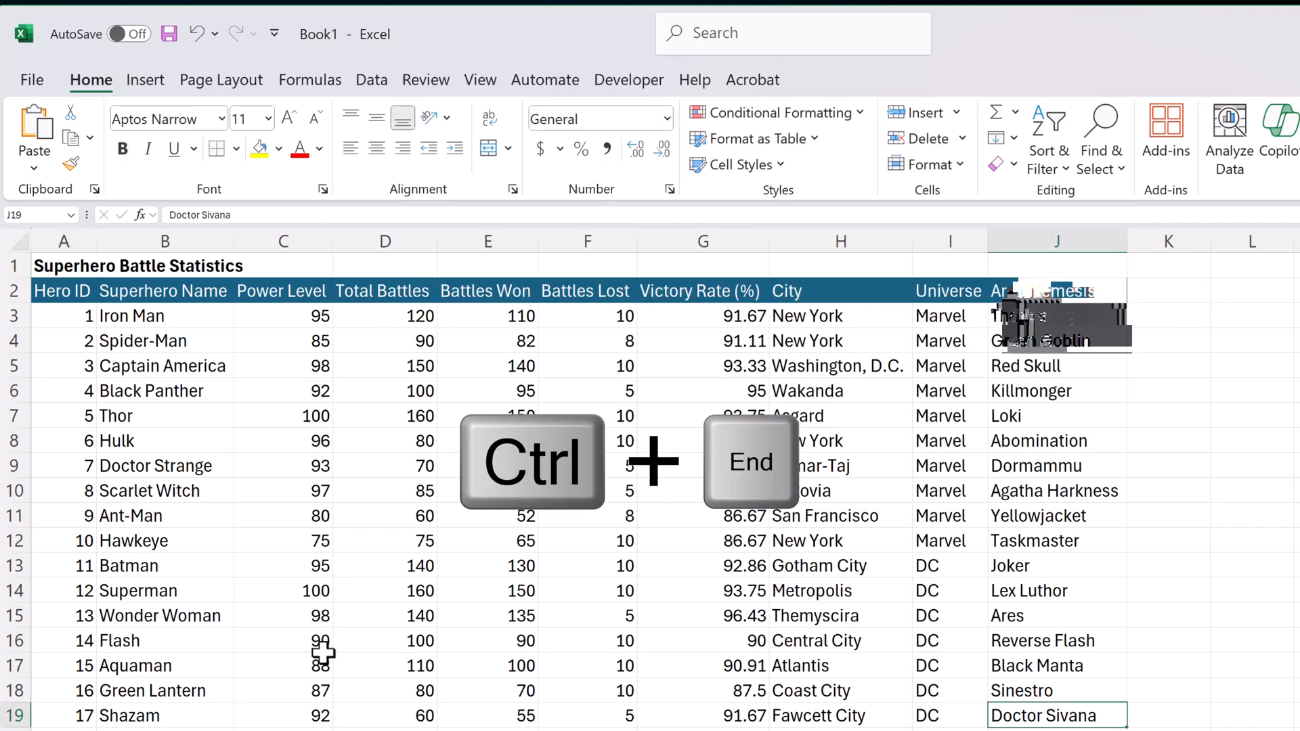
key("ctrl+end")
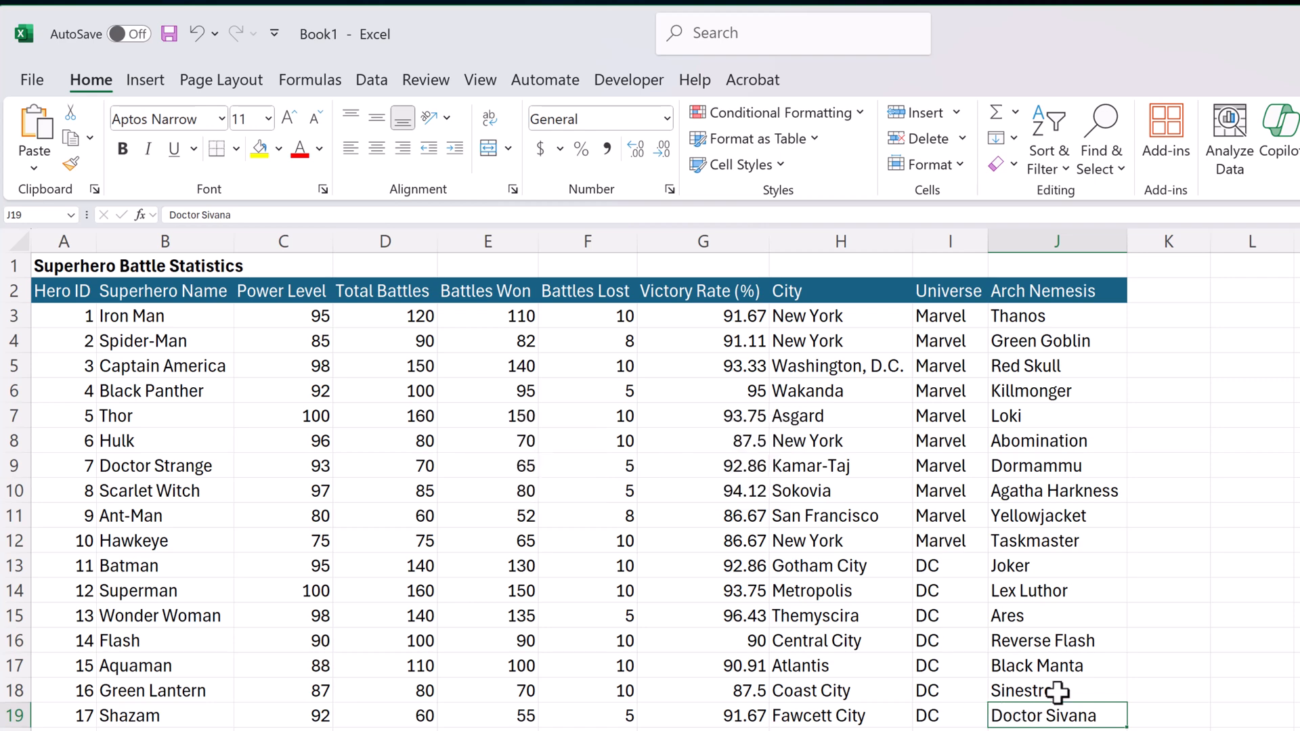
left_click(447, 69)
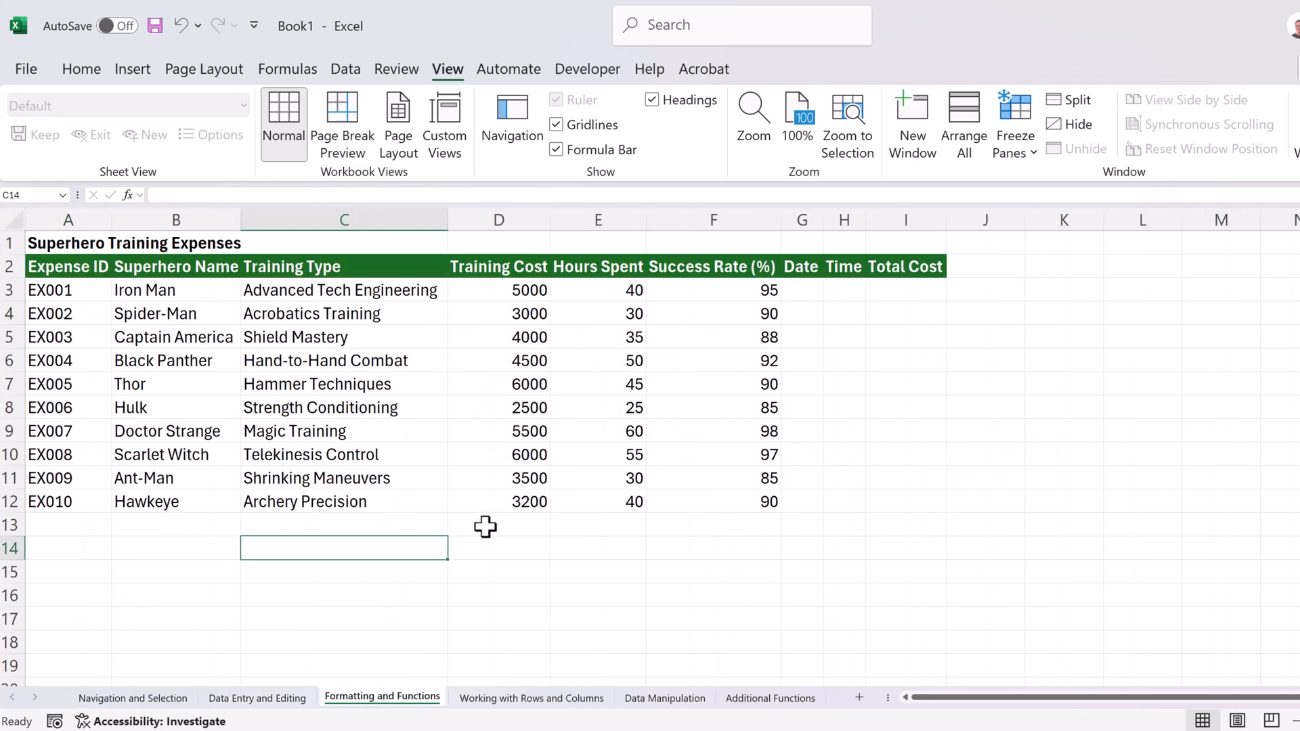
- View the Formatting and Functions sheet, then return to the Navigation and Selection sheet
left_click(531, 698)
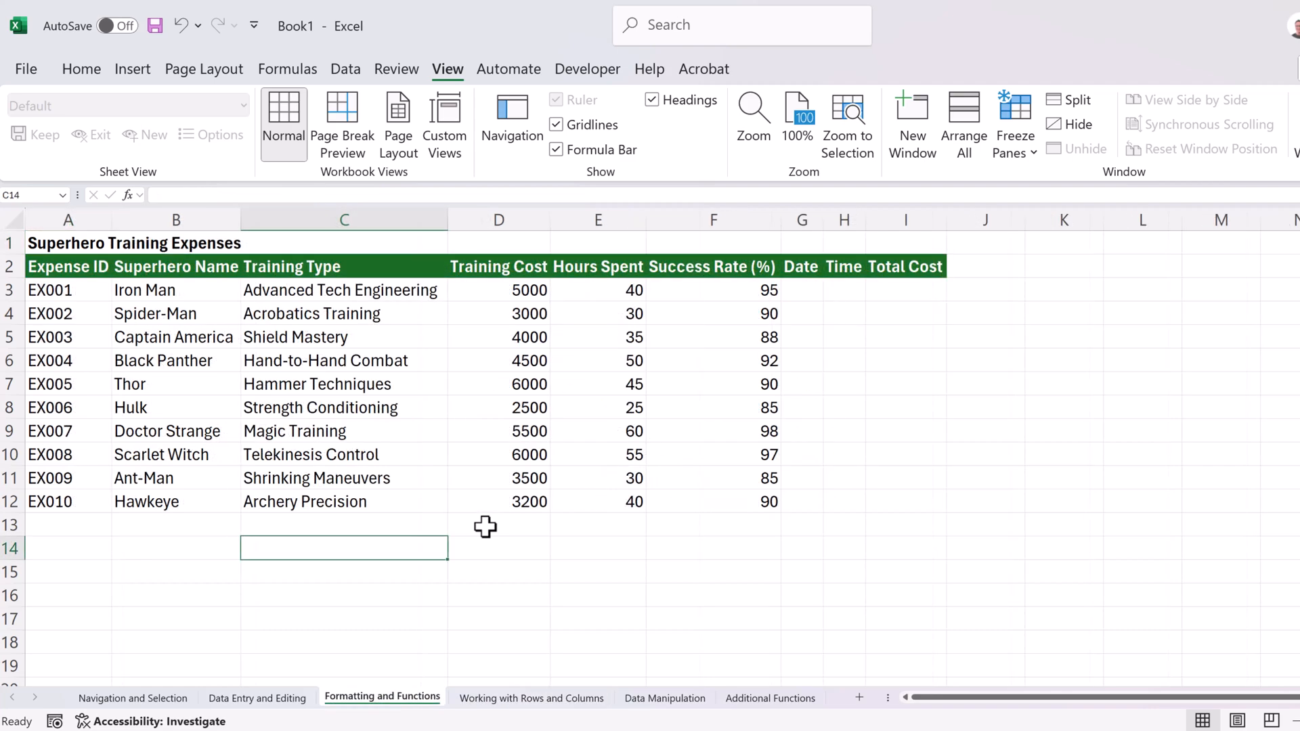
left_click(133, 697)
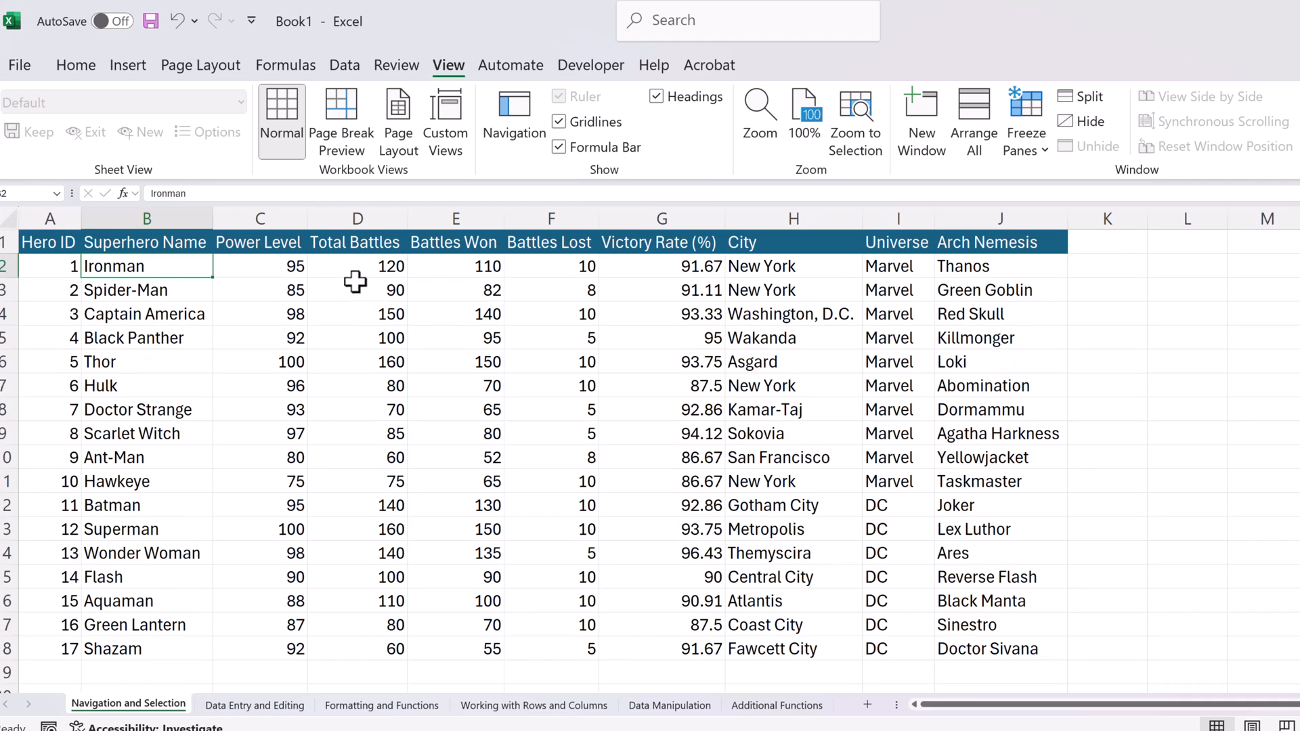
key("alt")
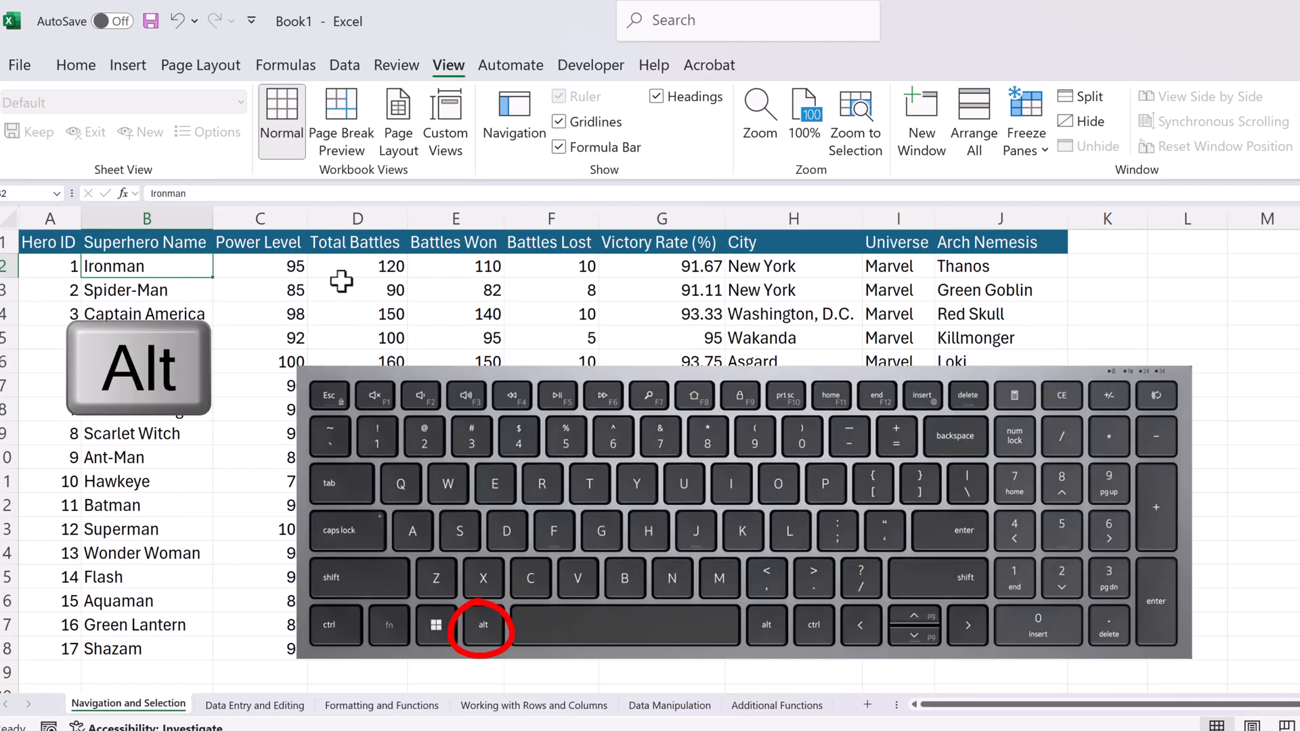
key("alt")
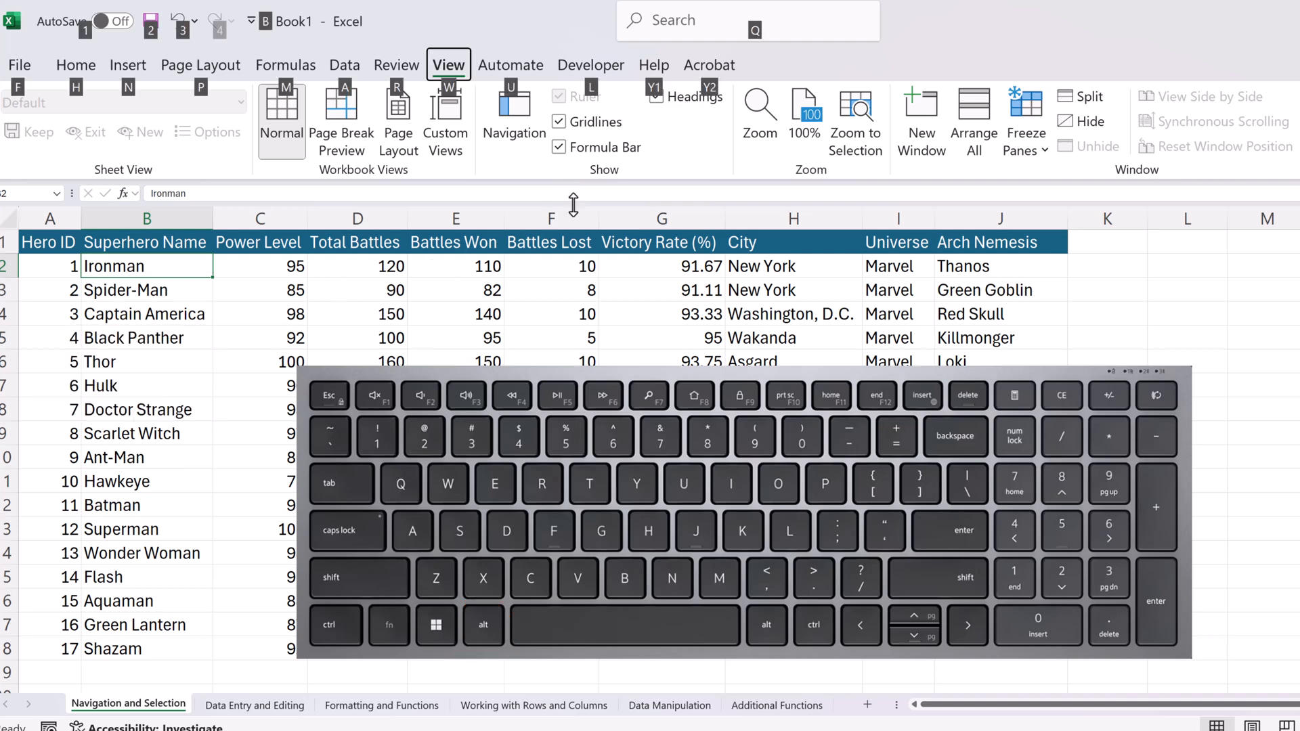
mouse_move(626, 257)
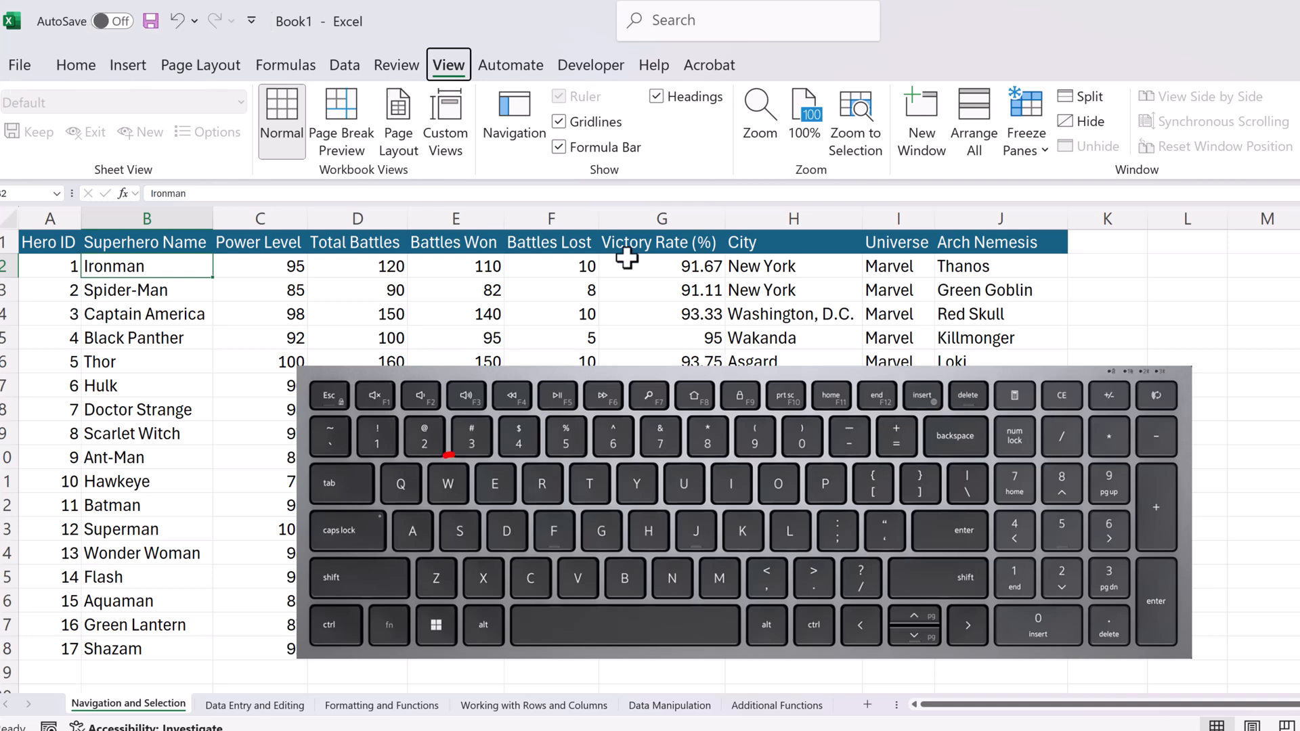
key("alt")
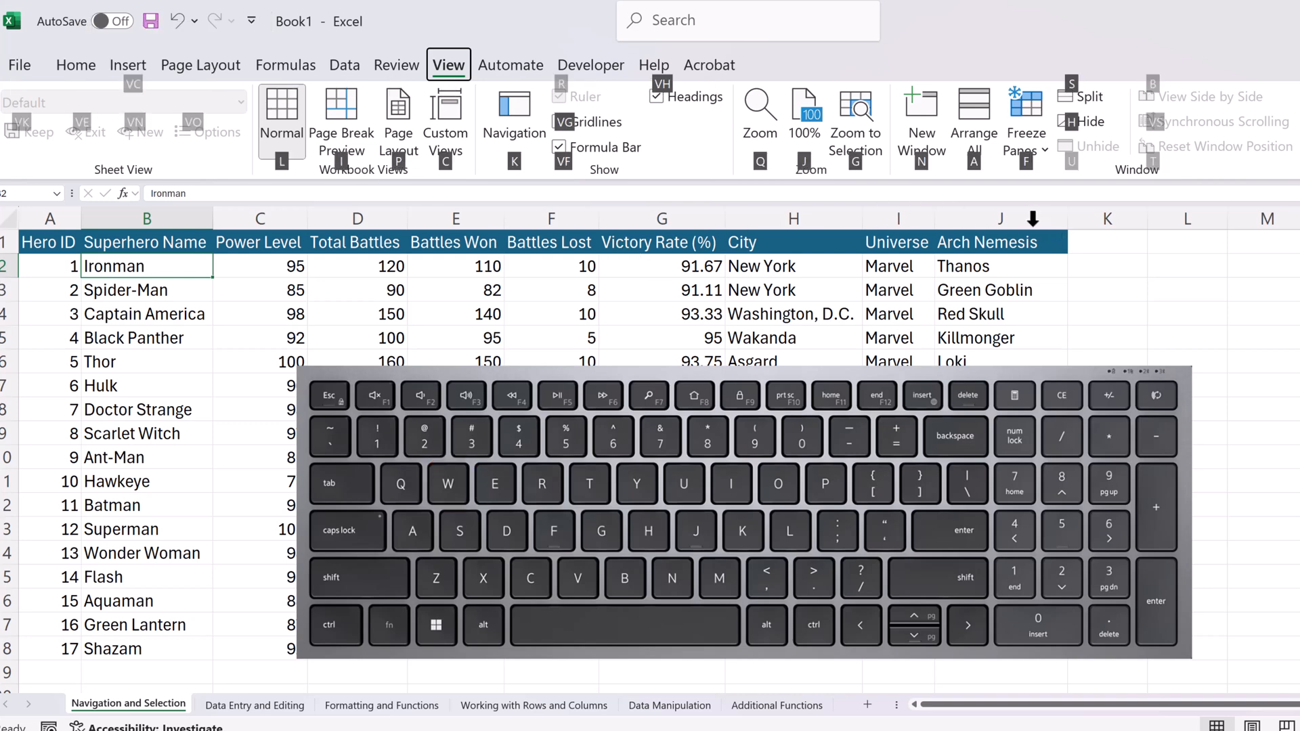
left_click(1026, 116)
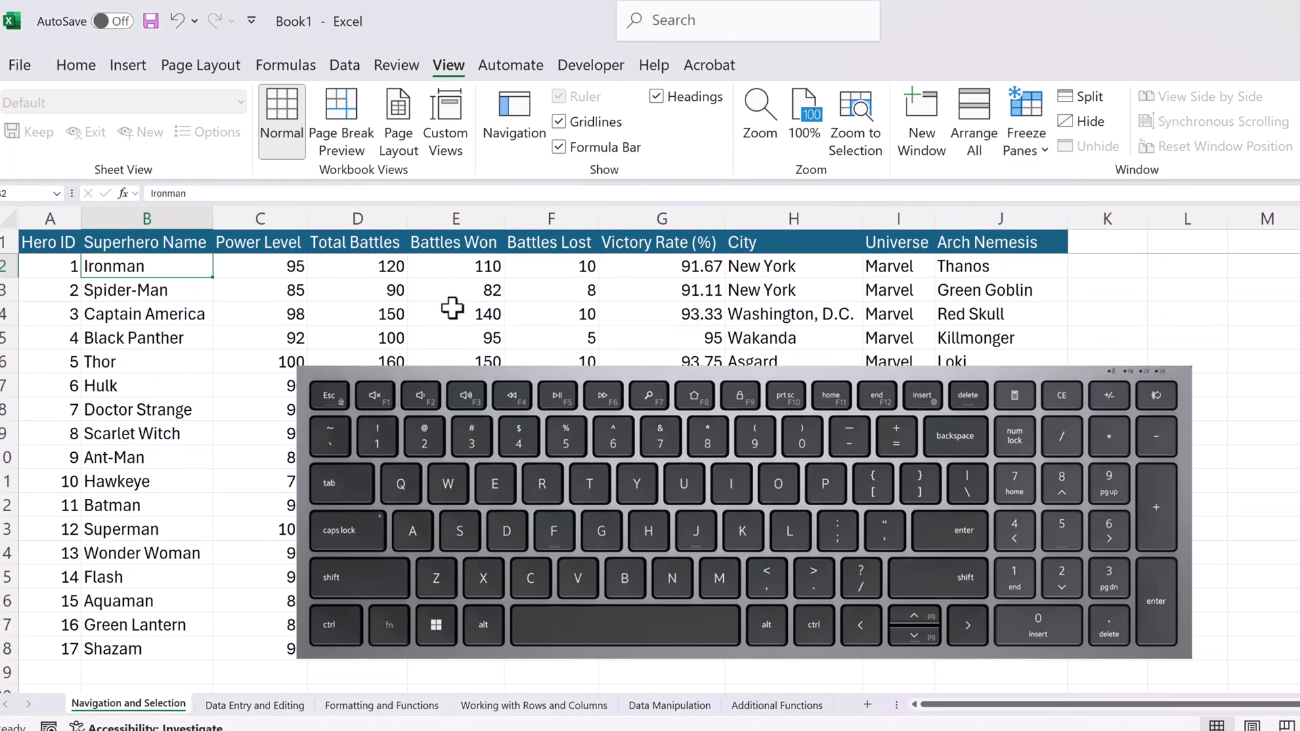
key("alt")
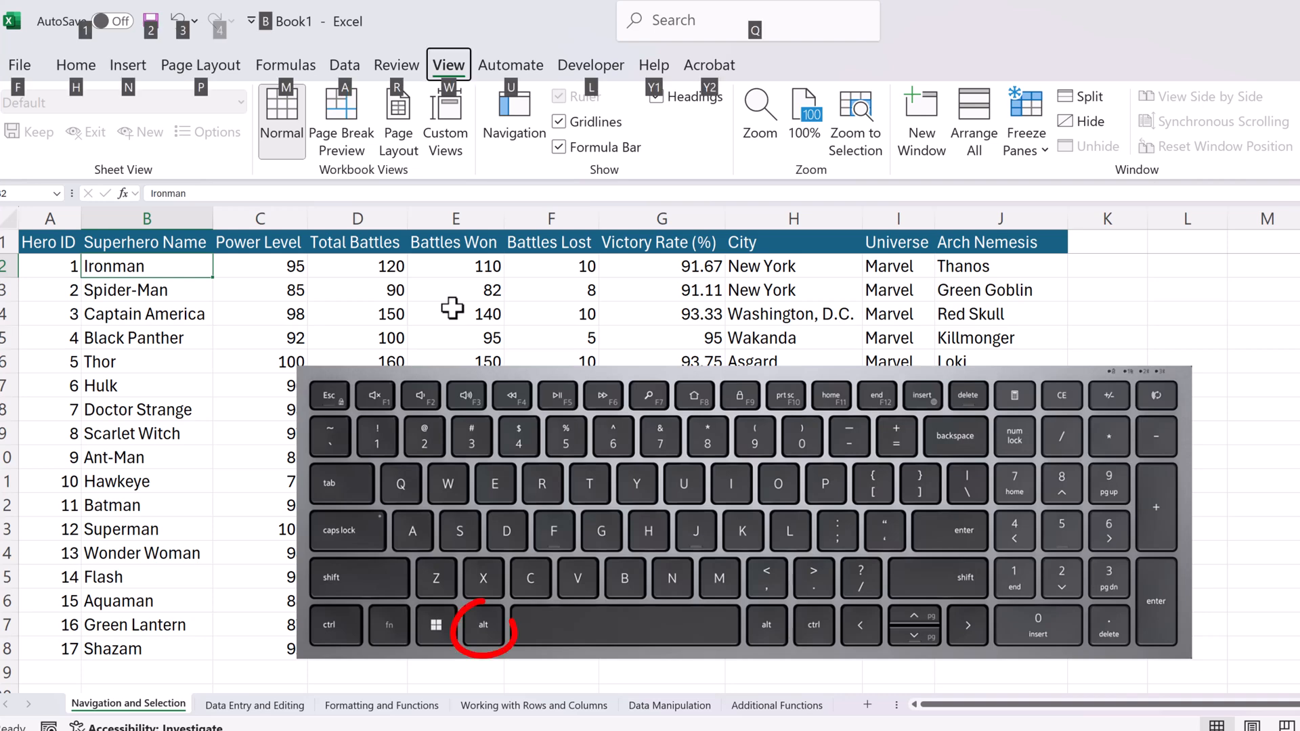
key("alt")
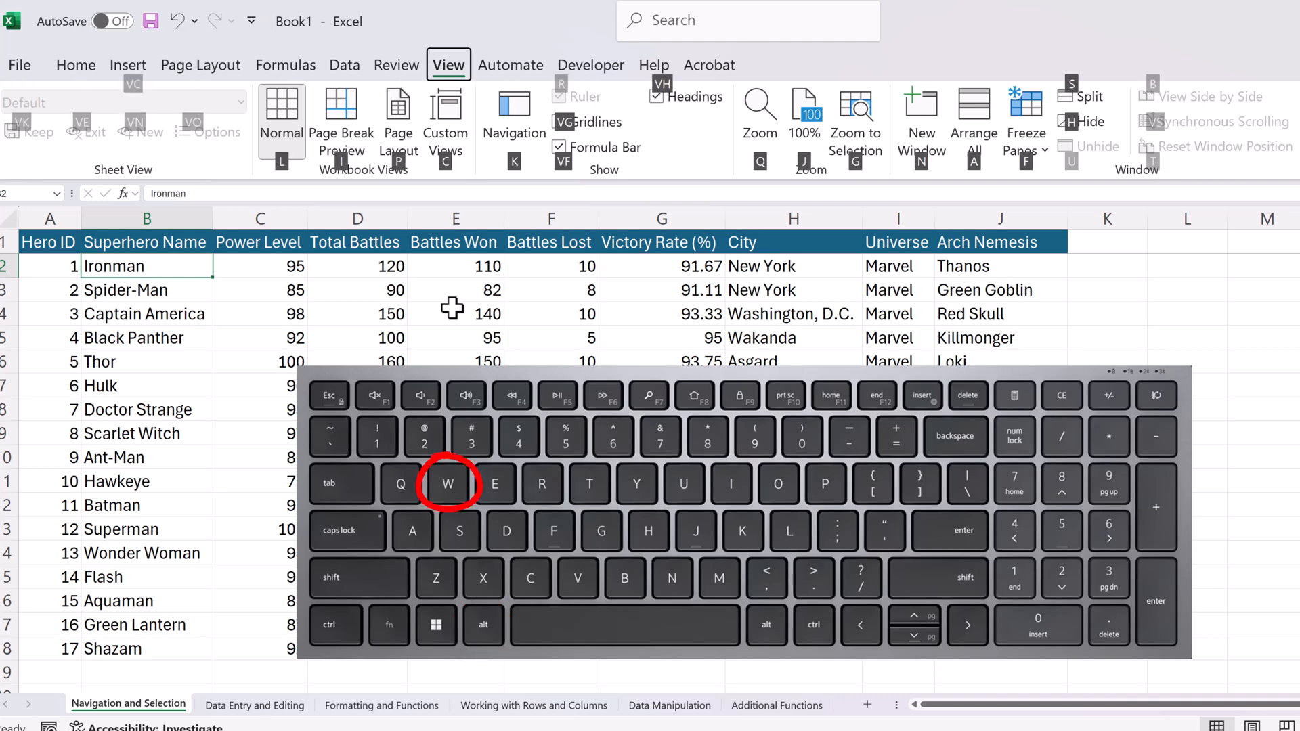
left_click(1026, 116)
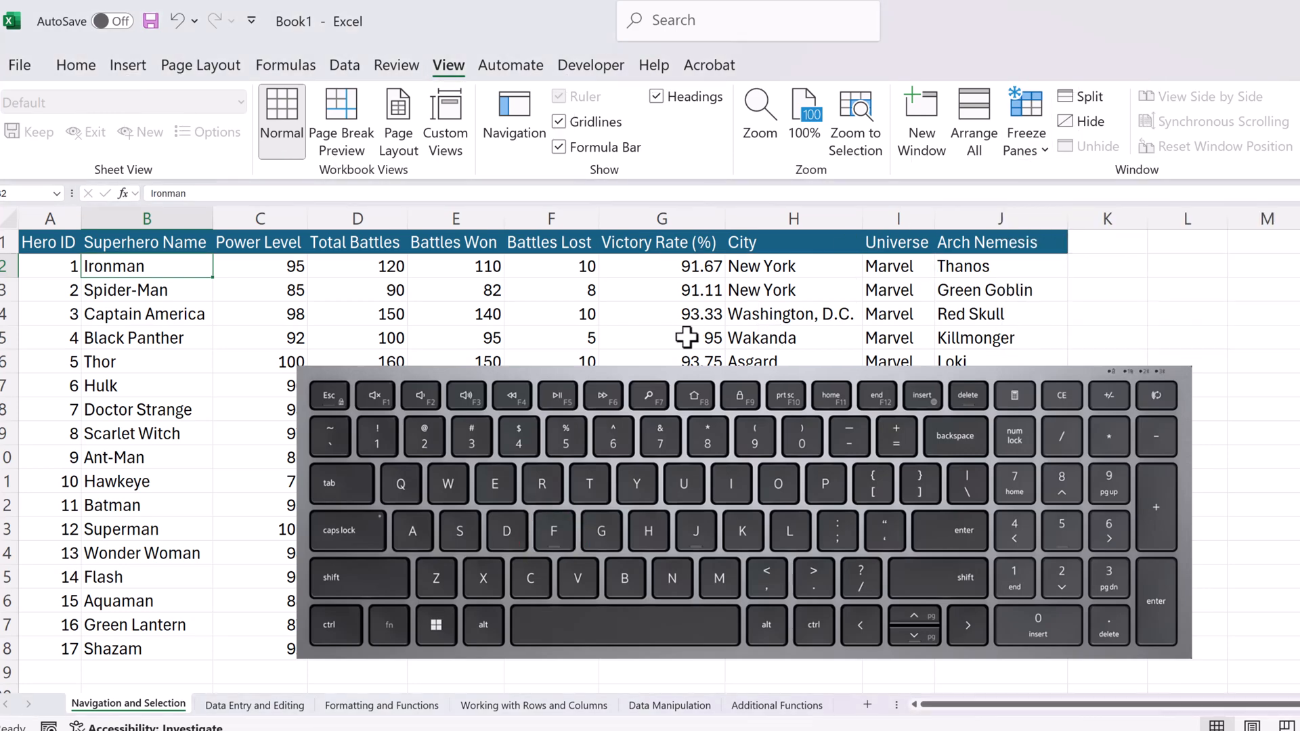
mouse_move(654, 336)
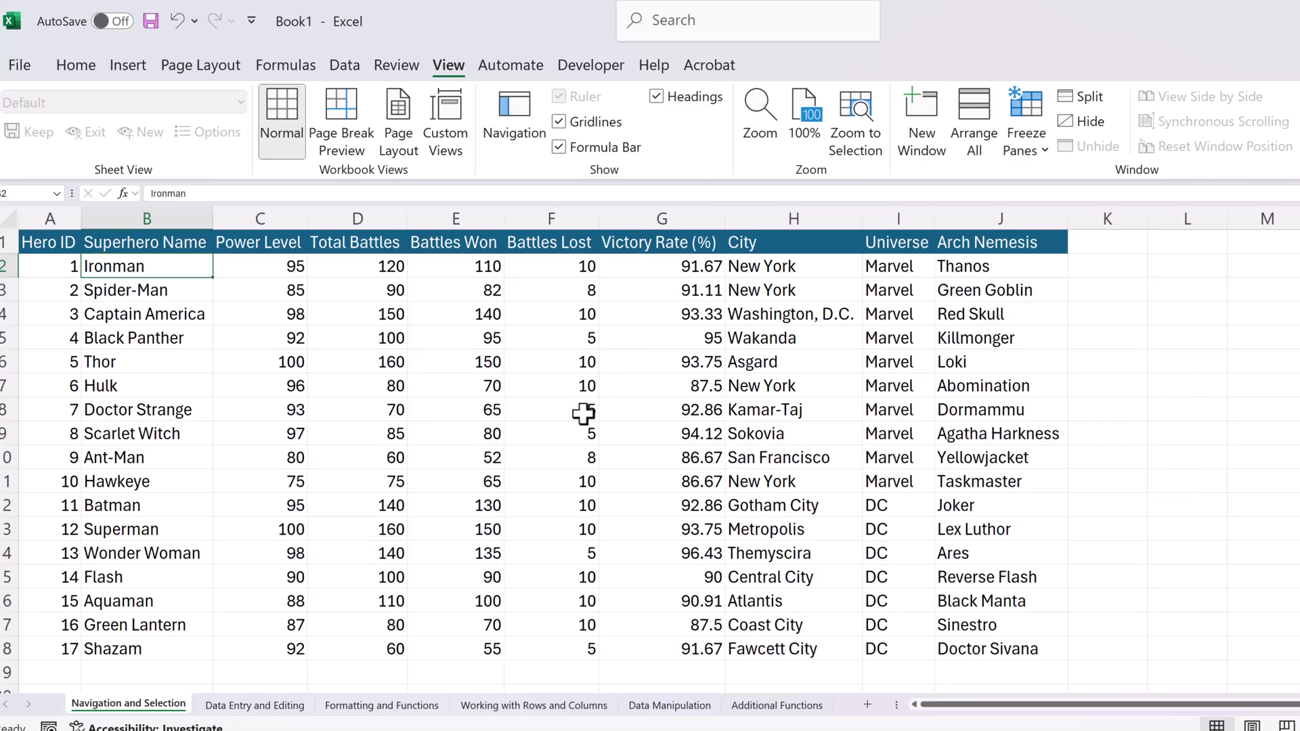
- Enter Failed as Thor's Mission Status in D7
left_click(254, 705)
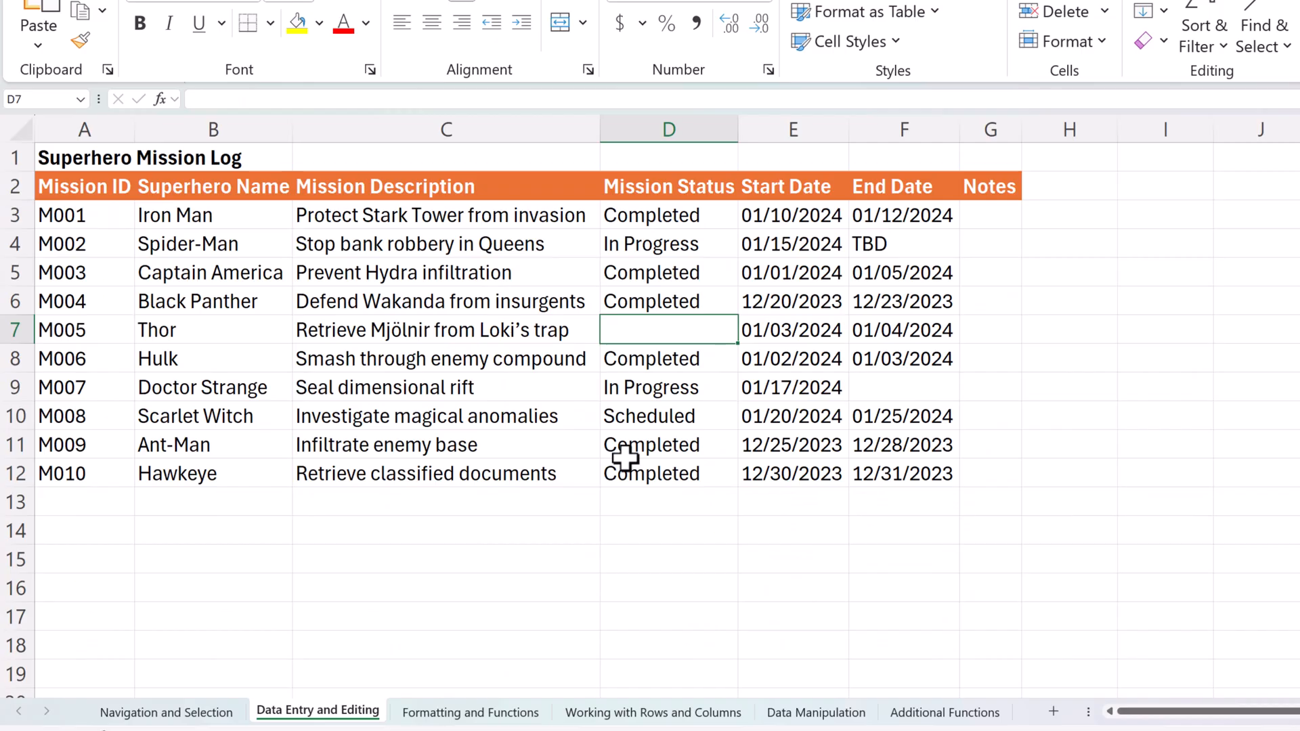
type("Fa")
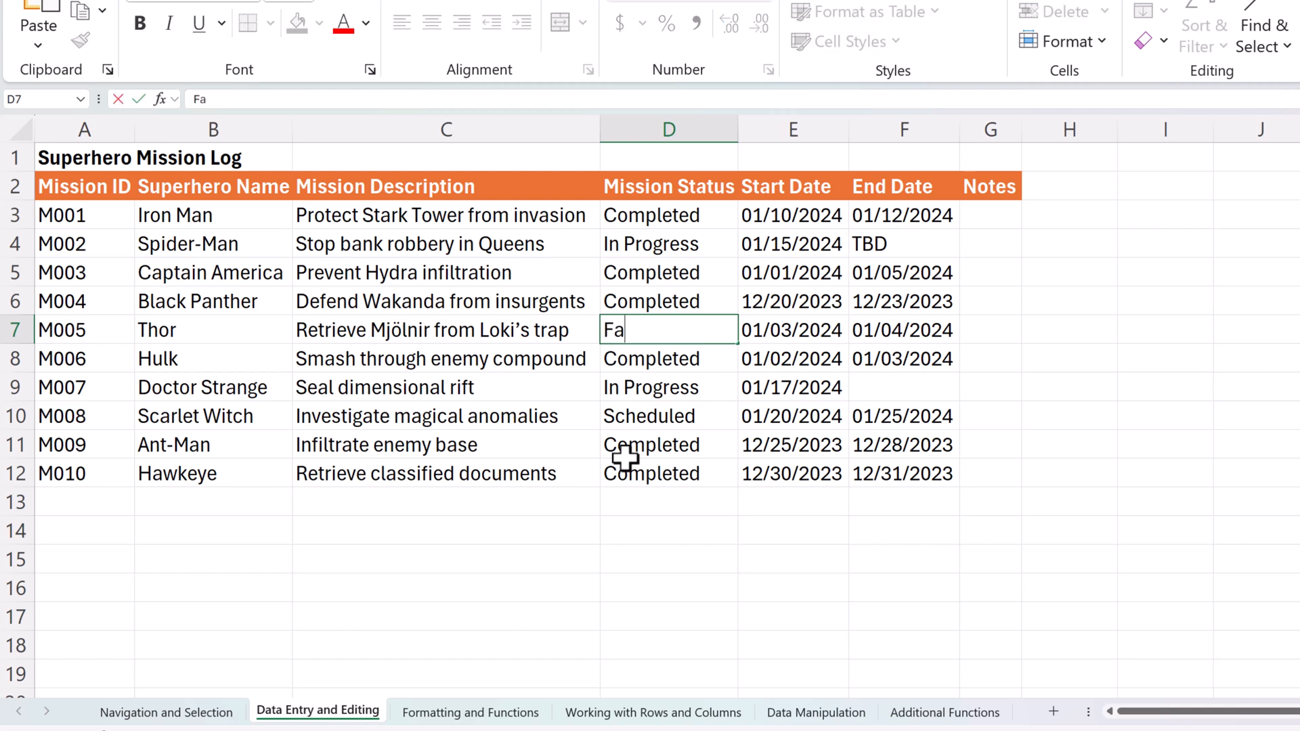
type("iled")
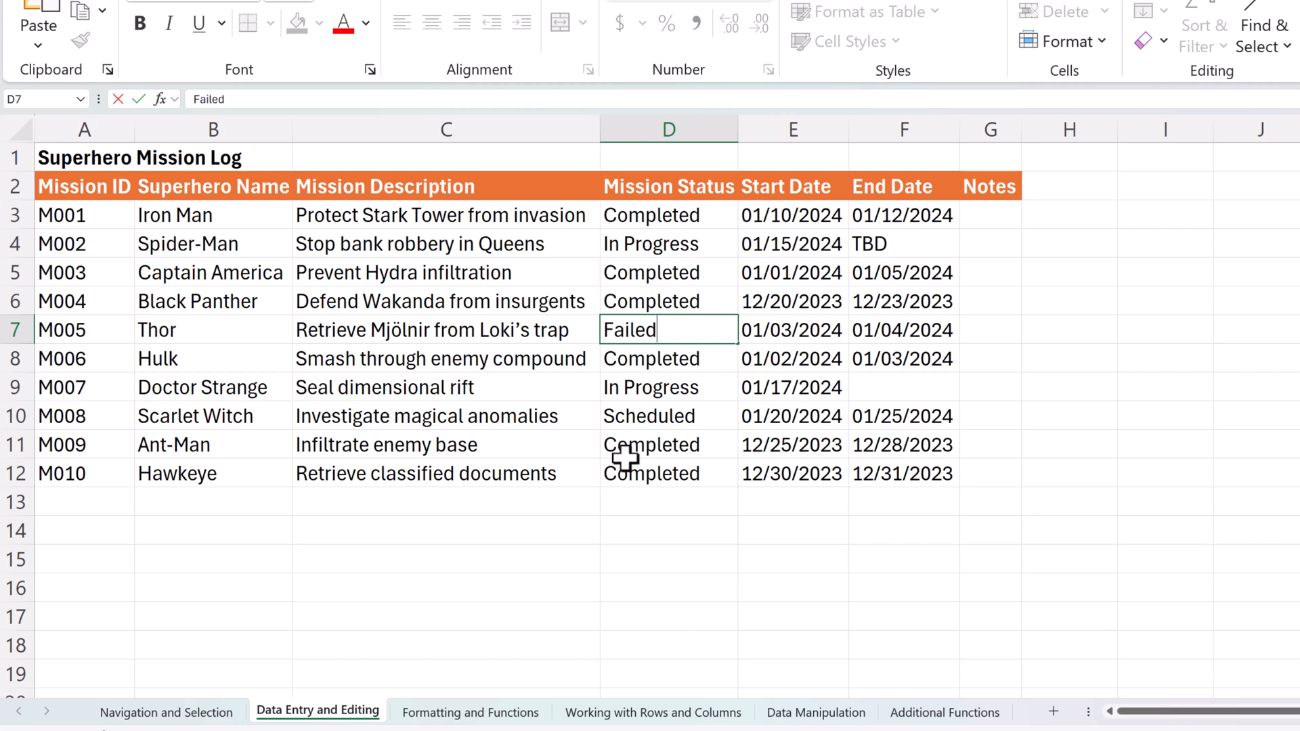
key("Return")
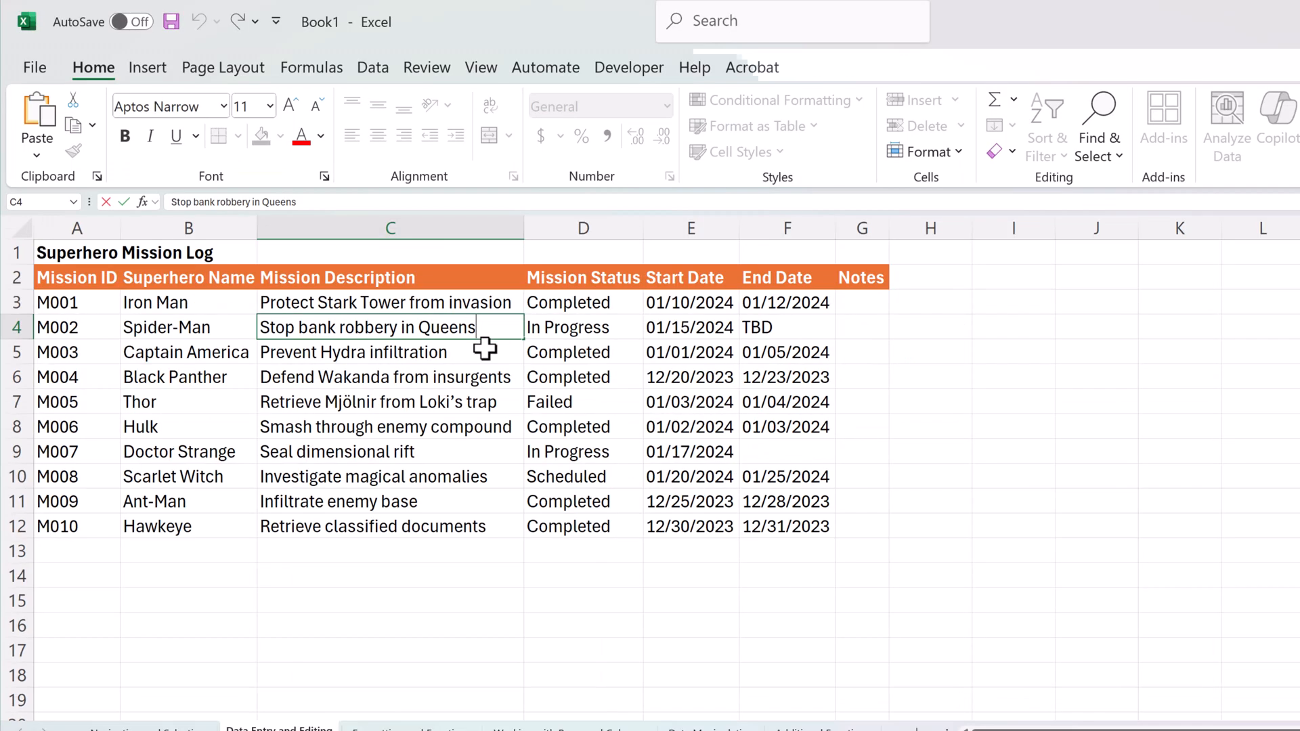
- Add a second line 'Involving multiple criminals and a hostage situation.' to Spider-Man's description in C4
key("alt+enter")
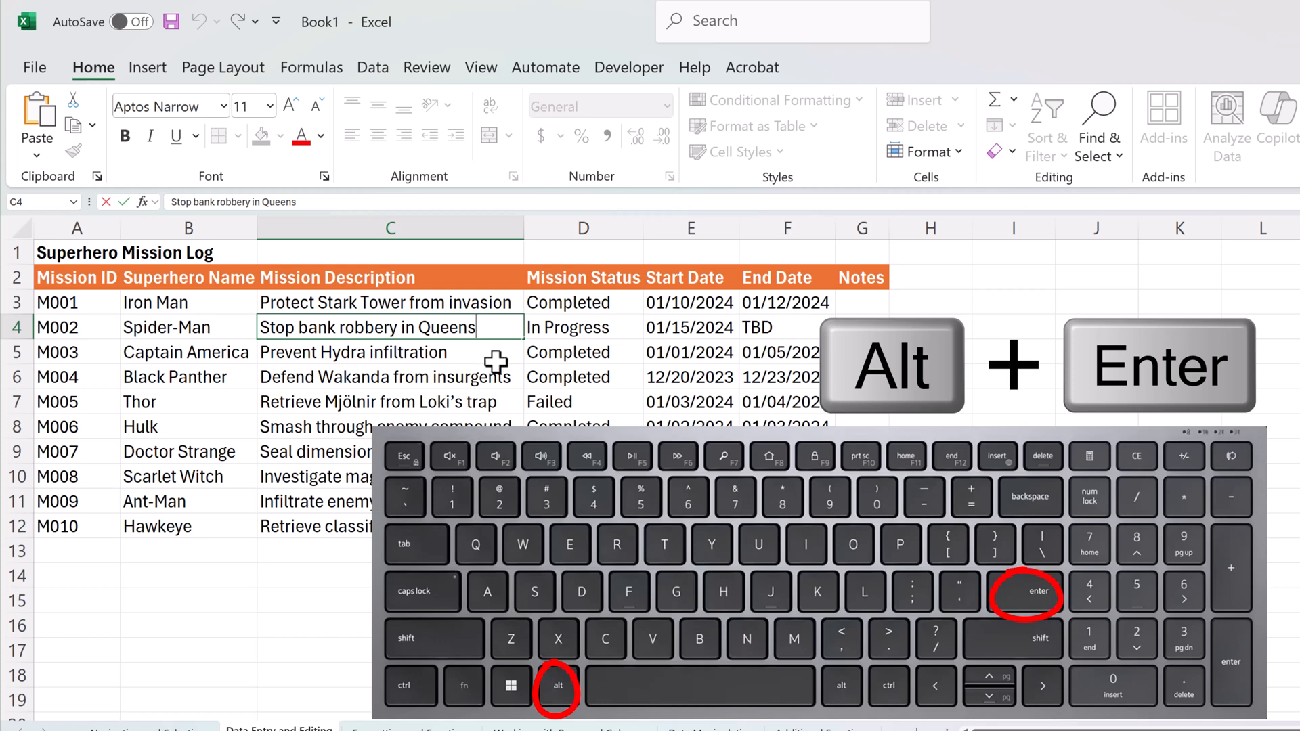
key("alt")
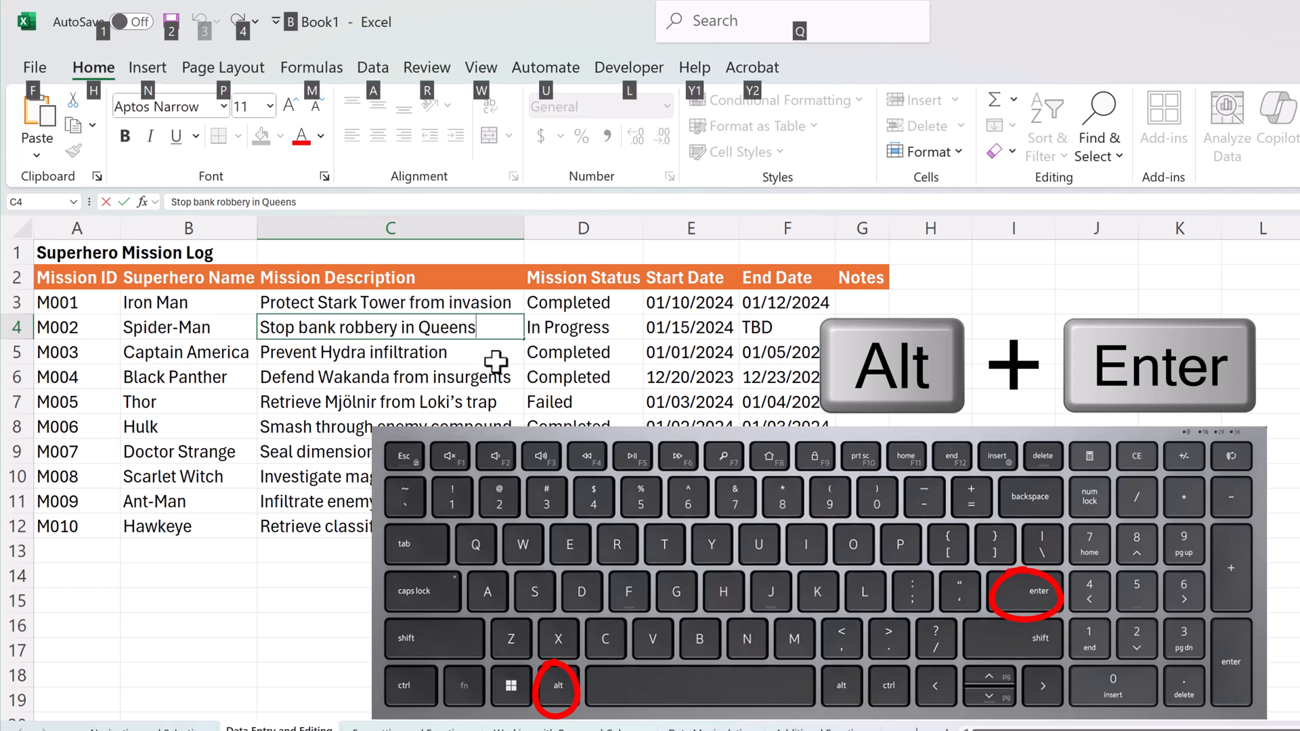
key("alt+enter")
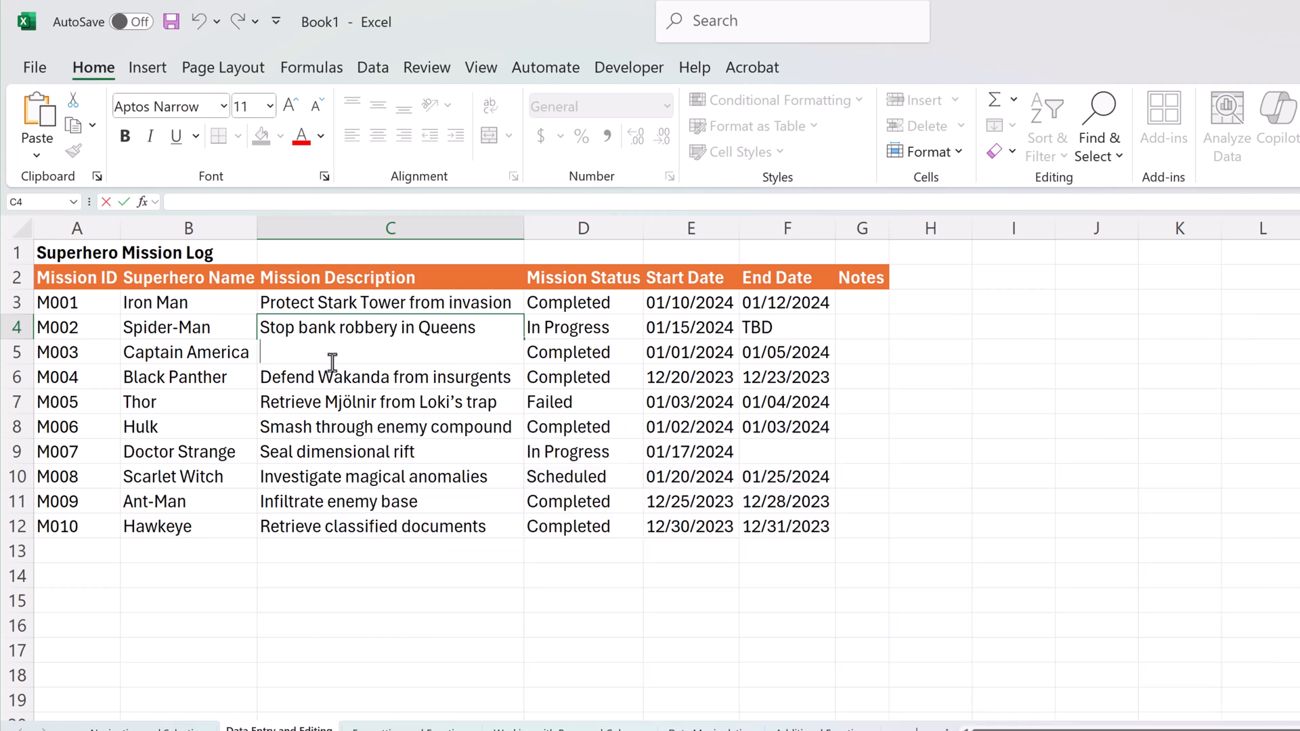
mouse_move(390, 451)
type("Involving multiple criminals and a hostage situation.")
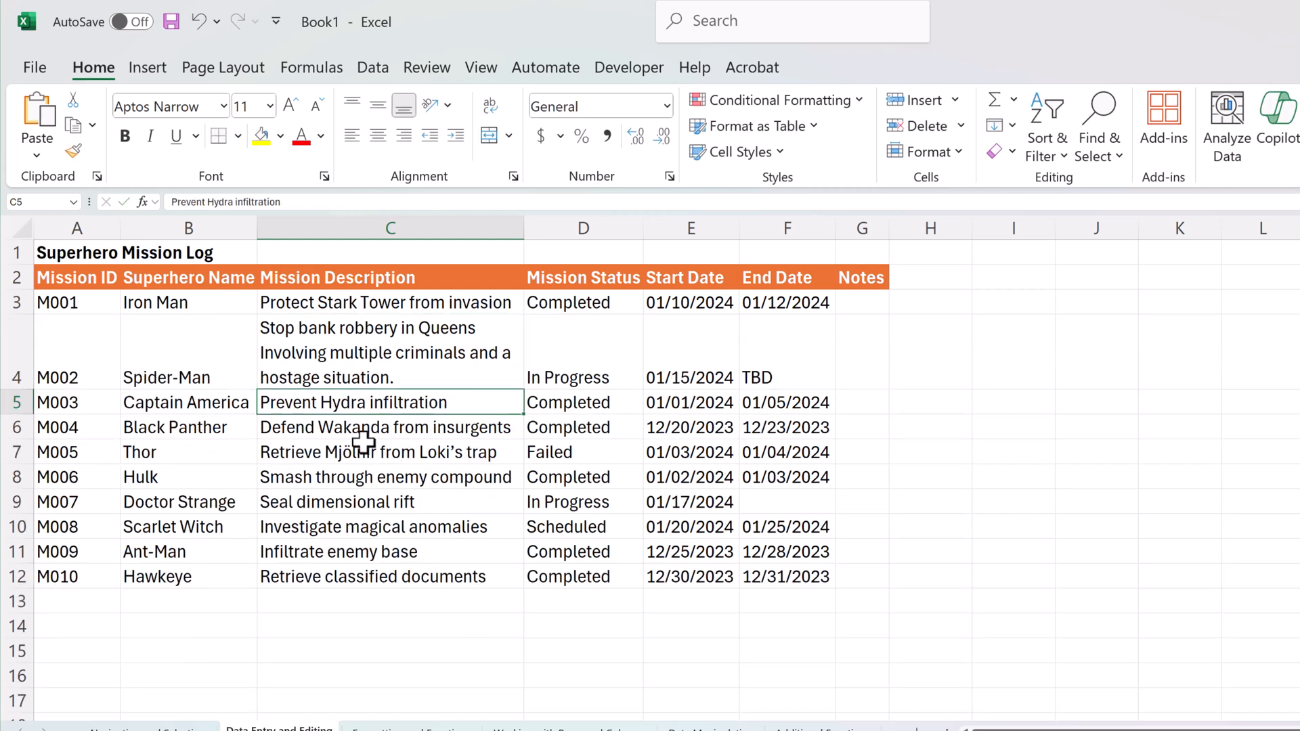
left_click(390, 452)
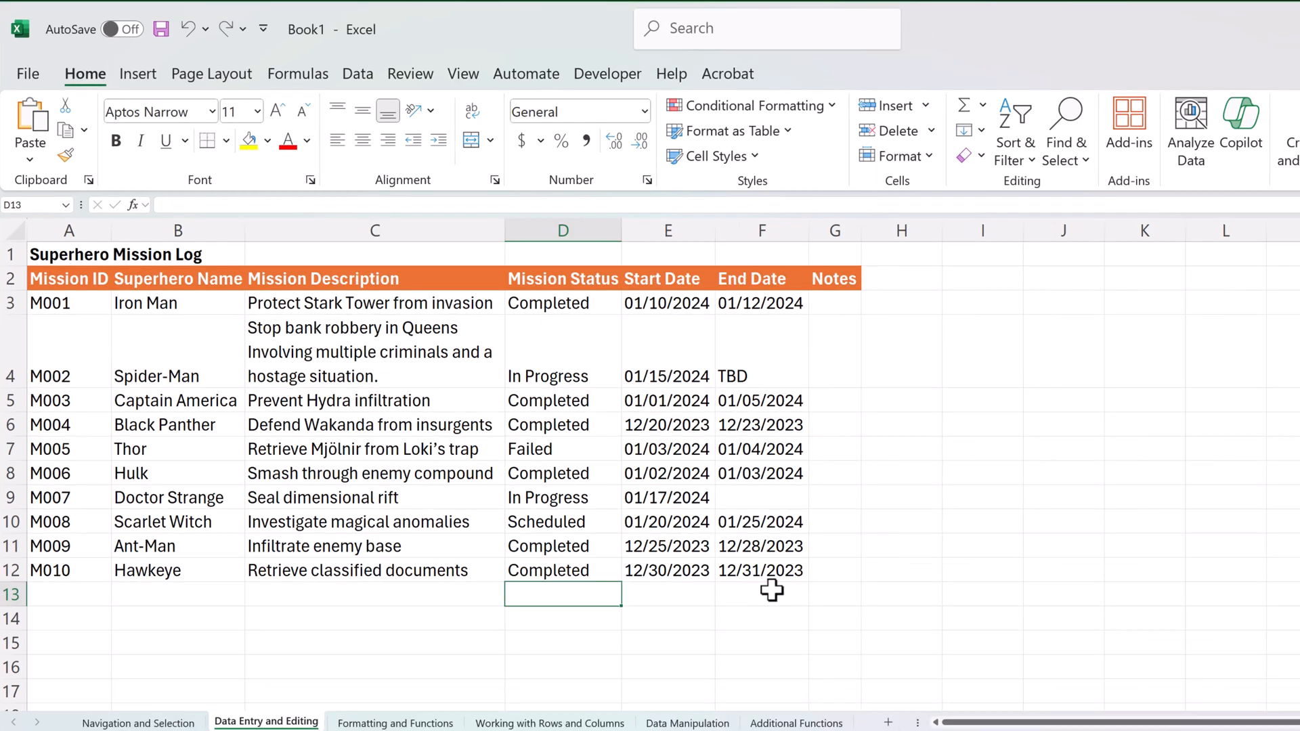
mouse_move(589, 509)
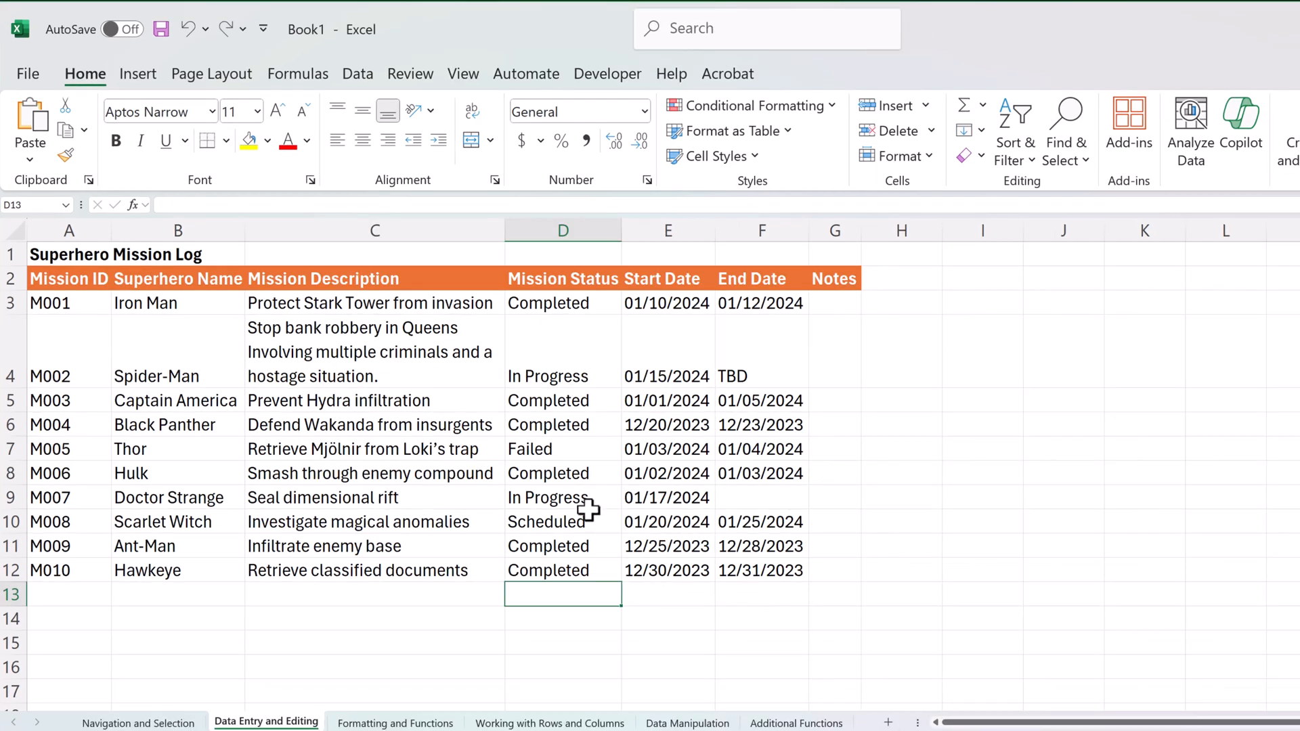
mouse_move(601, 504)
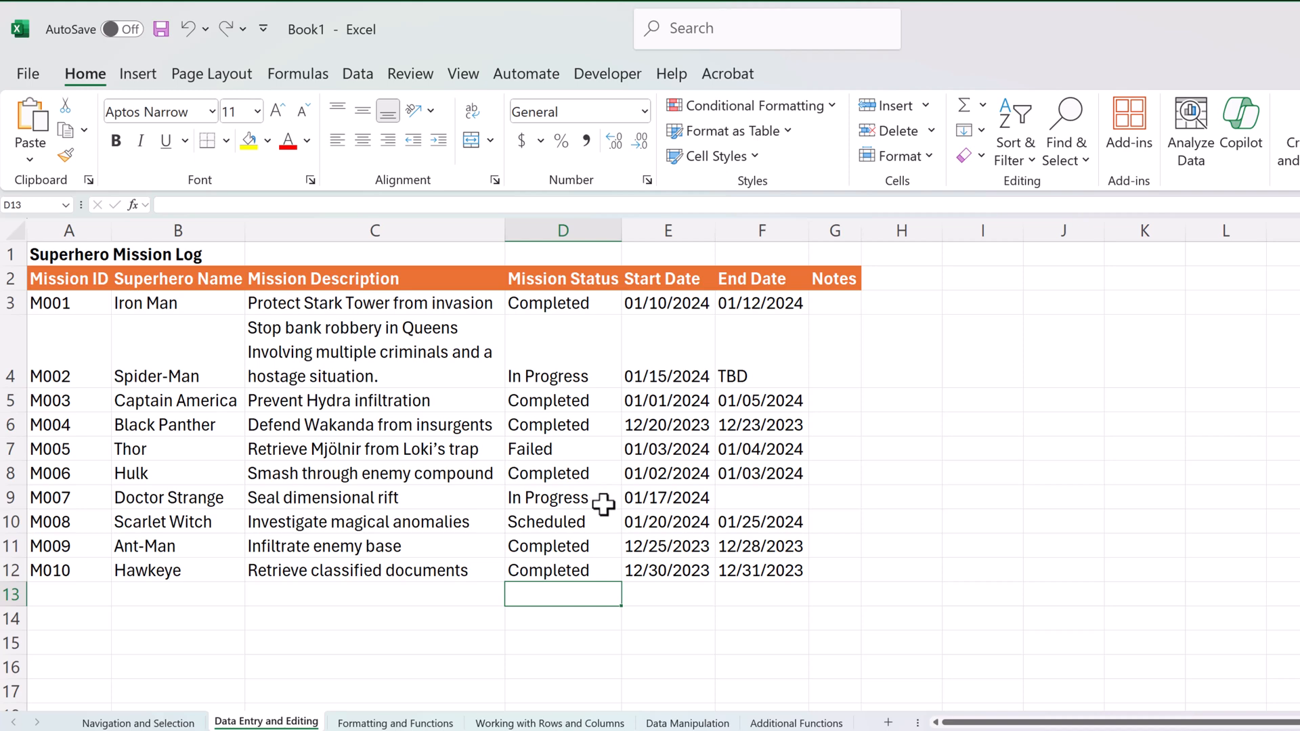
- Set Doctor Strange's M007 status in D9 to Completed
key("f2")
type("Completed")
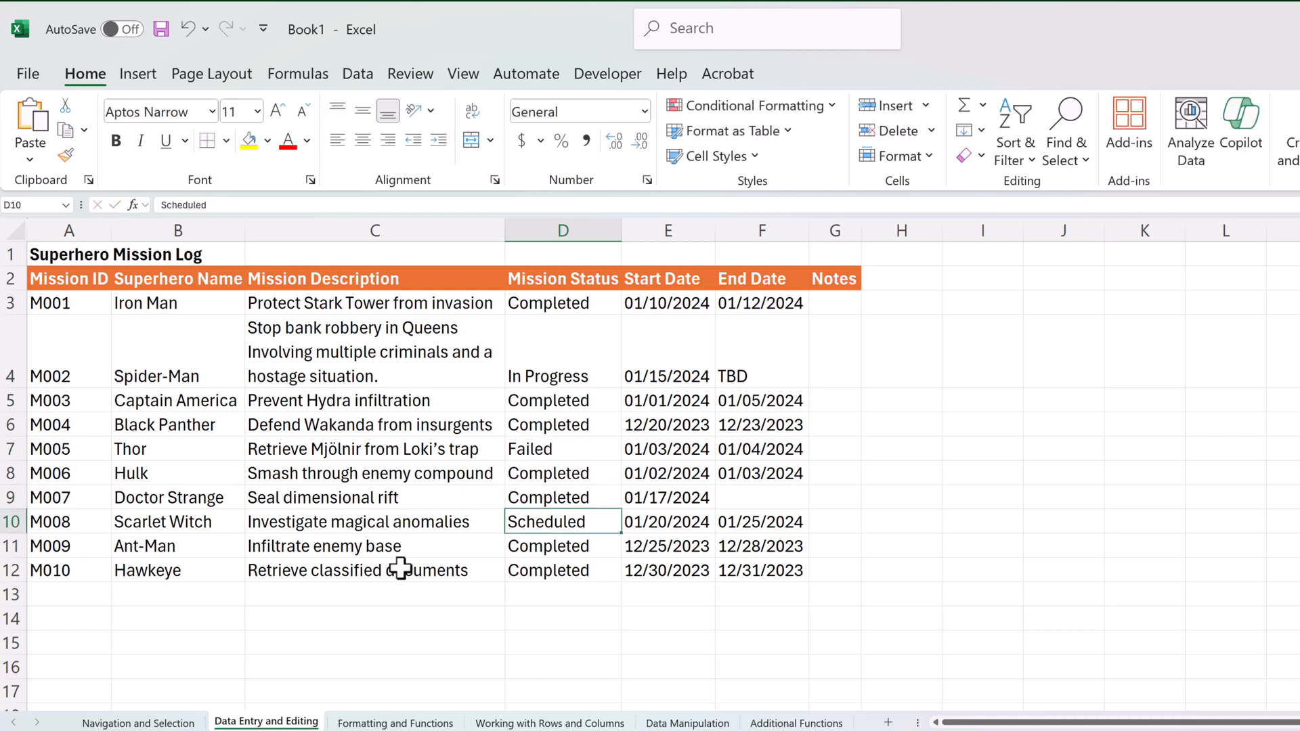
- Undo D9 back to In Progress, then redo it to Completed
key("ctrl+z")
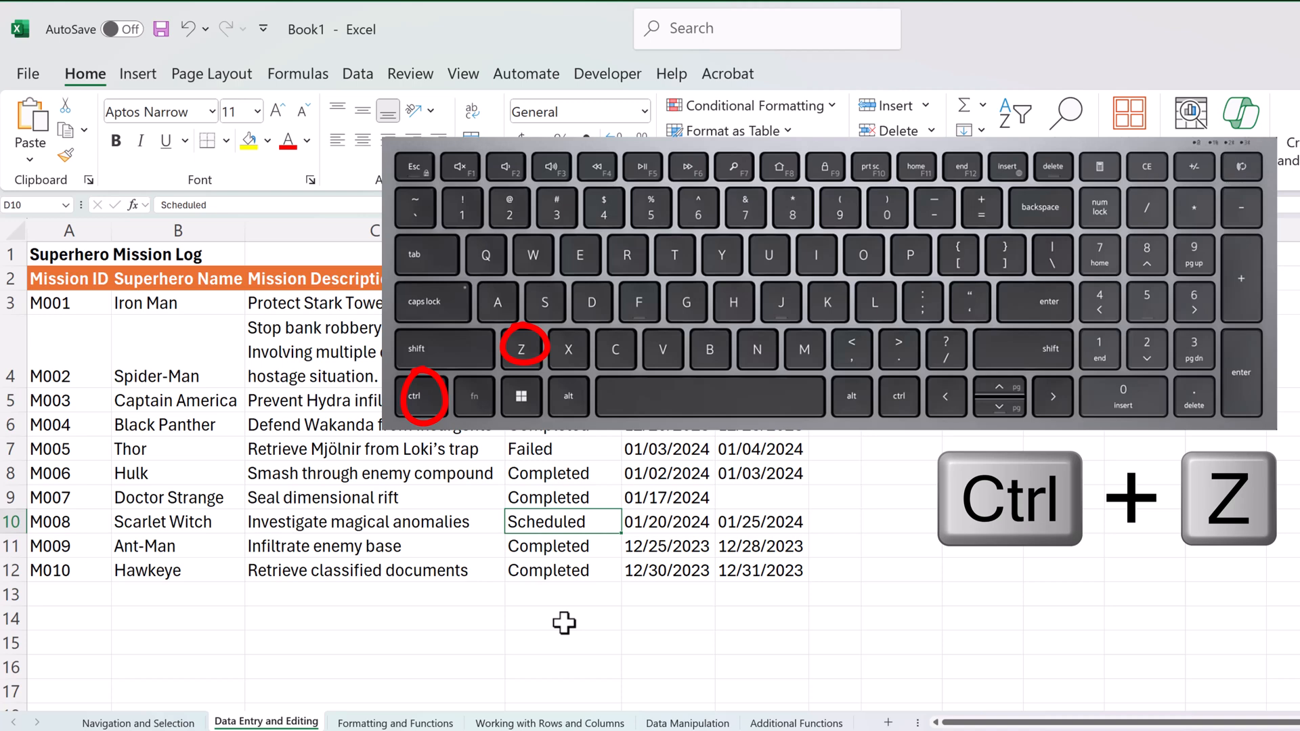
key("ctrl+z")
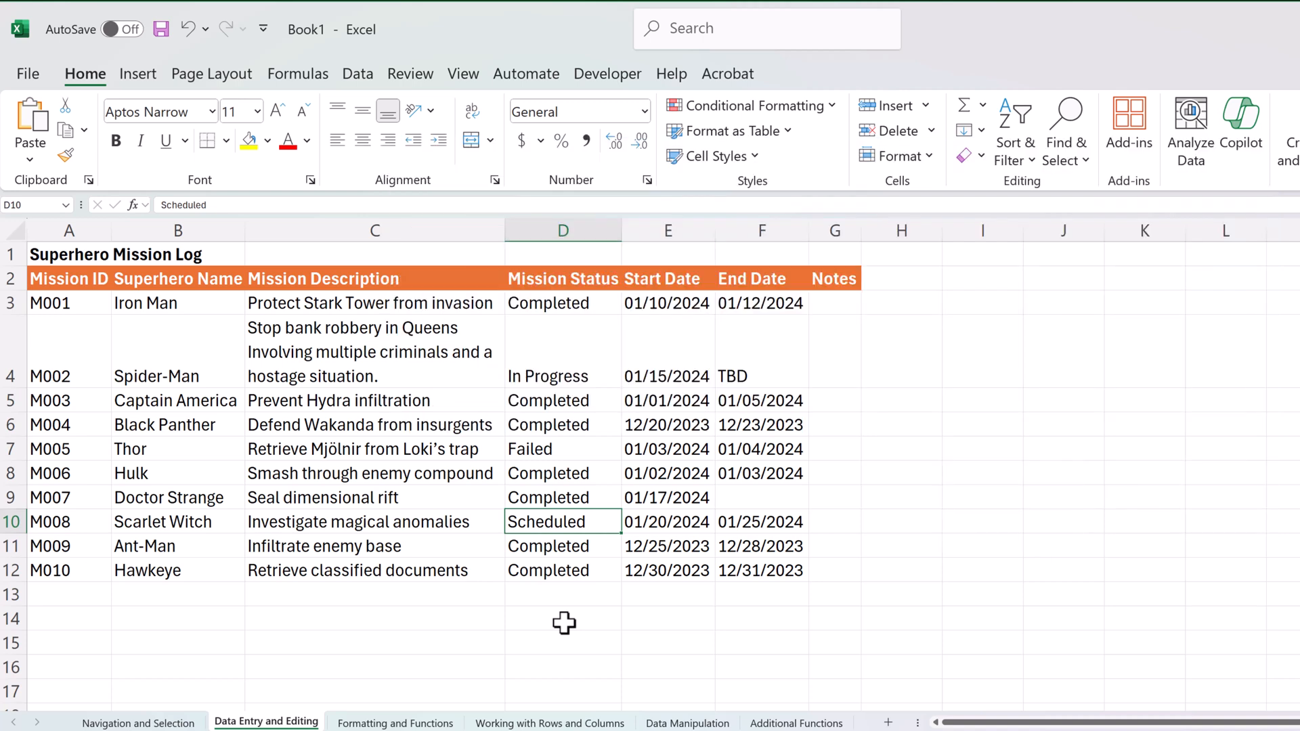
left_click(562, 497)
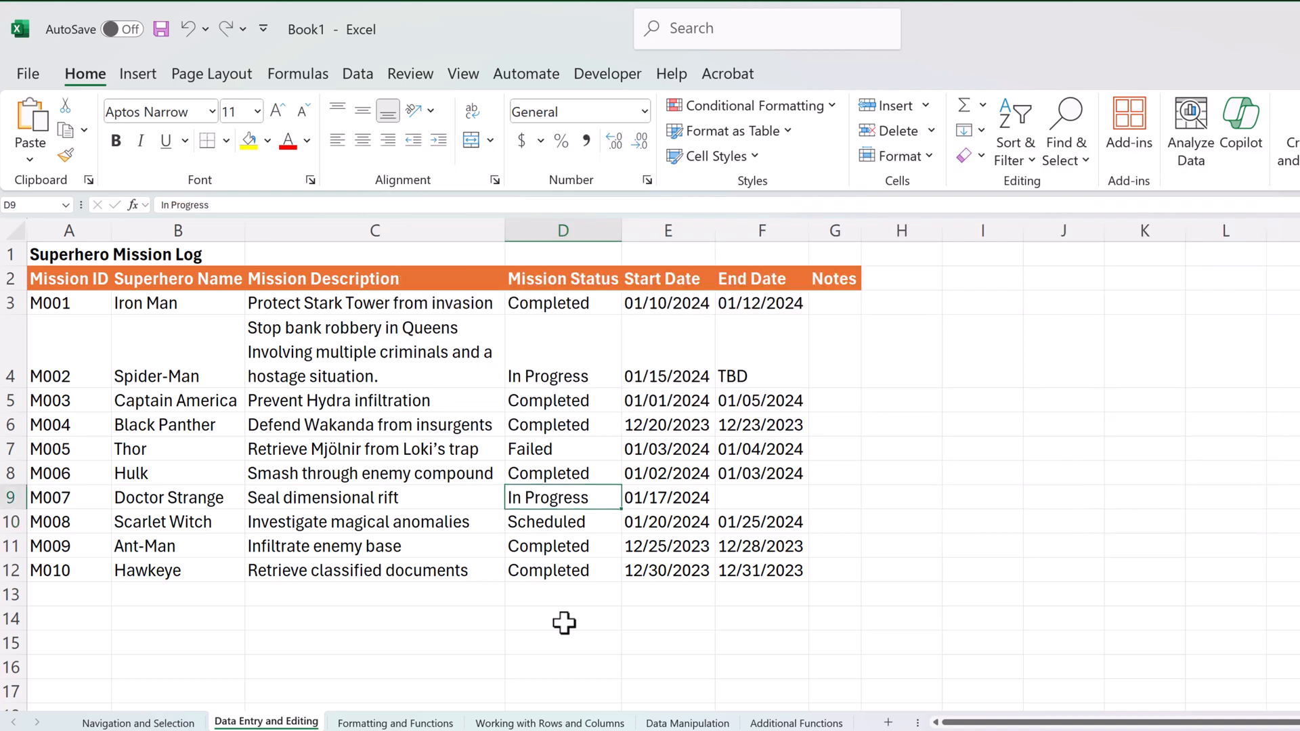
key("ctrl+y")
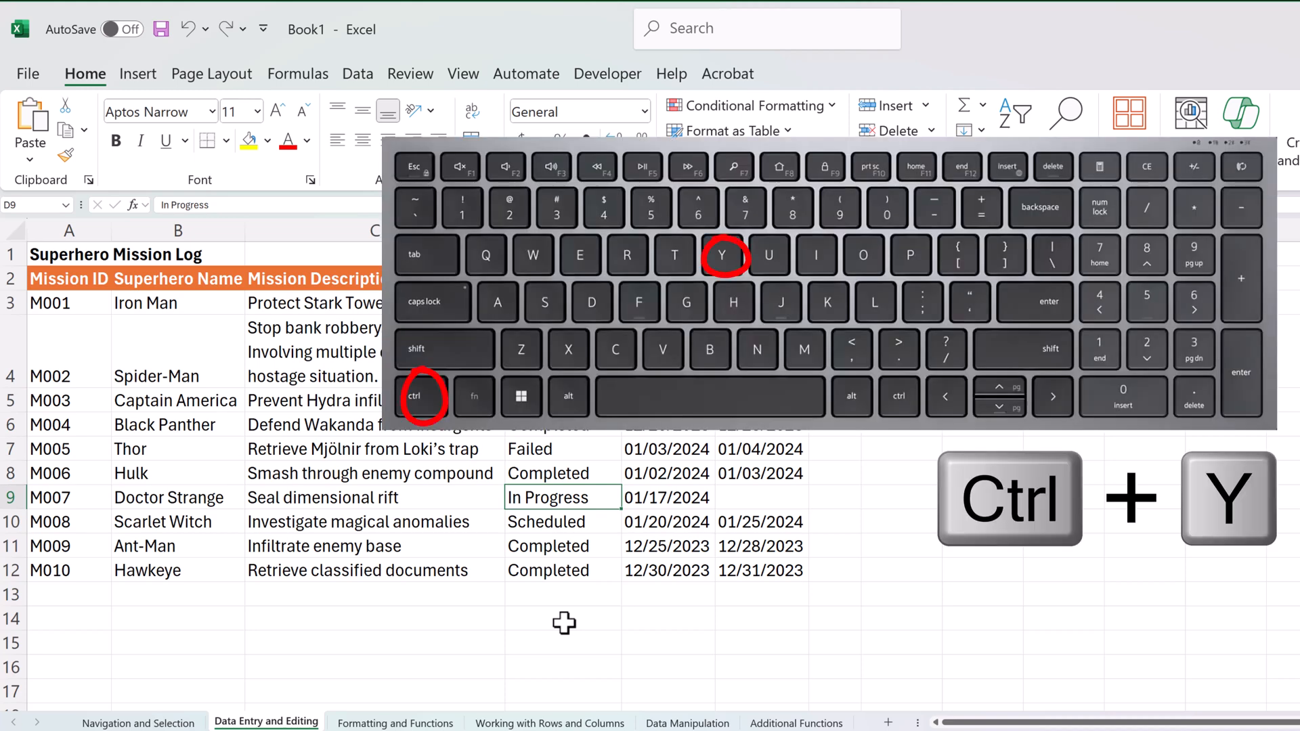
key("ctrl+y")
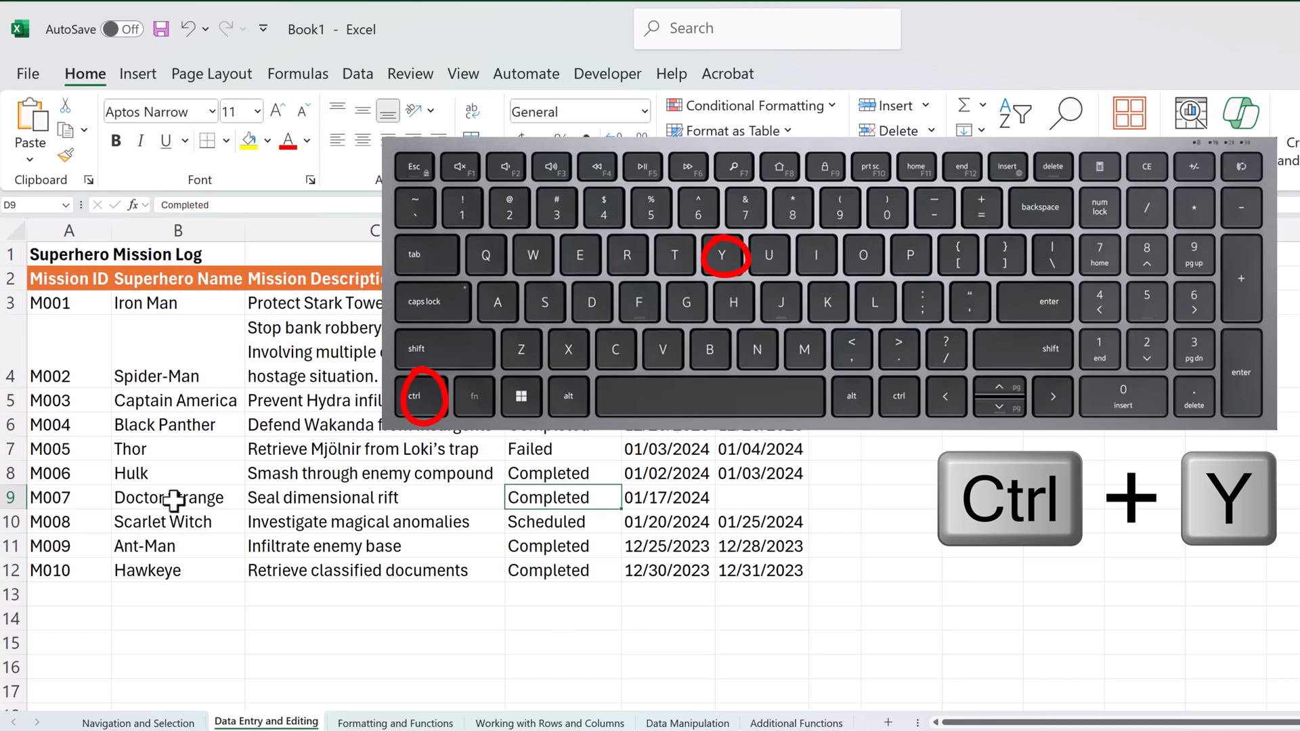
- Add the note 'Impressive strategic planning led to mission success.' to Black Panther's mission ID A6
key("ctrl+y")
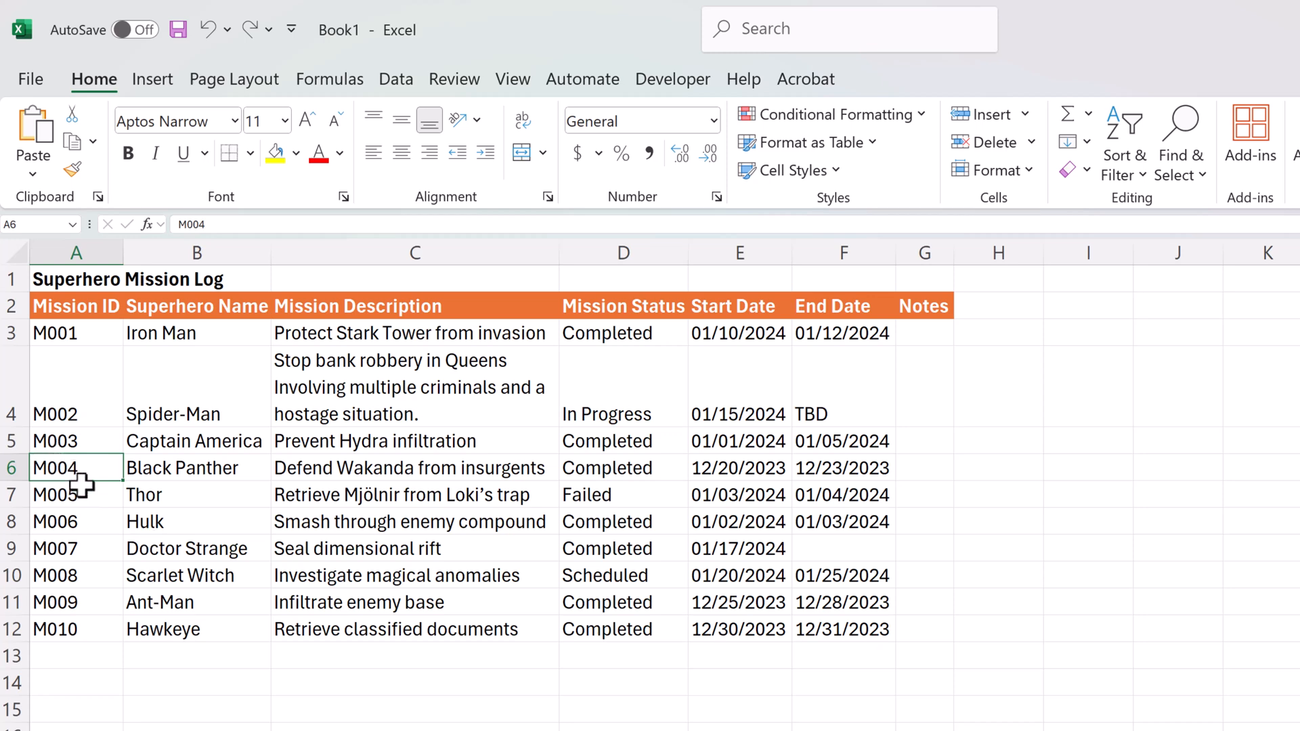
key("shift+f2")
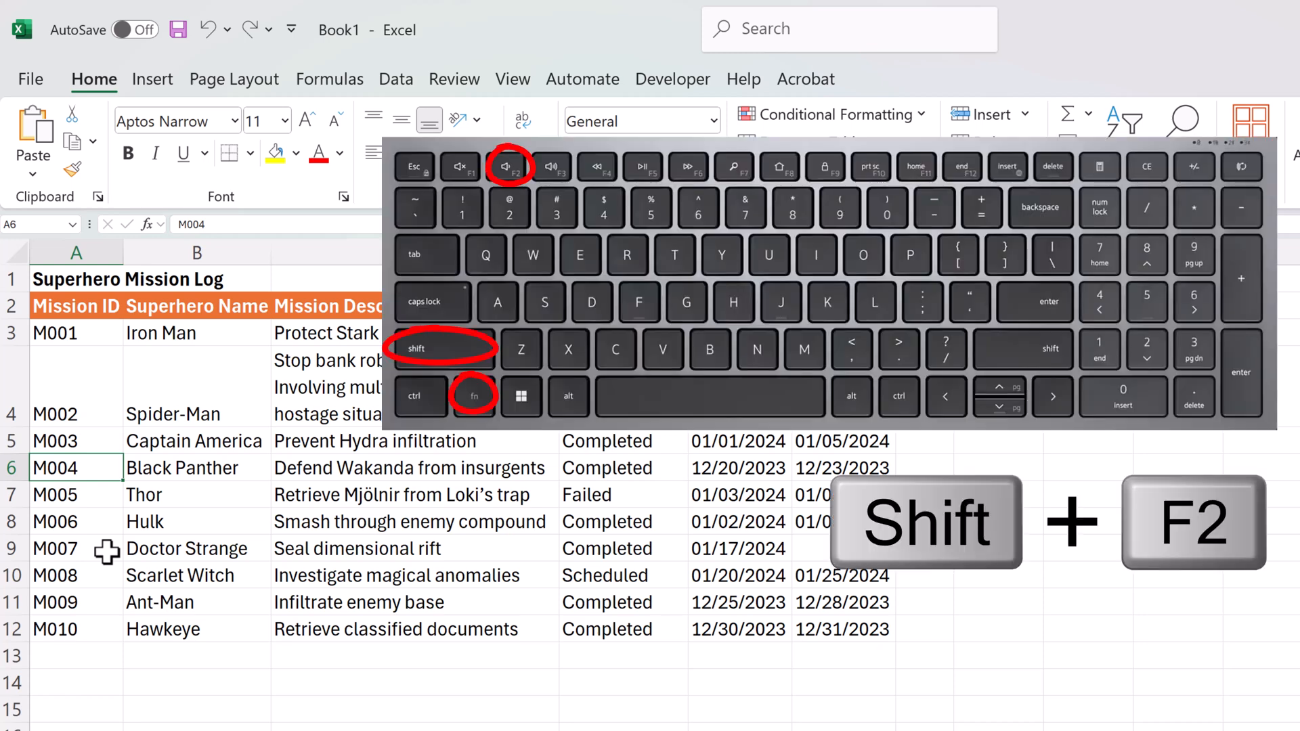
key("shift+f2")
type("Impressive strategic planning led to mission success.")
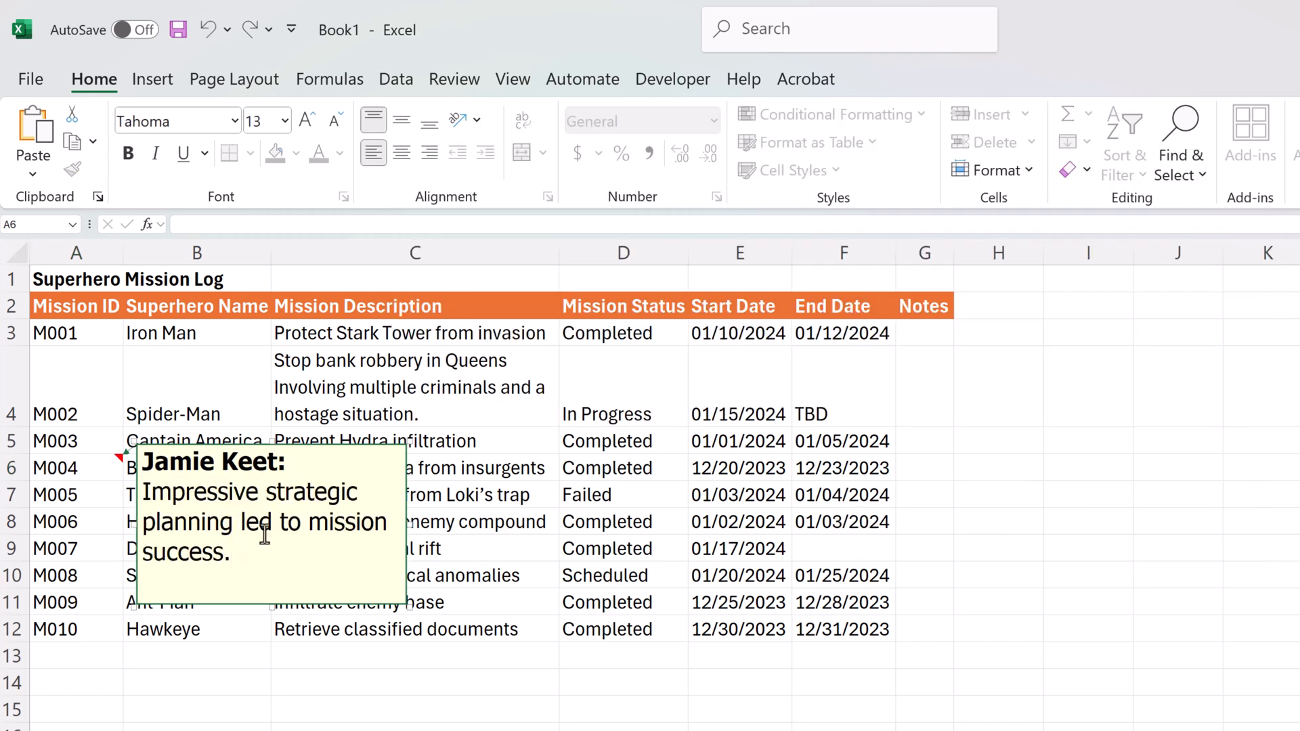
left_click(414, 682)
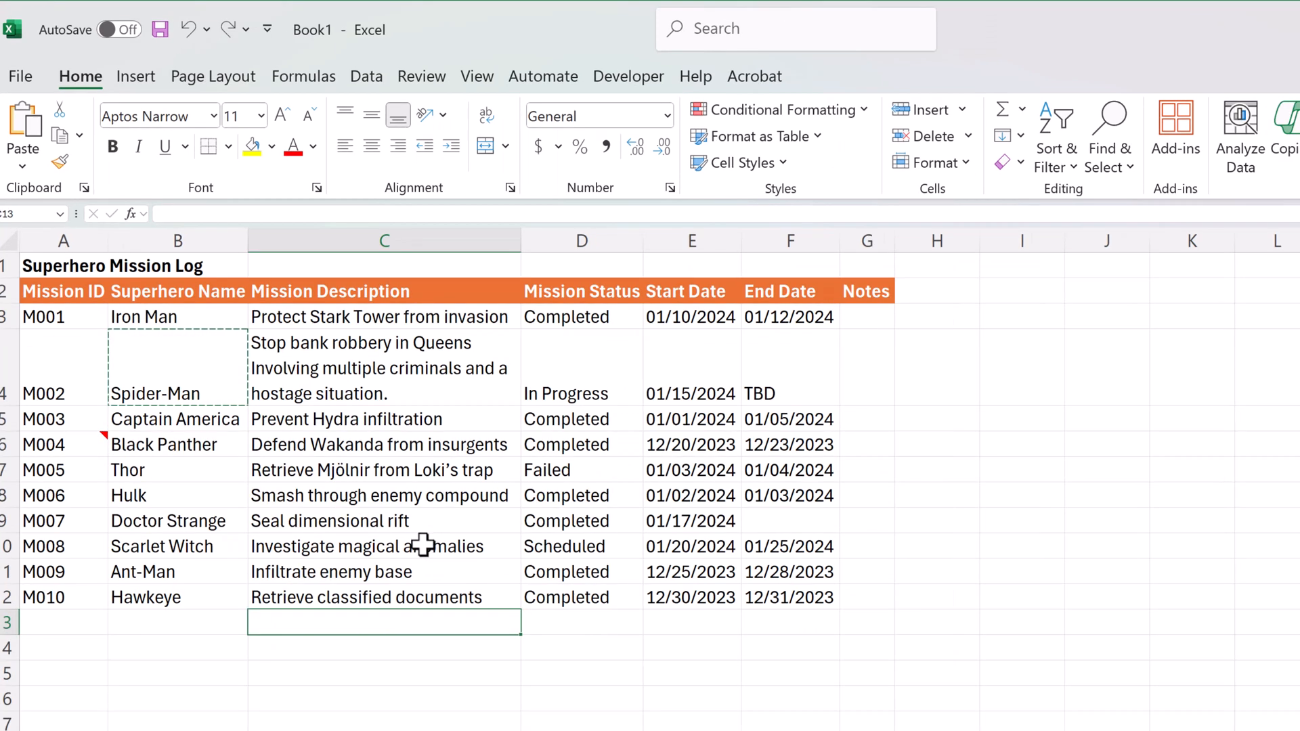
mouse_move(421, 470)
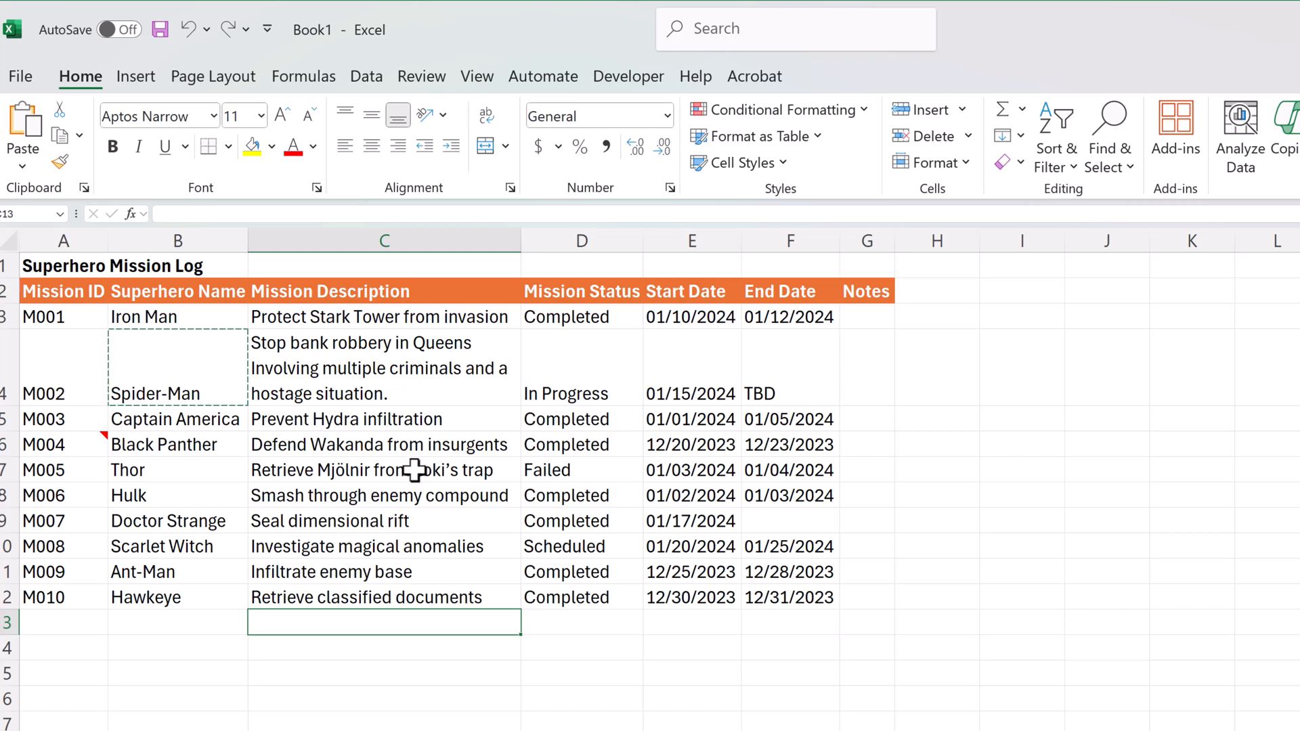
- Copy Spider-Man's name from B4 into H7
key("ctrl+c")
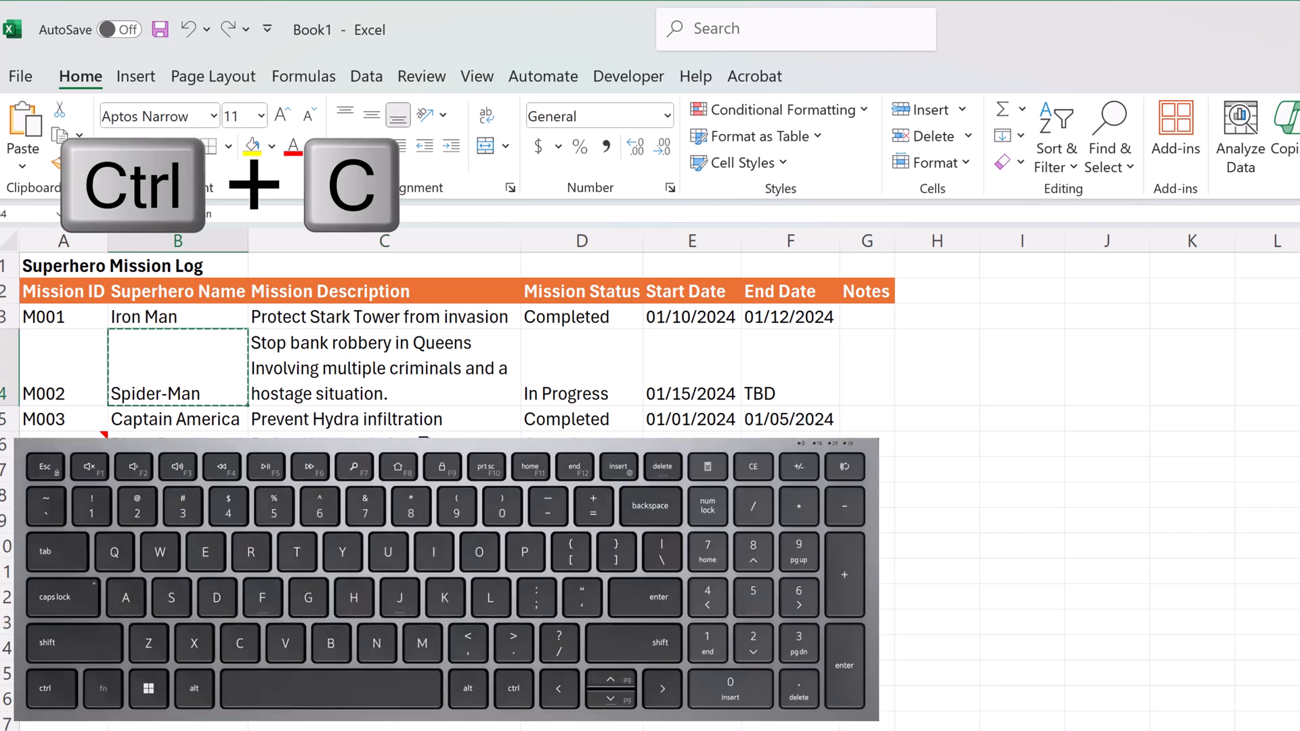
key("ctrl+c")
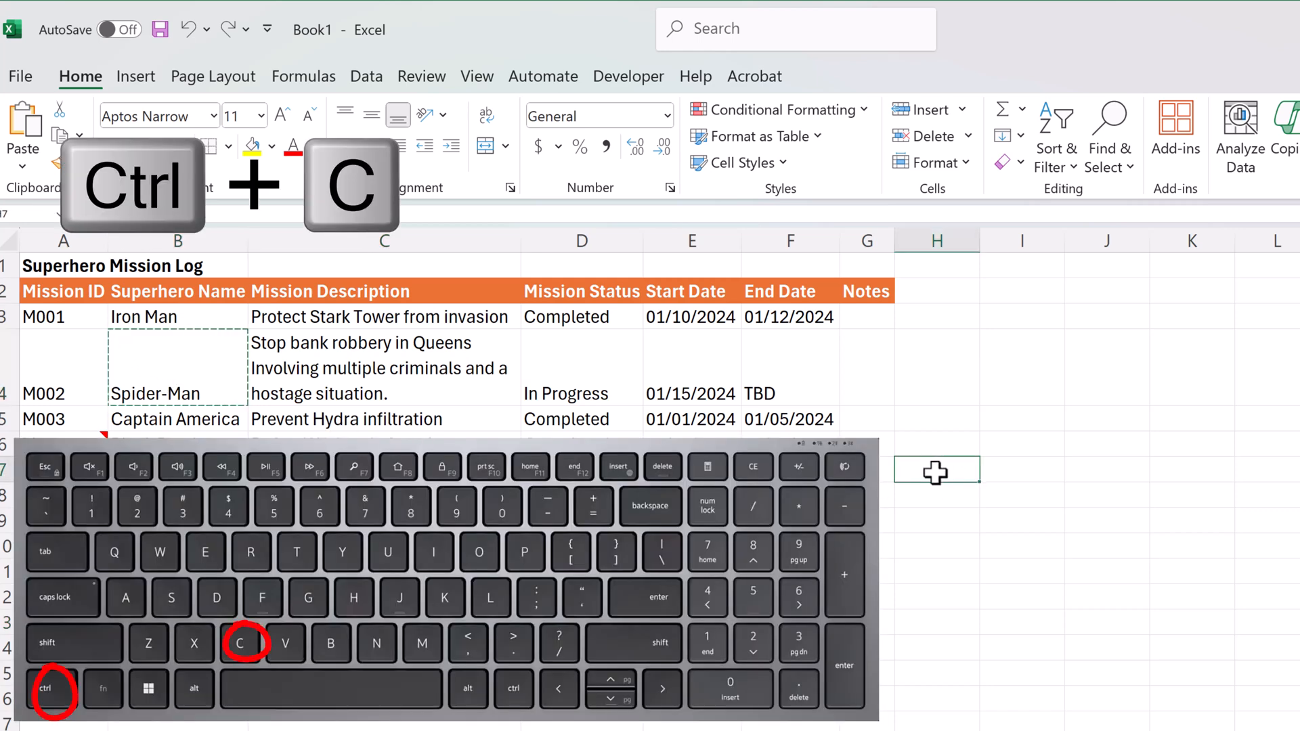
key("ctrl+v")
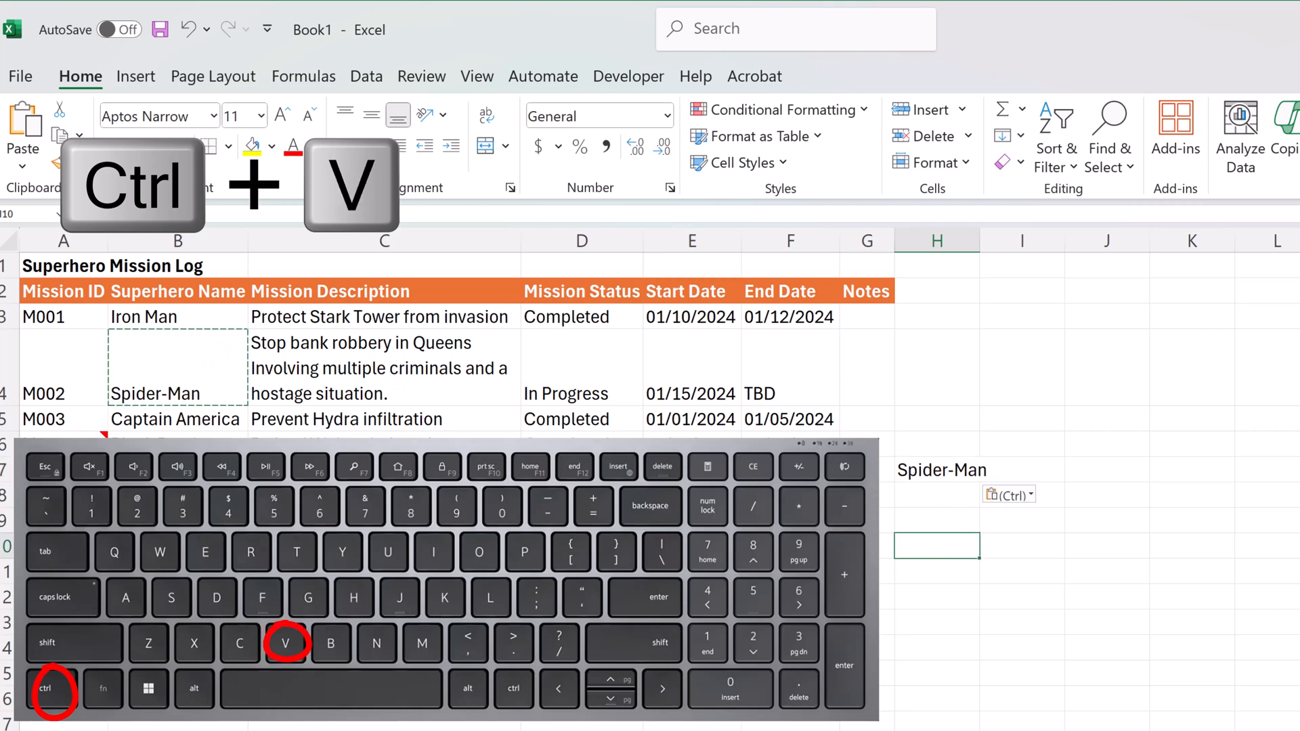
- Move Spider-Man's name out of B4 into H9, leaving B4 empty
key("ctrl+x")
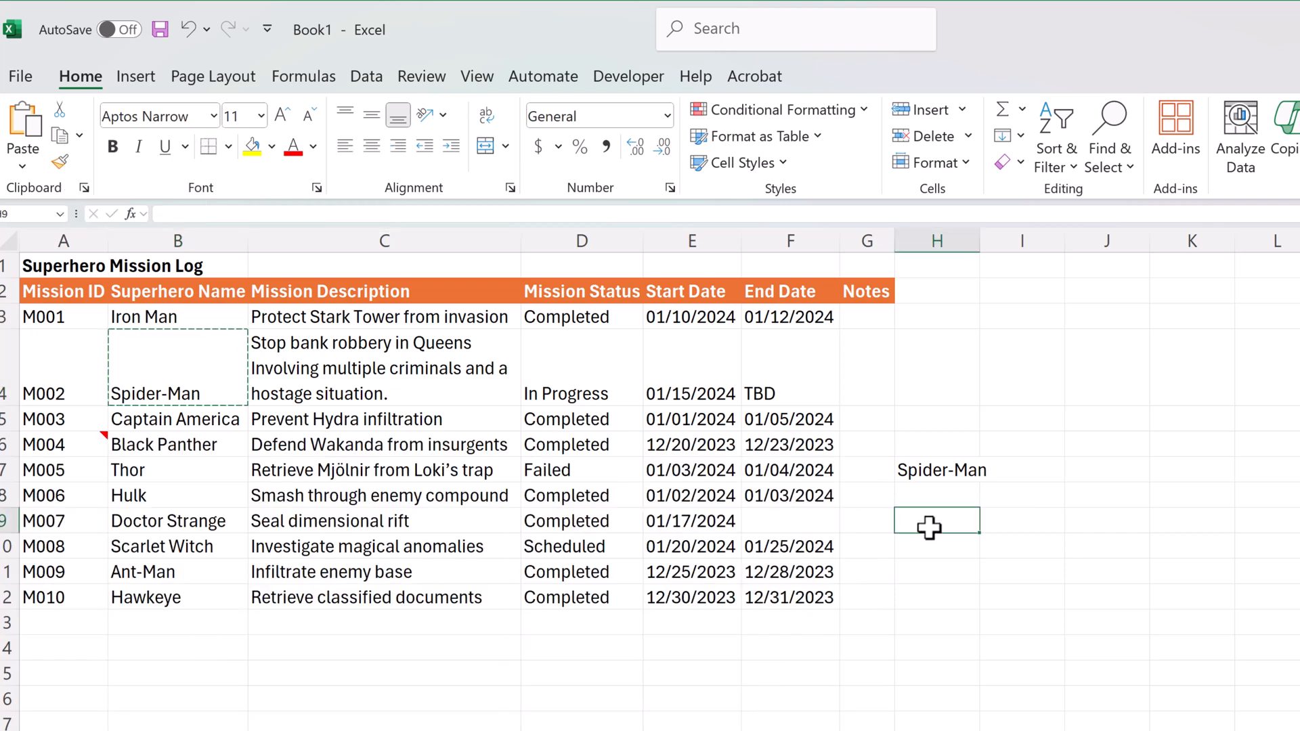
key("ctrl+v")
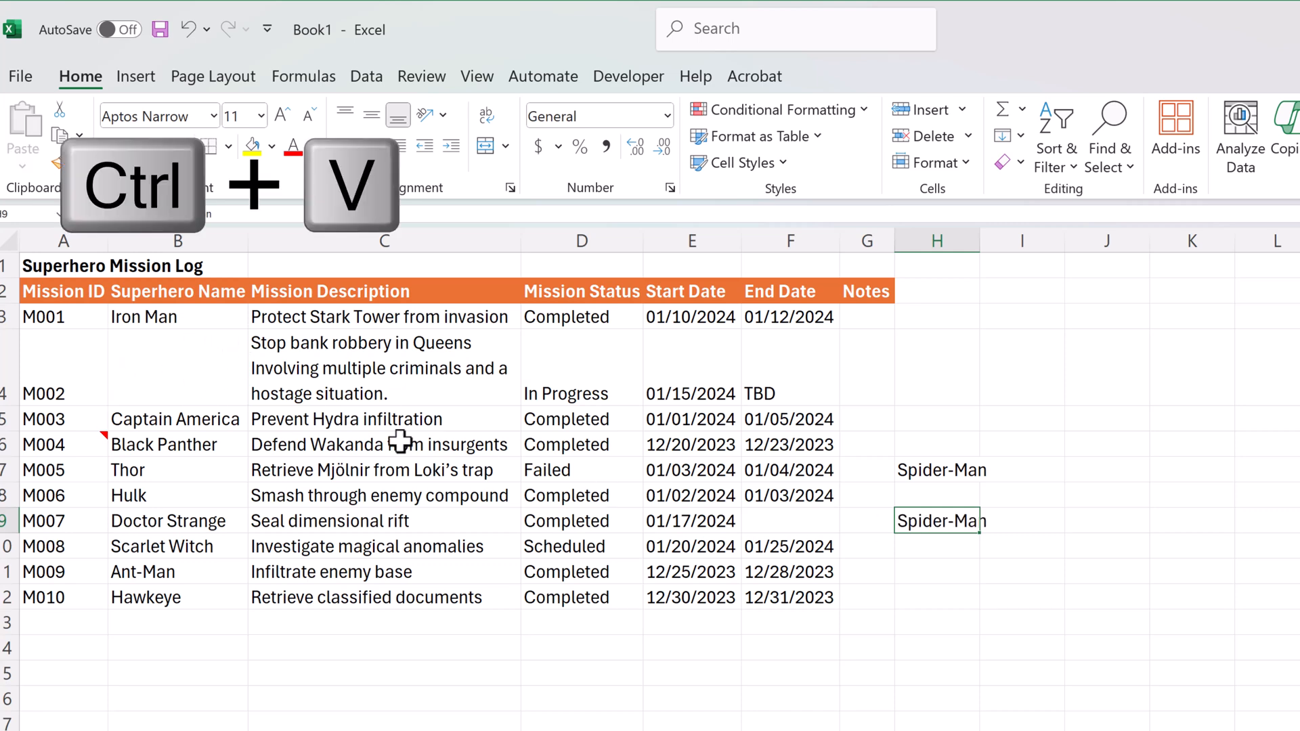
key("ctrl+v")
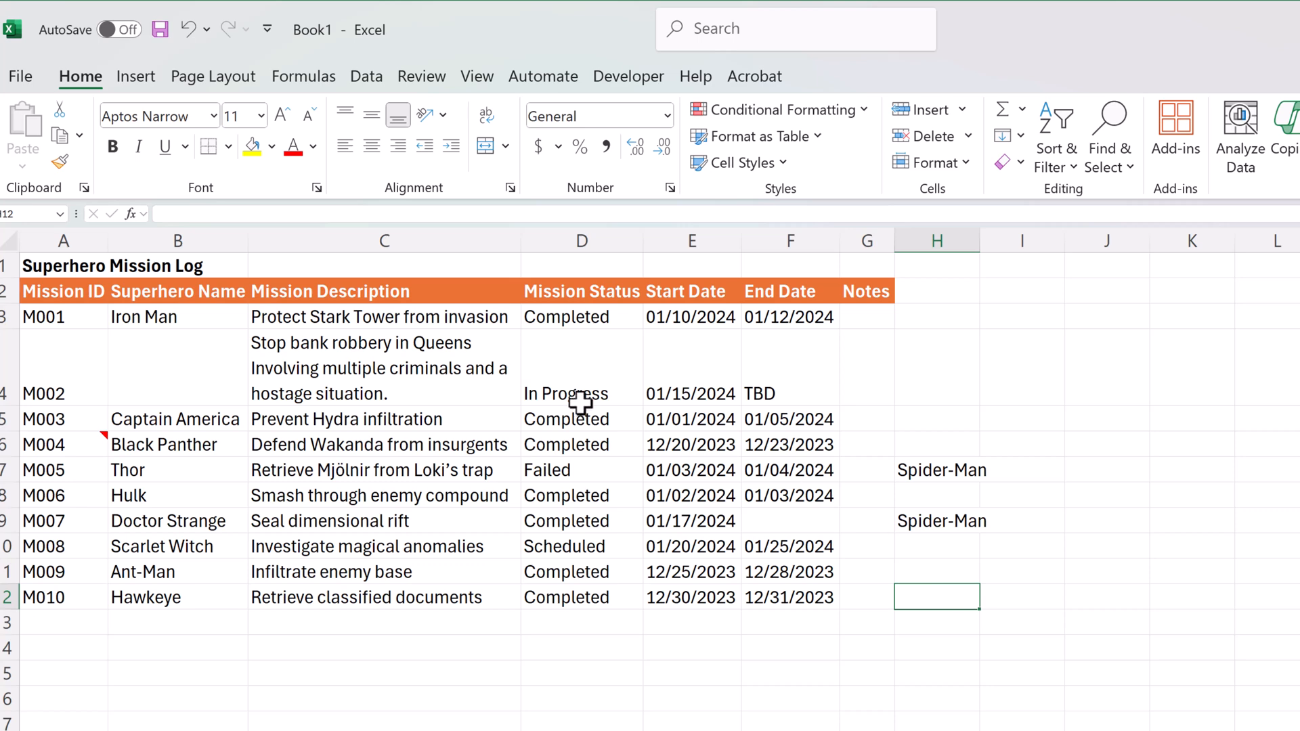
mouse_move(71, 295)
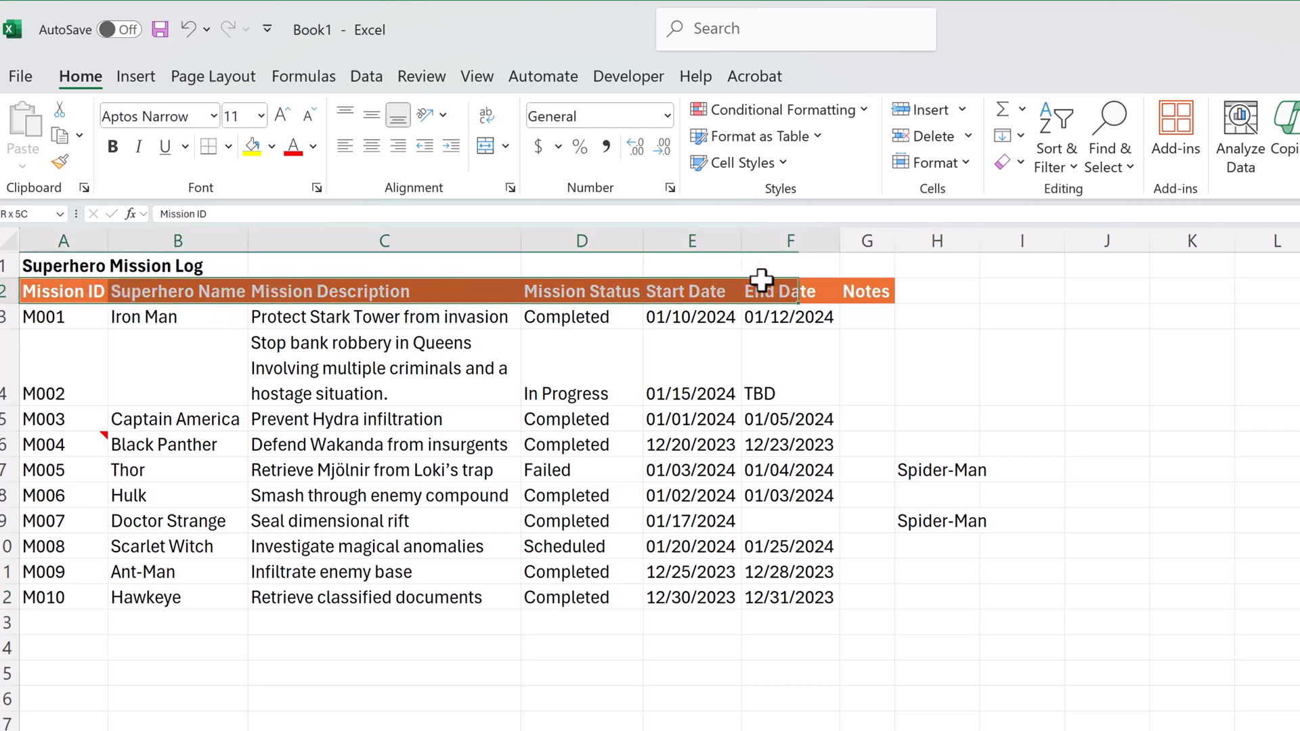
- Copy the Mission Log header row A2:G2 to I2 with formatting and to I4 as values only, then go to the Formatting and Functions sheet
key("ctrl+c")
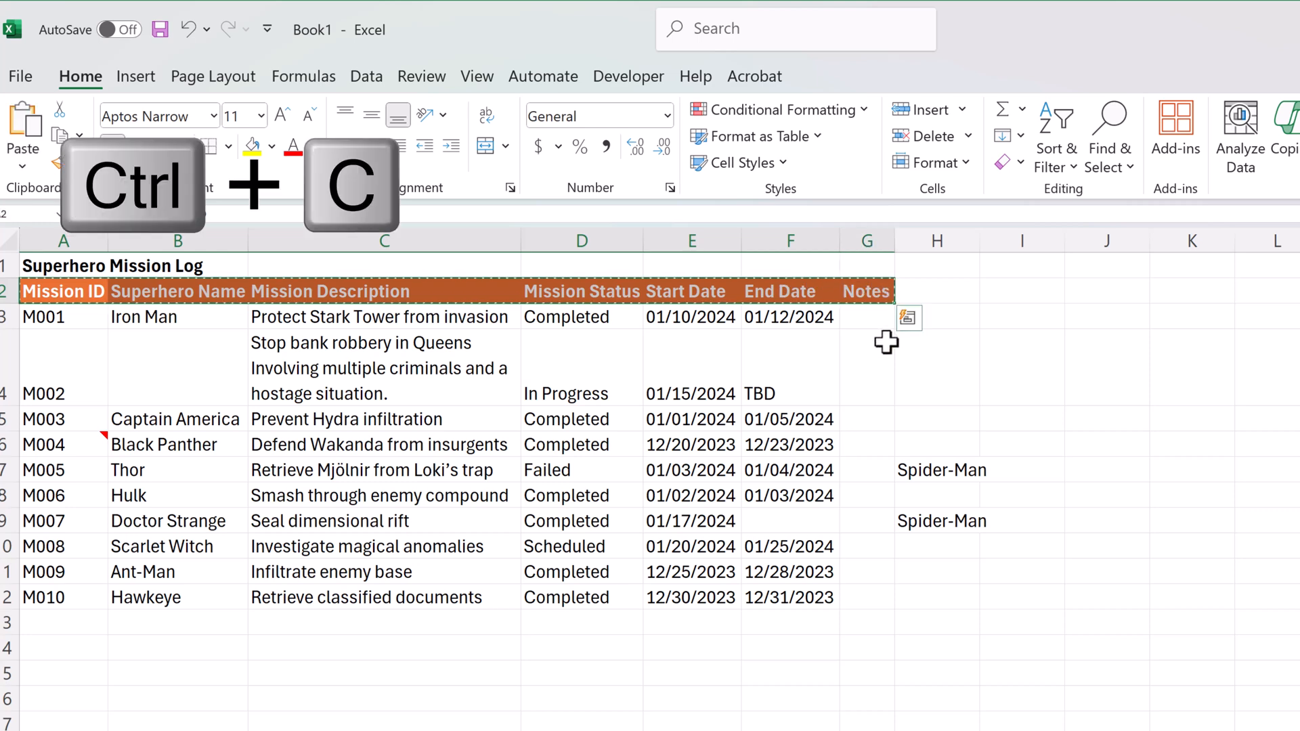
left_click(1022, 291)
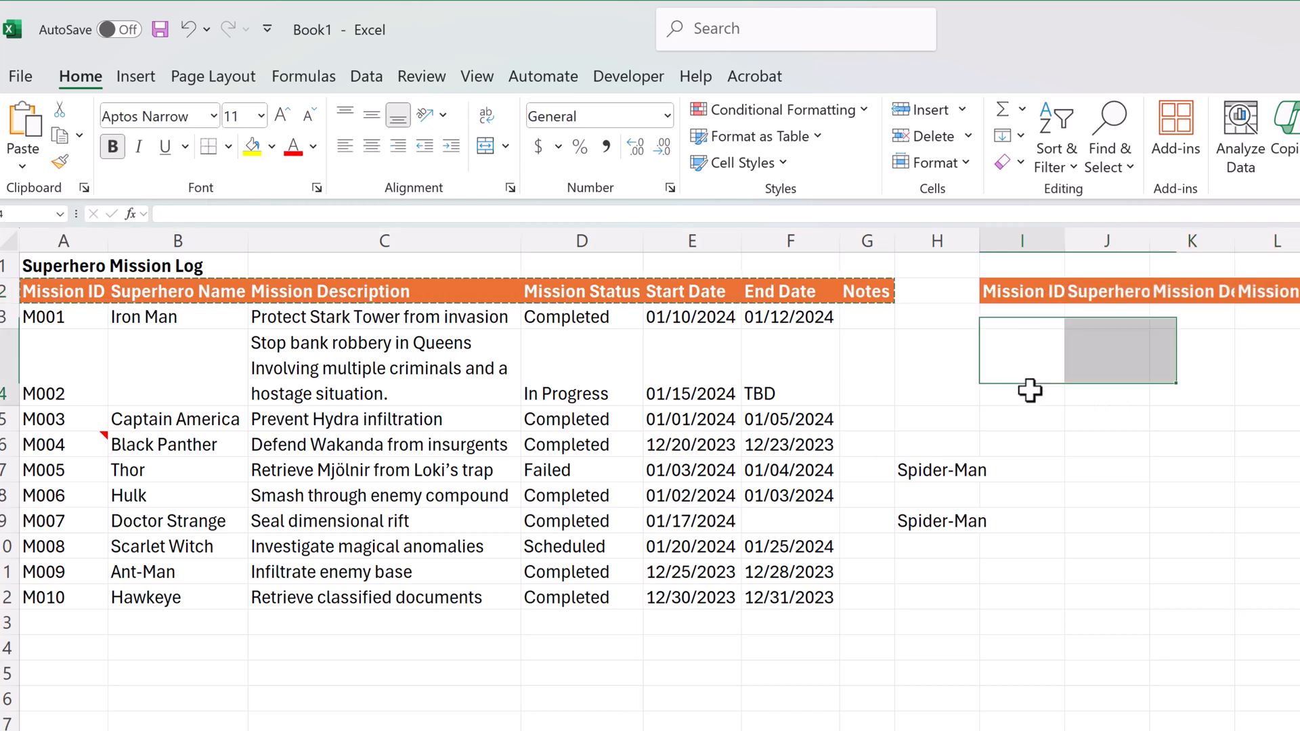
key("ctrl+shift+v")
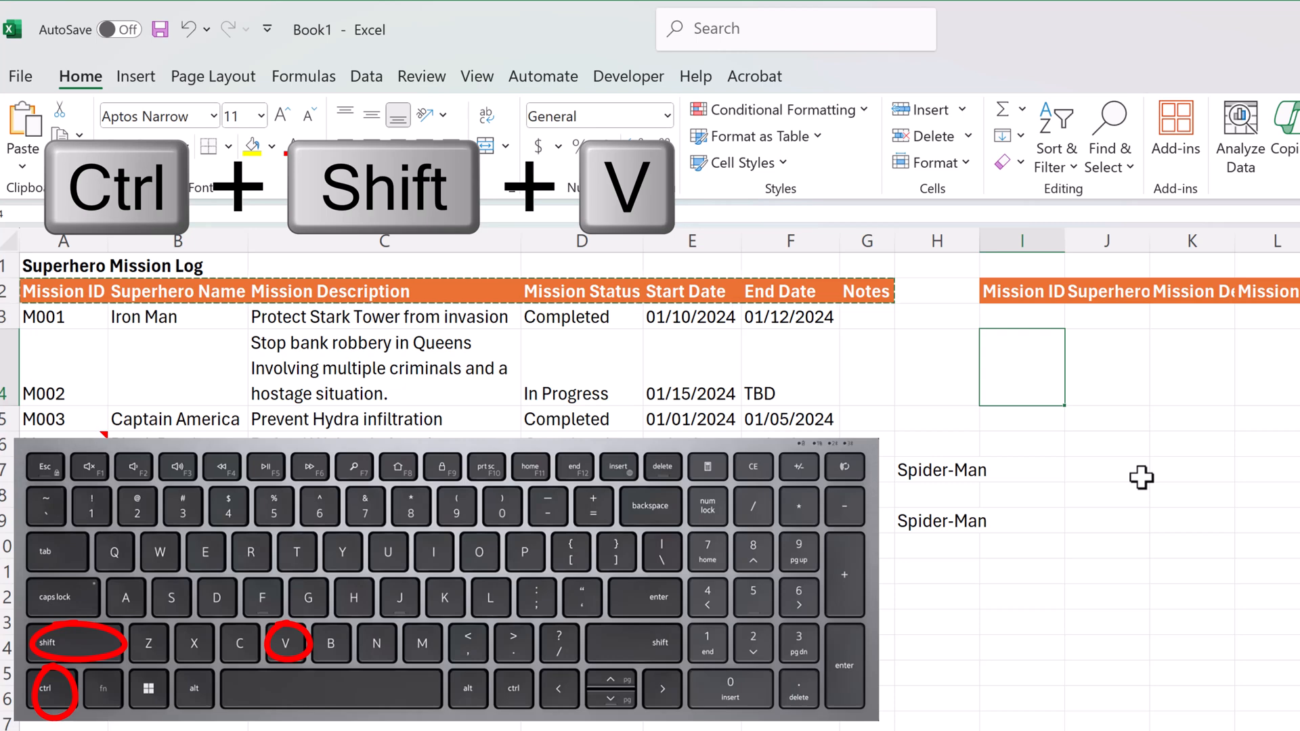
key("ctrl+shift+v")
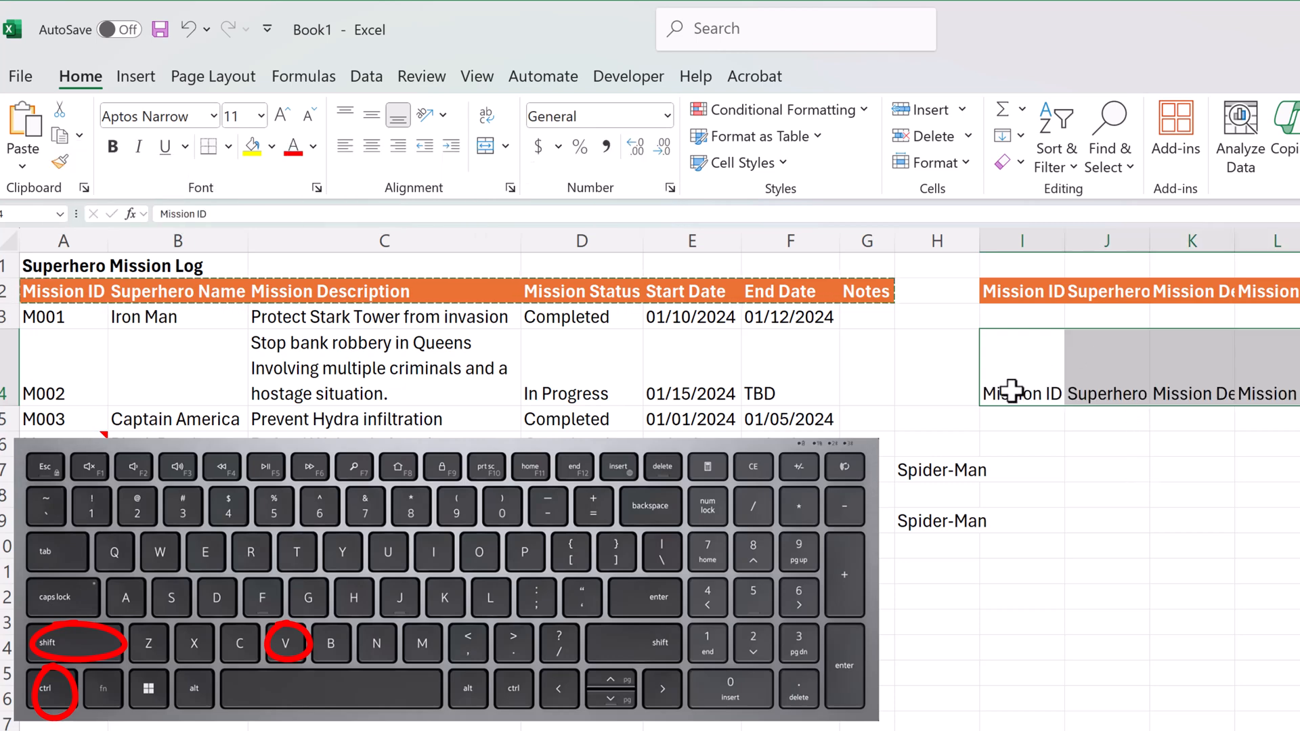
mouse_move(1264, 441)
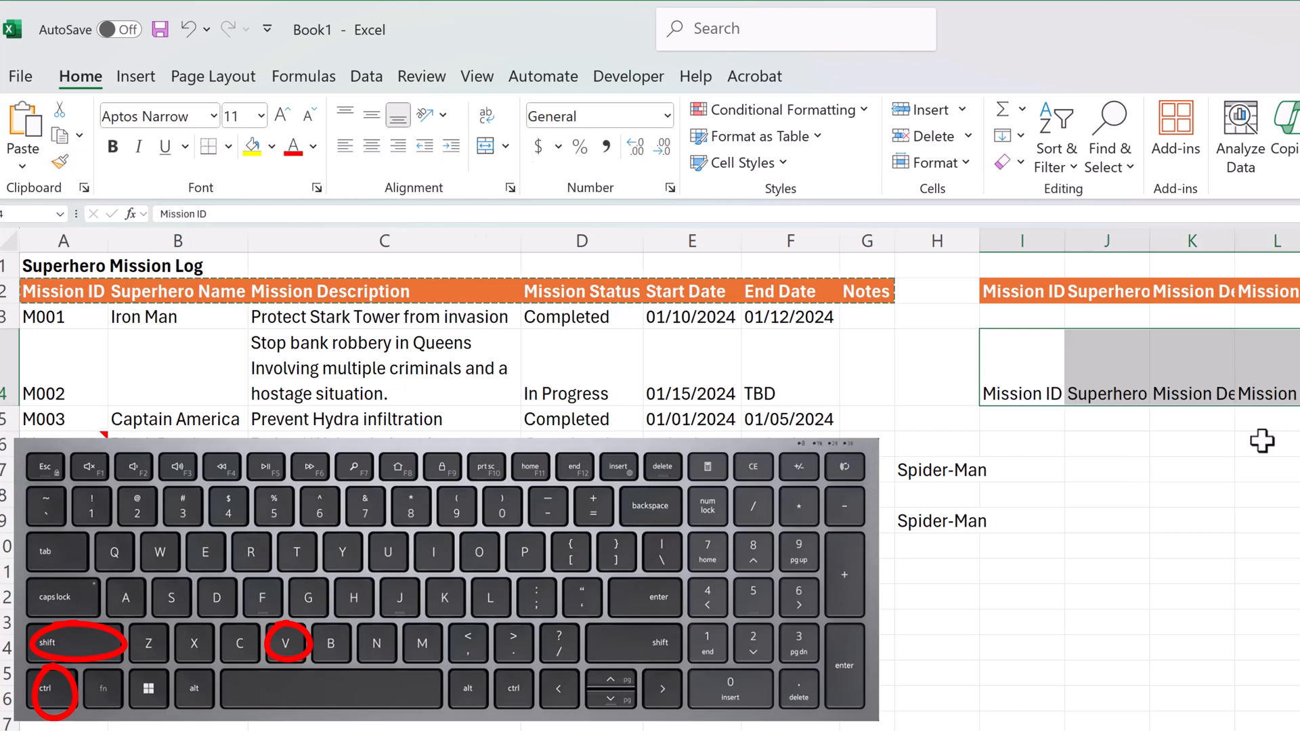
left_click(385, 720)
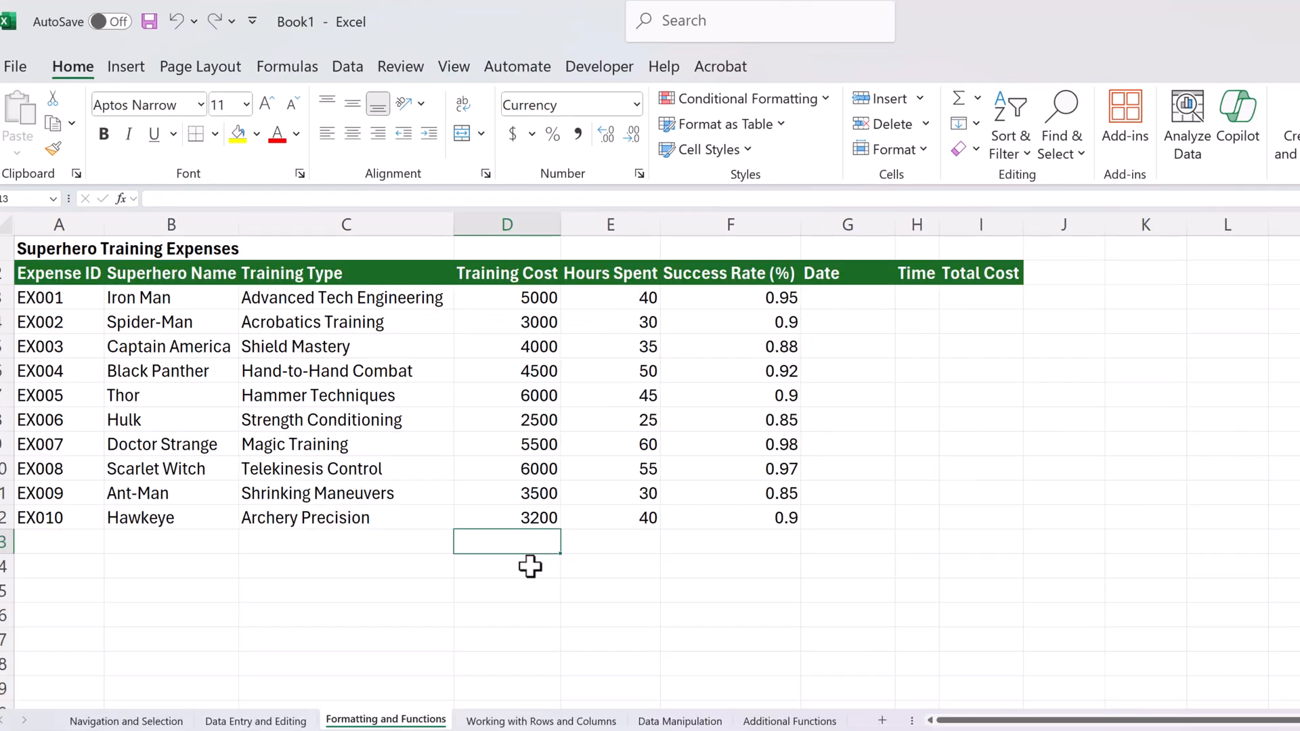
mouse_move(603, 362)
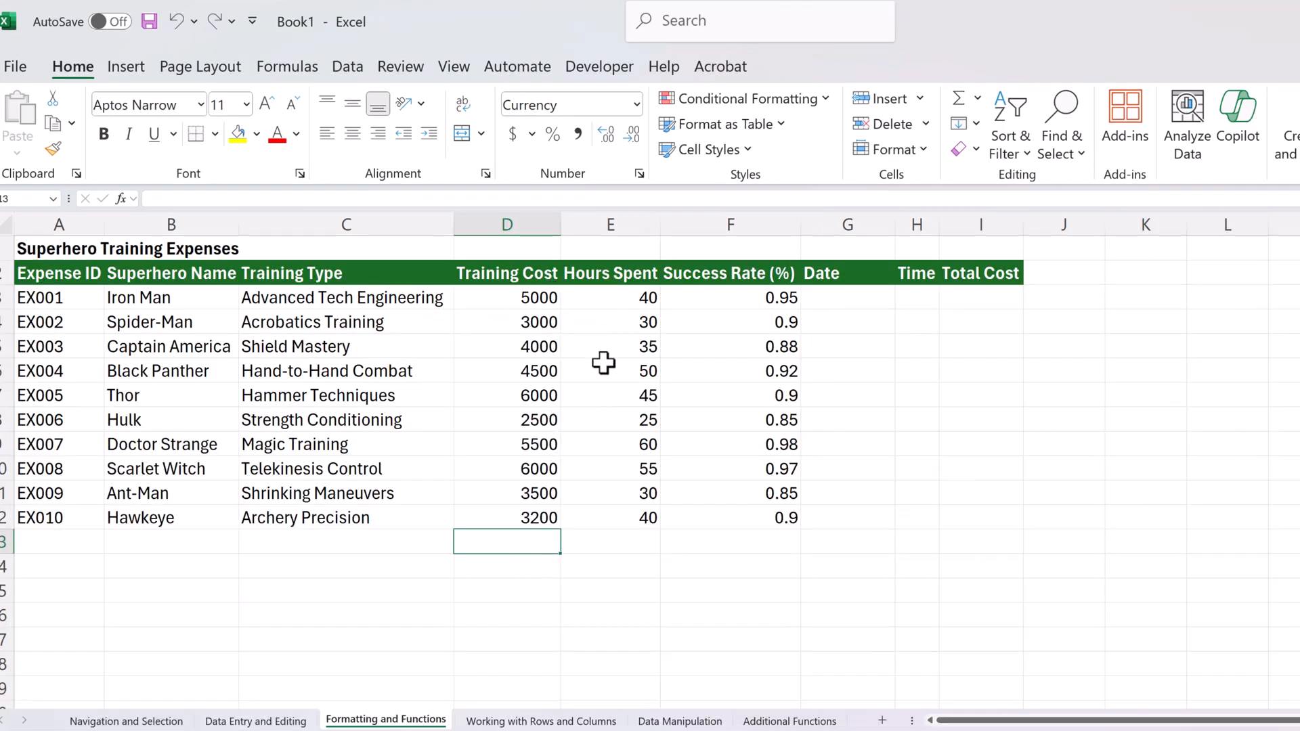
mouse_move(529, 533)
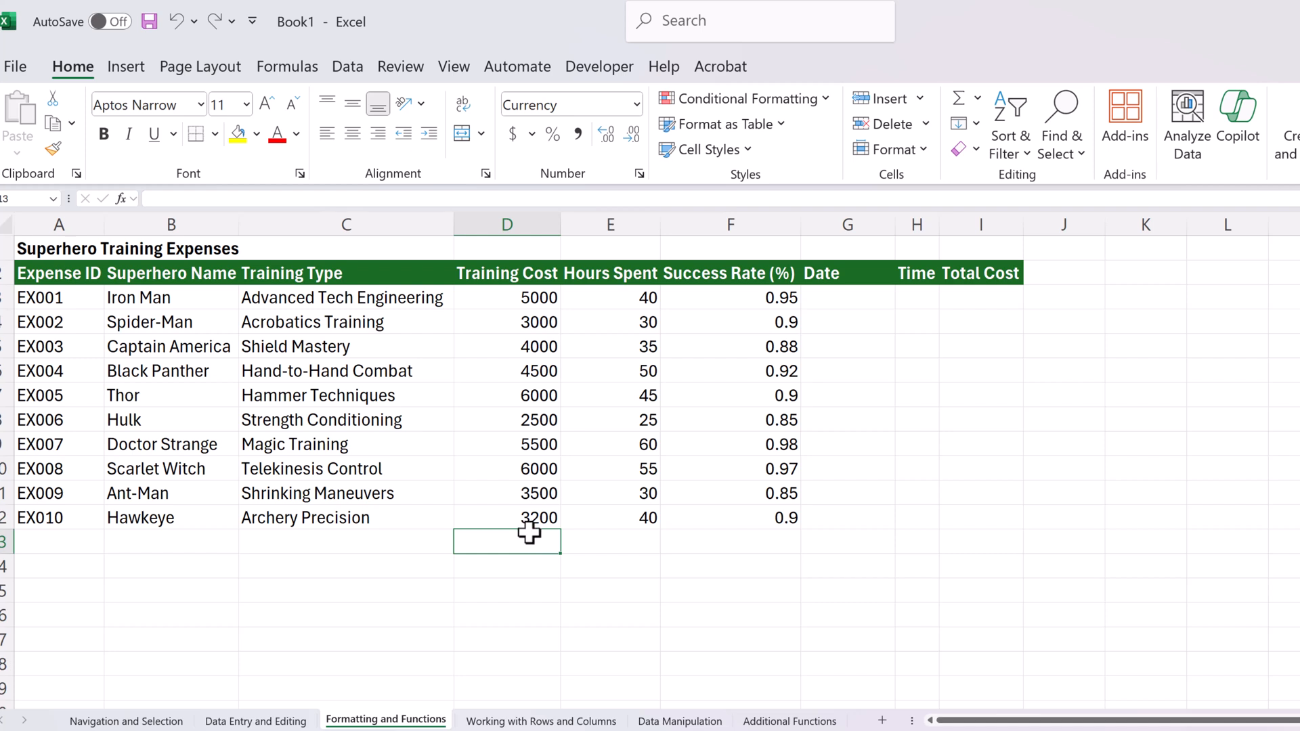
mouse_move(531, 297)
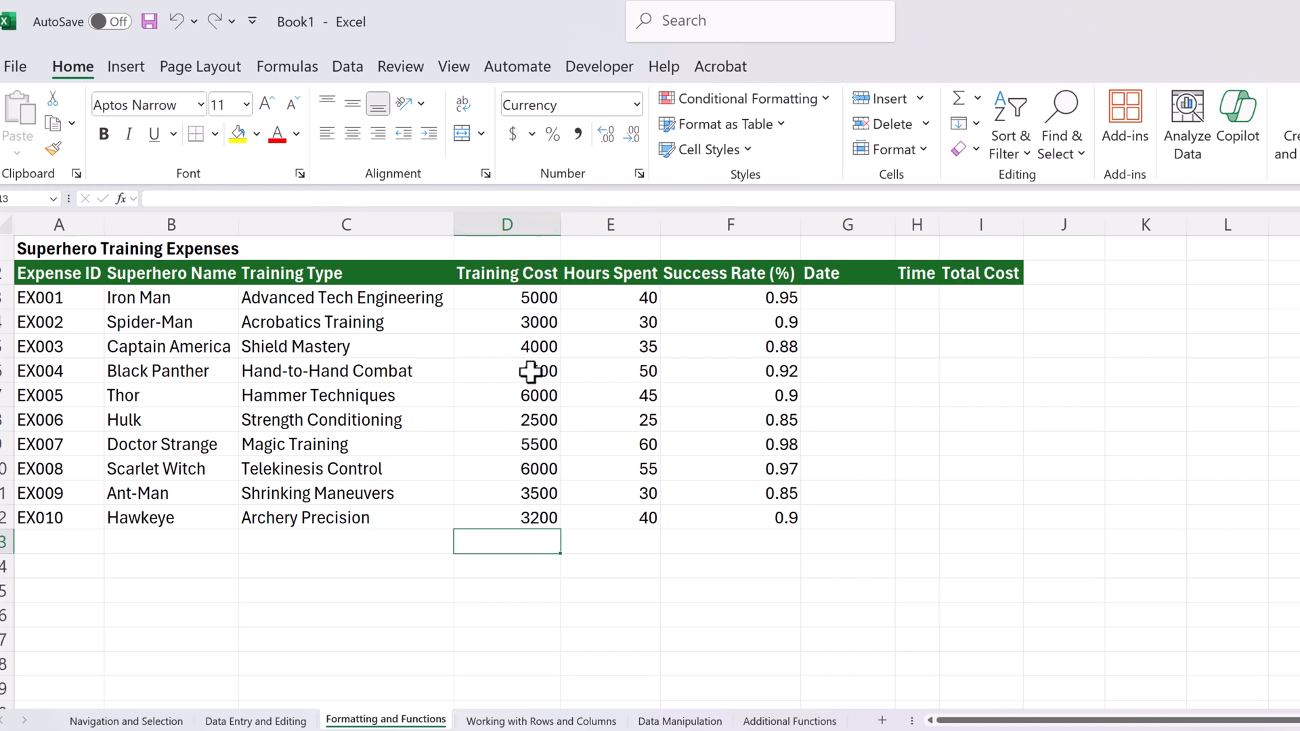
- Format the whole Training Cost column D as Currency with two decimals and no symbol via Format Cells
left_click(506, 224)
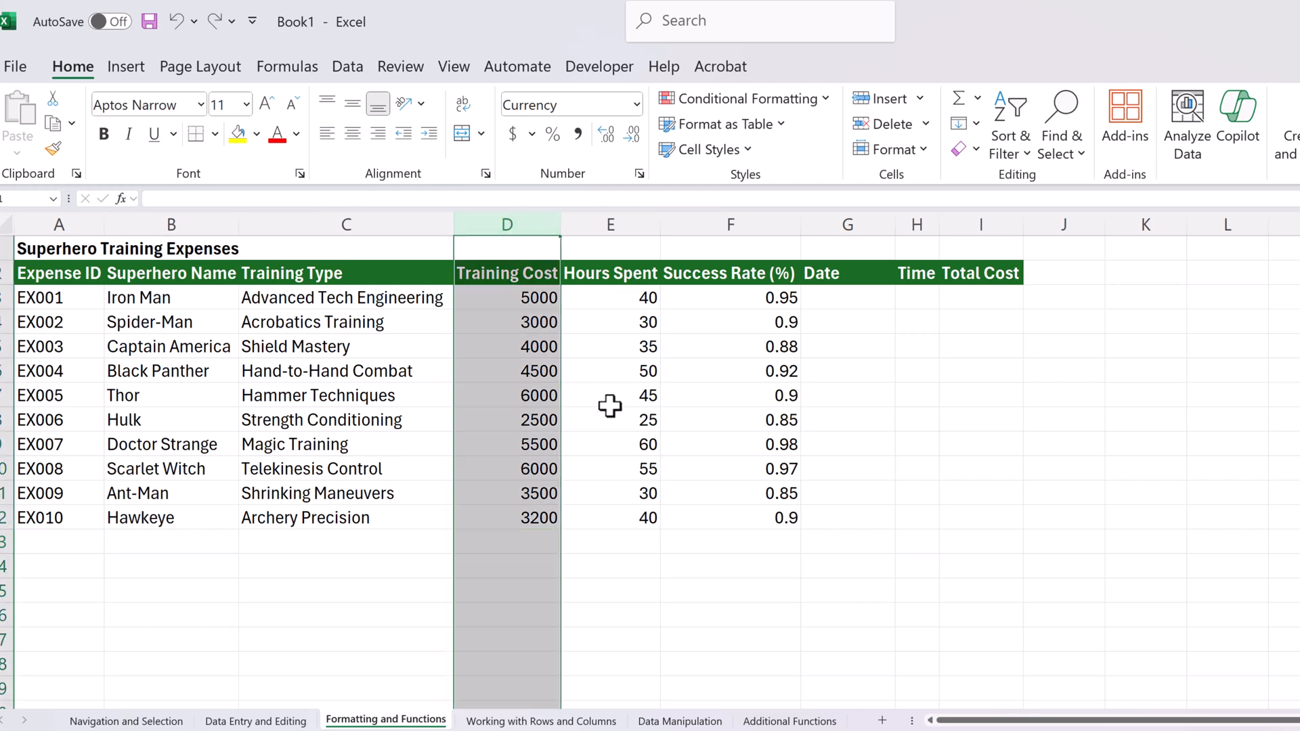
key("ctrl+1")
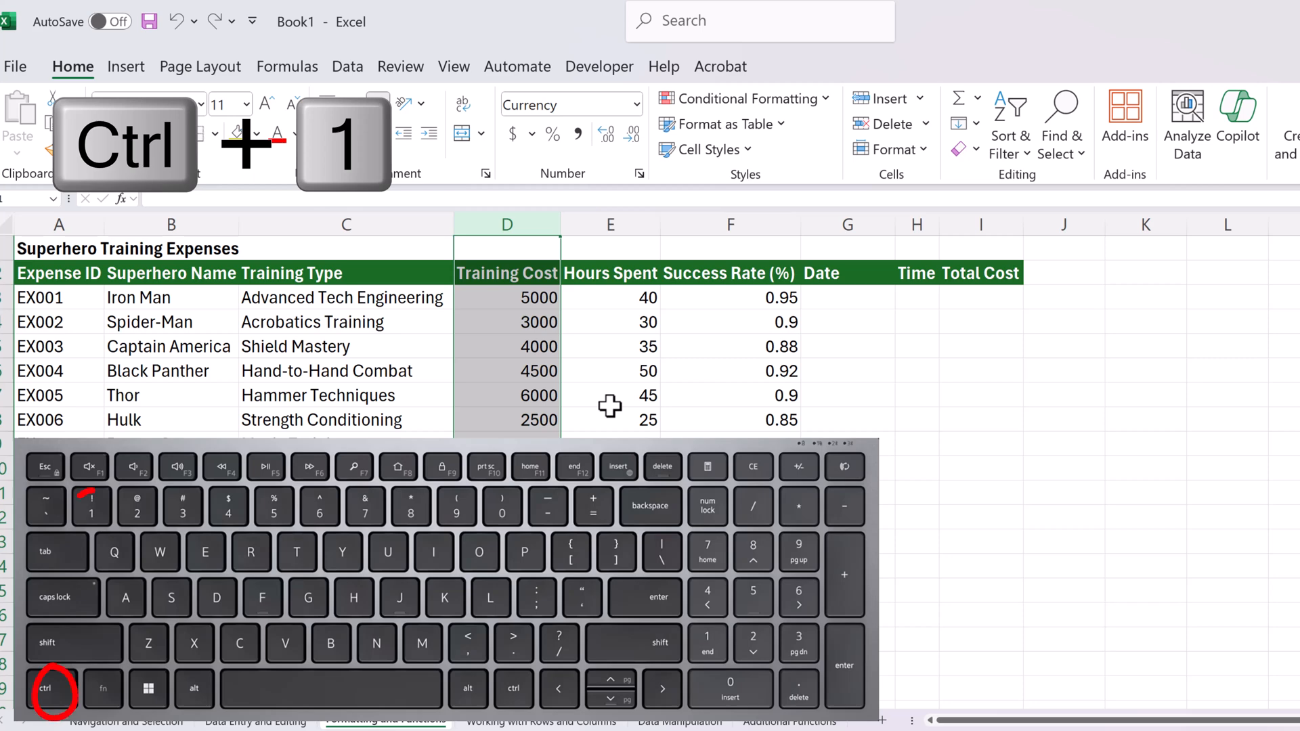
key("ctrl+1")
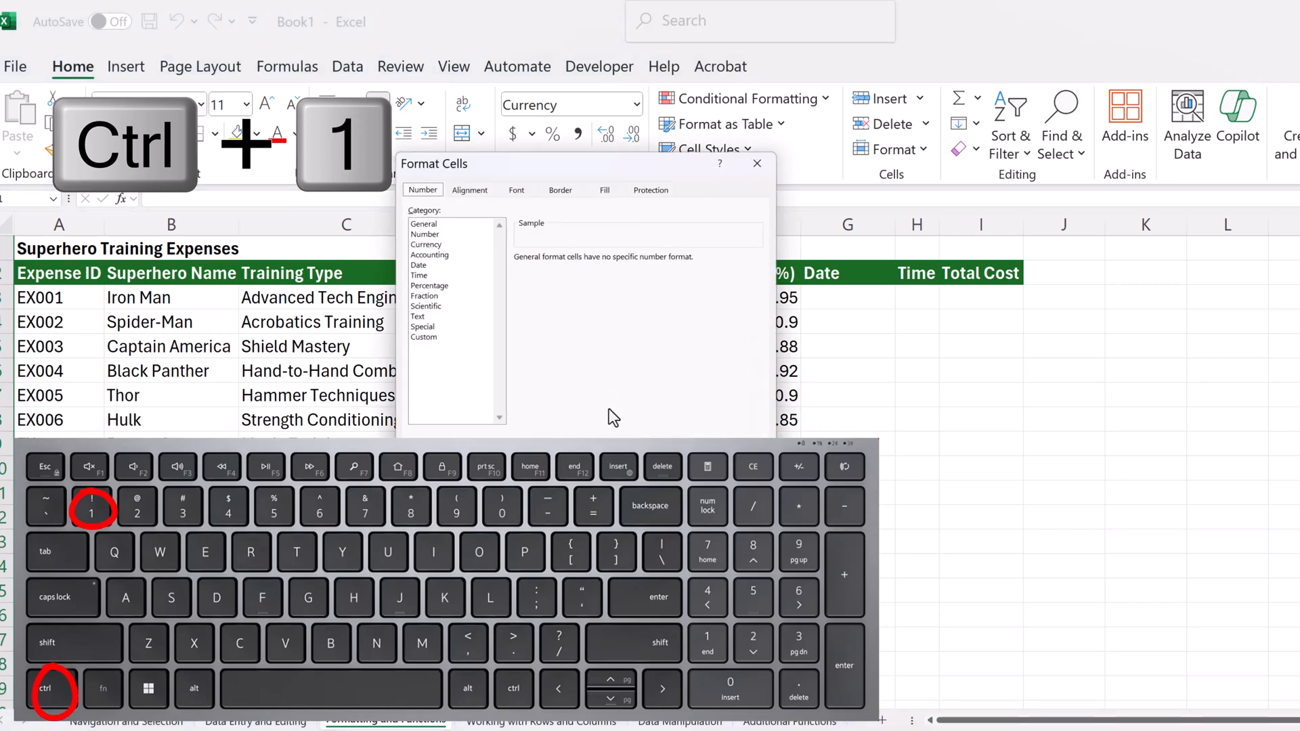
mouse_move(477, 174)
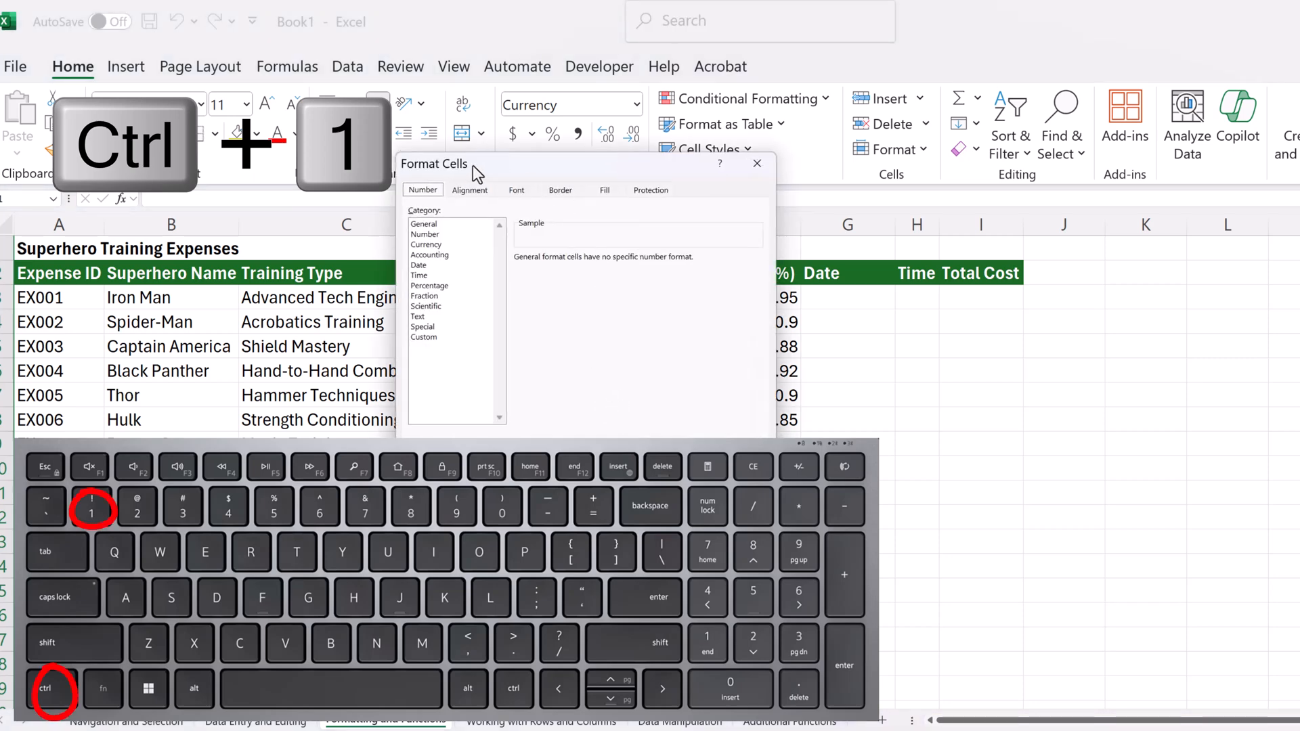
left_click(428, 244)
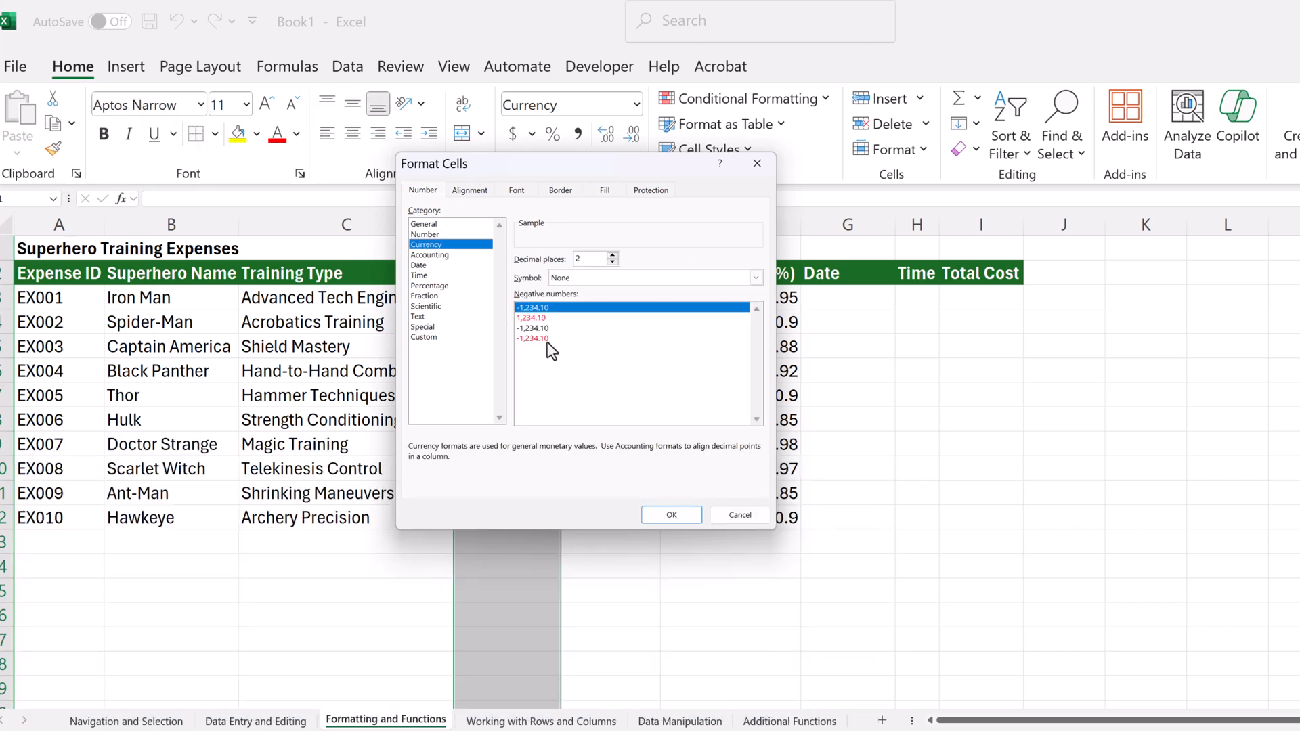
left_click(671, 514)
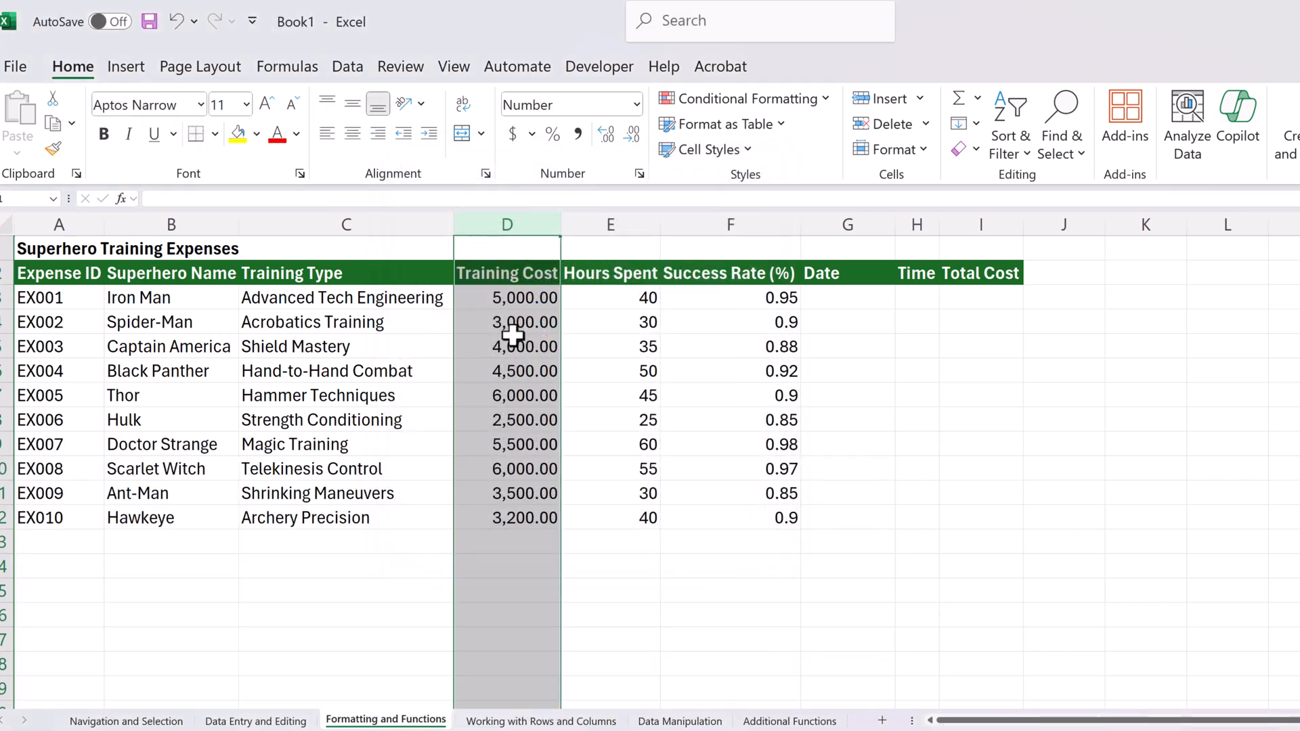
- Insert =SUM(D3:D12) in D13 with AutoSum, giving a Training Cost total of 43,200.00
left_click(506, 542)
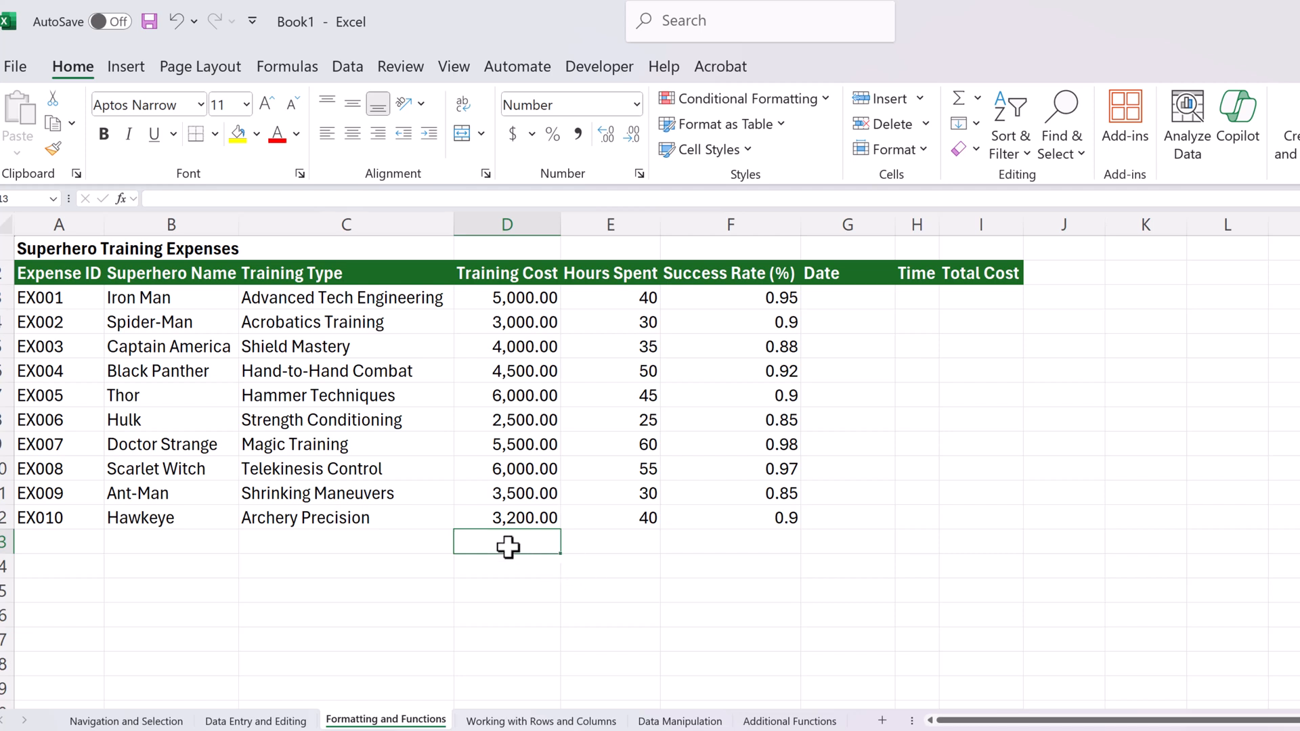
mouse_move(566, 301)
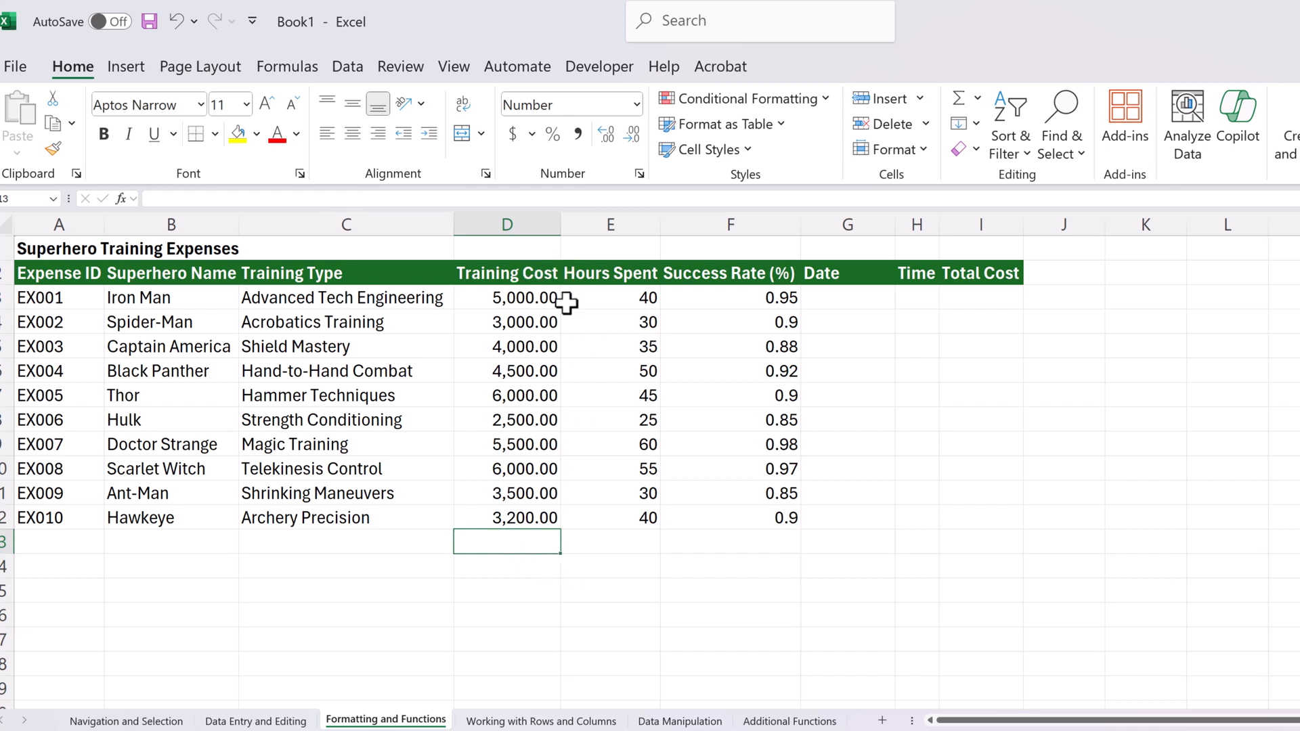
mouse_move(507, 547)
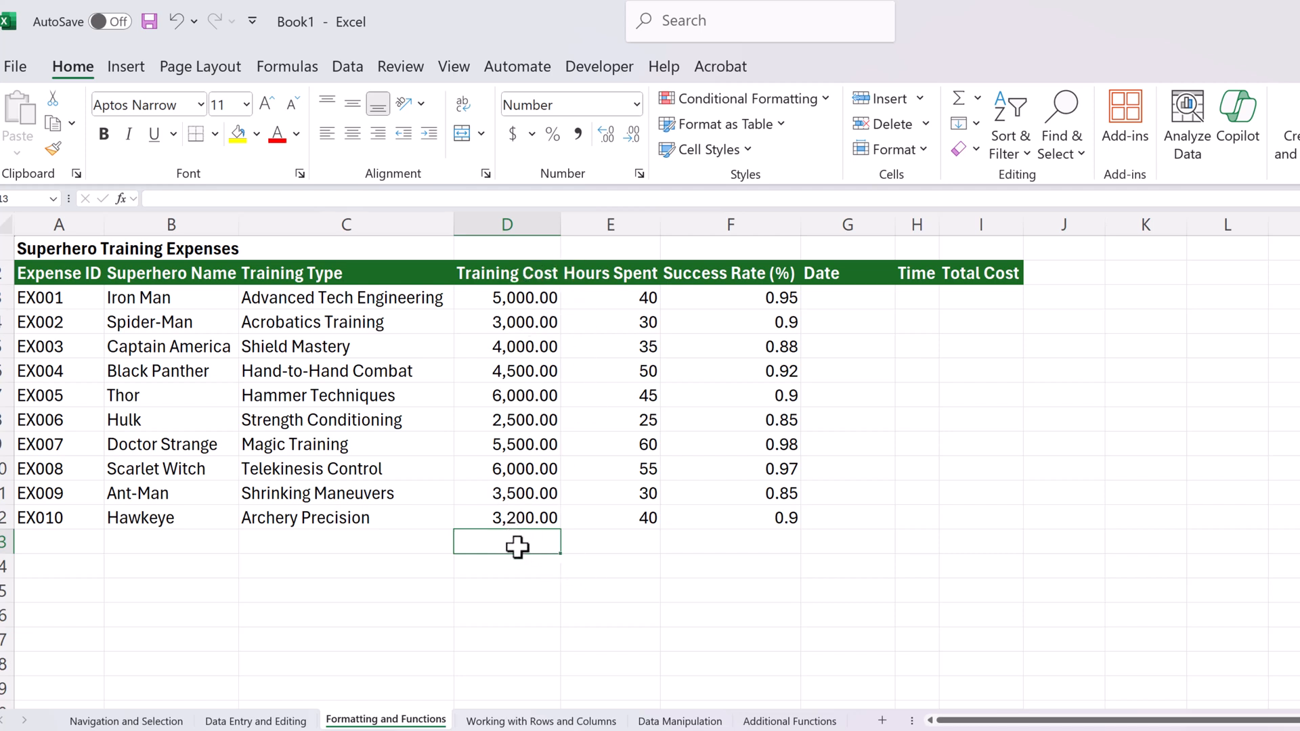
mouse_move(523, 573)
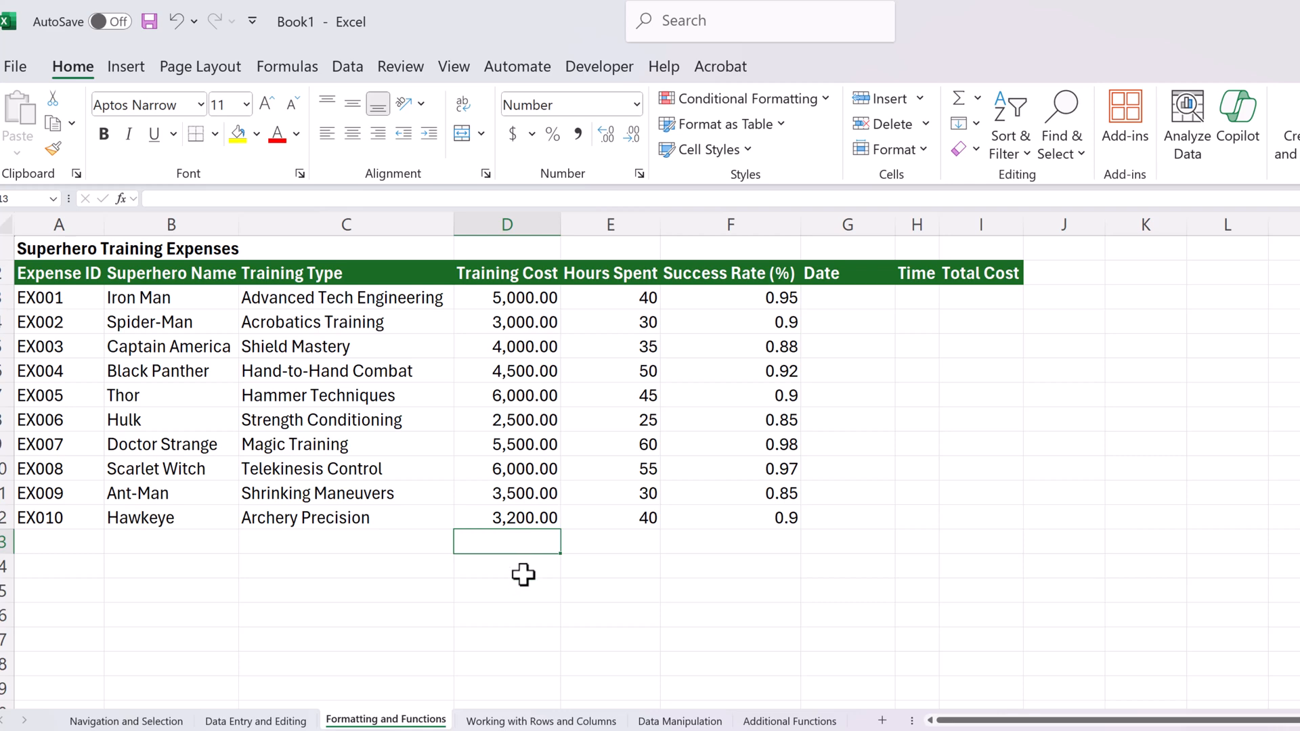
key("alt+=")
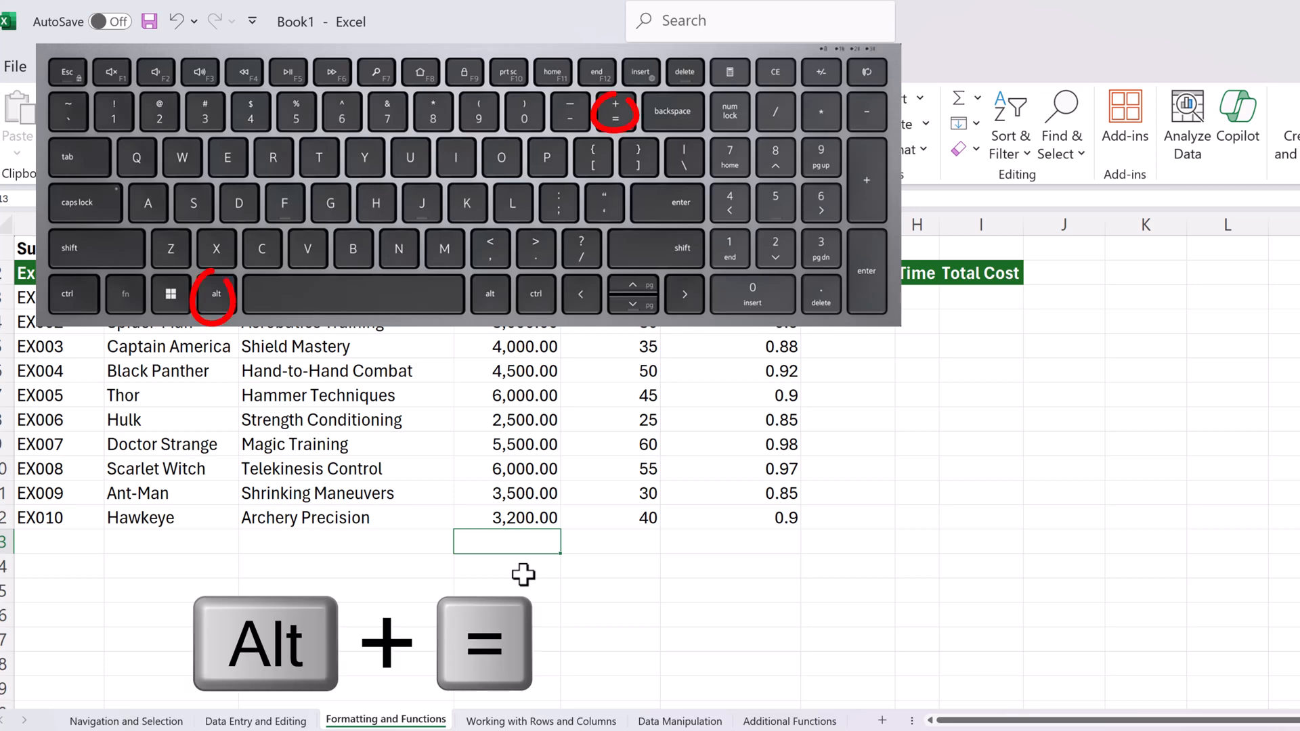
key("alt+=")
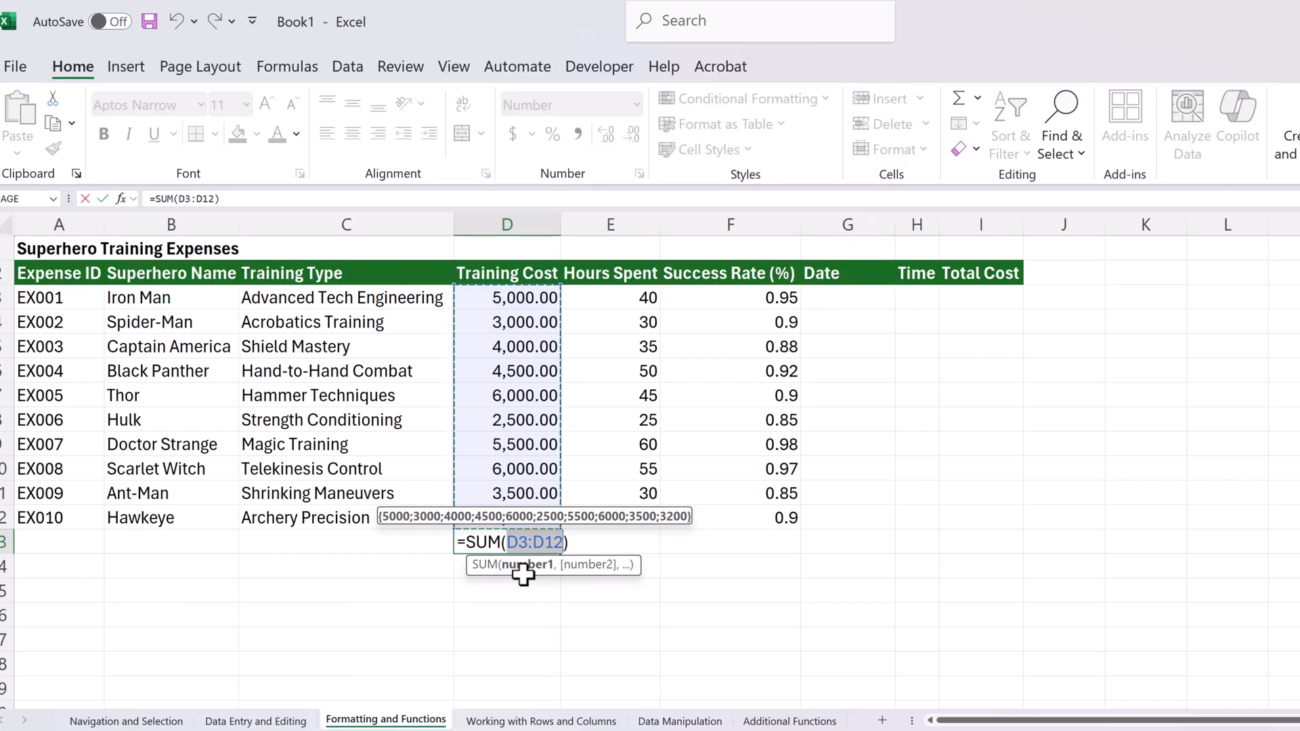
key("Return")
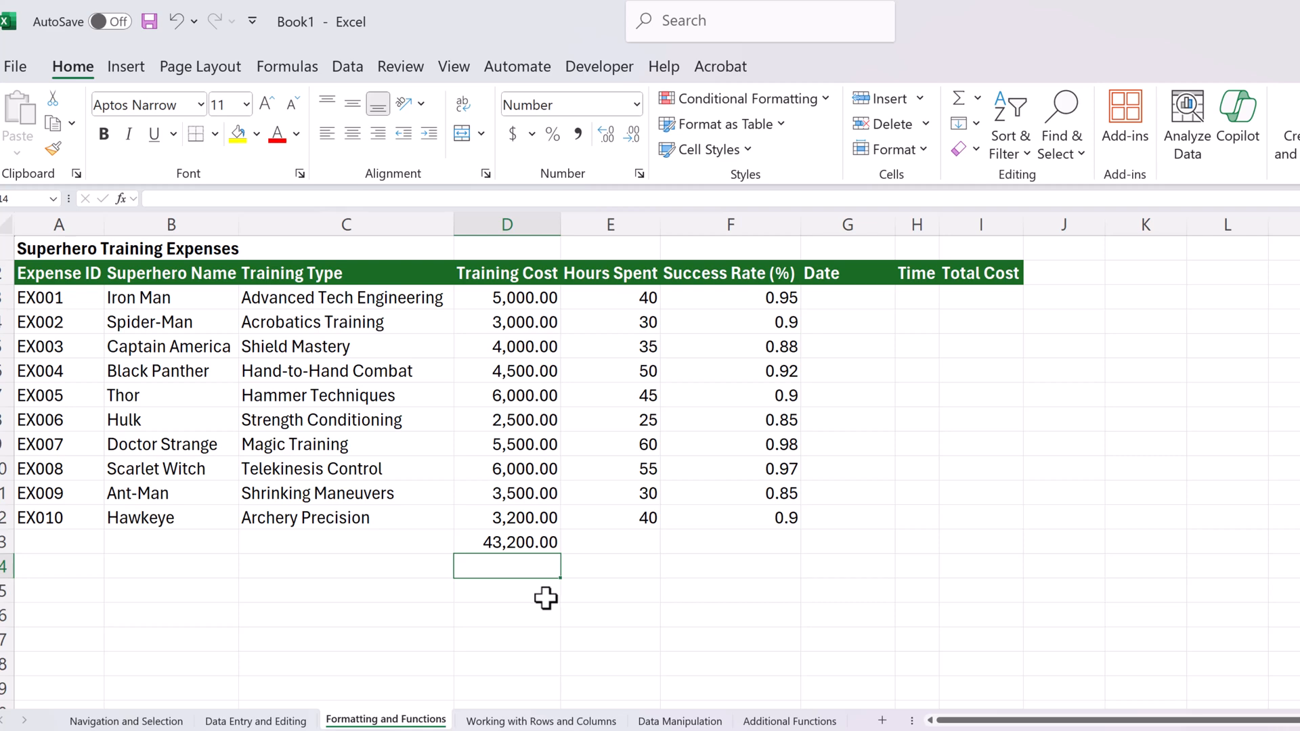
- Fill the SUM formula right into E13 as =SUM(E3:E12), giving an Hours Spent total of 410.00
left_click(610, 542)
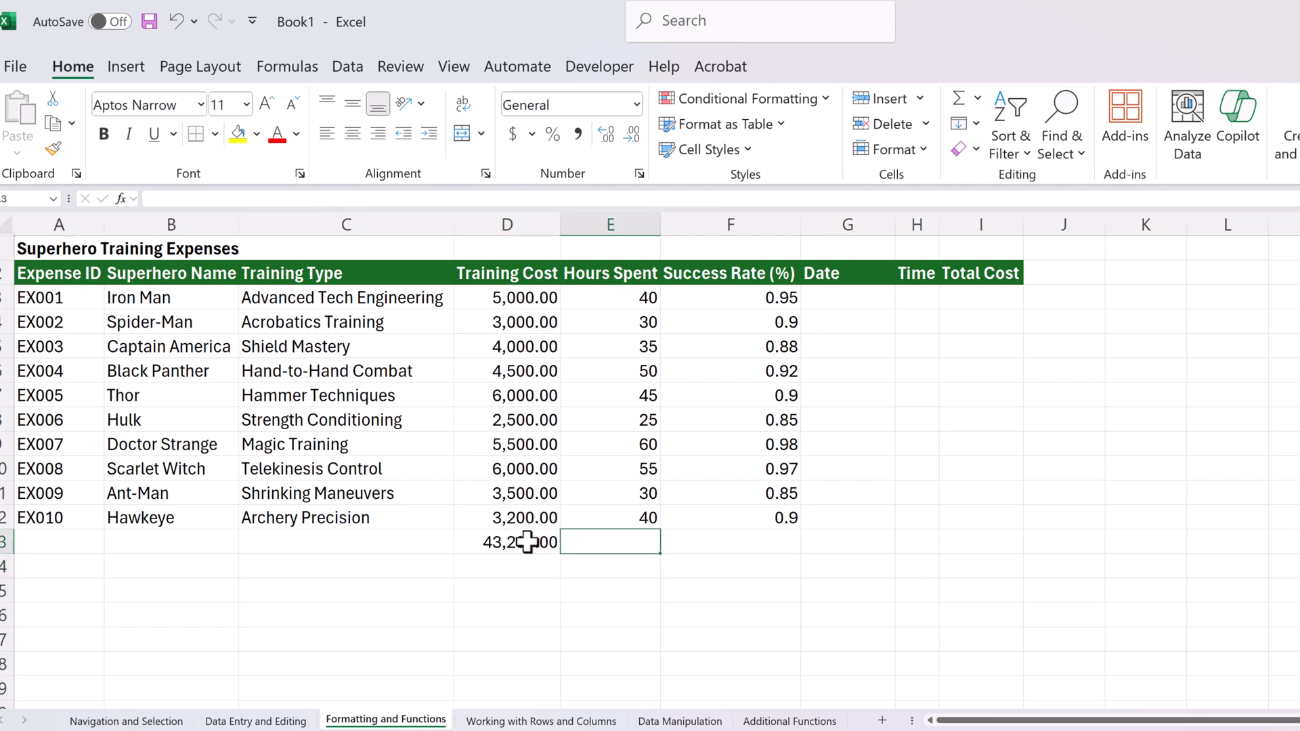
mouse_move(630, 541)
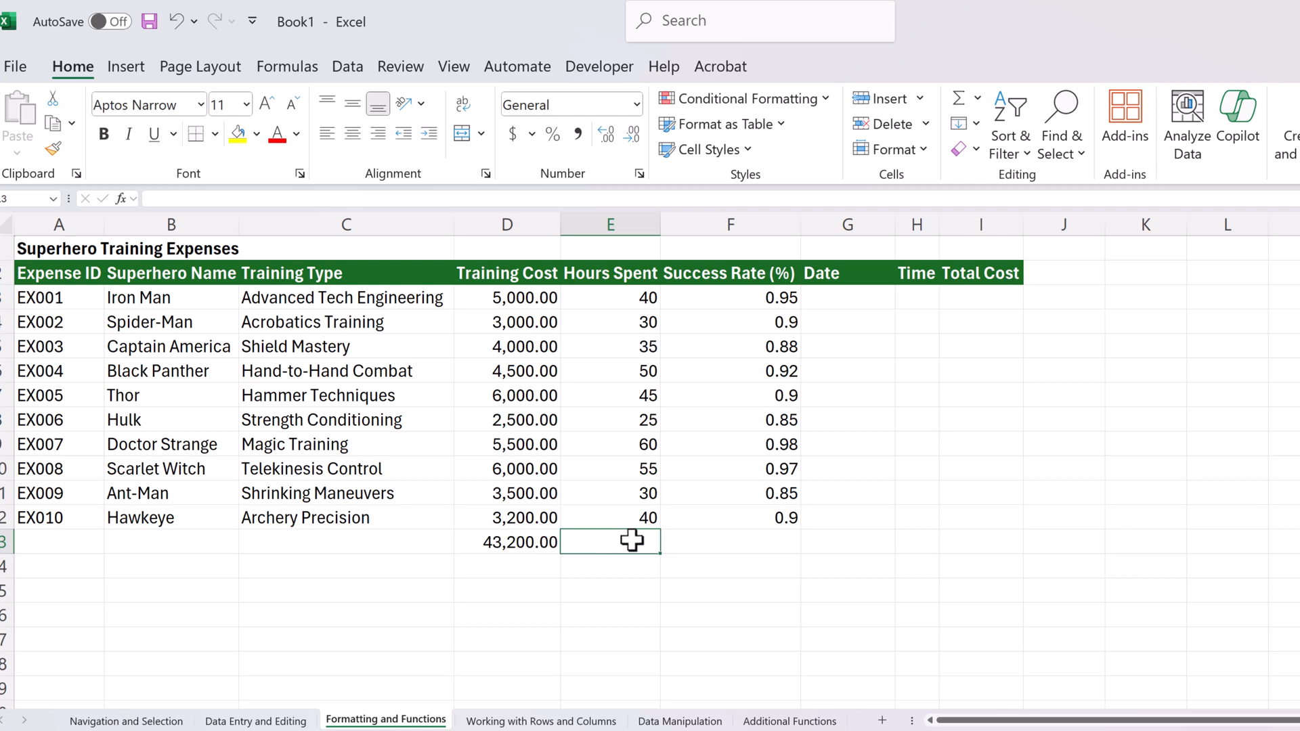
key("ctrl+r")
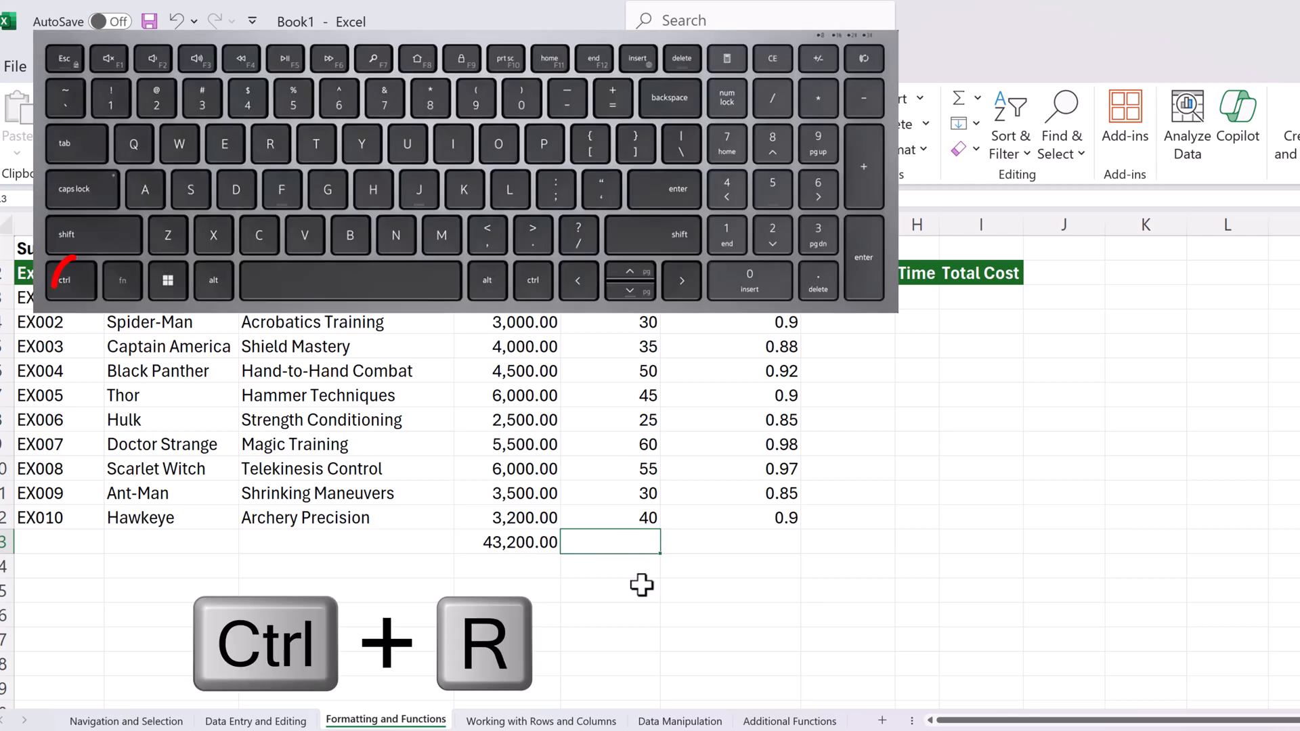
key("ctrl+r")
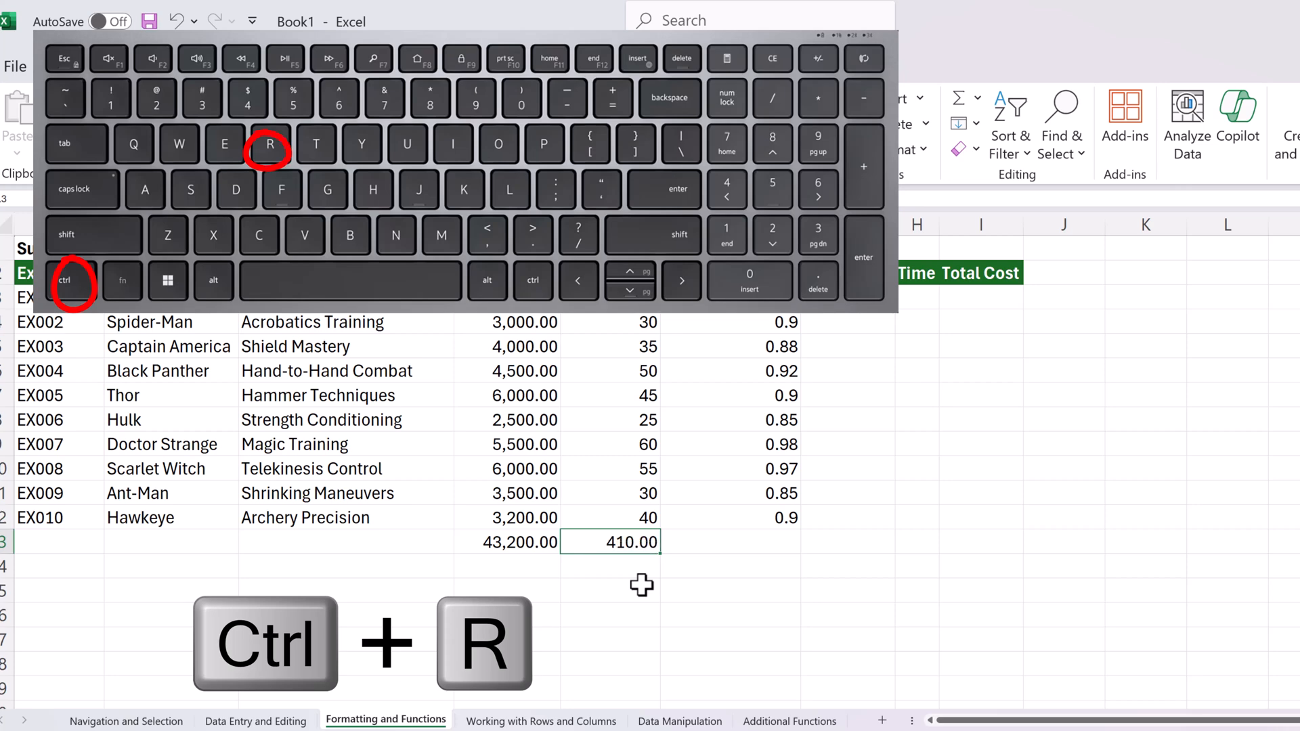
mouse_move(588, 551)
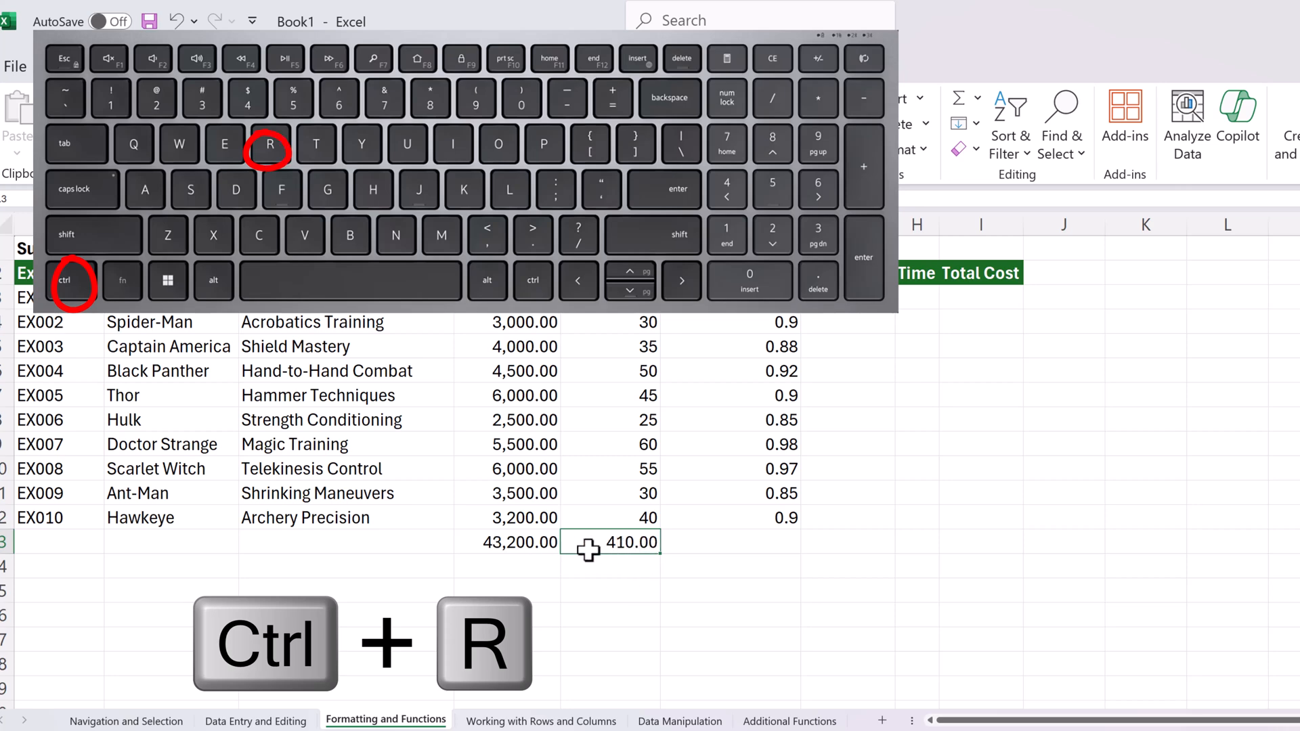
key("ctrl+r")
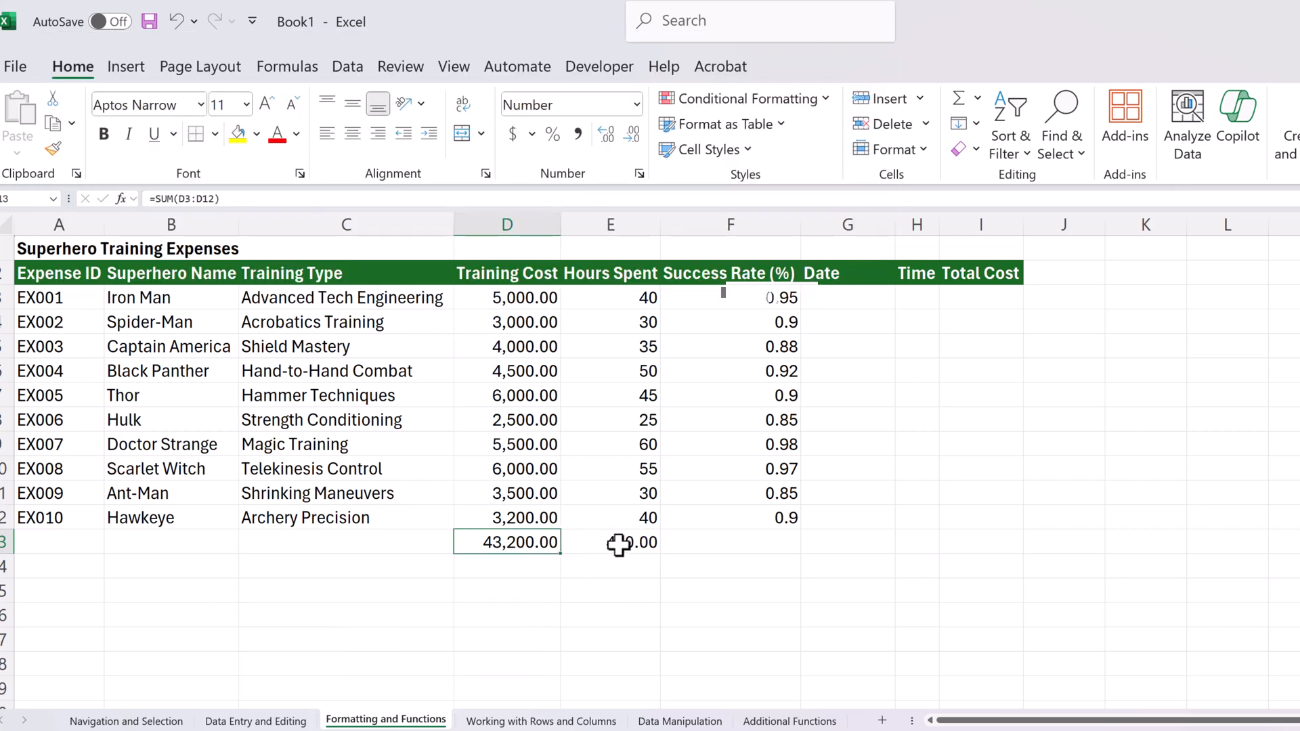
left_click(610, 542)
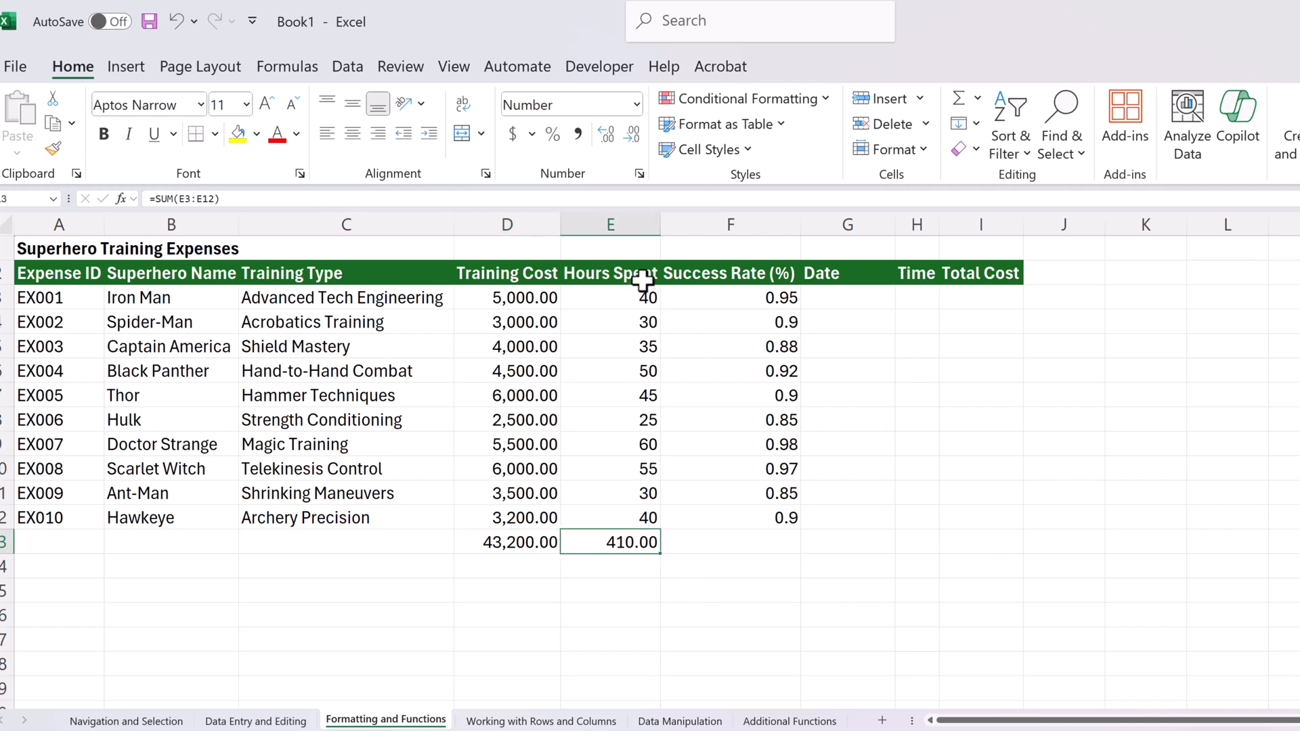
mouse_move(638, 615)
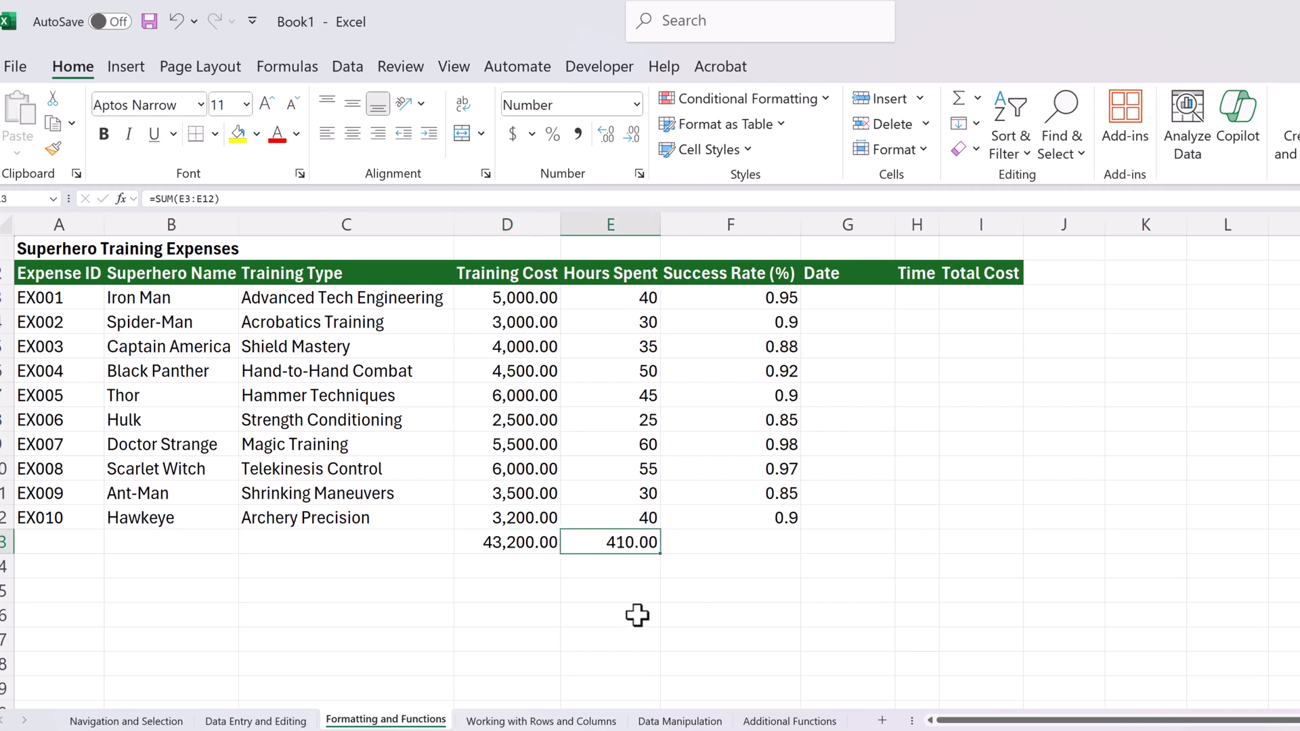
mouse_move(834, 303)
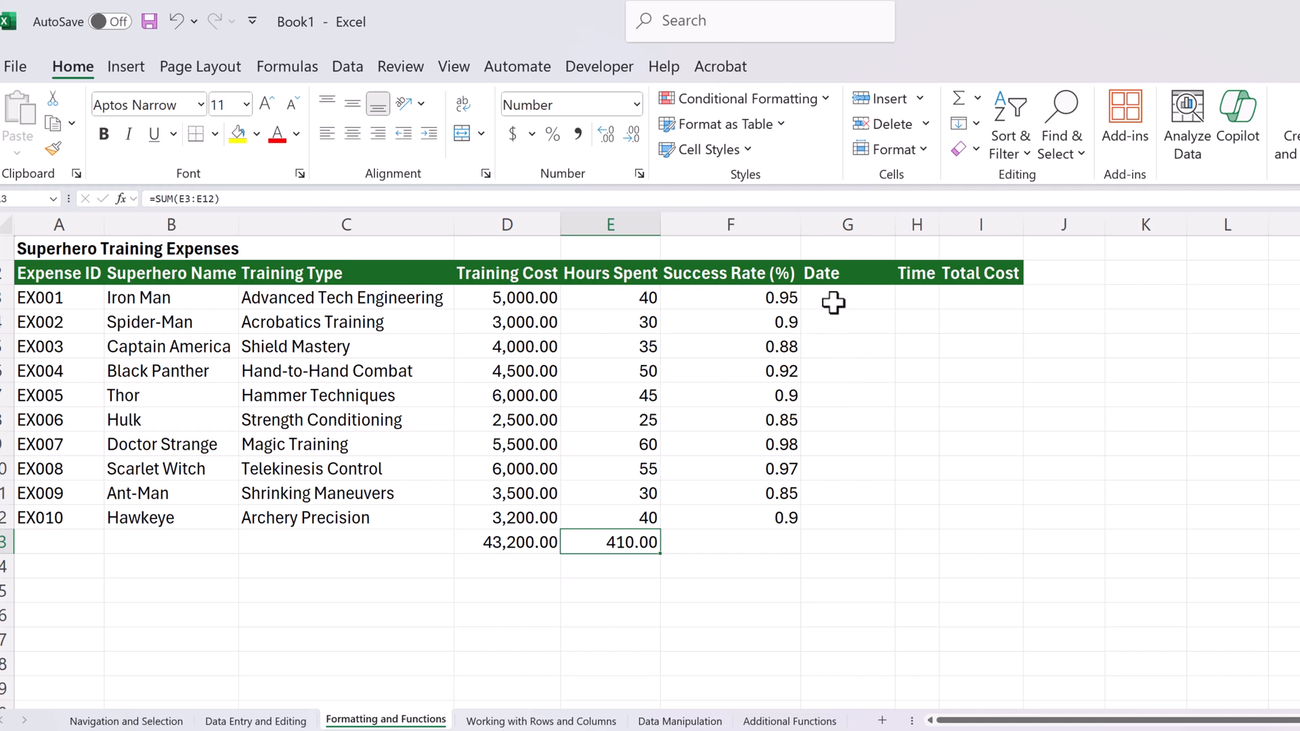
- Insert today's date 2024-10-12 in G3 and the current time 1:09 PM in H3 for Iron Man
left_click(846, 296)
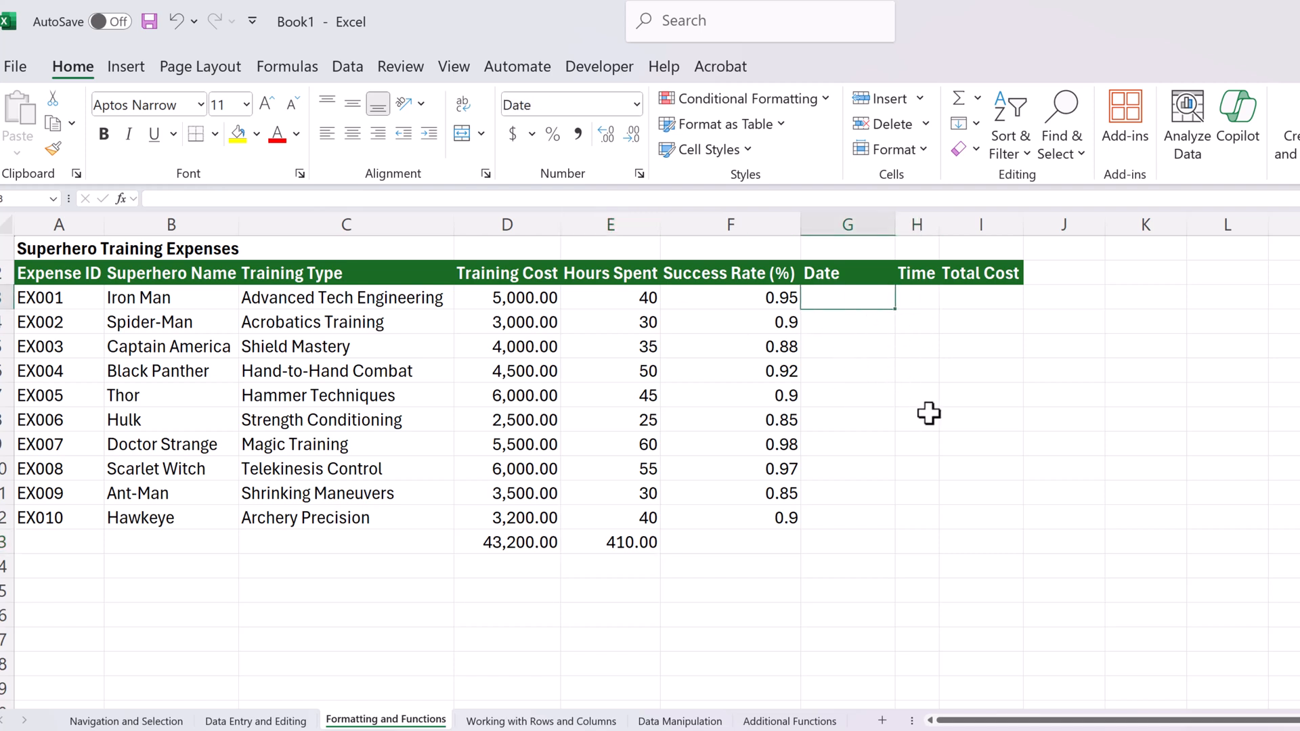
key("ctrl+;")
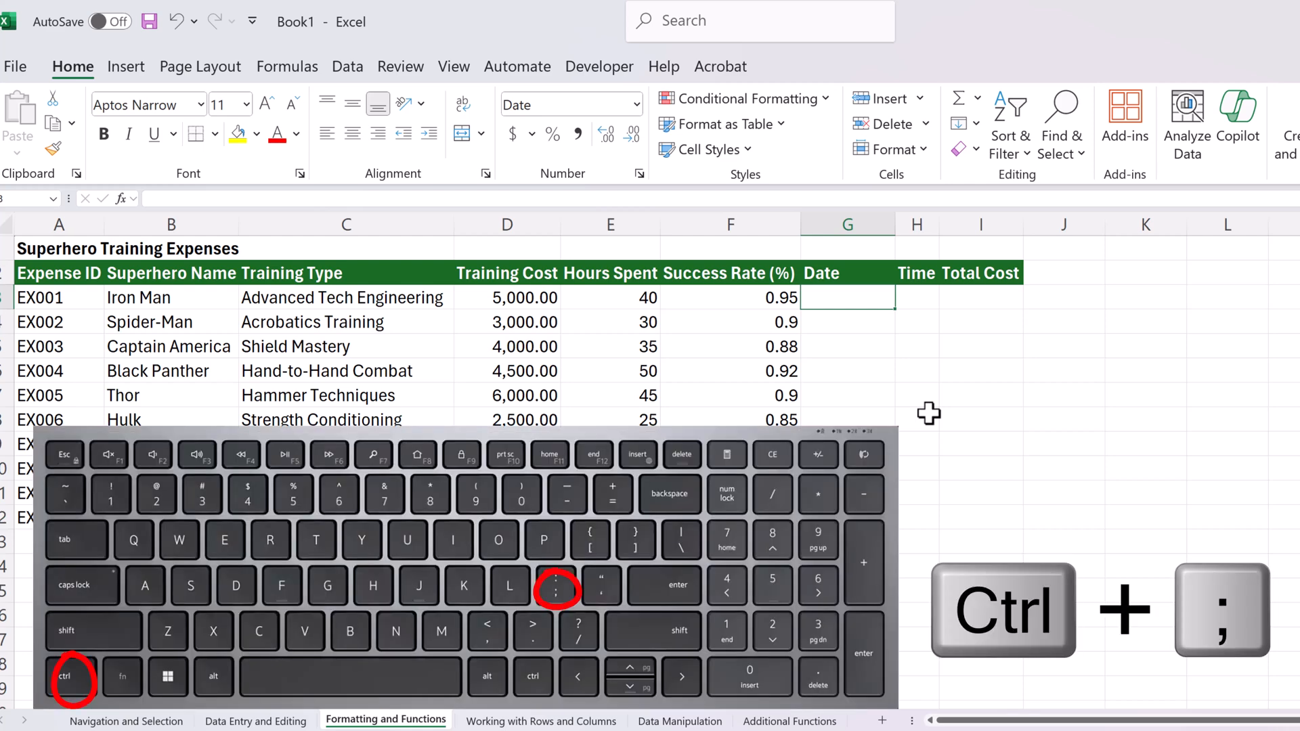
key("ctrl+;")
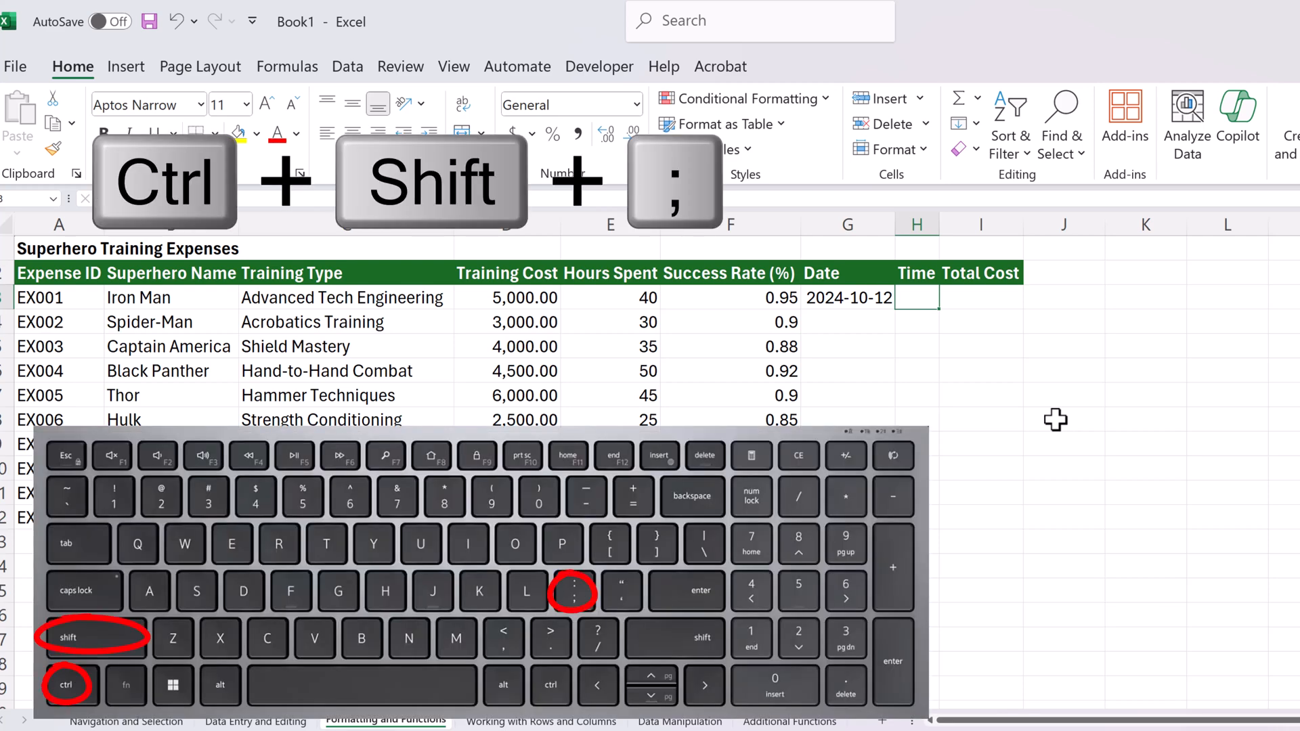
key("ctrl+shift+semicolon")
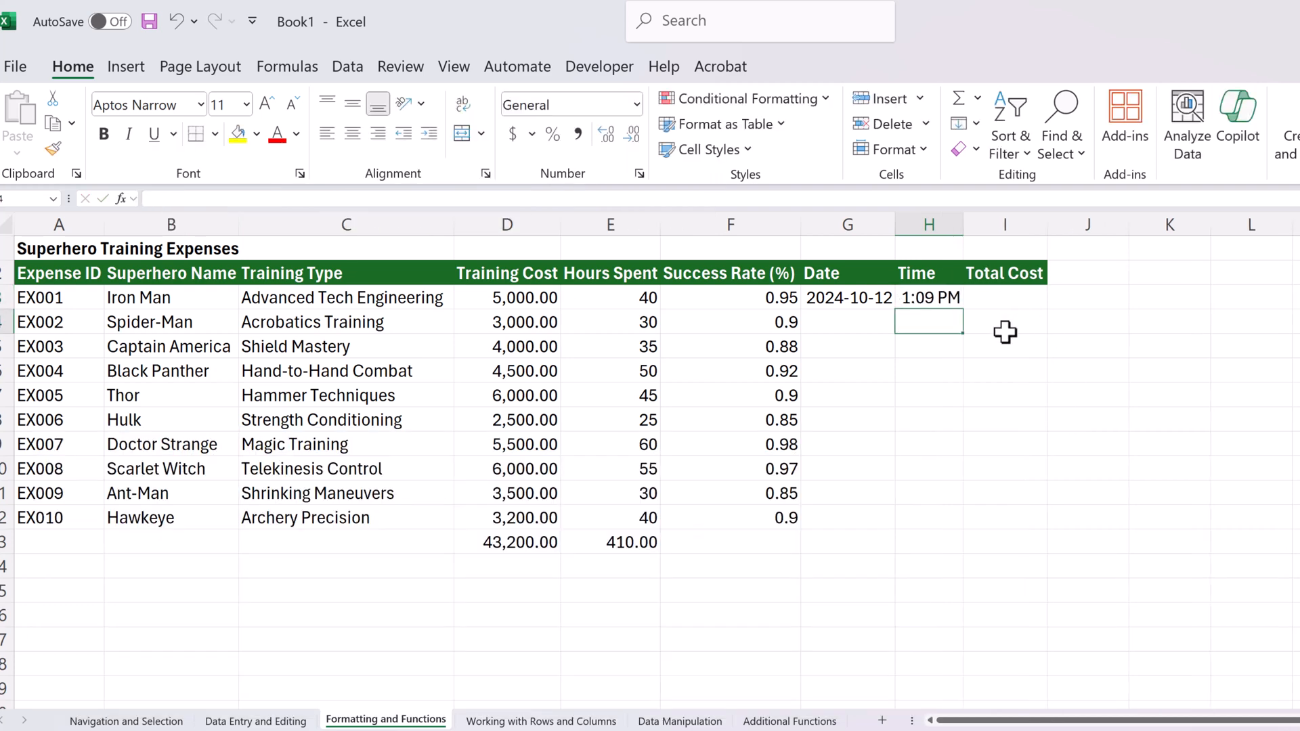
mouse_move(847, 299)
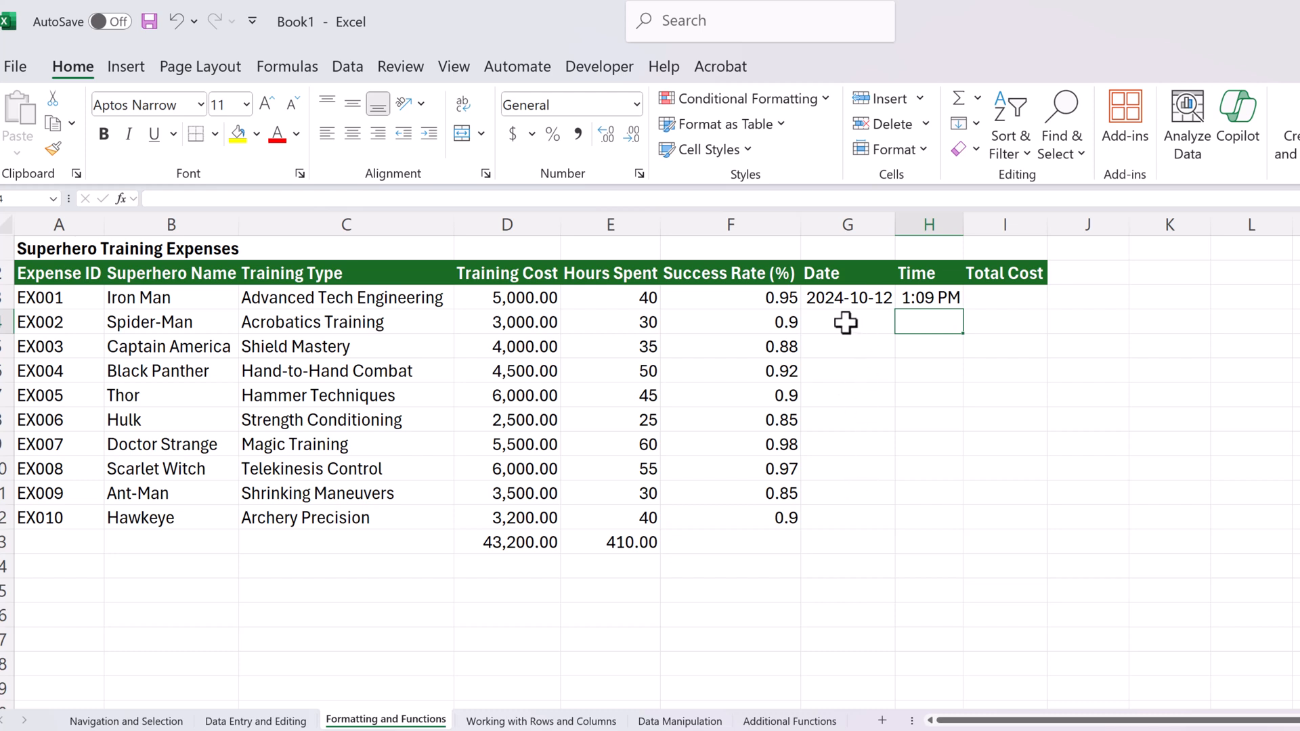
- Fill the date 2024-10-12 down into Spider-Man's and Captain America's Date cells G4 and G5
left_click(846, 322)
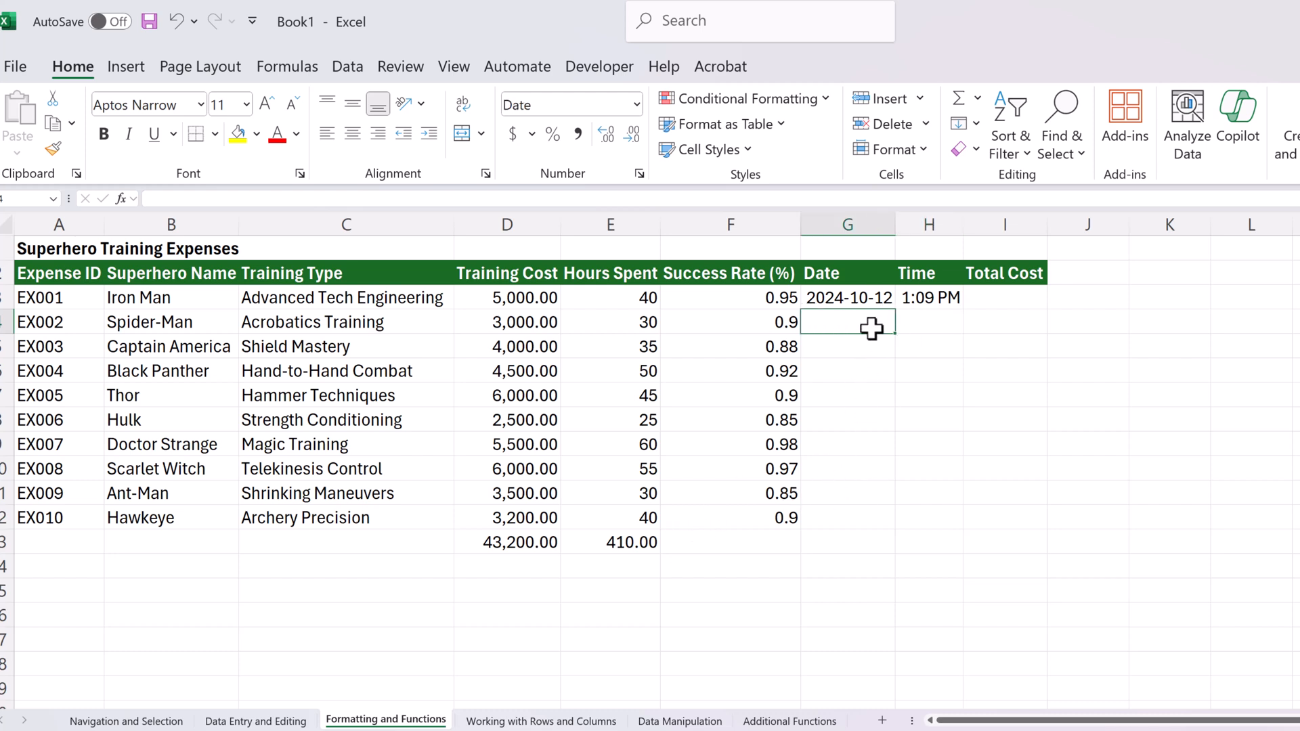
mouse_move(972, 390)
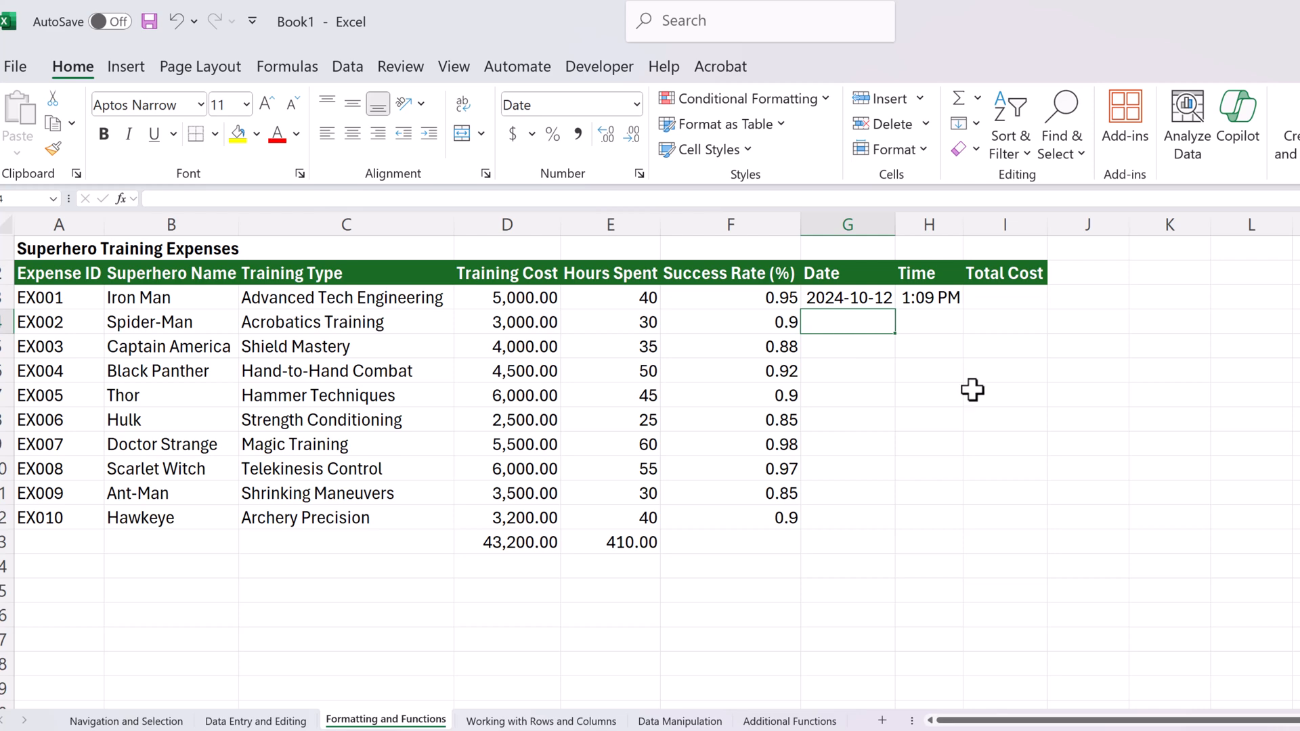
key("ctrl+d")
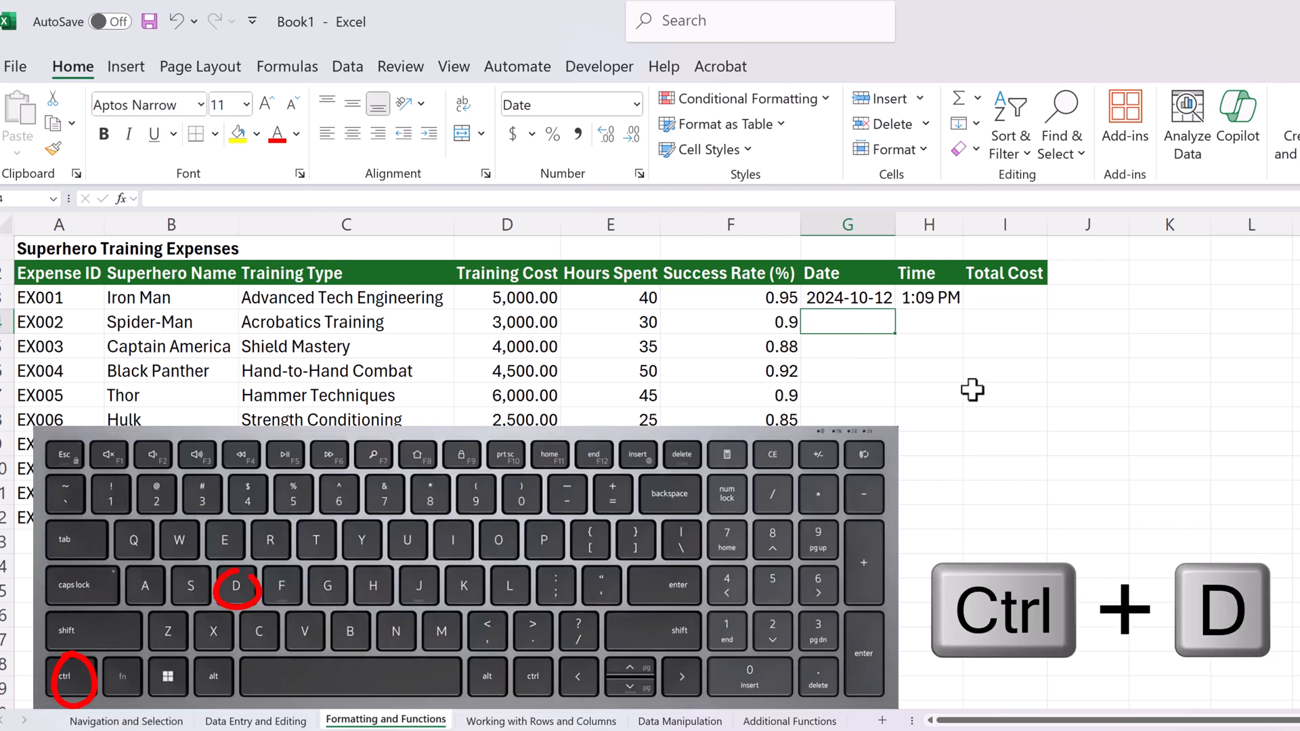
key("ctrl+d")
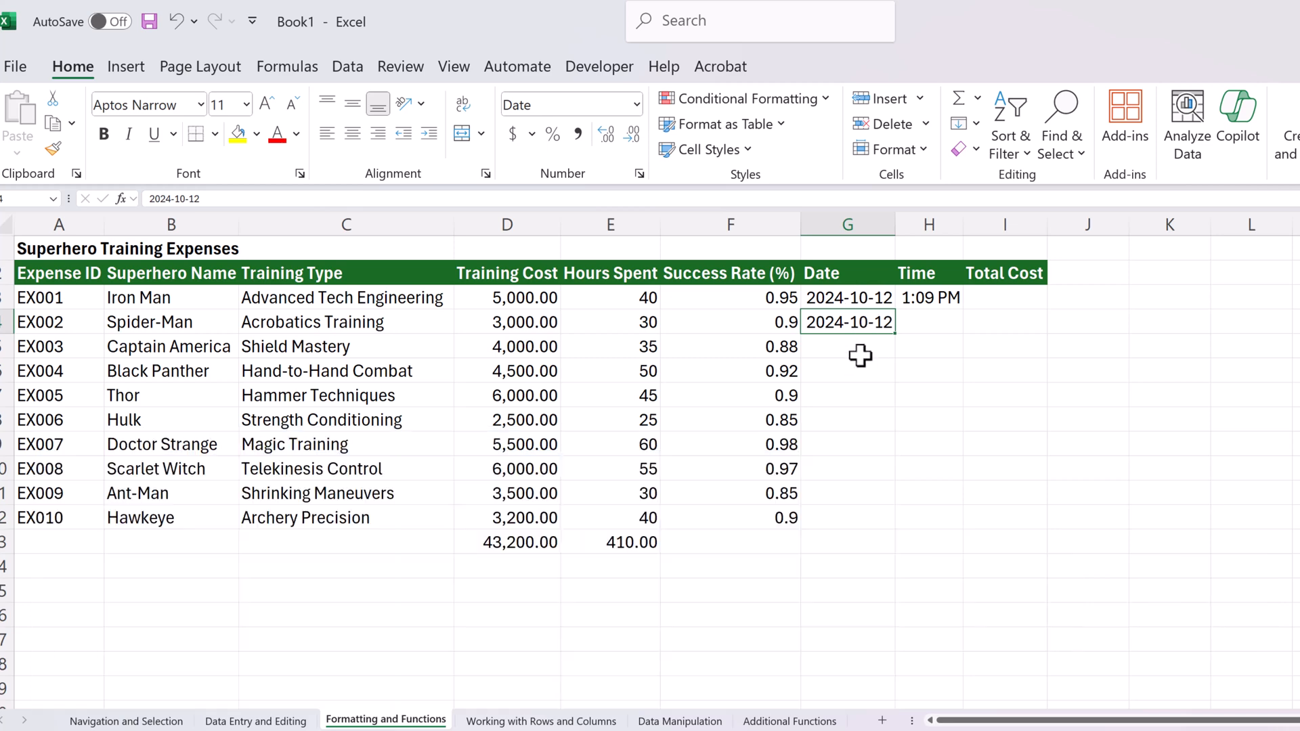
left_click(846, 346)
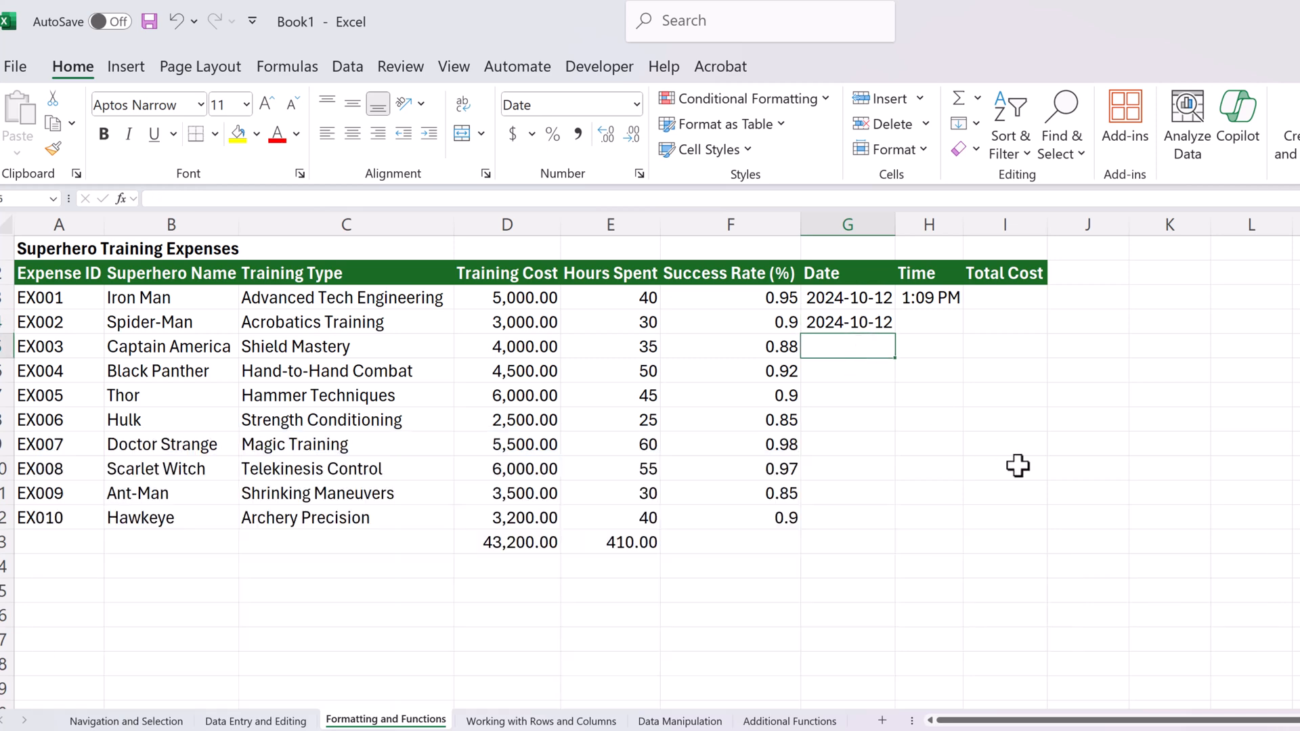
left_click(1005, 443)
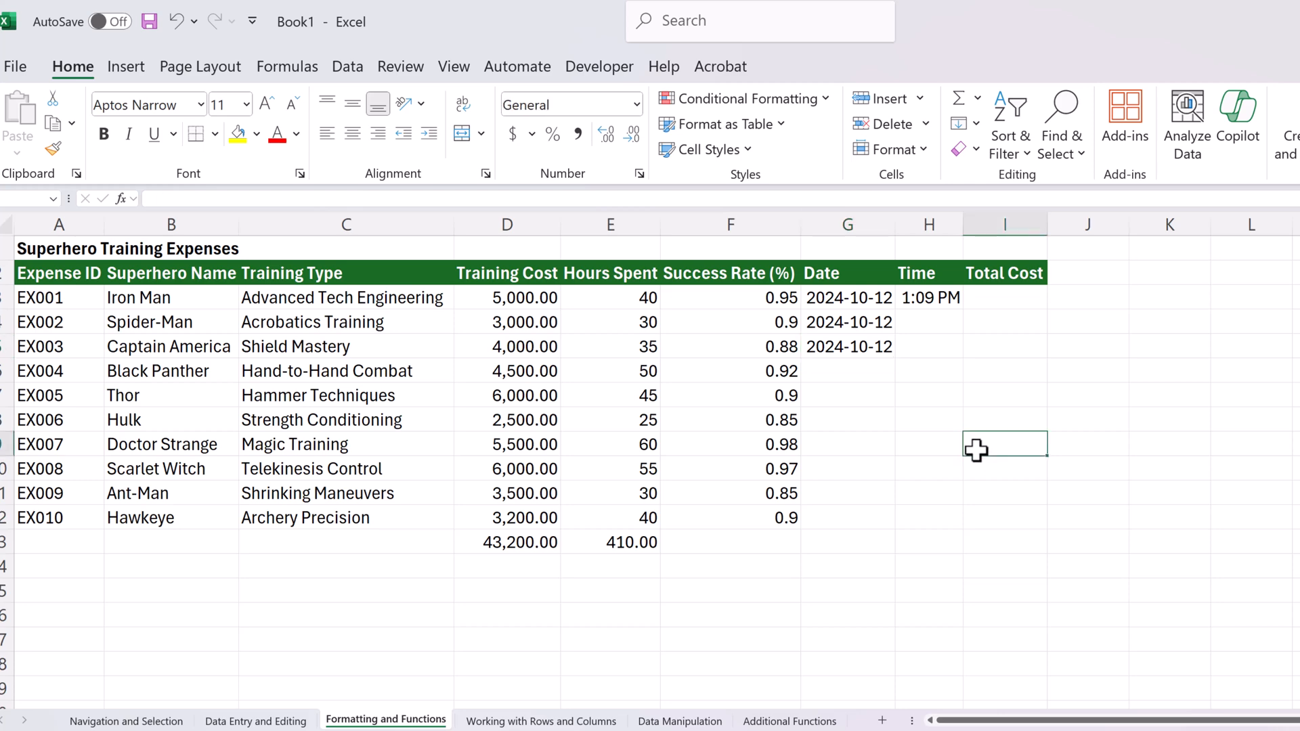
mouse_move(819, 543)
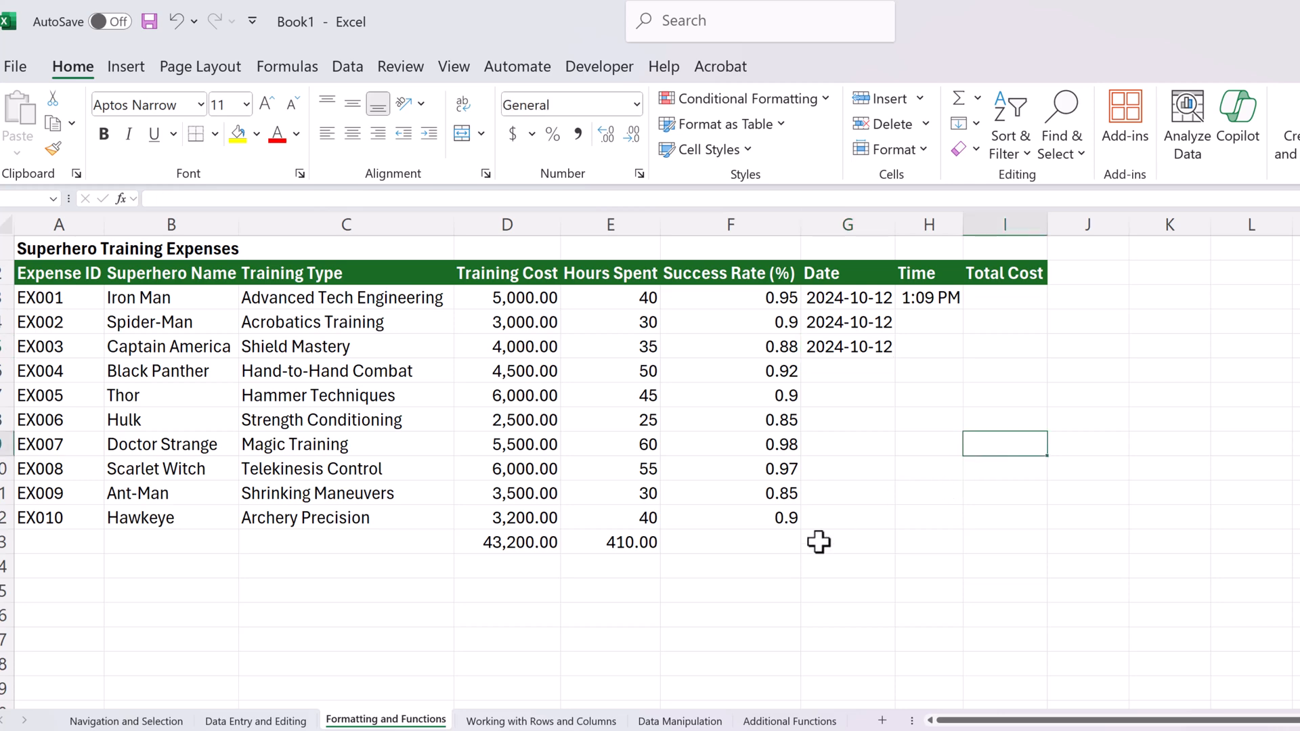
mouse_move(522, 286)
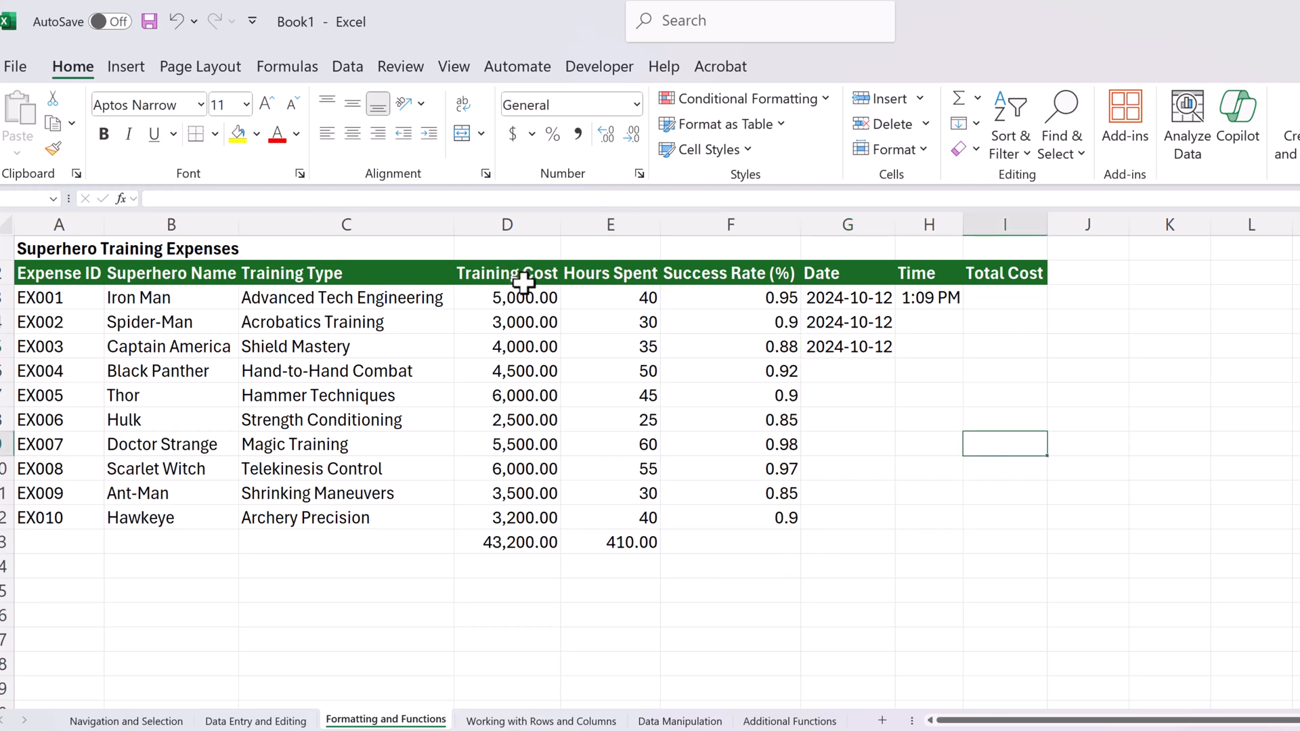
- Apply the dollar currency shortcut format to the Training Cost values and total
left_click(615, 321)
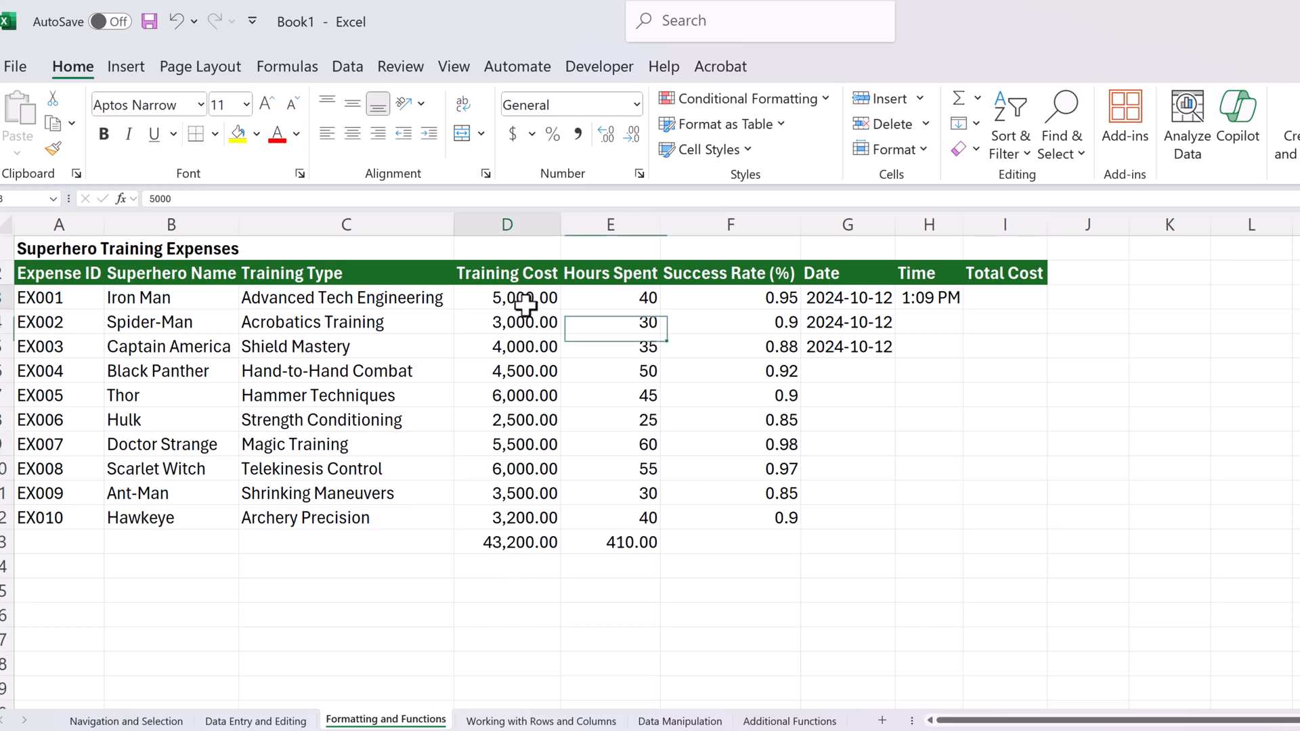
left_click(506, 224)
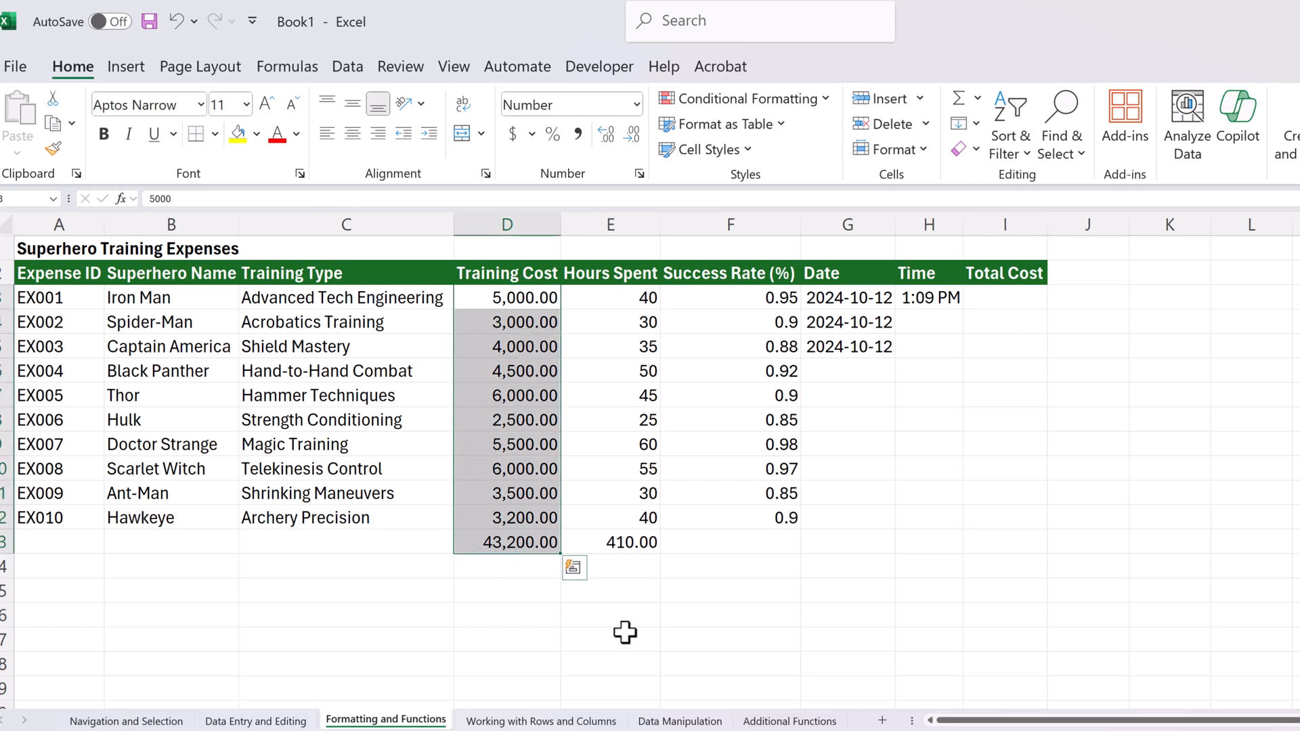
mouse_move(665, 663)
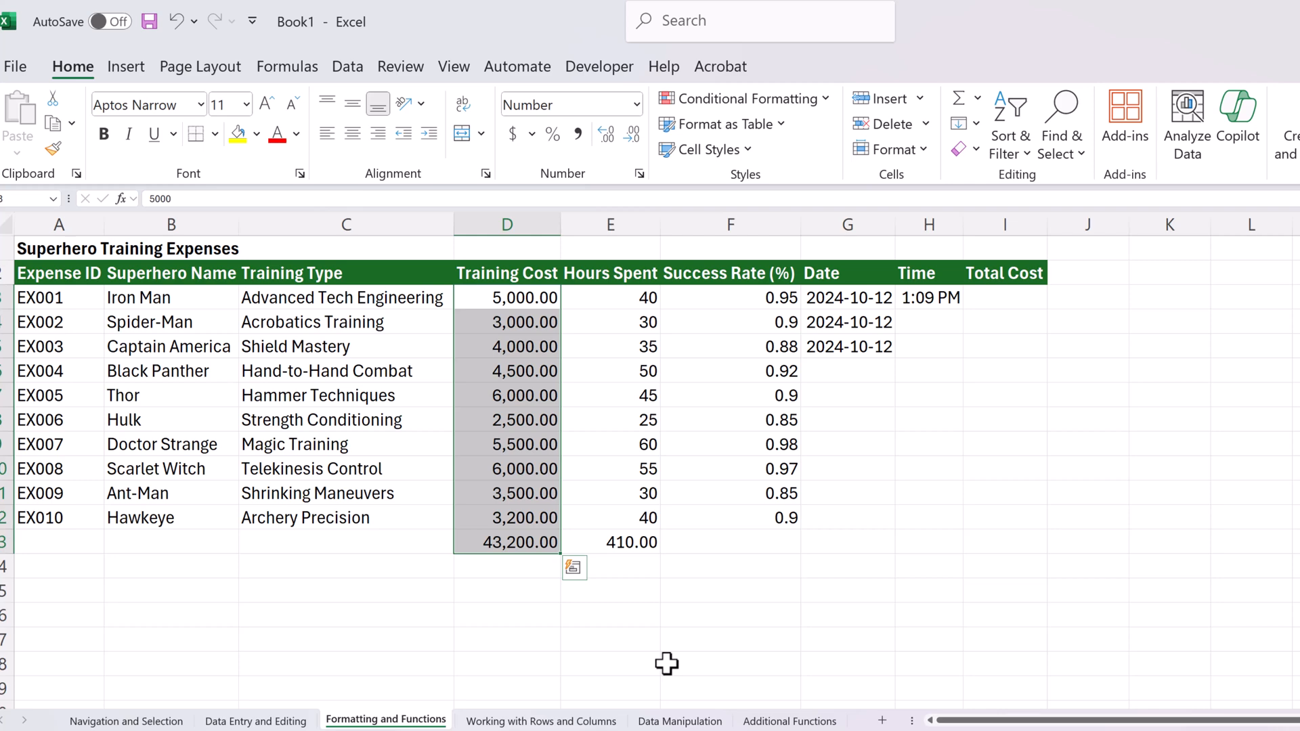
key("ctrl+shift+4")
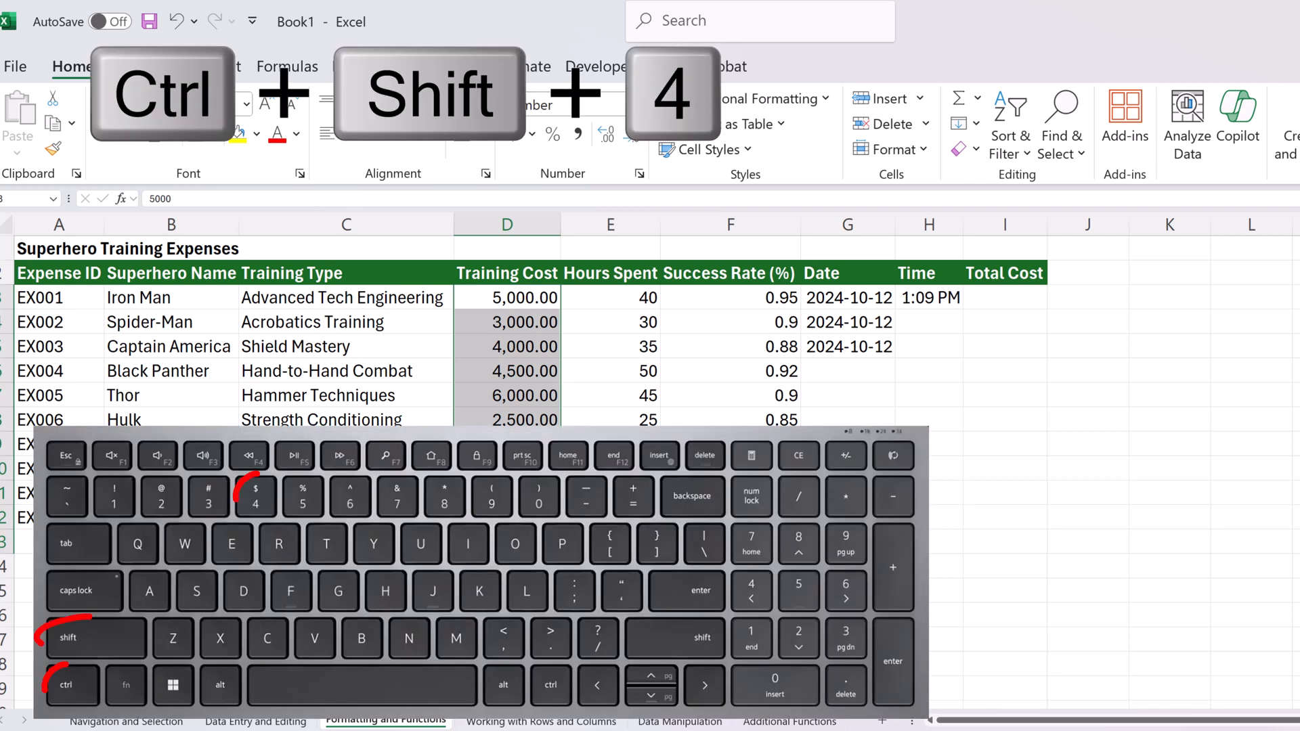
key("ctrl+shift+4")
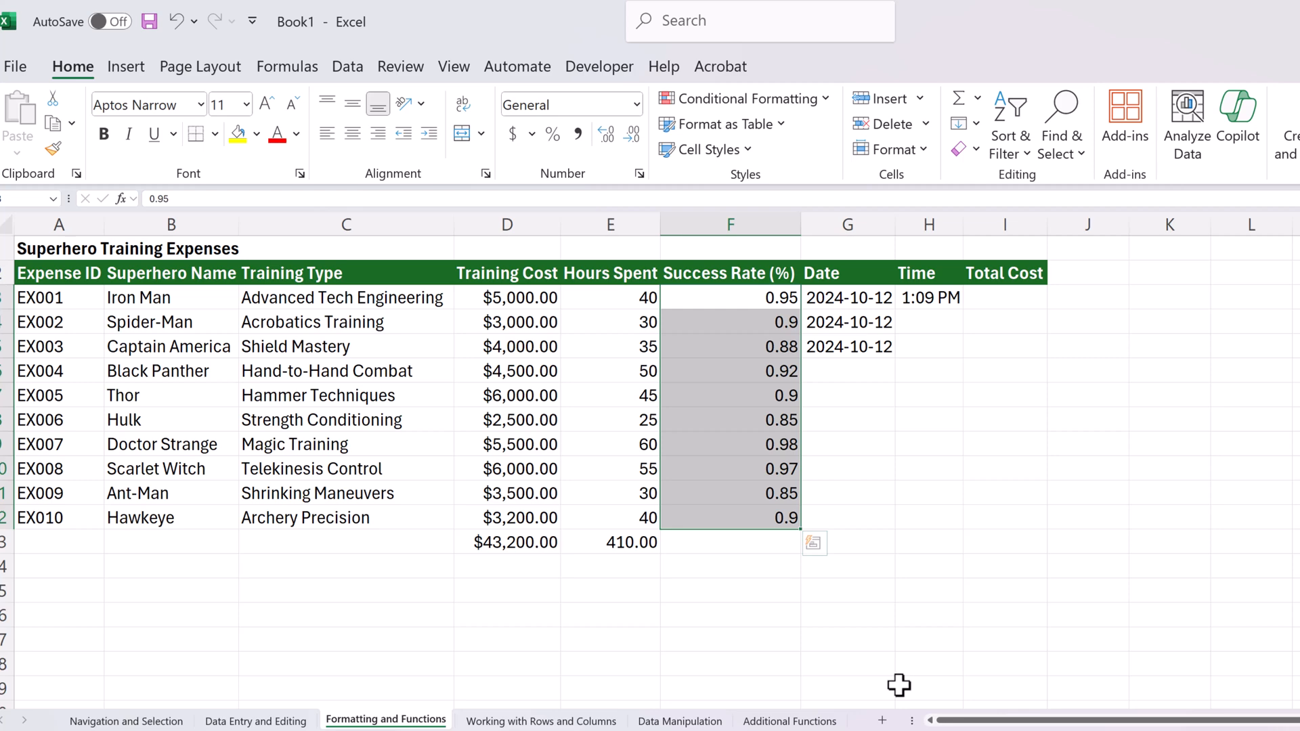
- Show the Success Rate values F3:F12 as percentages
key("ctrl+shift+5")
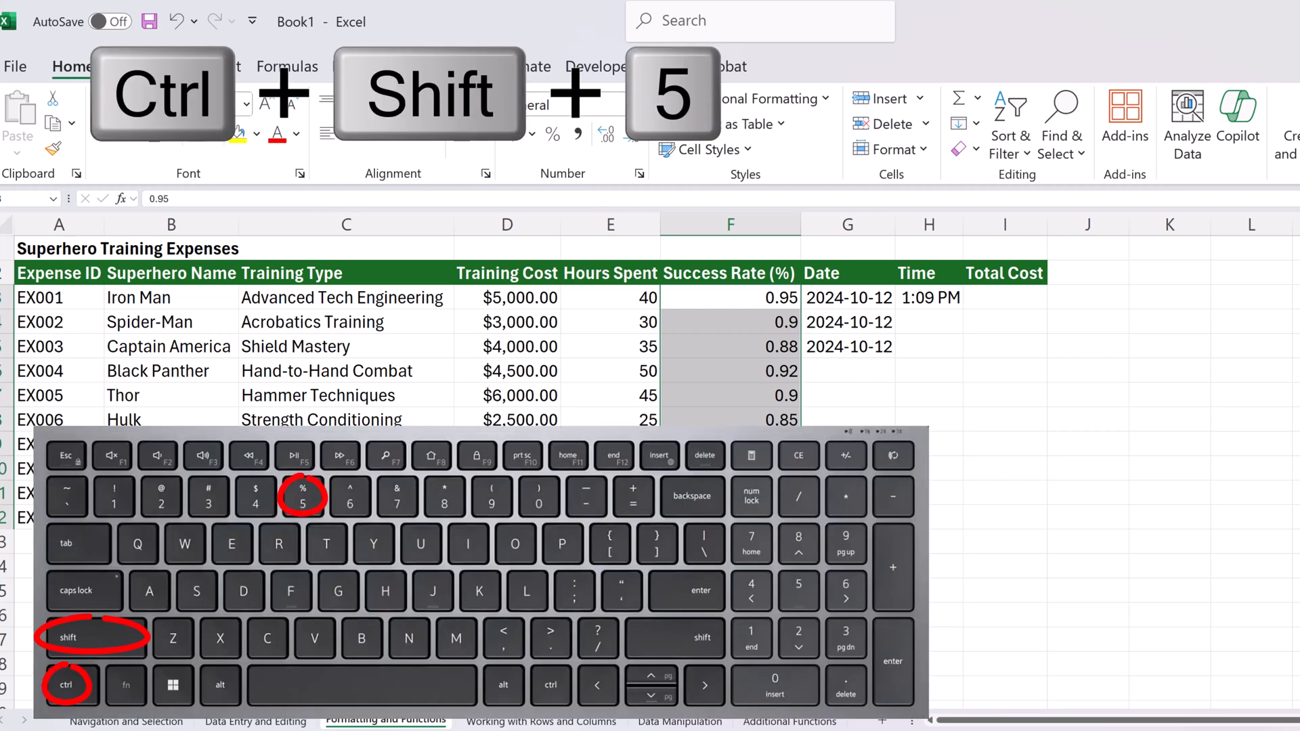
key("ctrl+shift+5")
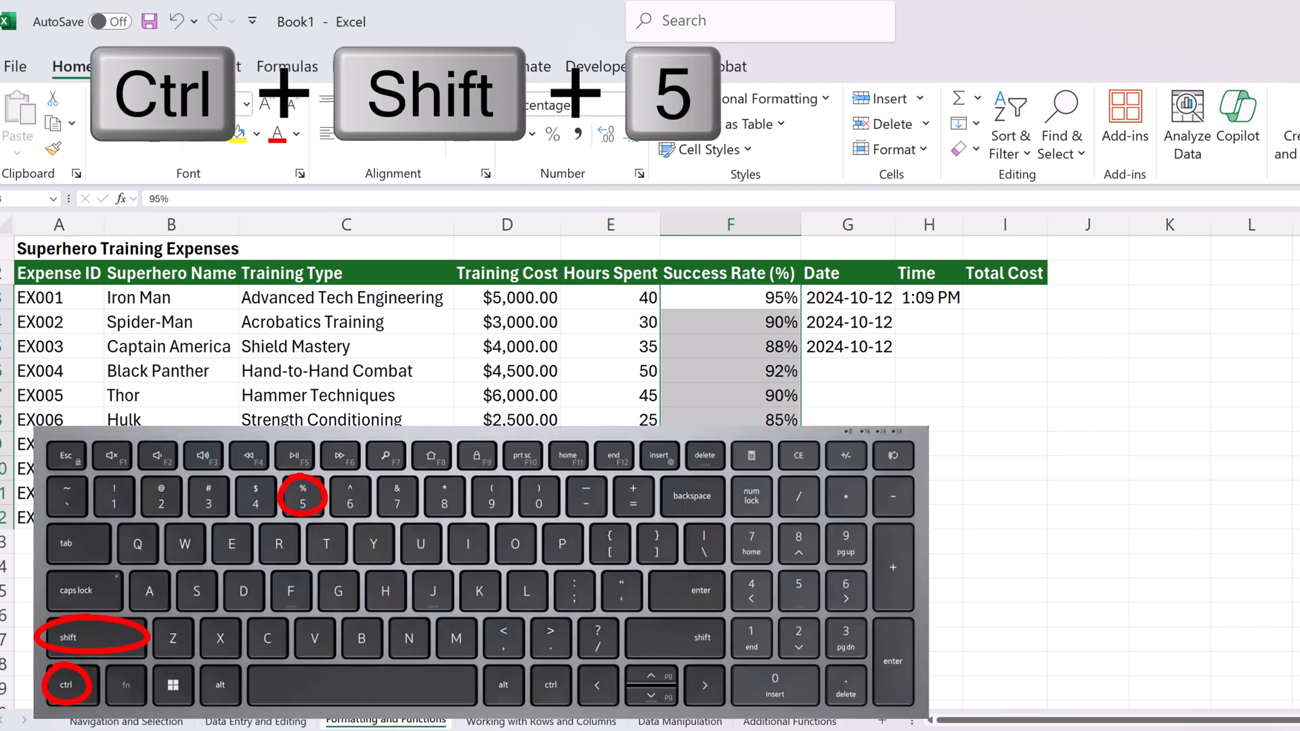
key("ctrl+shift+5")
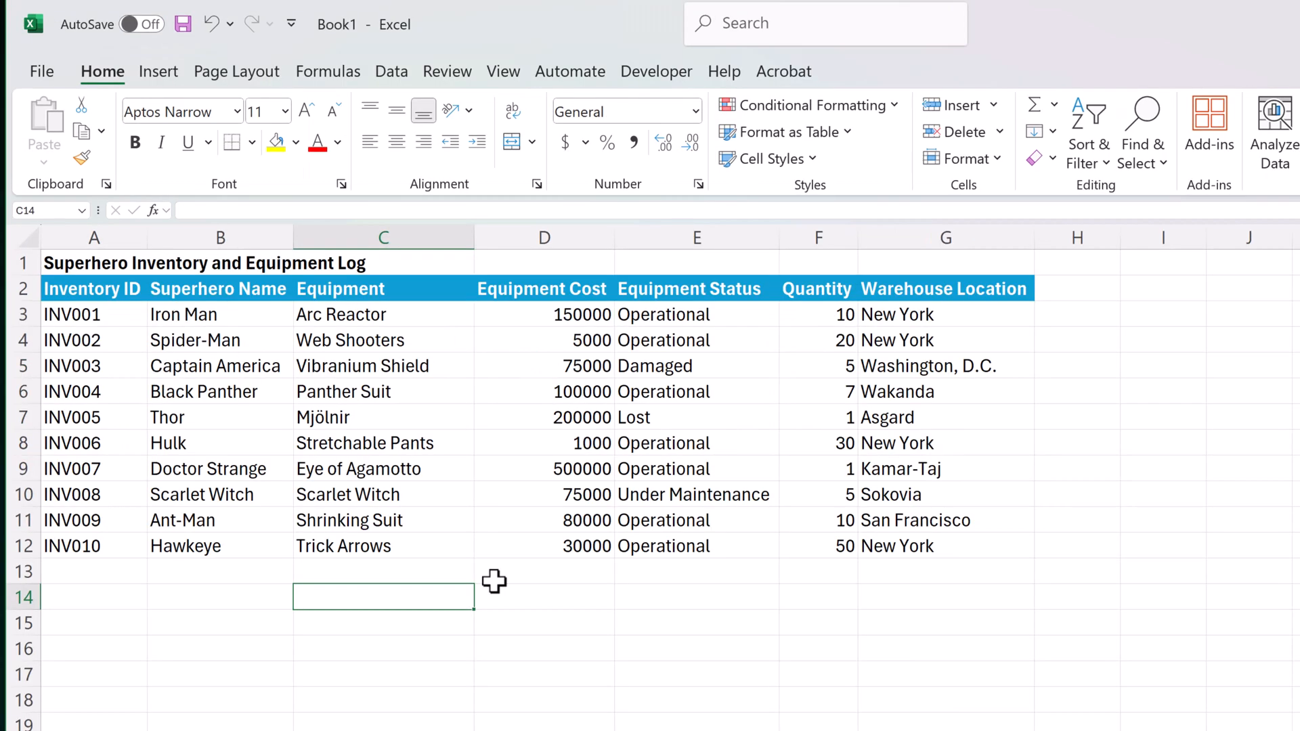
mouse_move(507, 580)
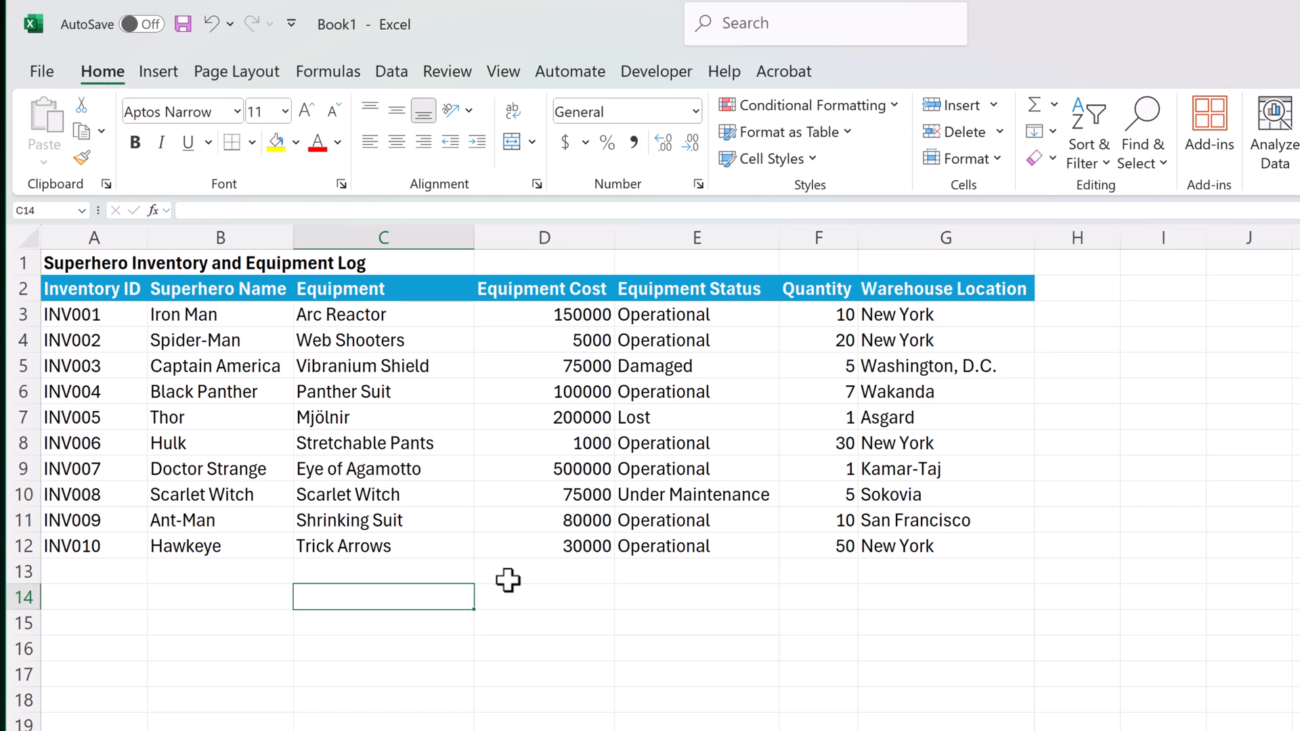
mouse_move(540, 438)
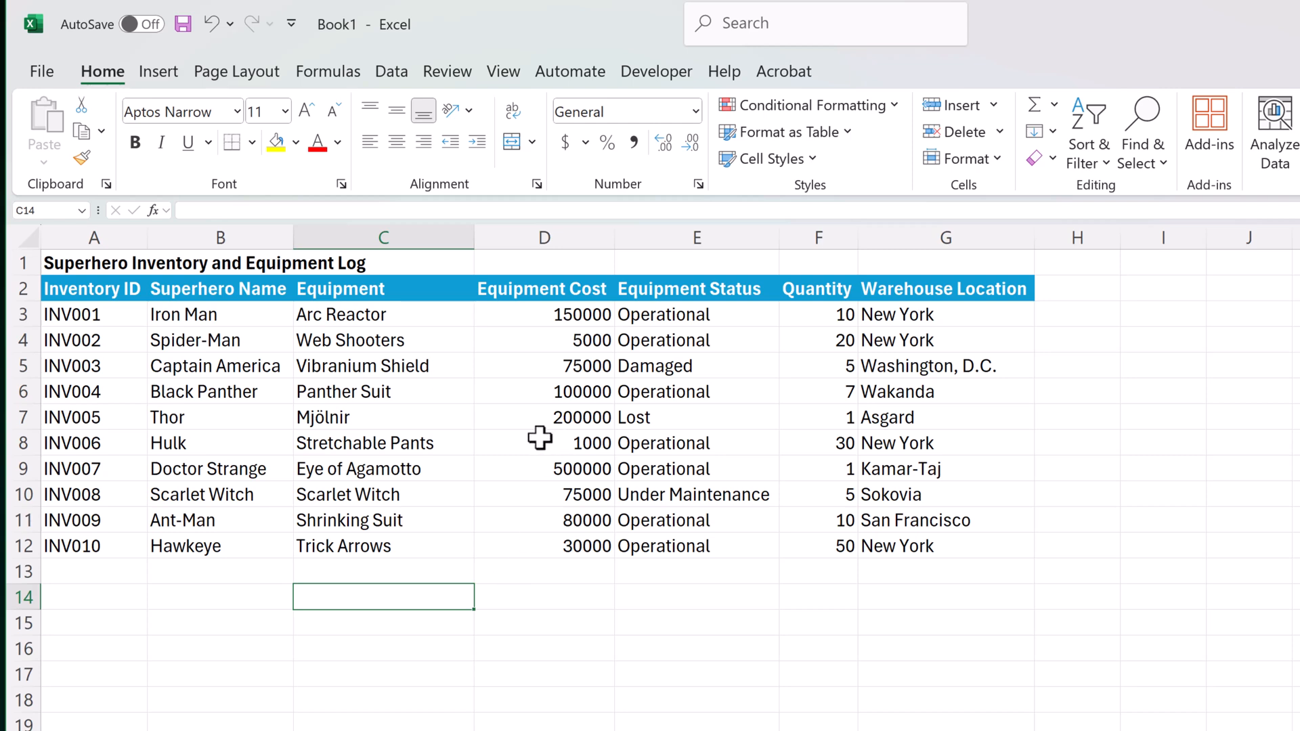
mouse_move(405, 250)
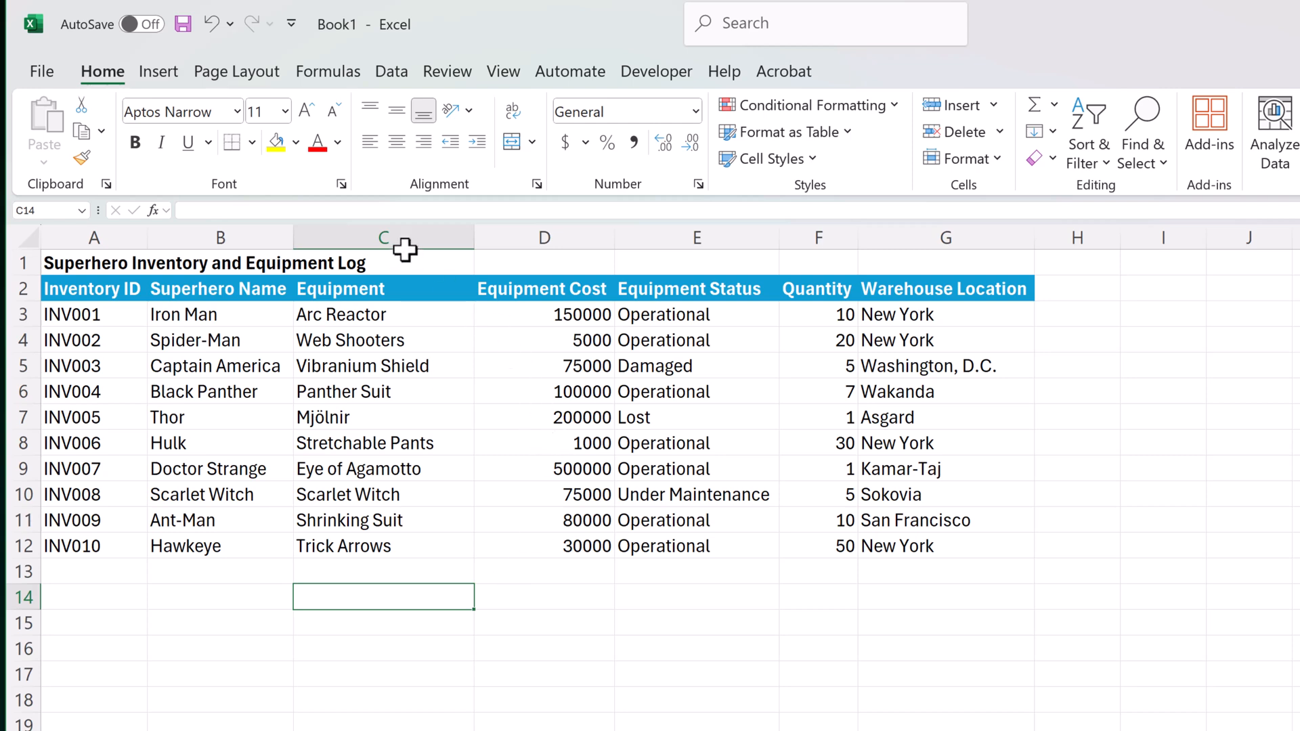
- On the Inventory sheet insert a blank column before Equipment and two before Equipment Cost
left_click(384, 237)
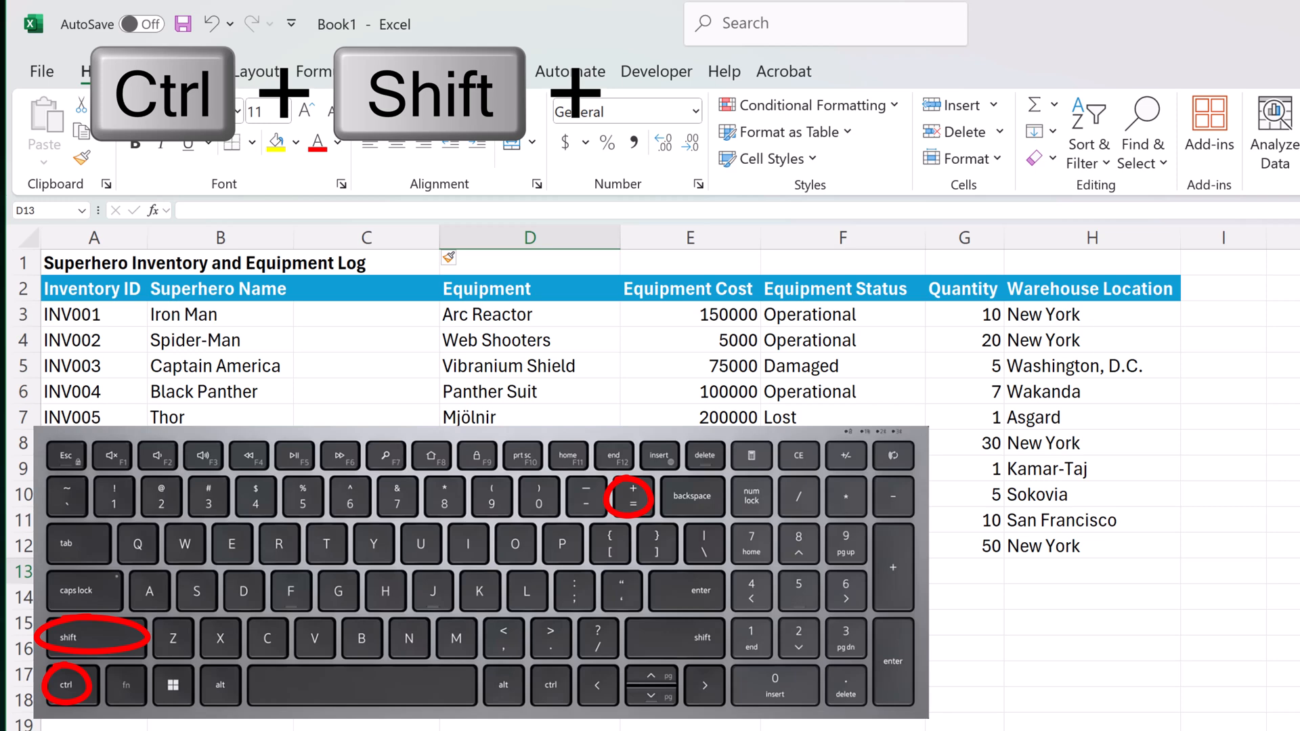
key("ctrl+shift+=")
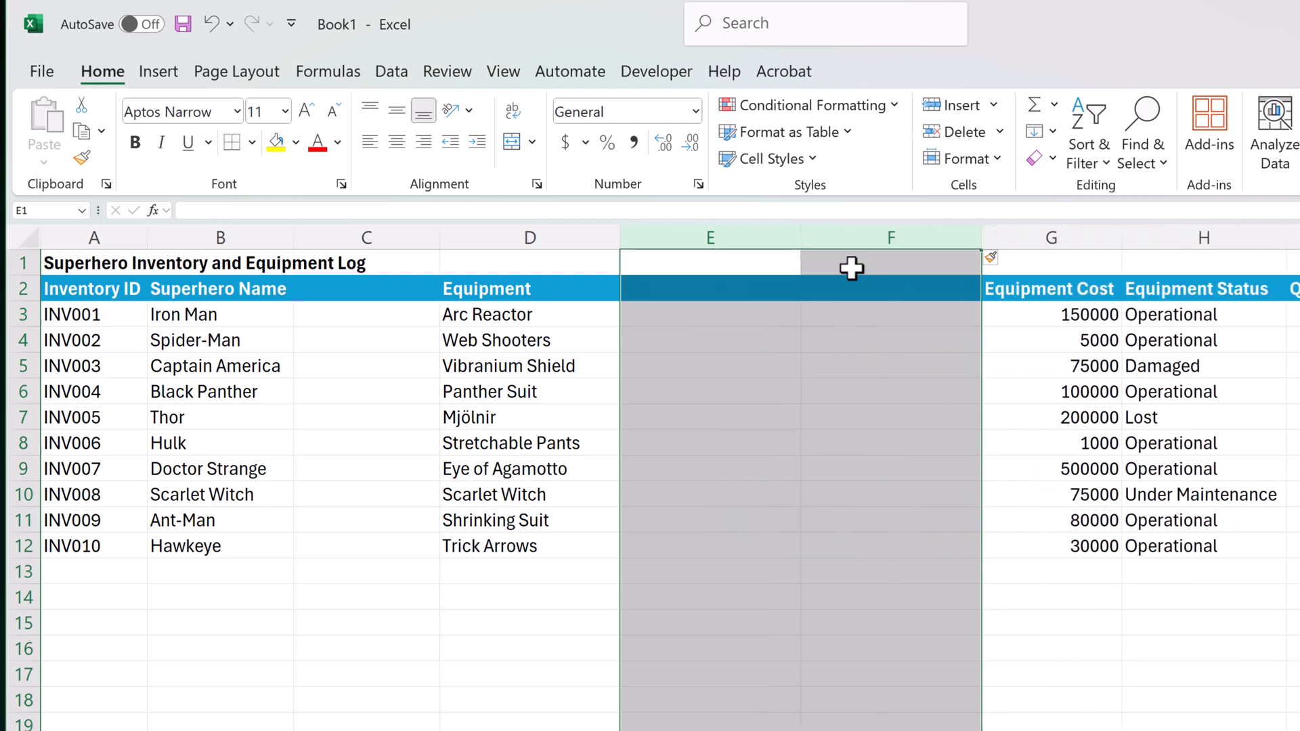
left_click(1051, 570)
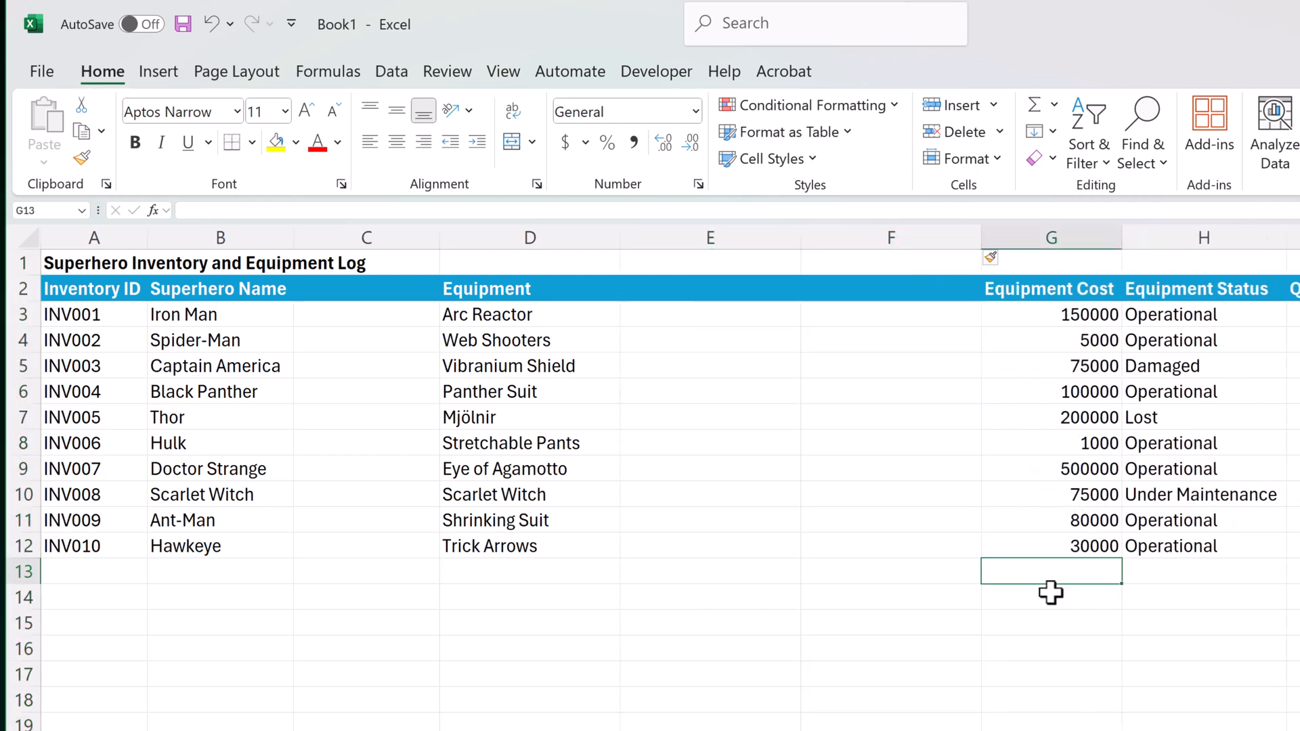
mouse_move(761, 311)
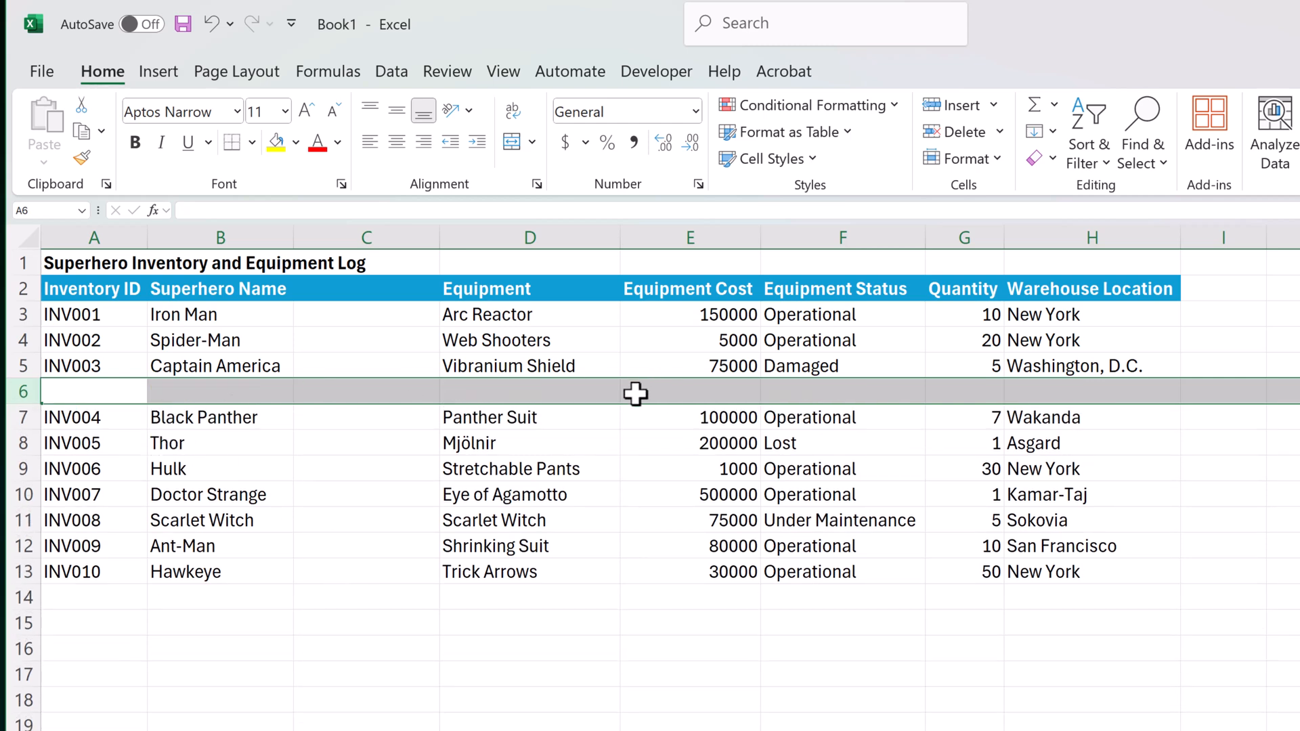
mouse_move(262, 495)
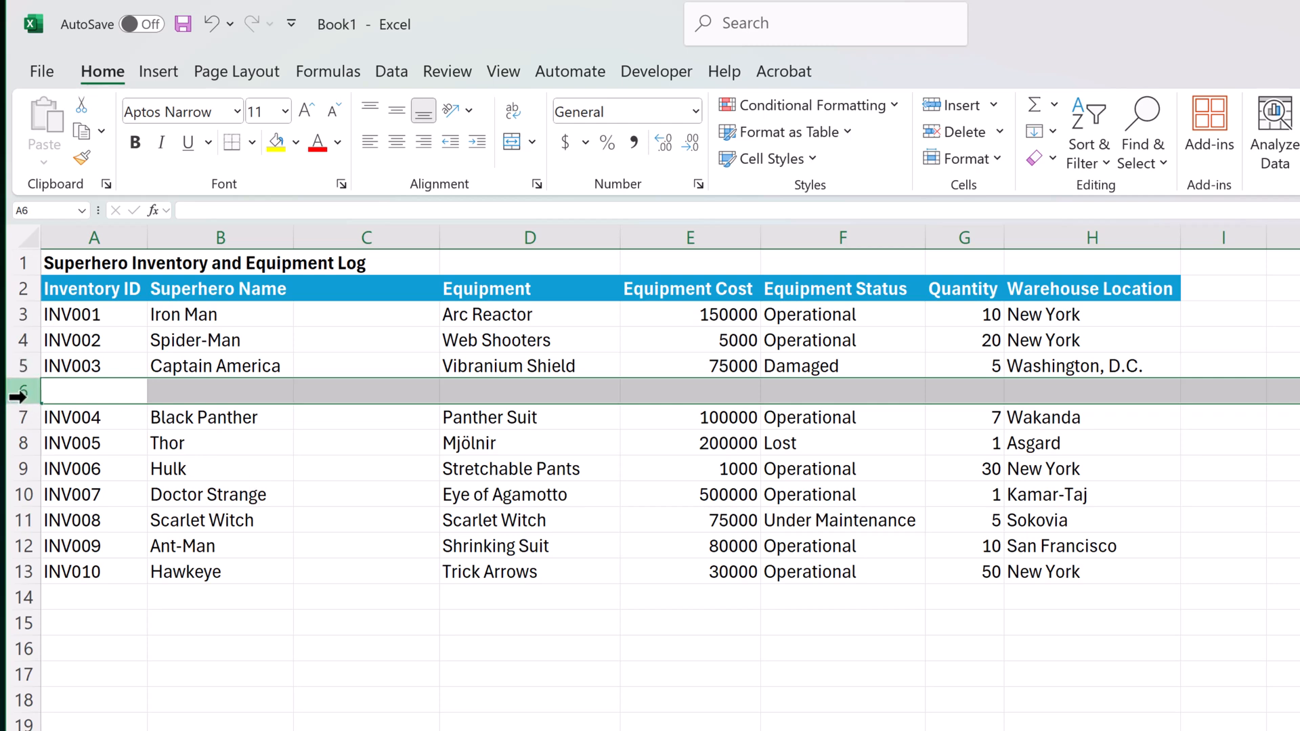
mouse_move(212, 535)
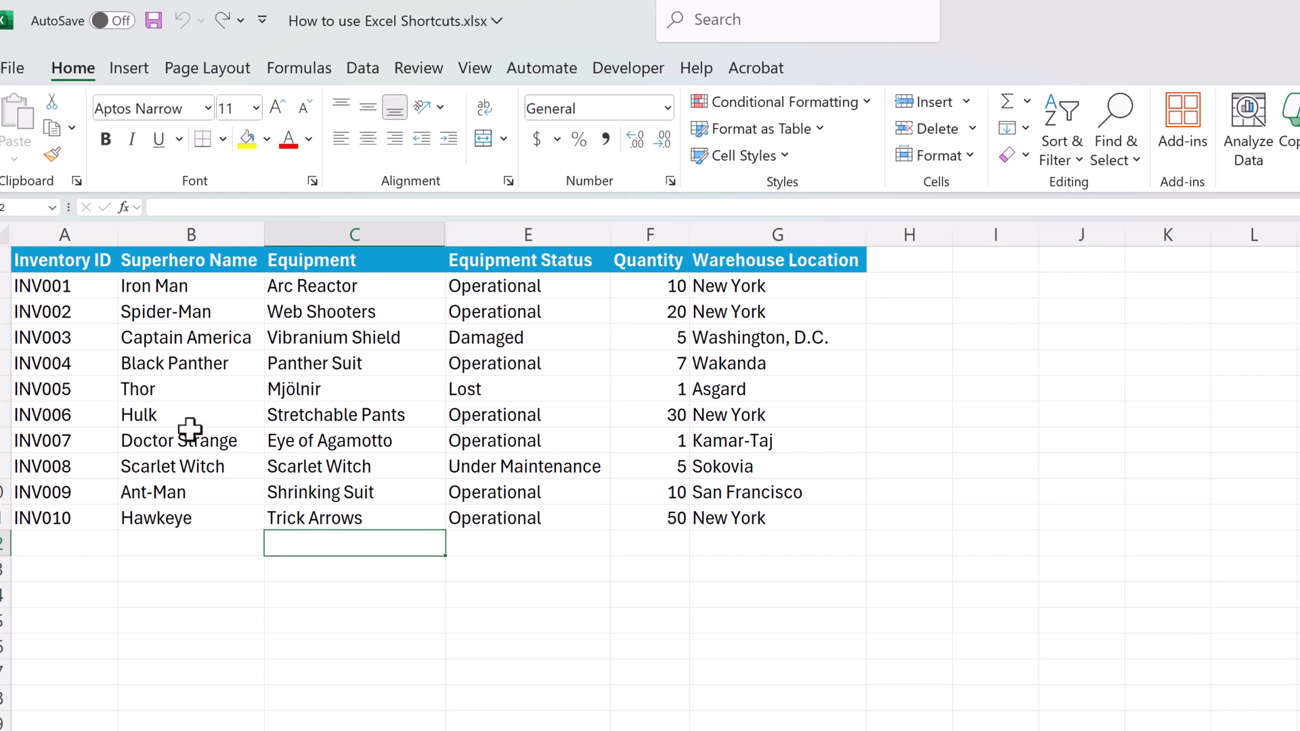
left_click(191, 388)
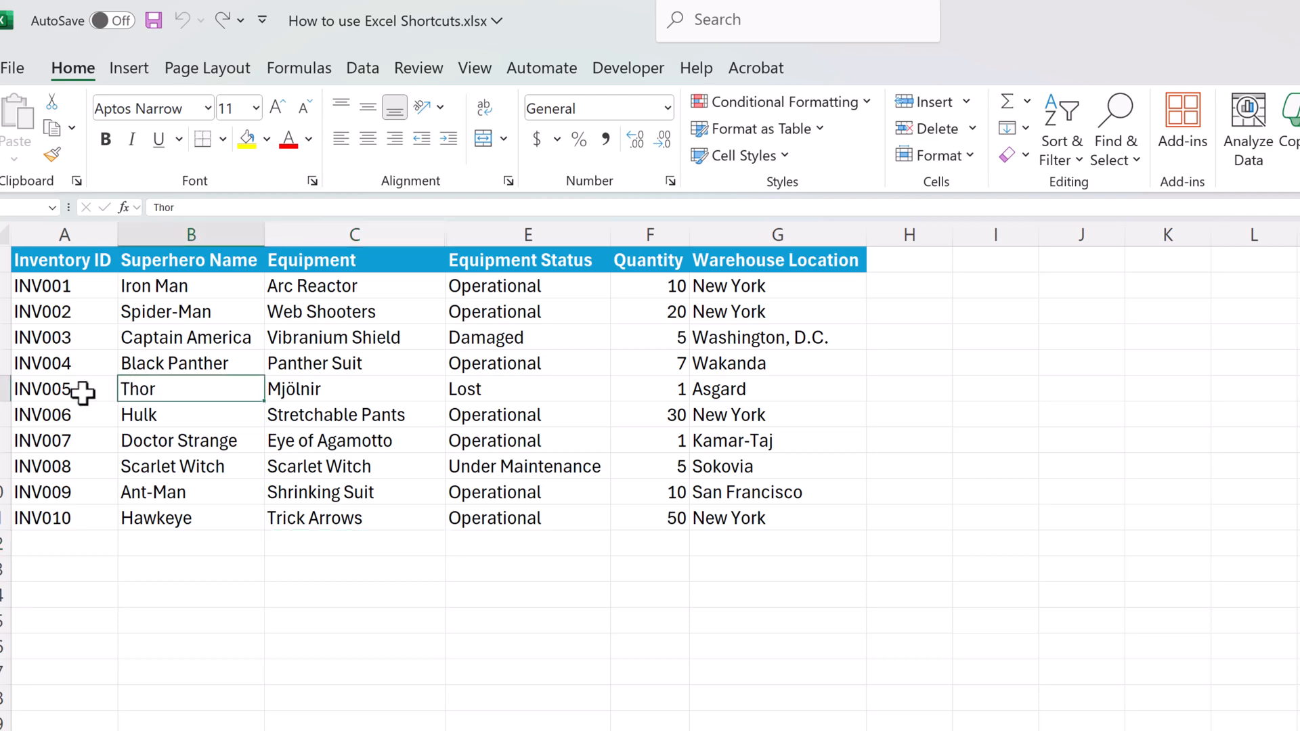
mouse_move(487, 591)
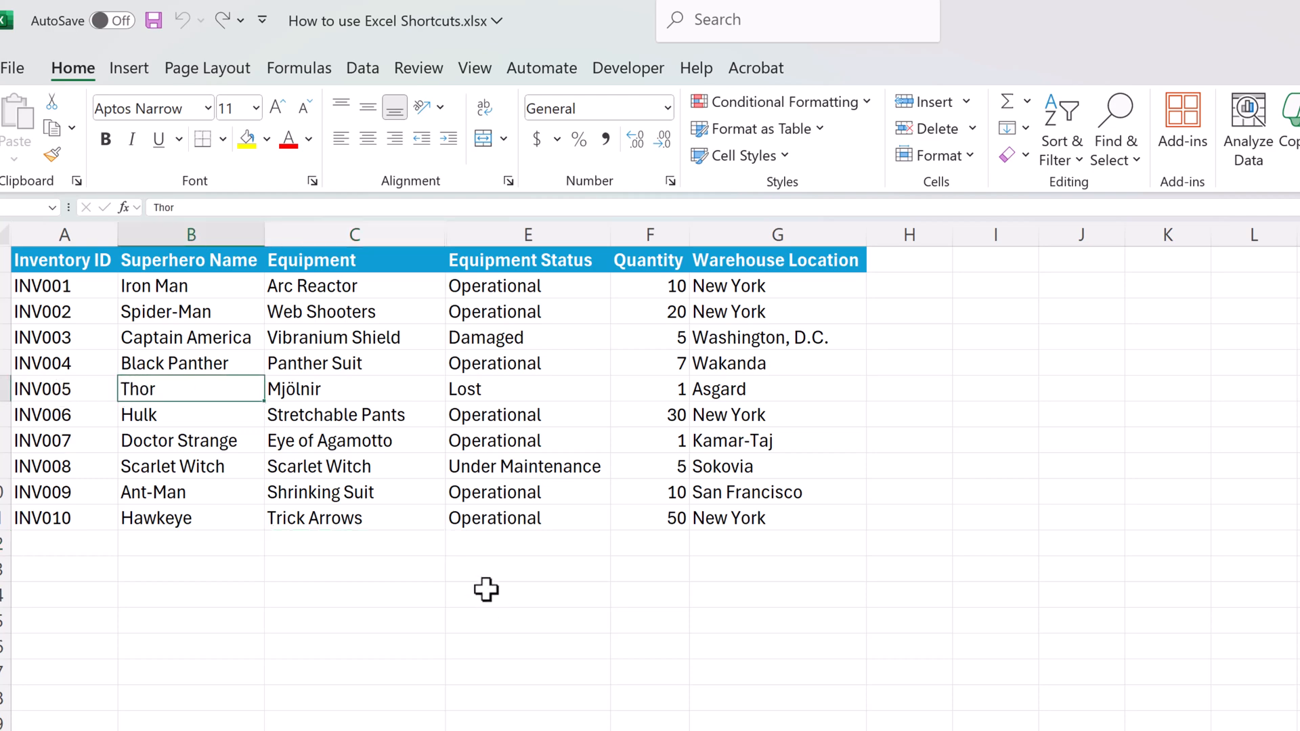
key("ctrl+9")
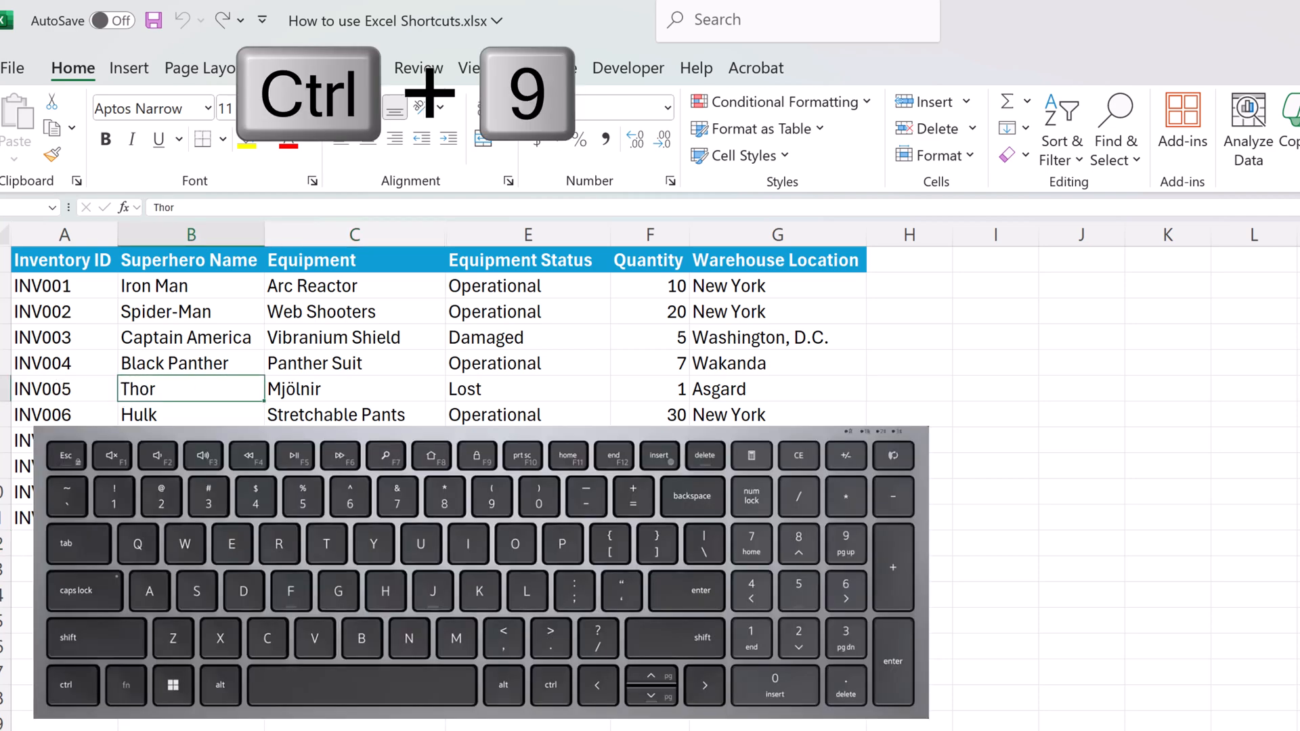
key("ctrl+9")
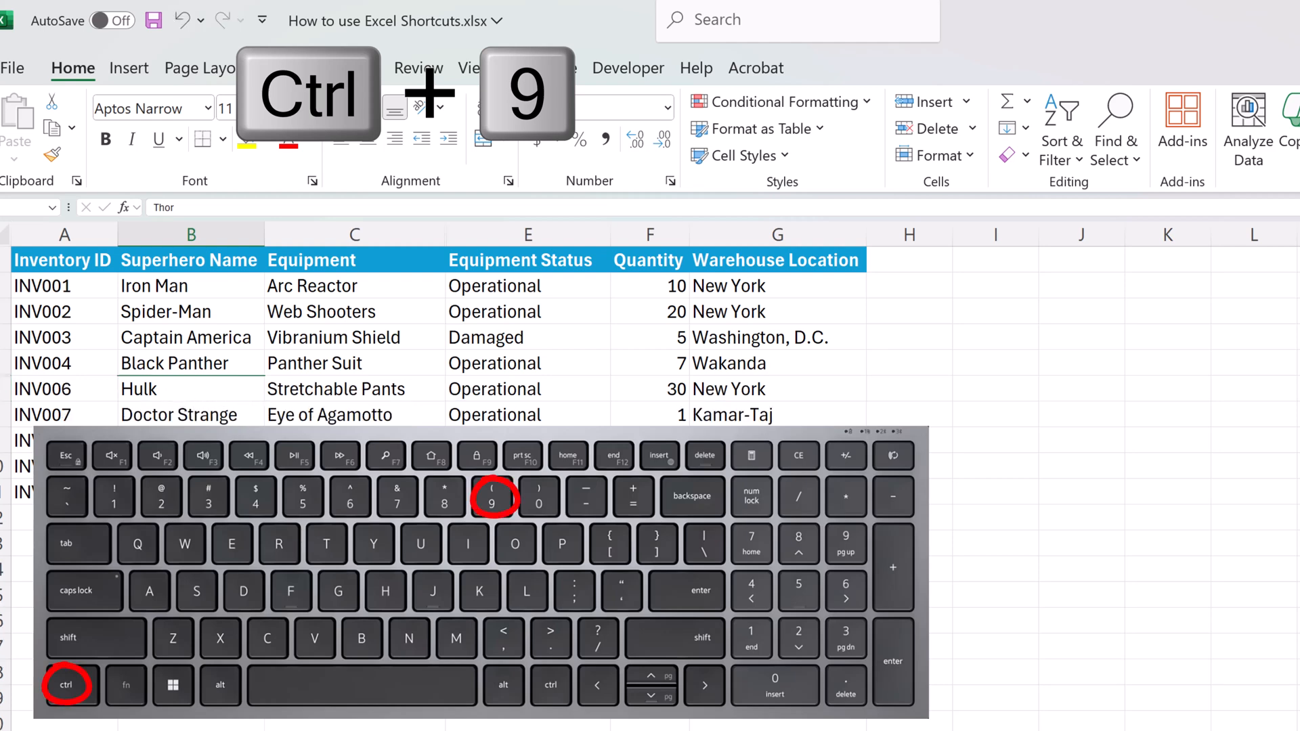
key("ctrl+9")
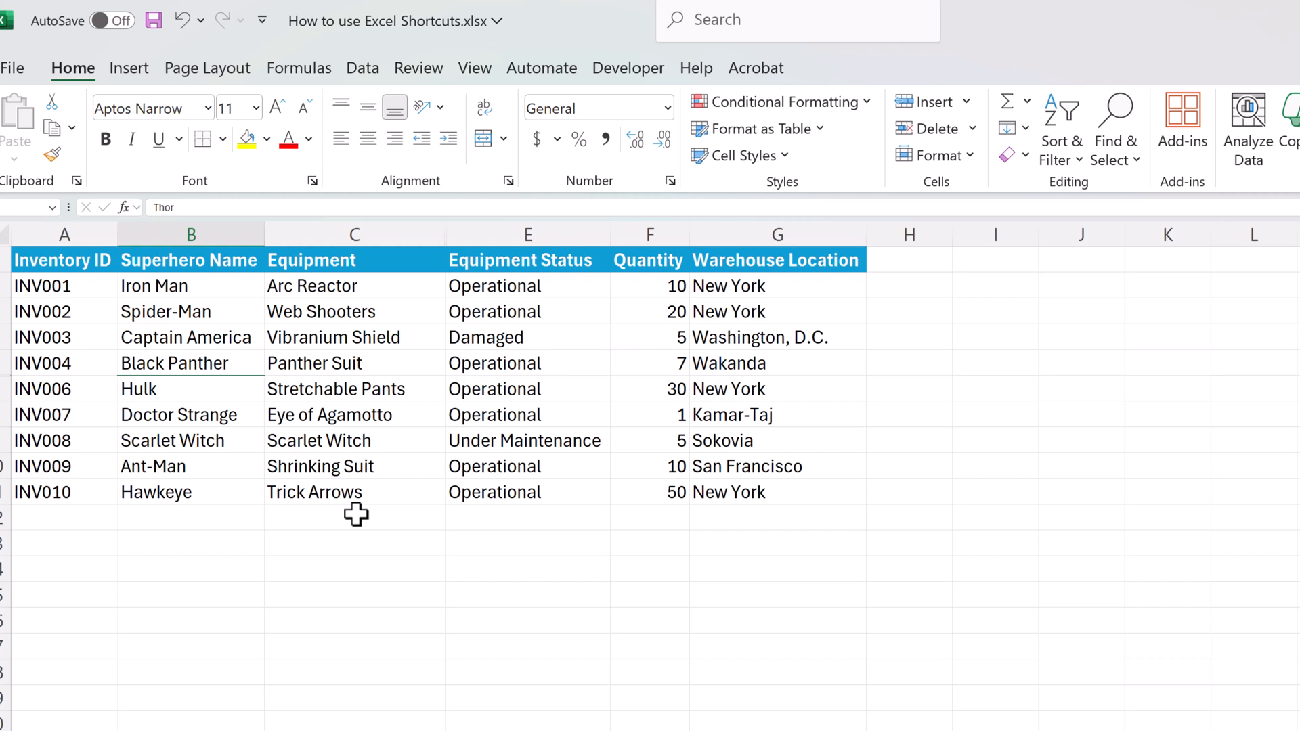
key("ctrl+shift+9")
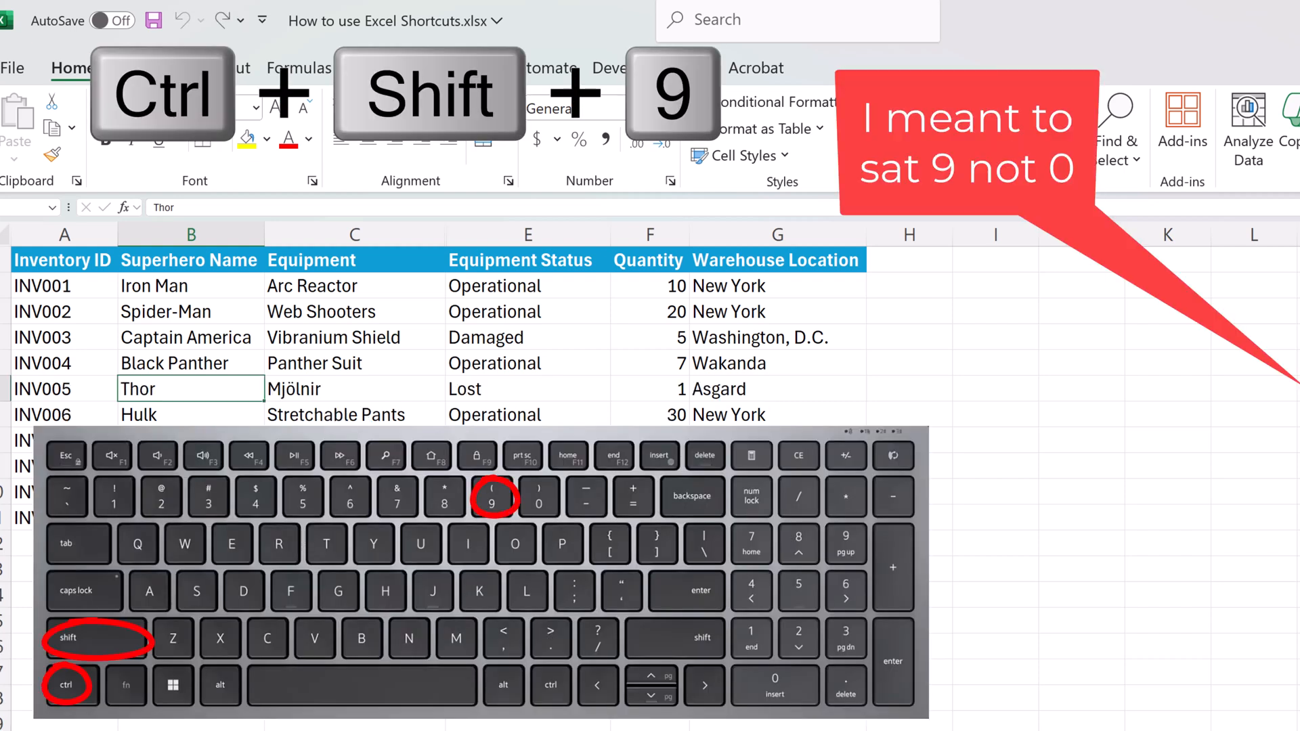
key("ctrl+shift+9")
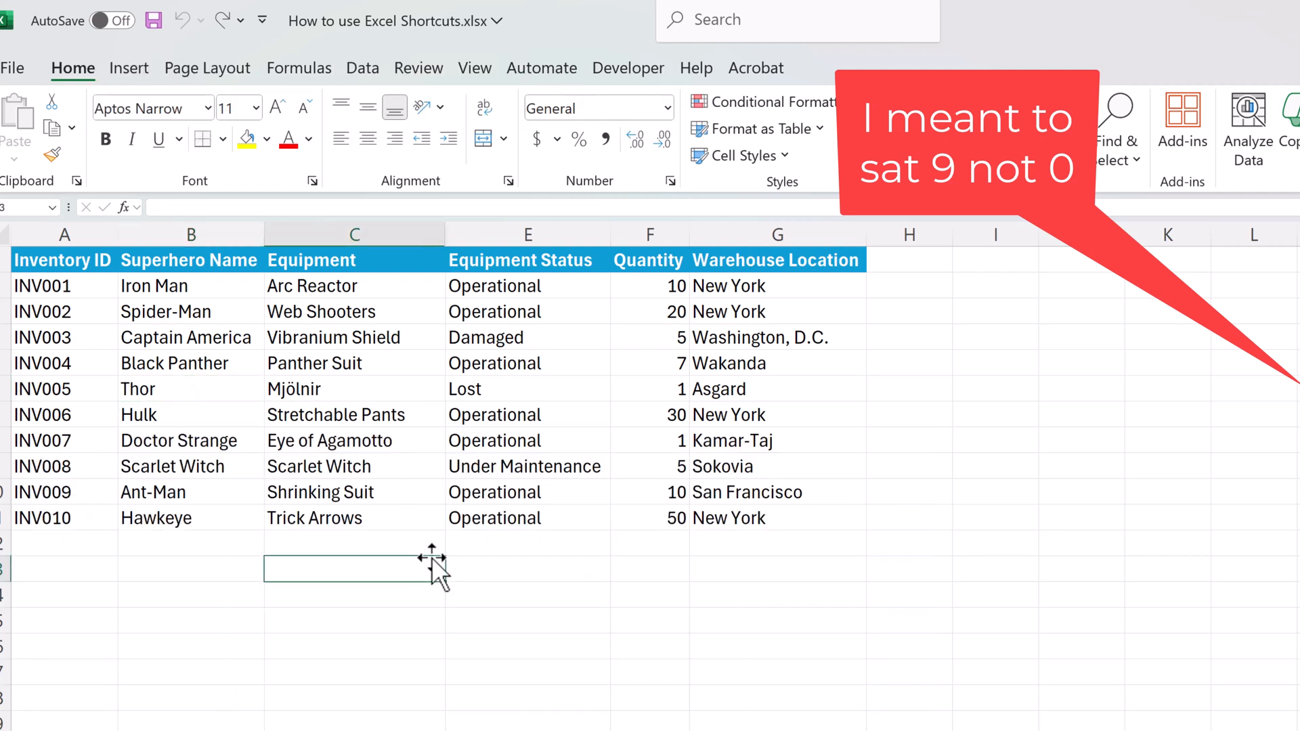
- Hide and unhide the Equipment Status column, then unhide Equipment Cost so every inventory column shows
key("ctrl+0")
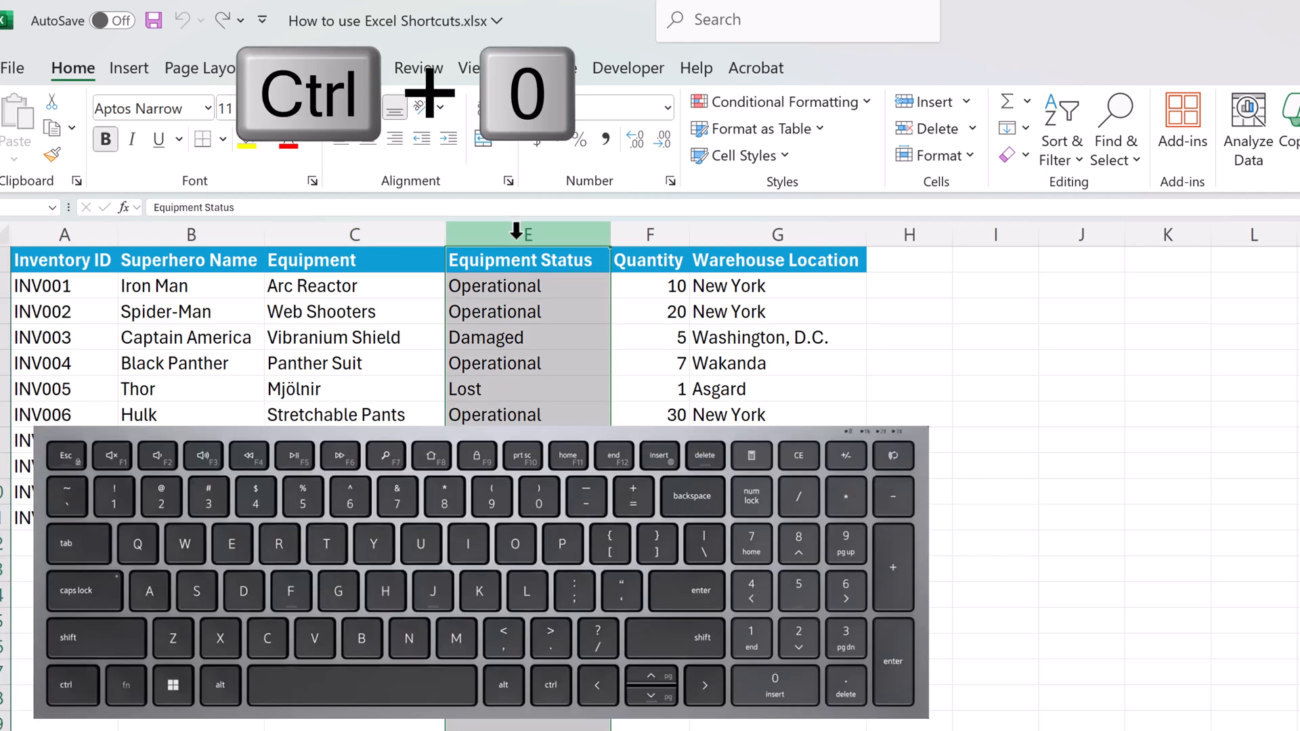
key("ctrl+0")
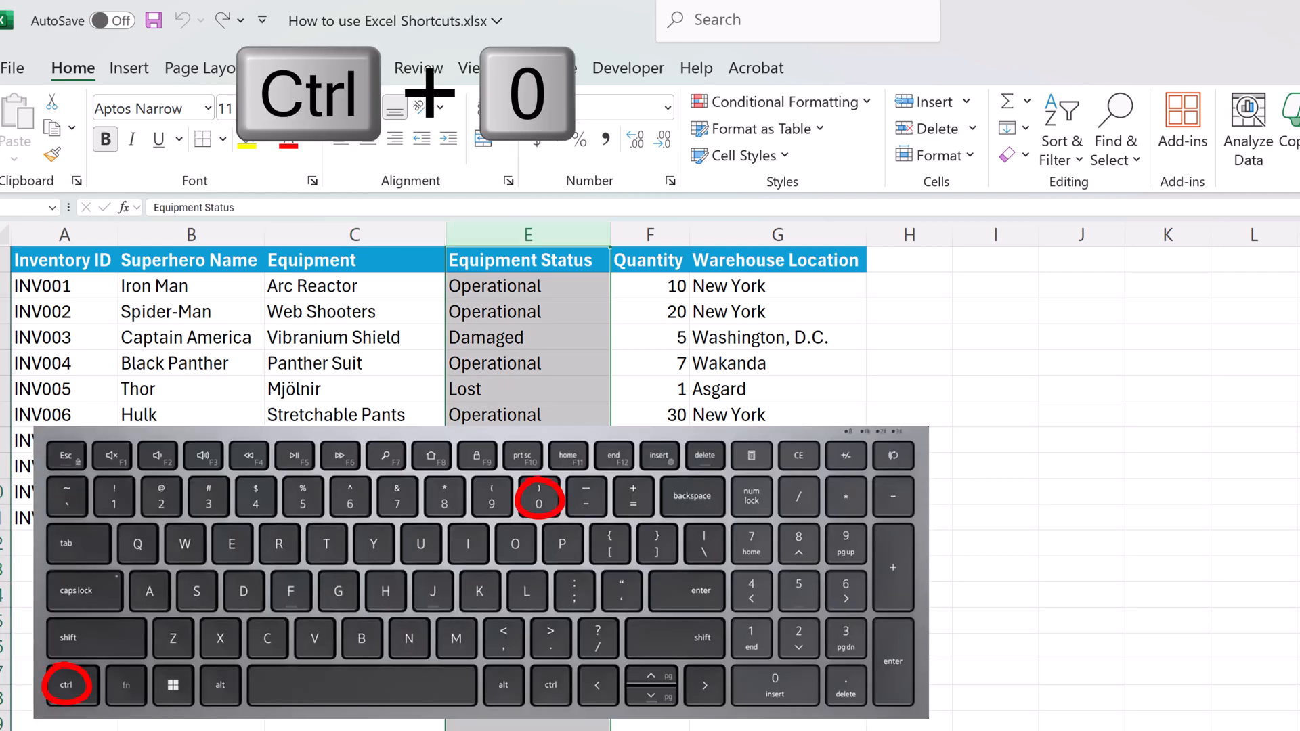
key("ctrl+0")
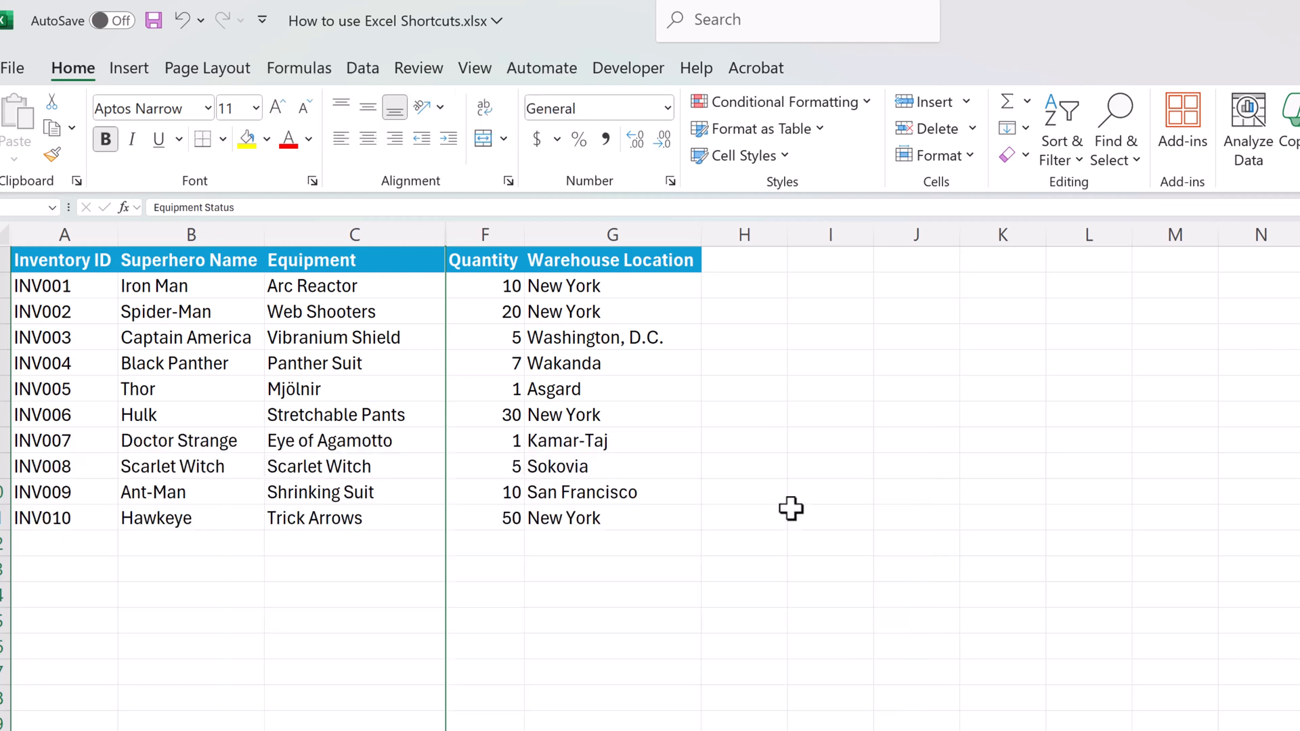
key("ctrl+shift+0")
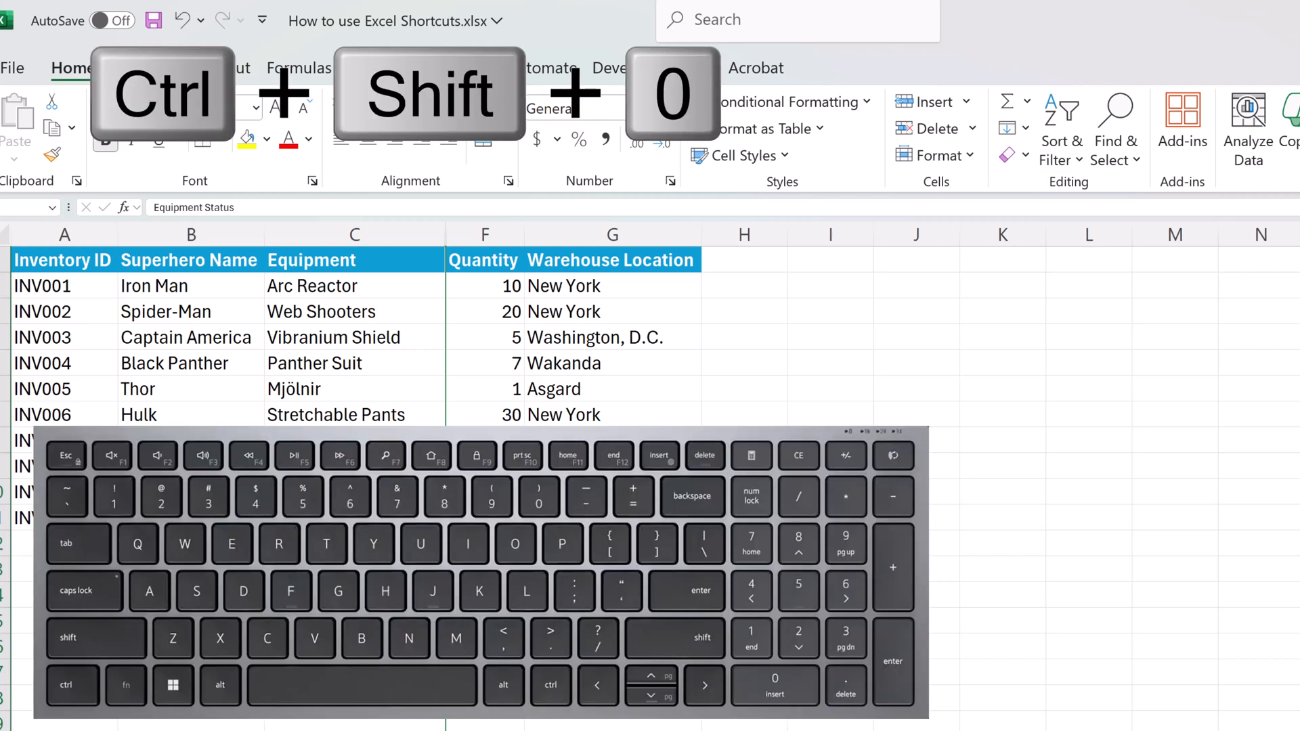
key("ctrl+shift+0")
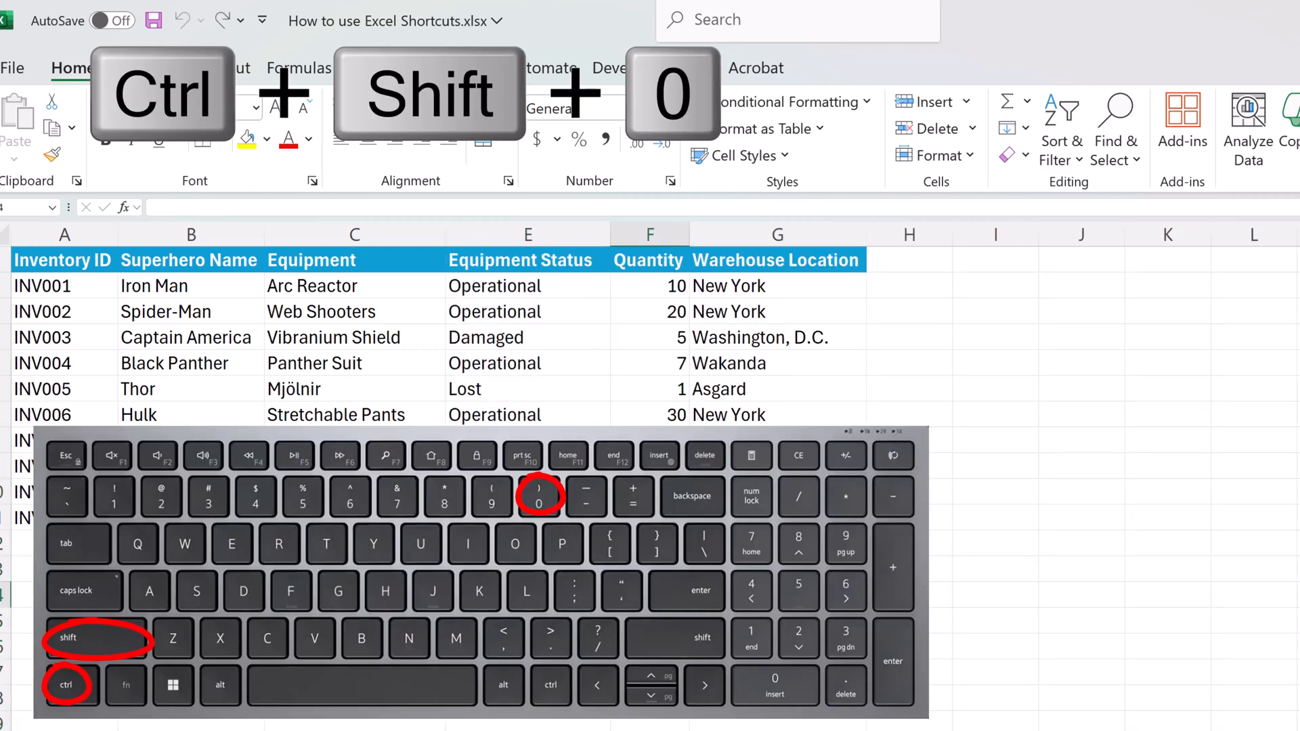
key("ctrl+shift+0")
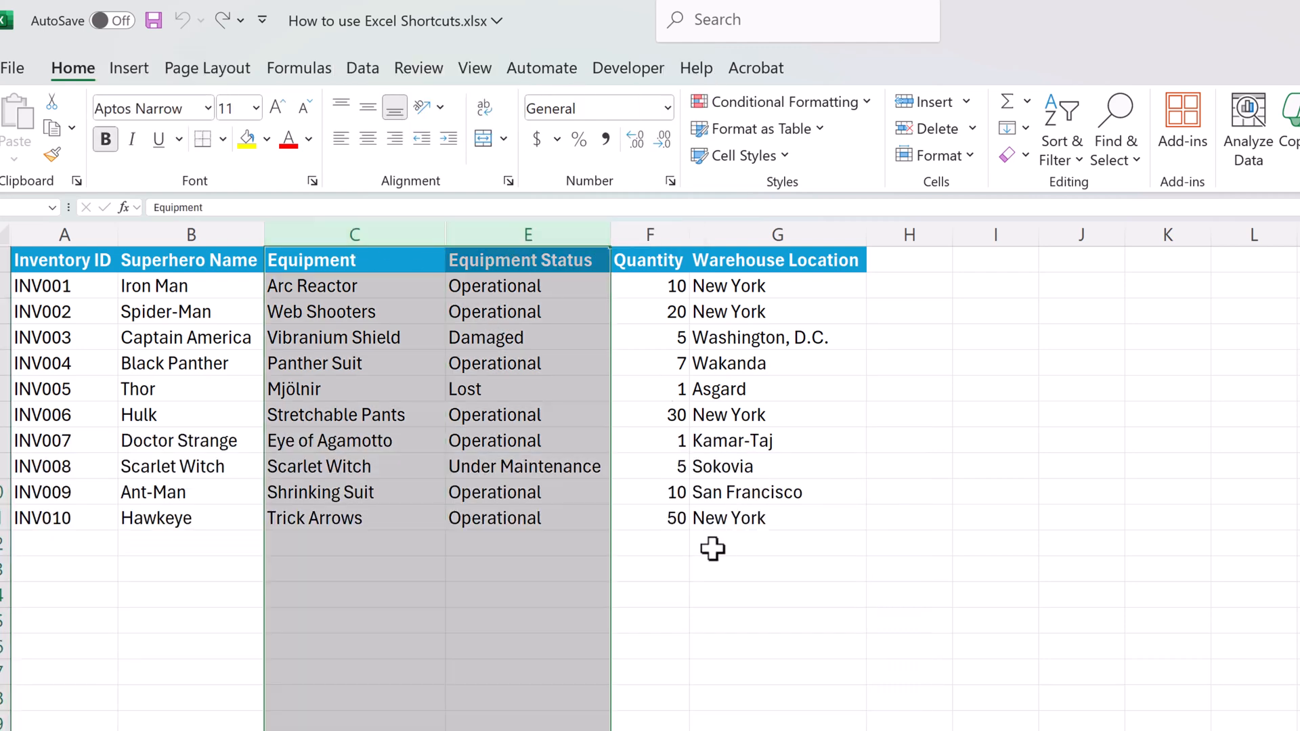
mouse_move(725, 581)
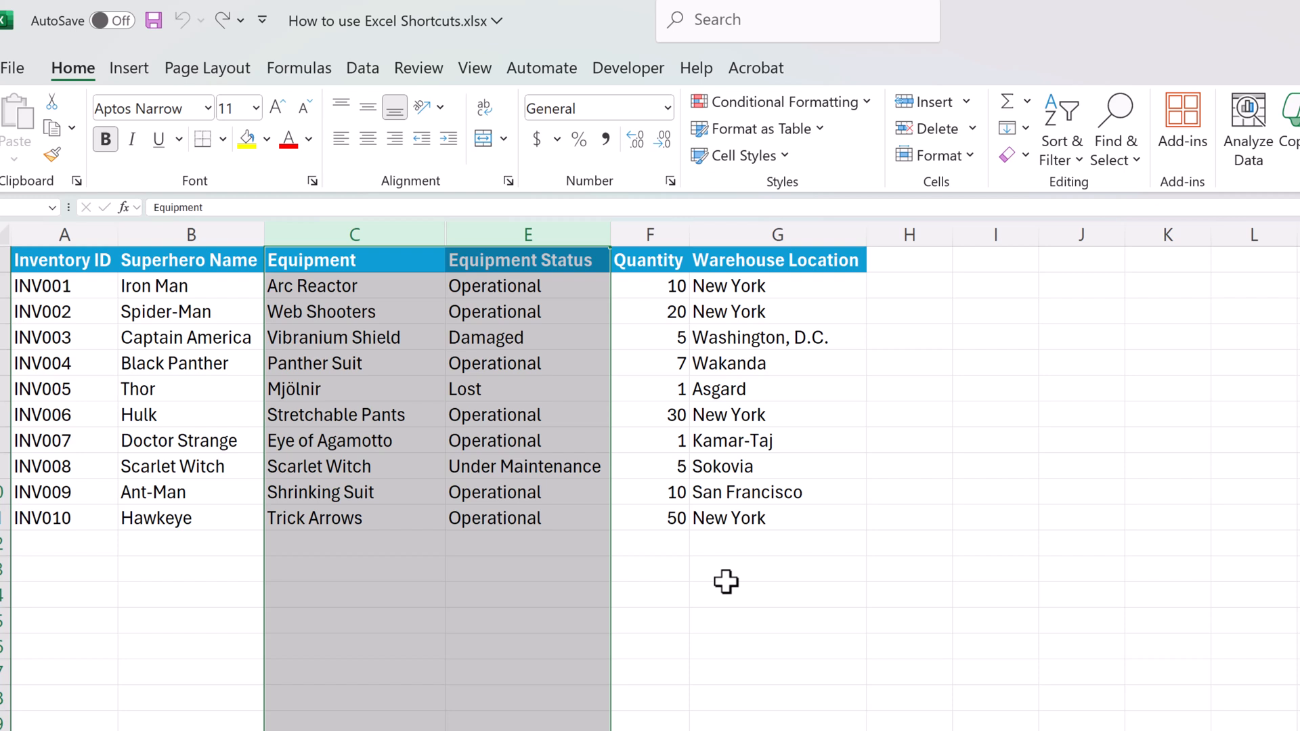
key("ctrl+minus")
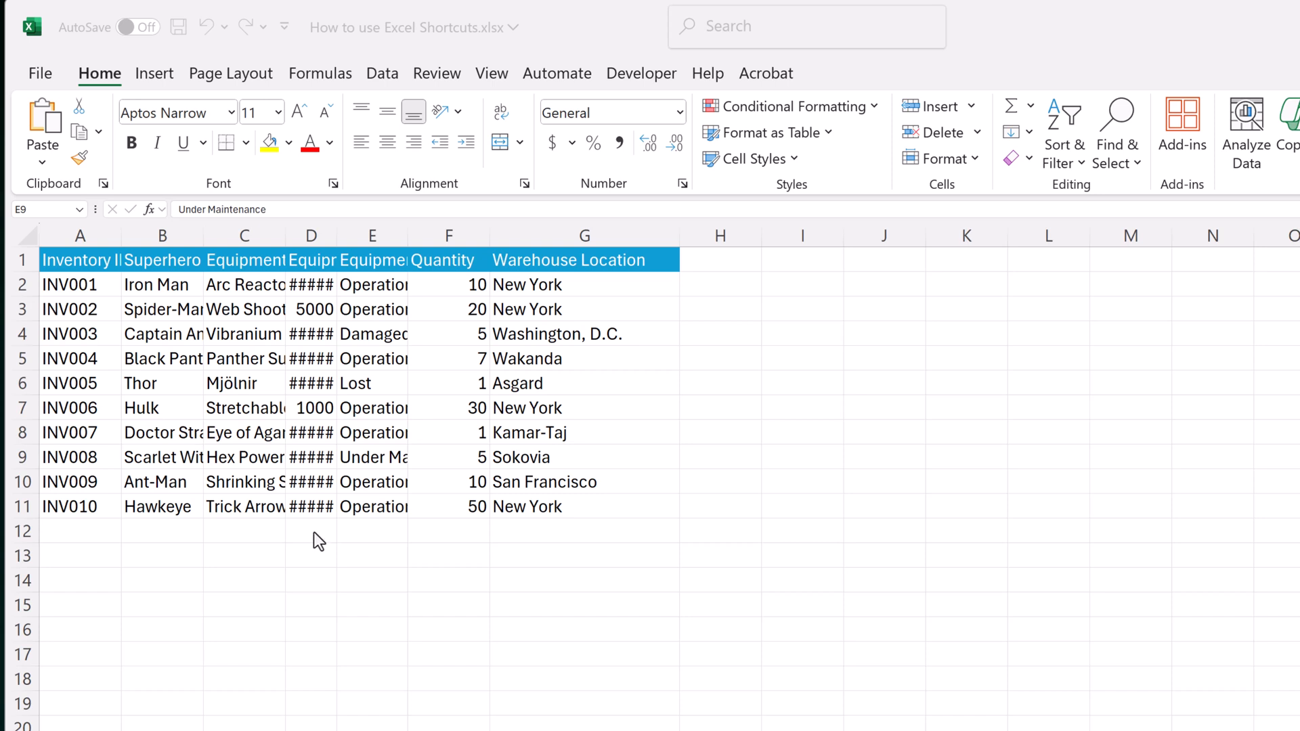
mouse_move(283, 296)
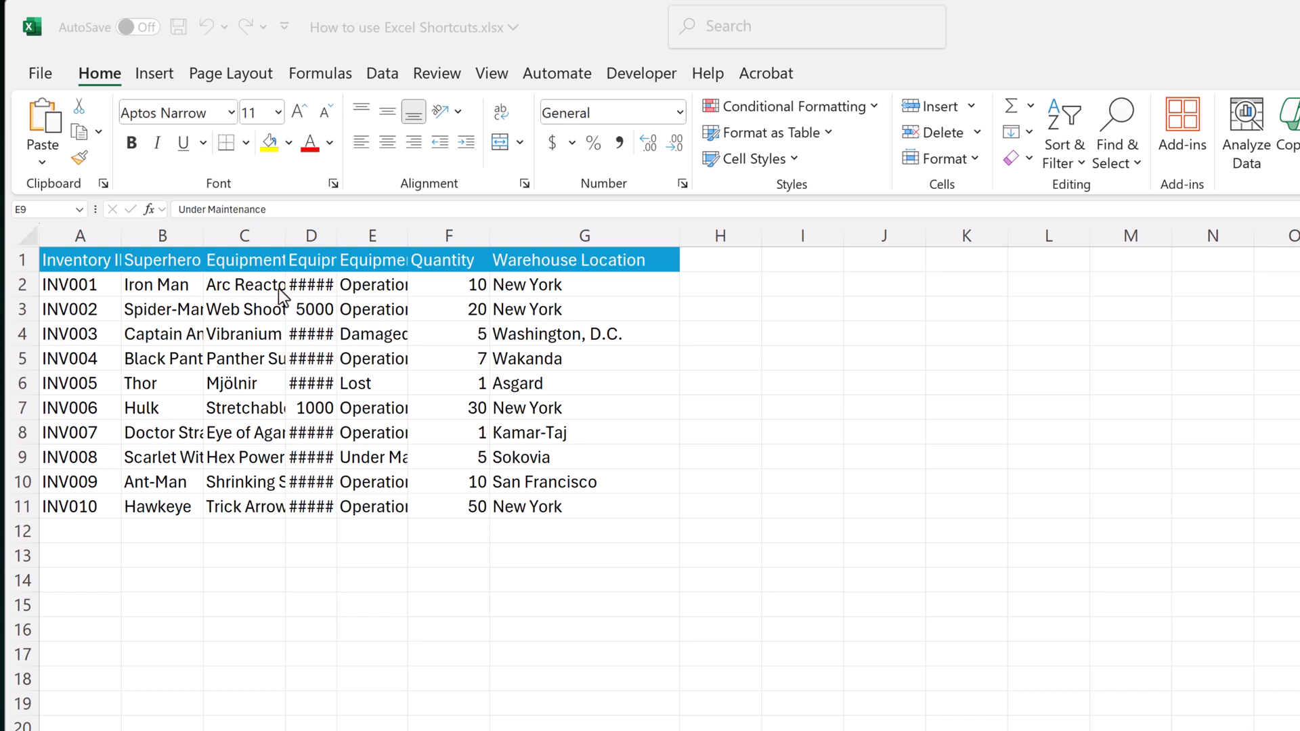
mouse_move(299, 454)
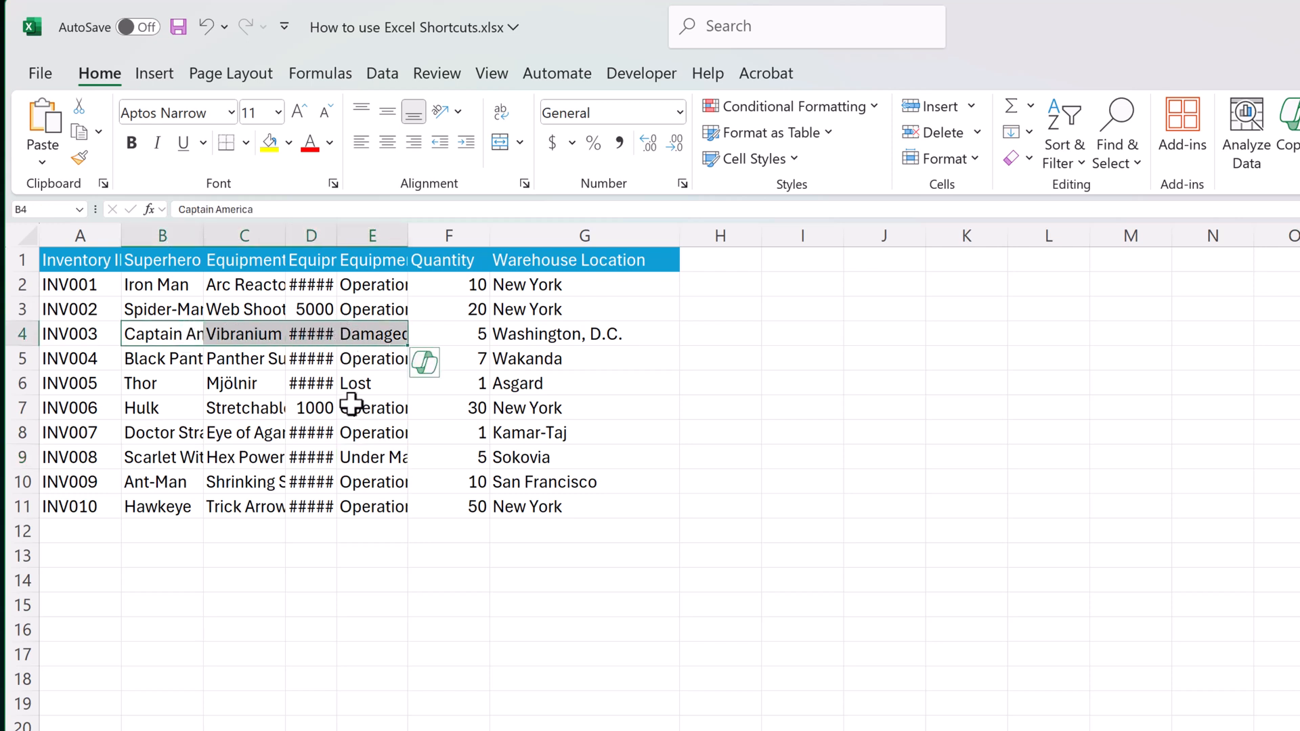
- AutoFit the selected Superhero Name and Equipment columns via Alt+H, O, I
key("alt")
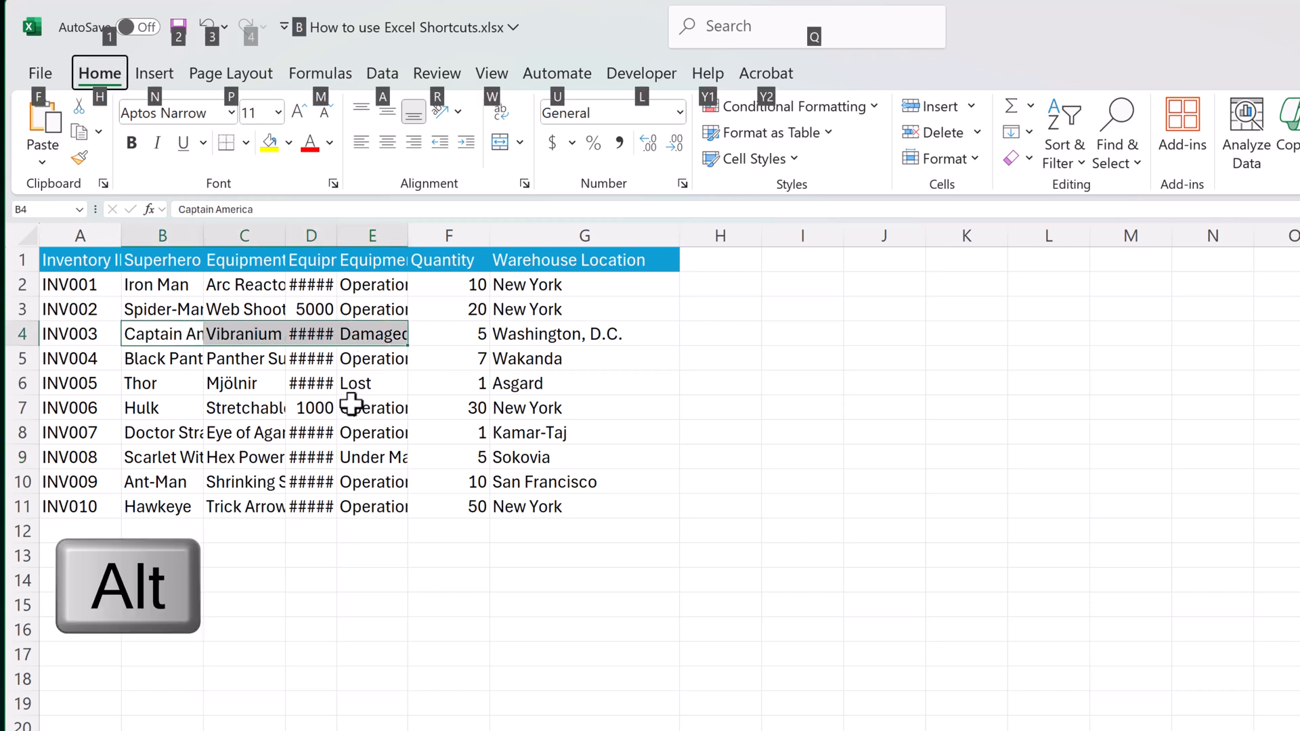
key("h")
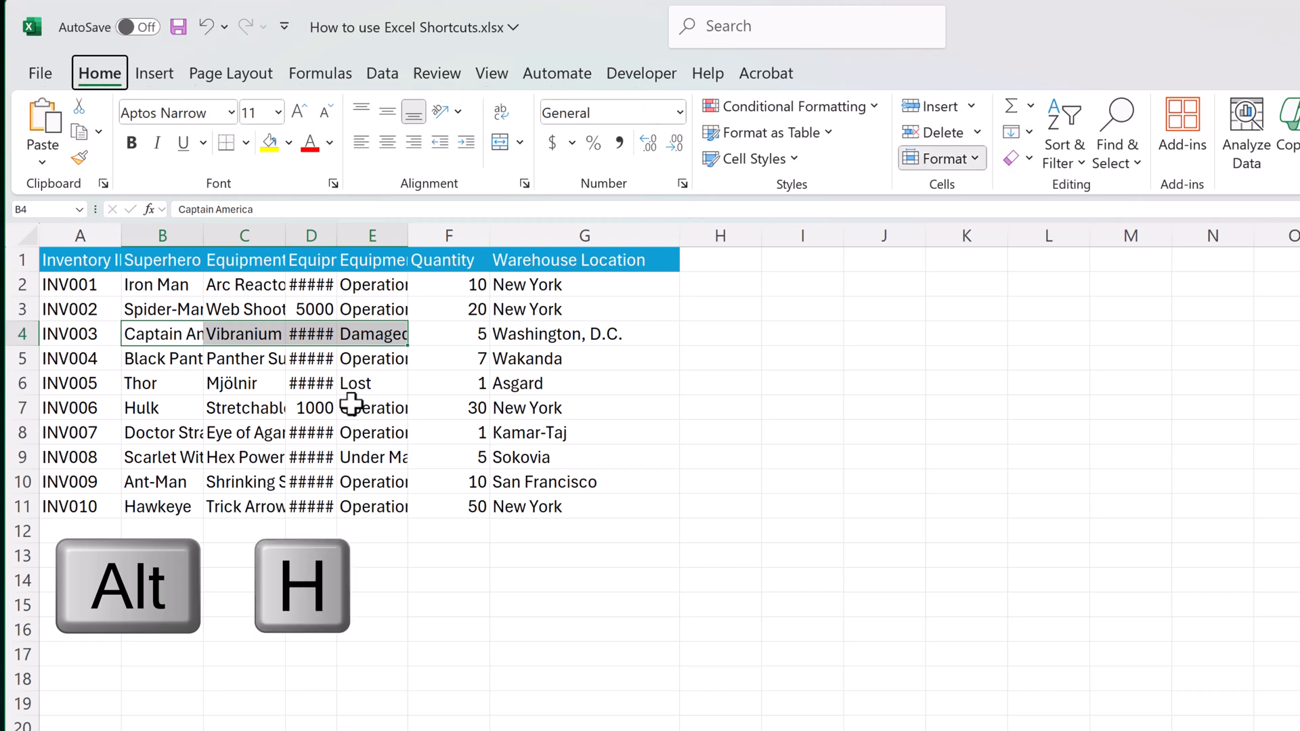
key("o")
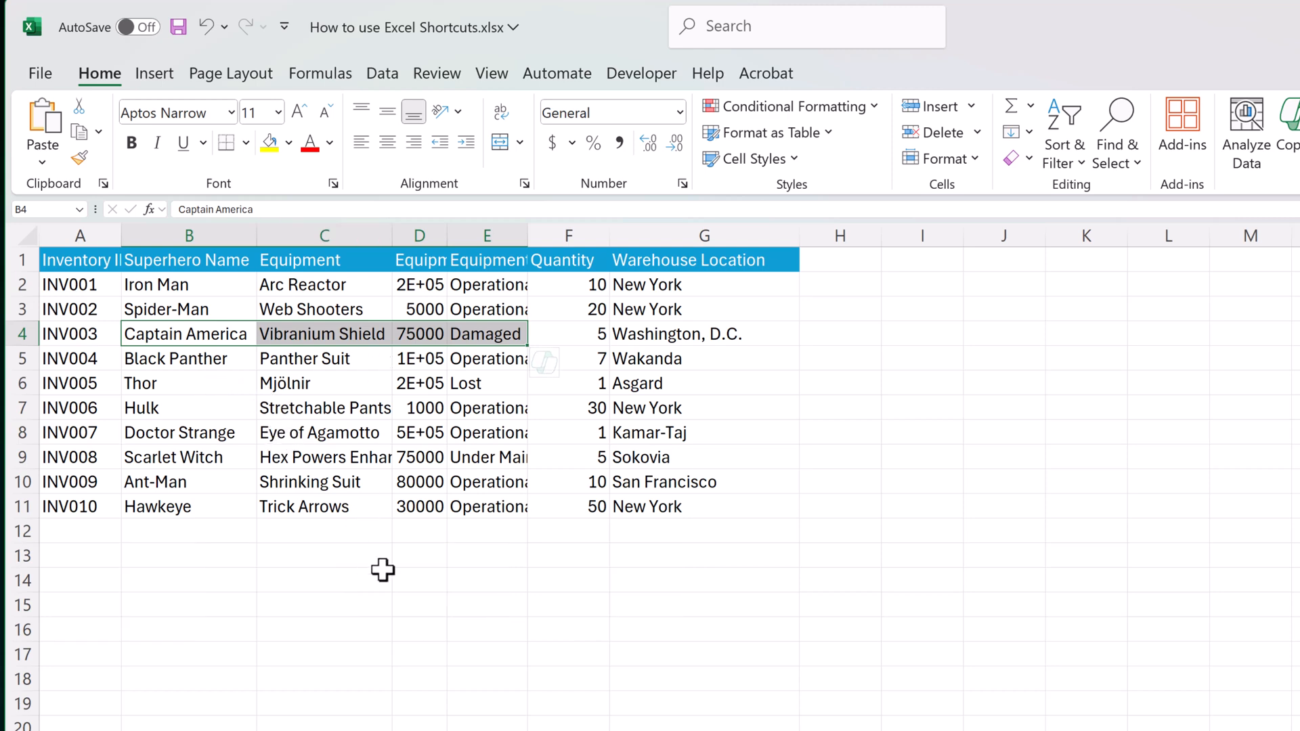
- Enter Tony in C2 and Flash Fill (Ctrl+E) all ten heroes' first names
left_click(709, 727)
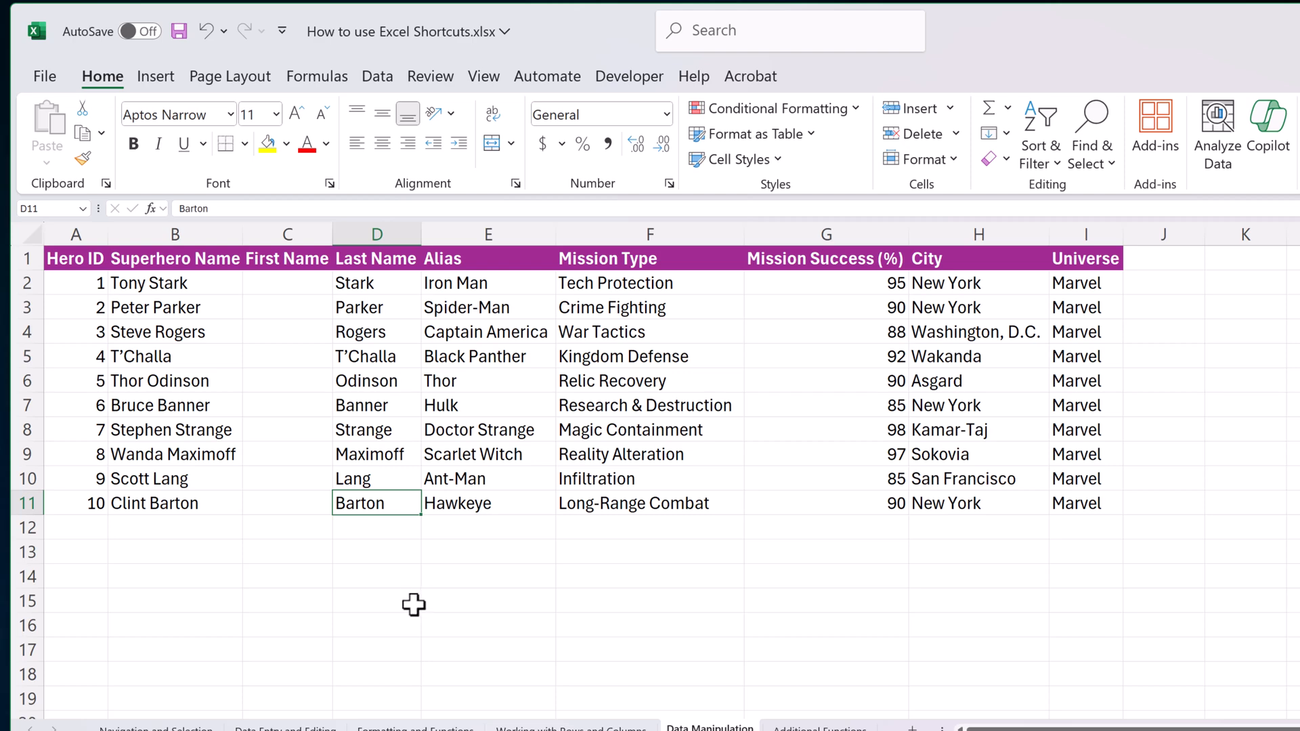
mouse_move(336, 391)
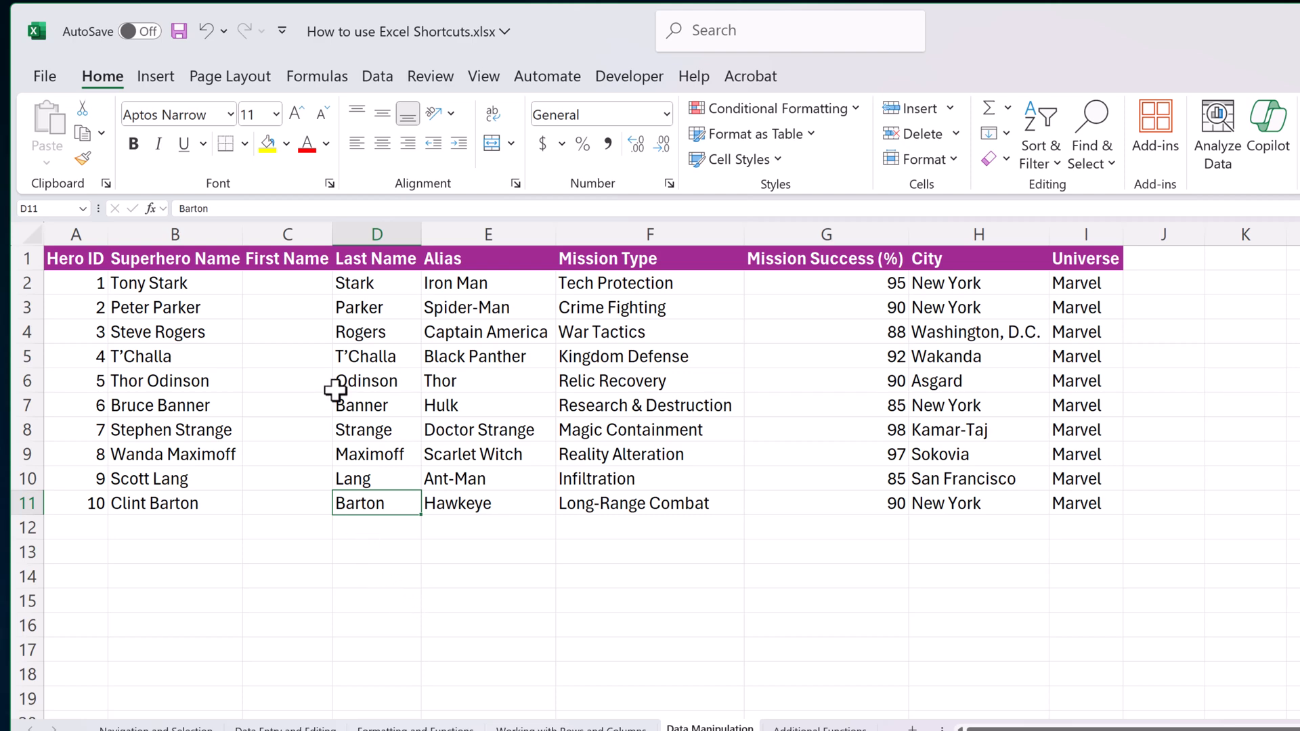
left_click(287, 283)
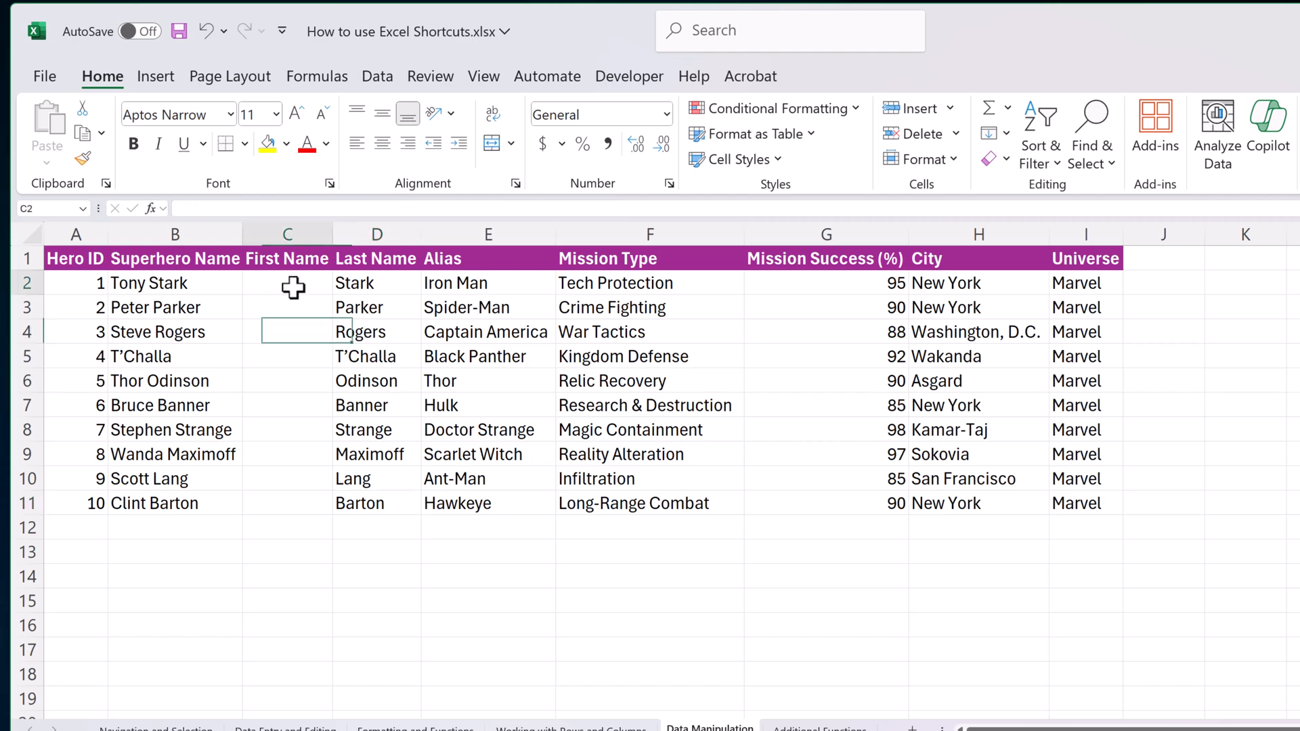
type("Tony")
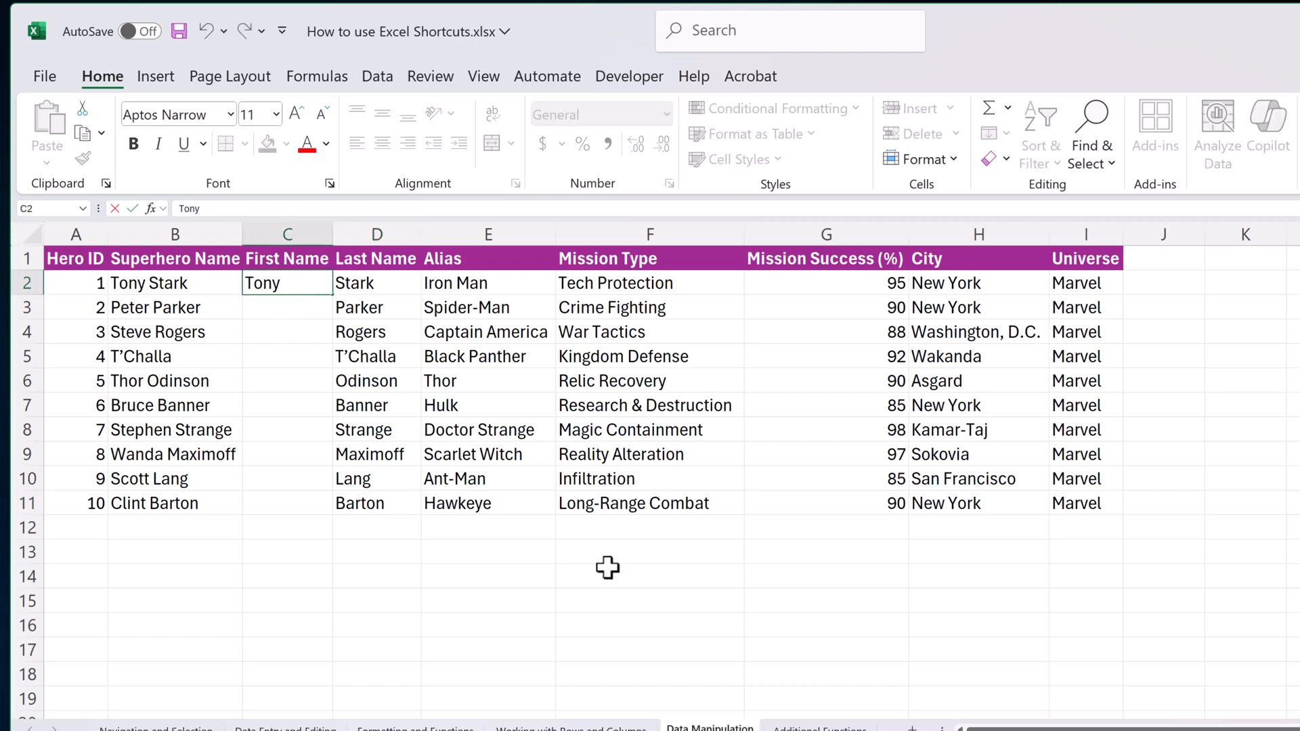
mouse_move(283, 461)
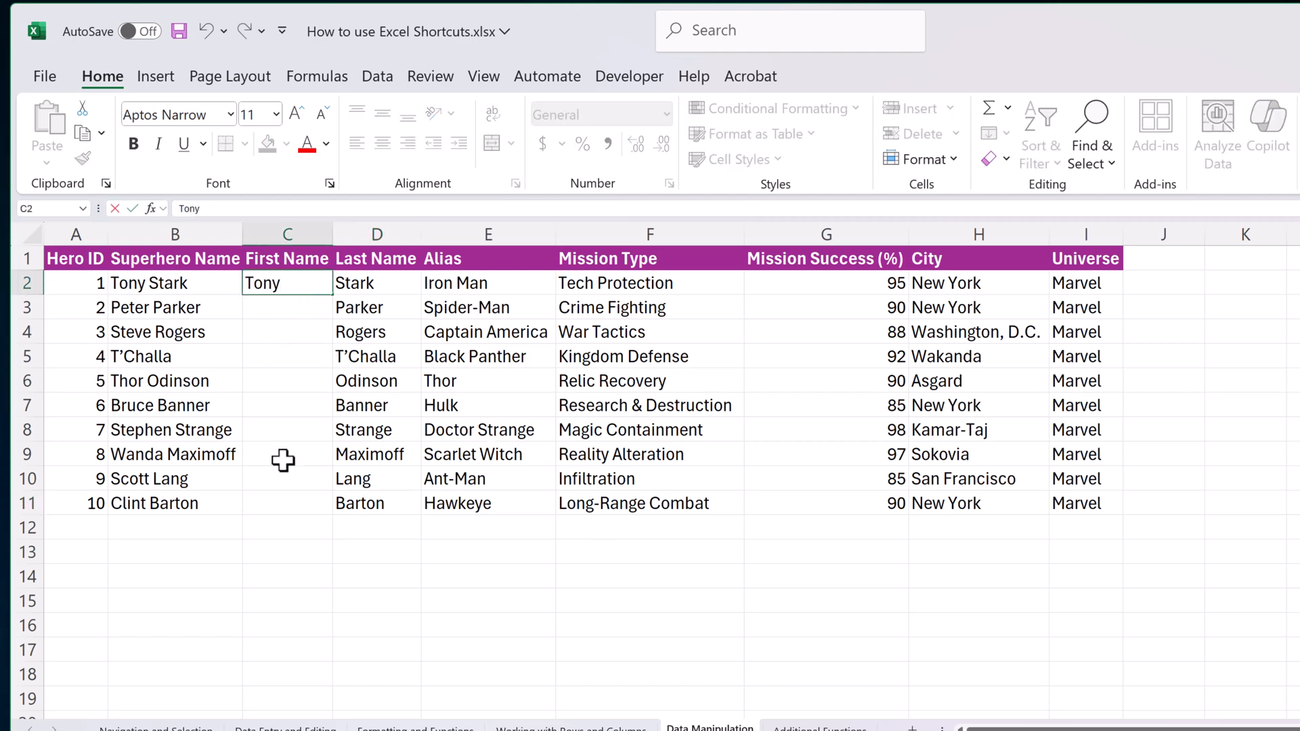
key("ctrl+e")
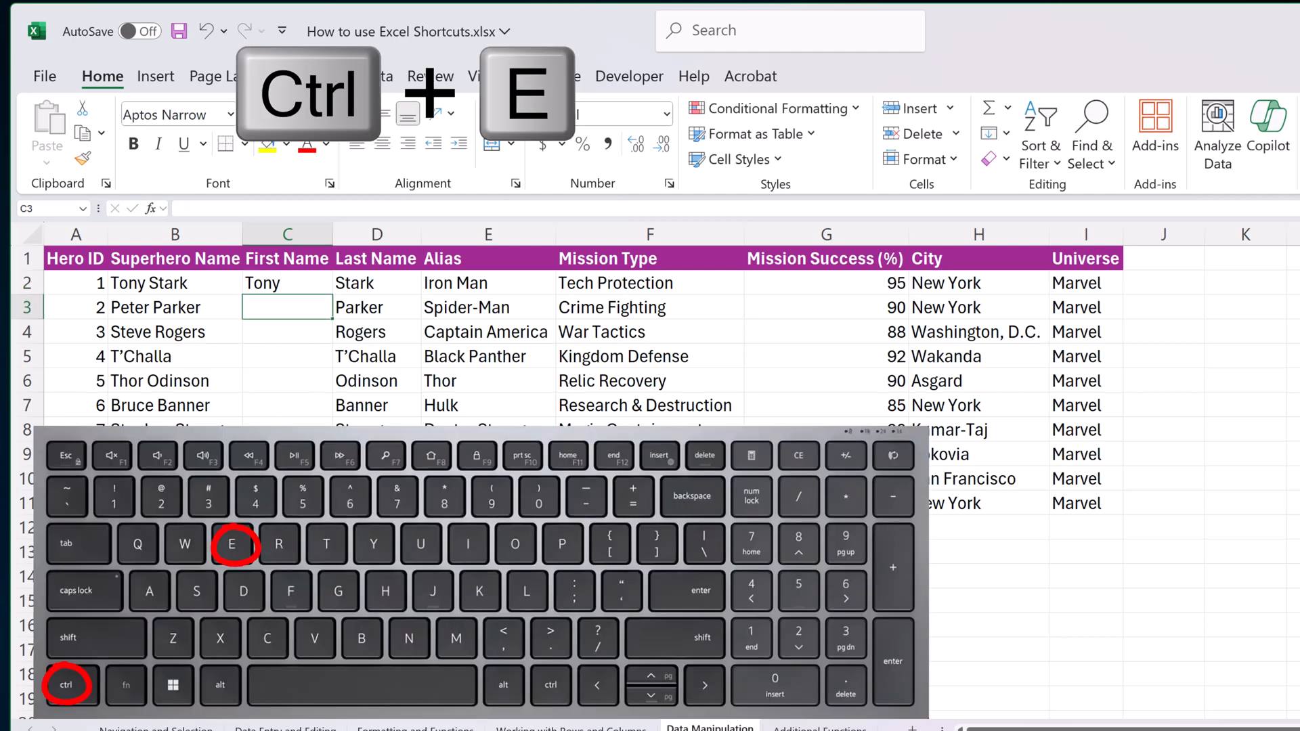
key("ctrl+e")
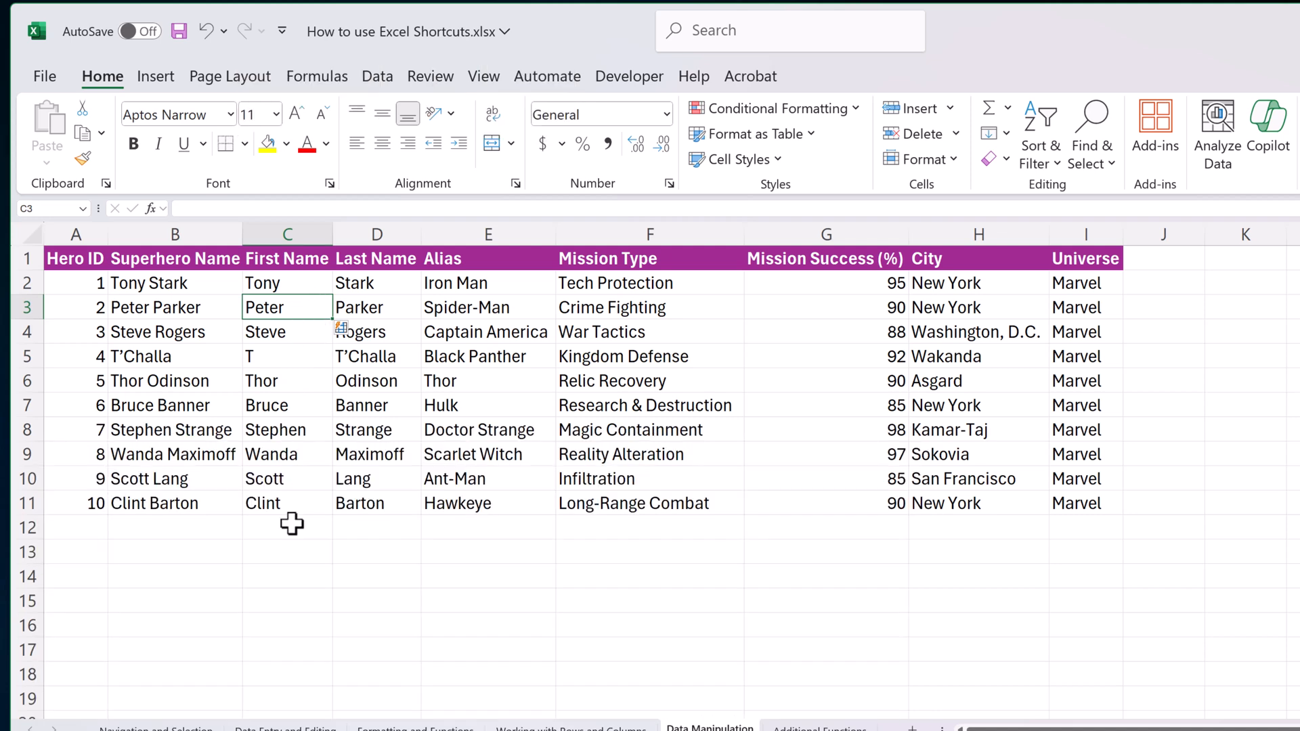
left_click(834, 504)
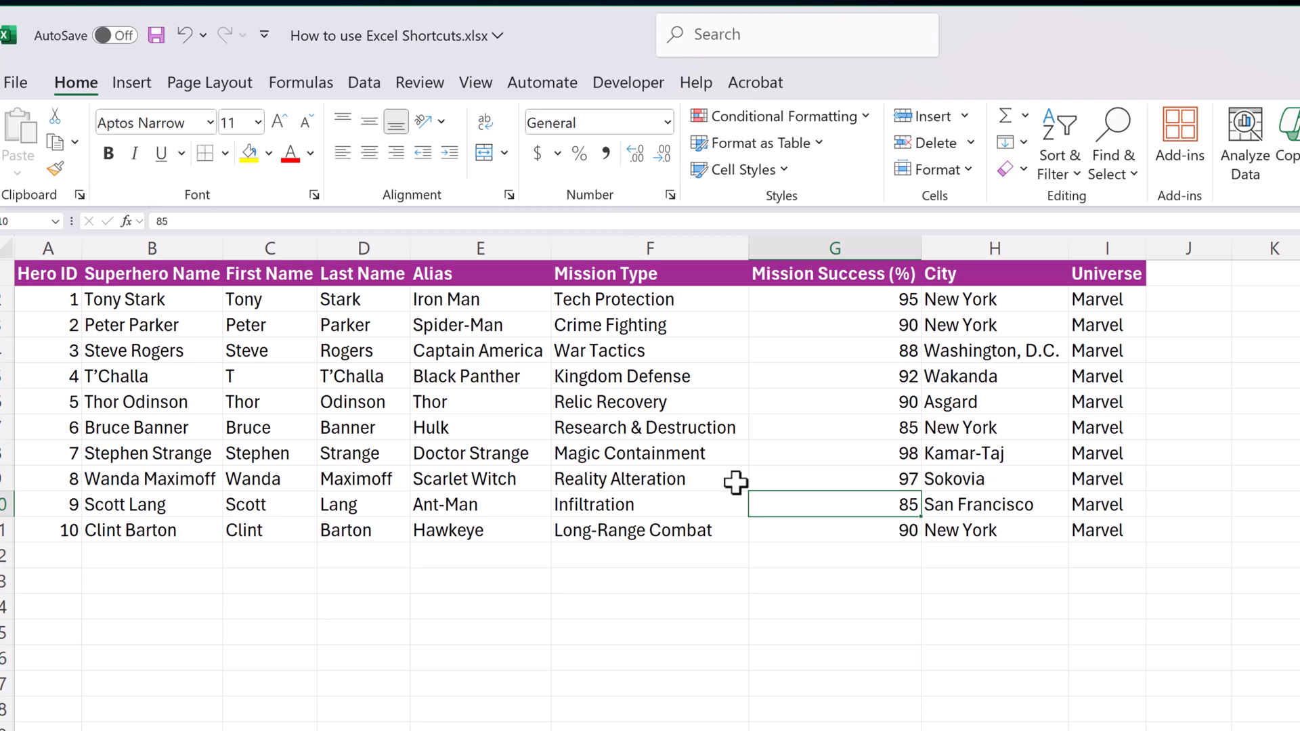
mouse_move(791, 367)
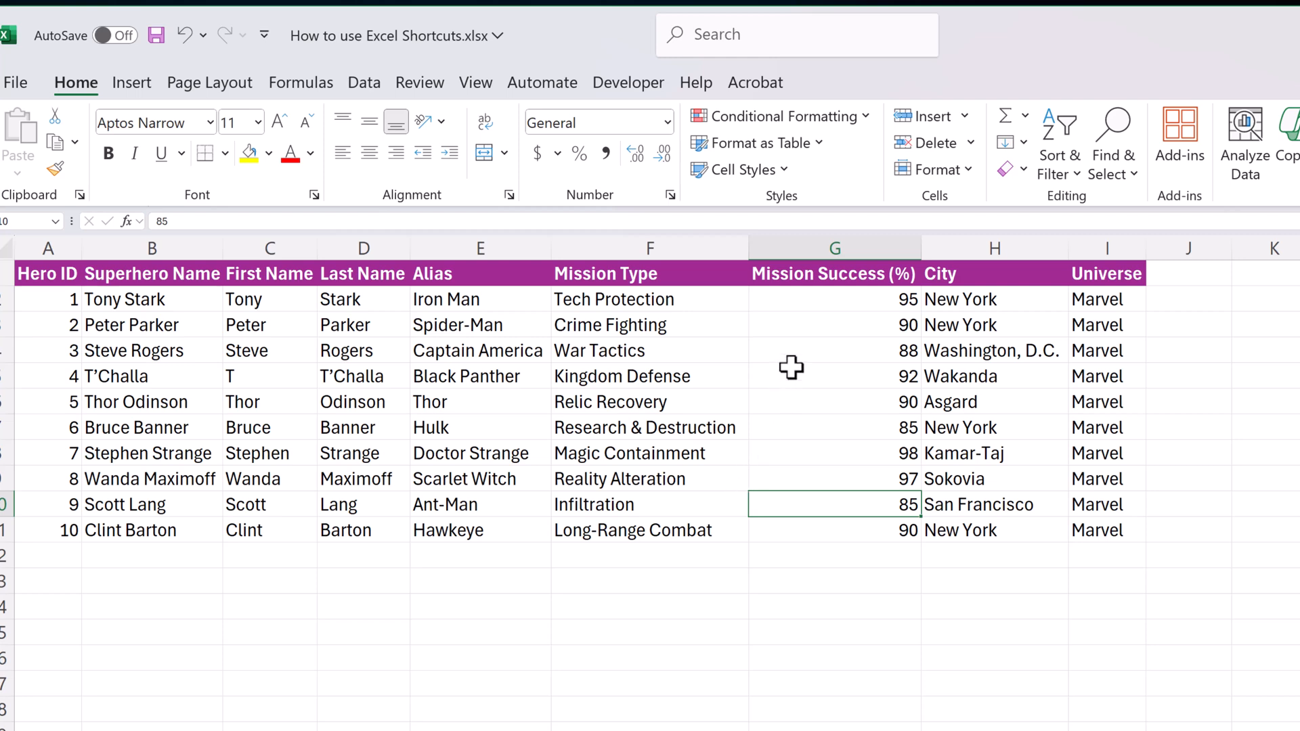
key("Ctrl+Shift+L")
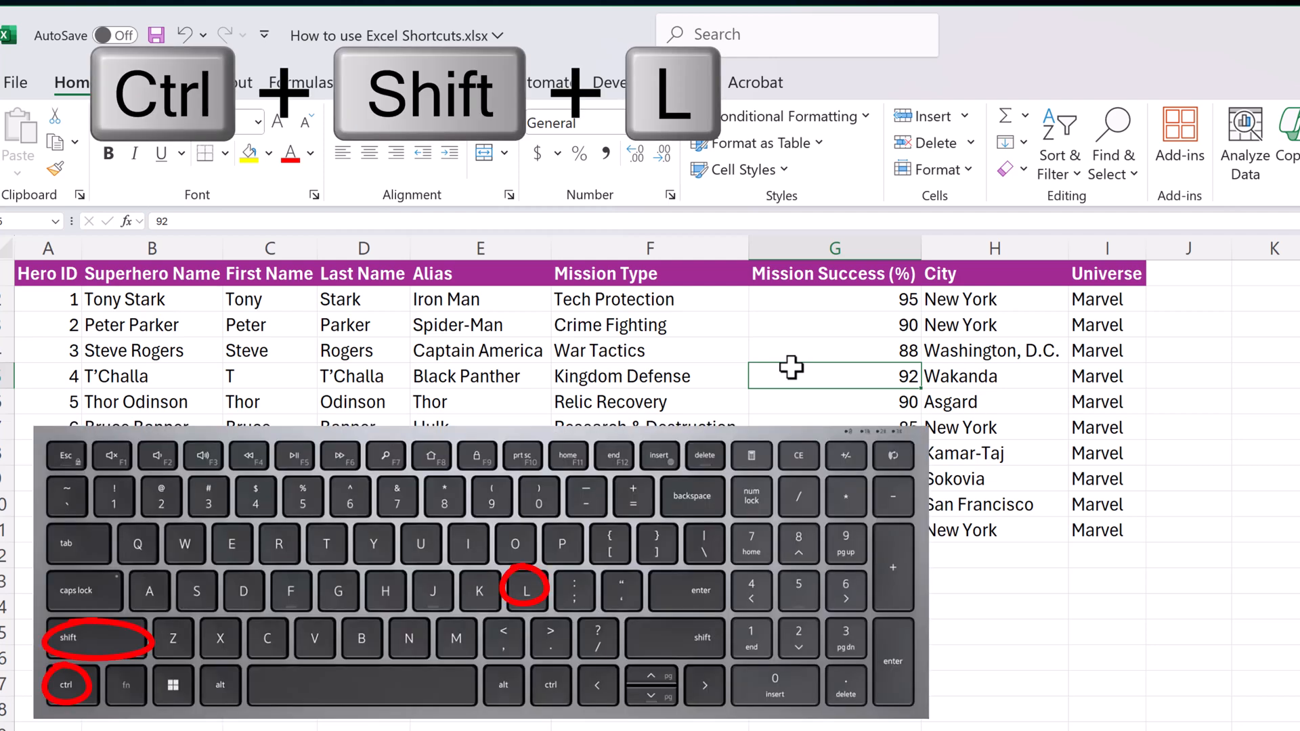
key("ctrl+shift+l")
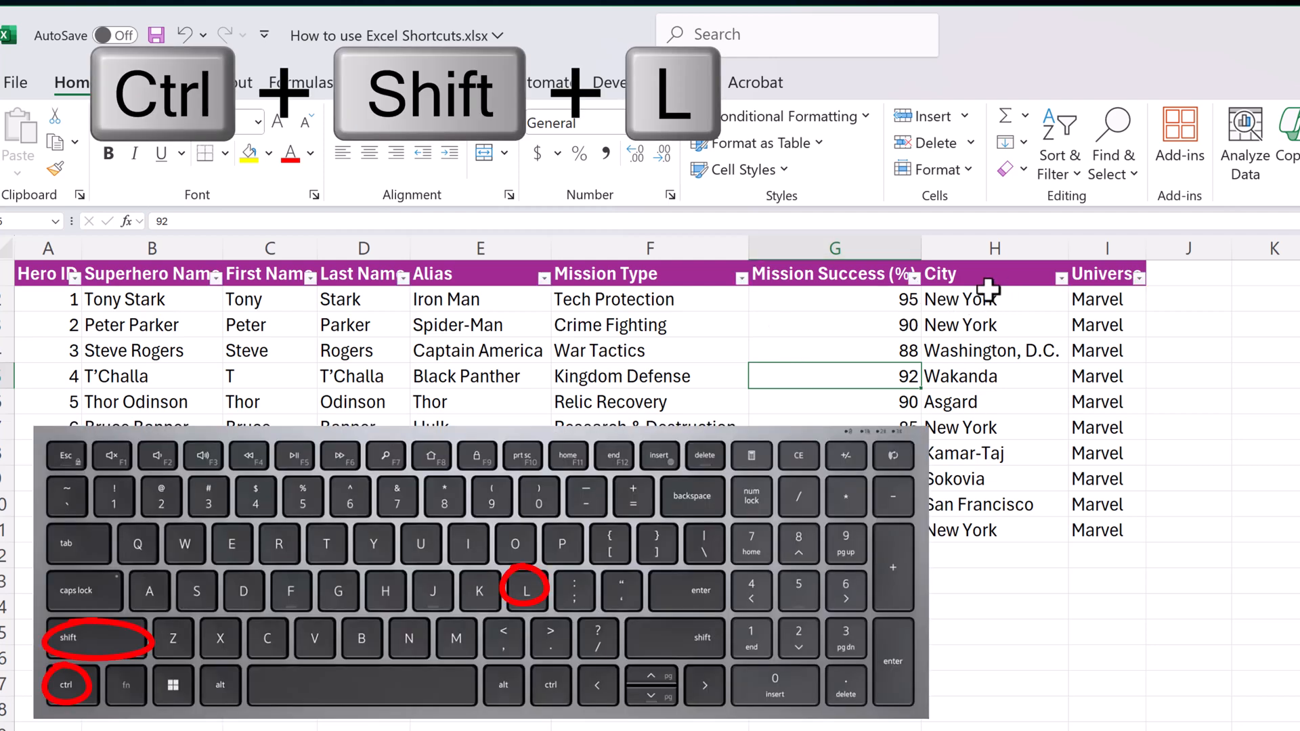
key("ctrl+shift+l")
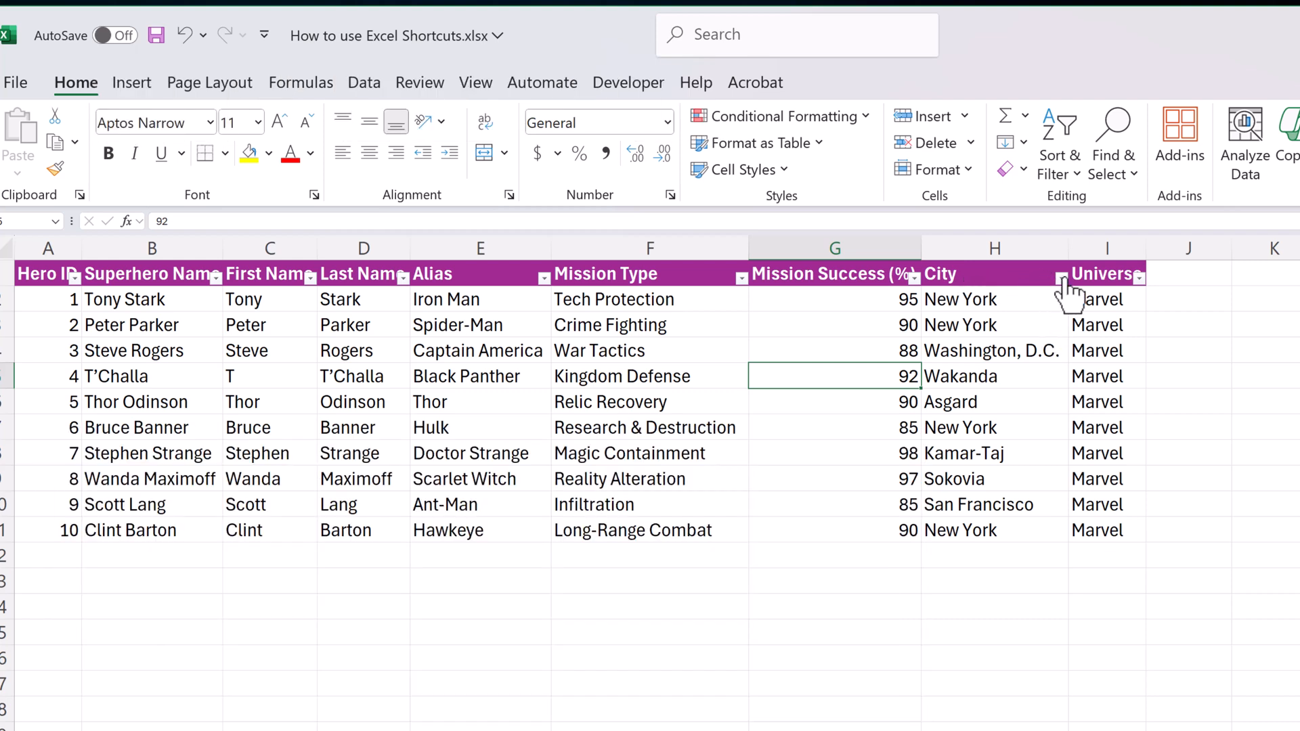
left_click(1063, 274)
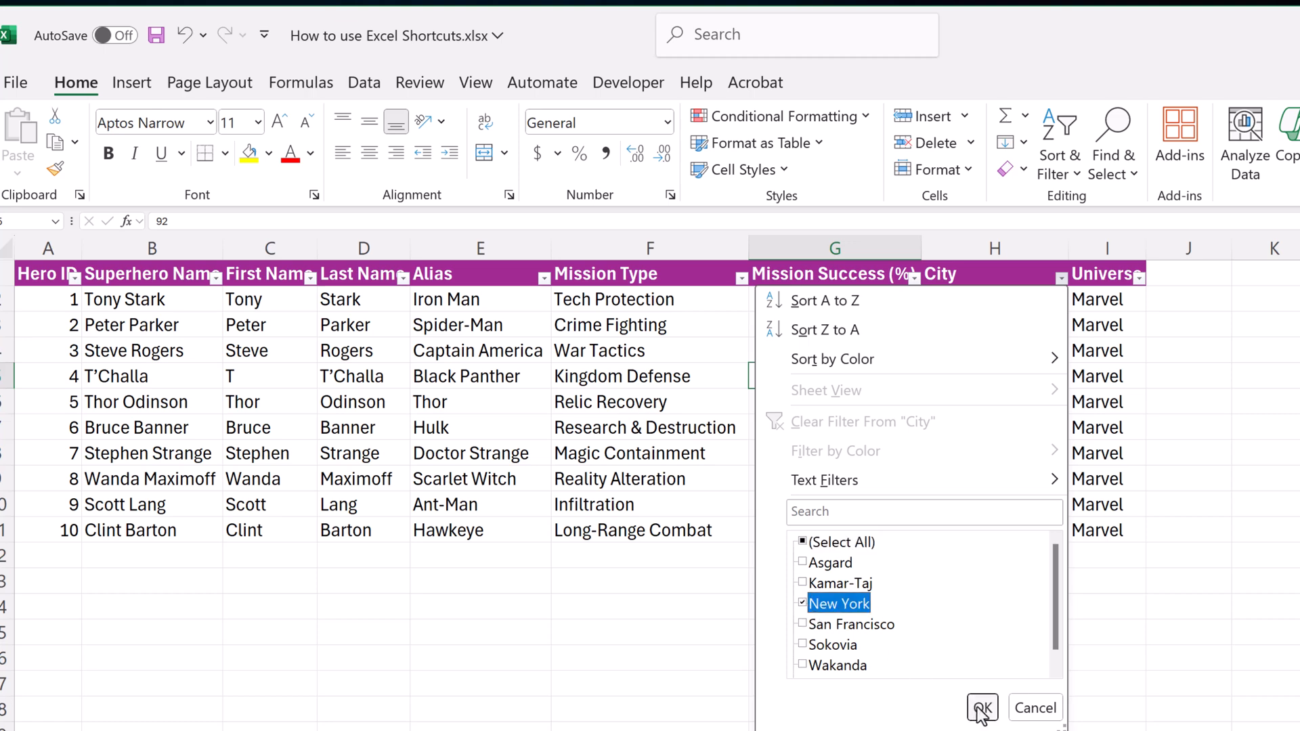
left_click(982, 708)
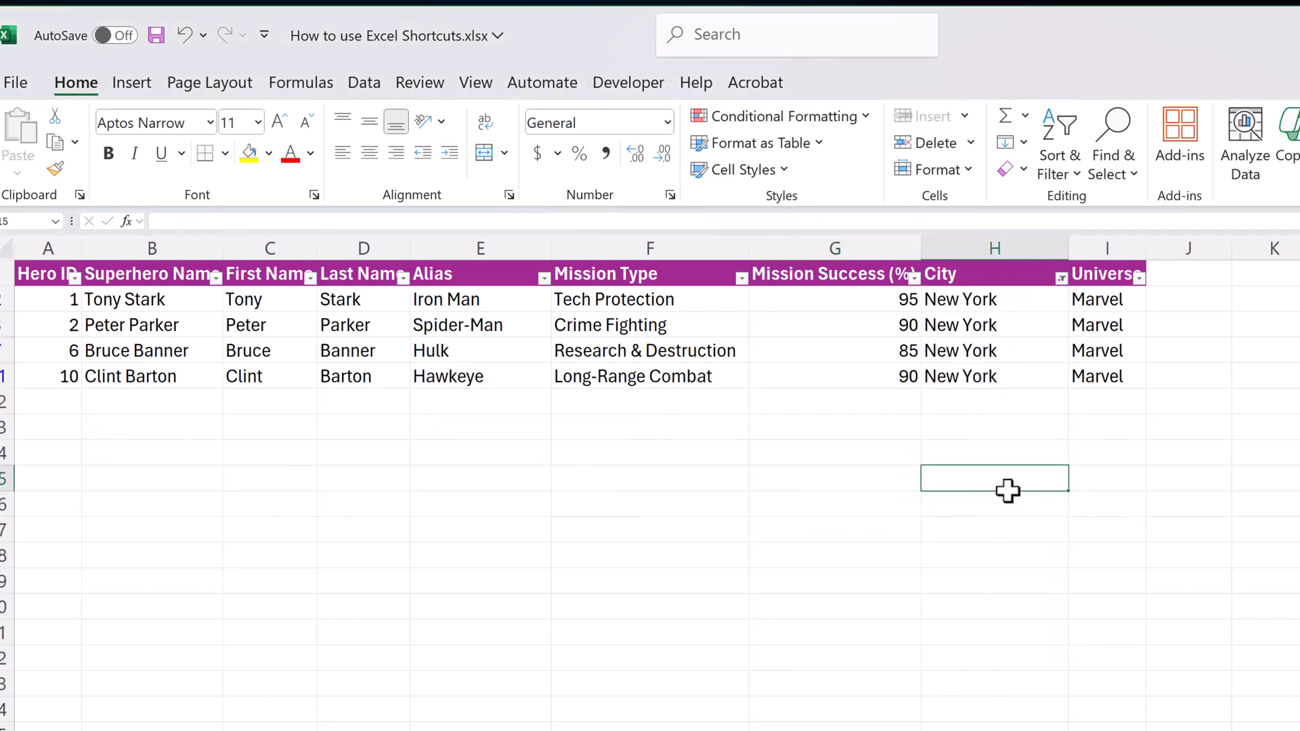
key("ctrl+shift+l")
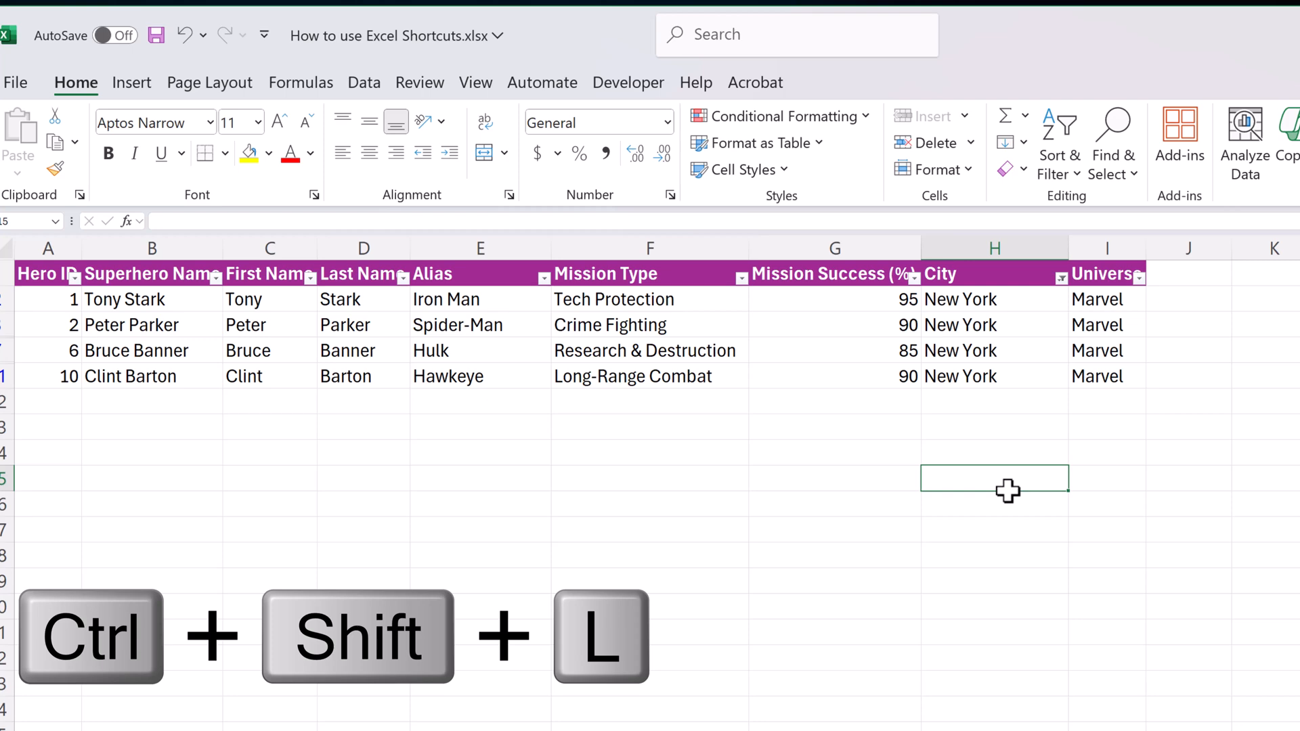
key("ctrl+shift+l")
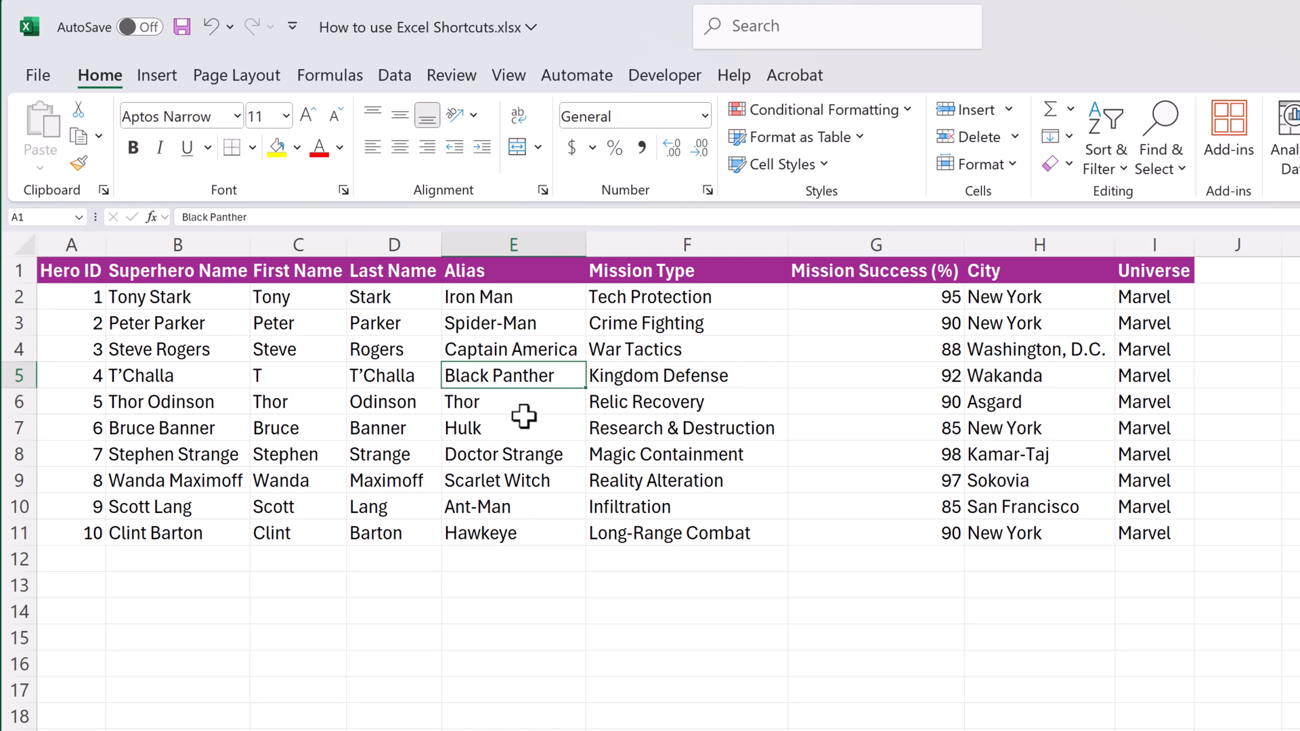
- Create Table1 from A1:I11 with Ctrl+T, keeping 'My table has headers' checked
key("ctrl+t")
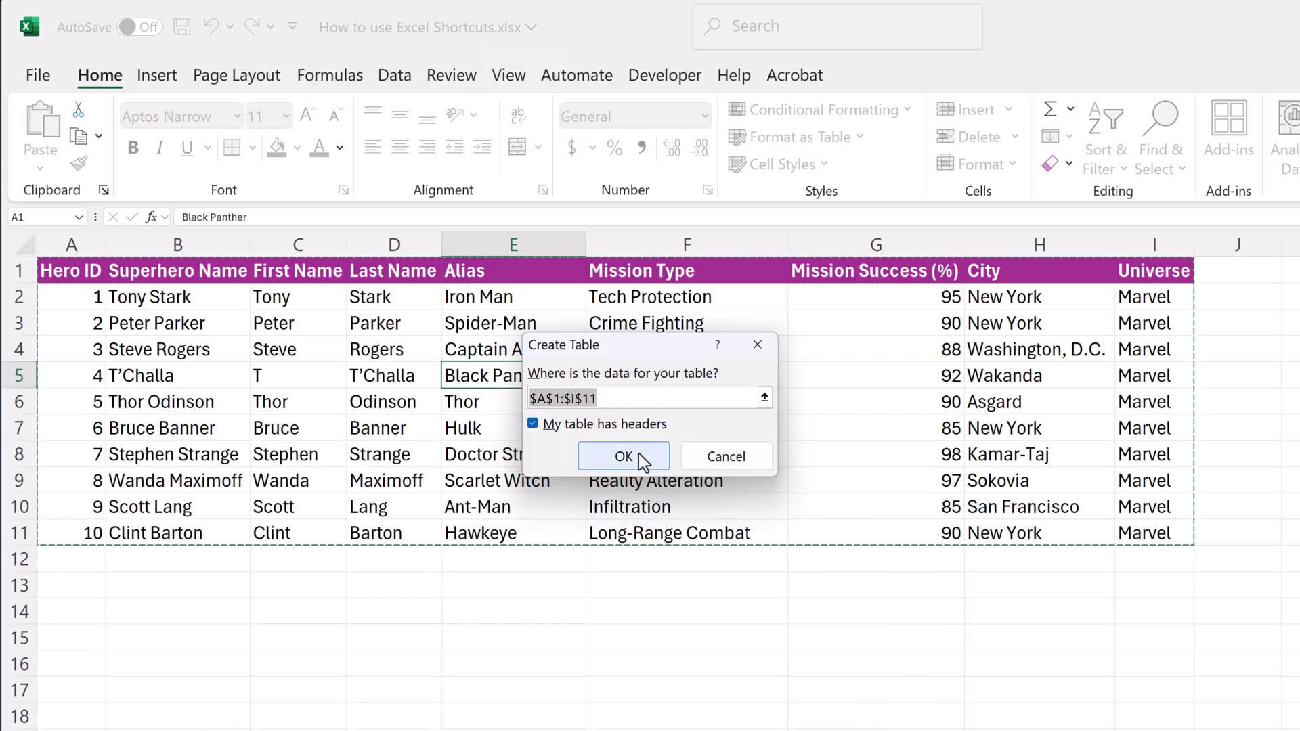
left_click(623, 456)
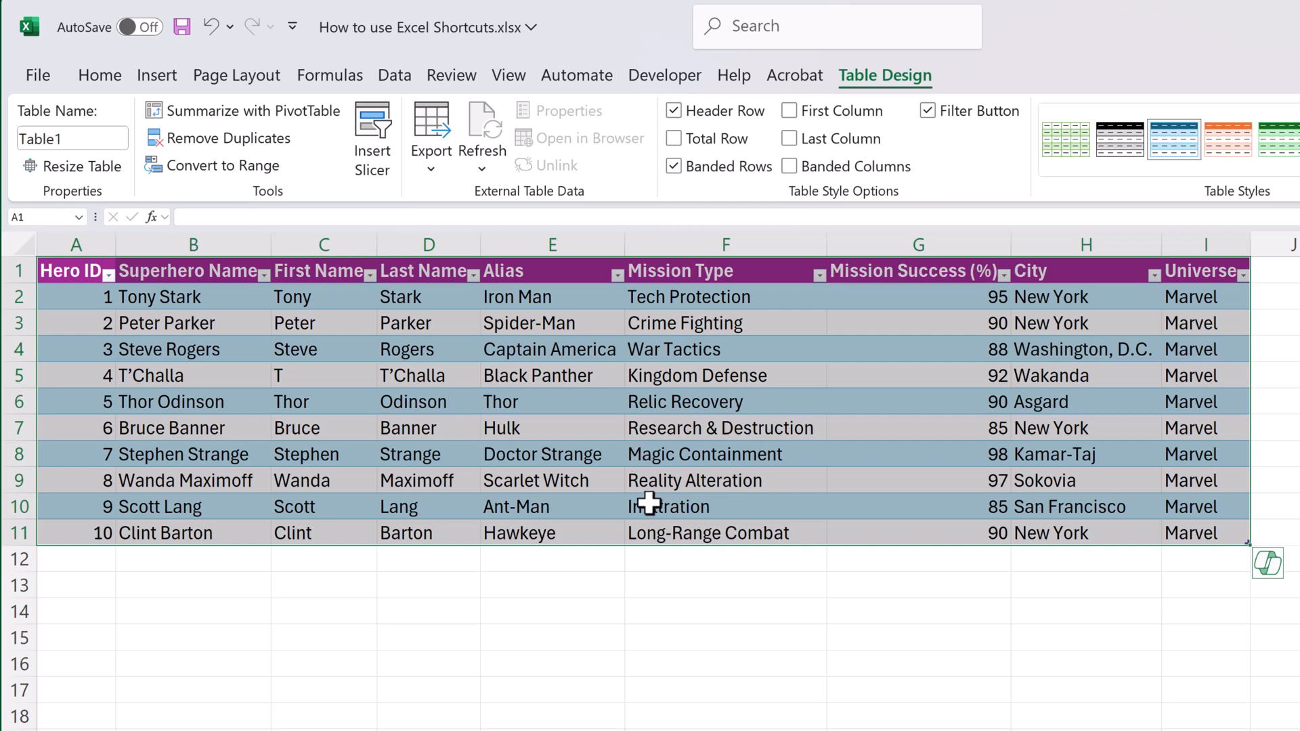
- Use Find and Replace (Ctrl+H) to replace all New York with NYC
left_click(704, 582)
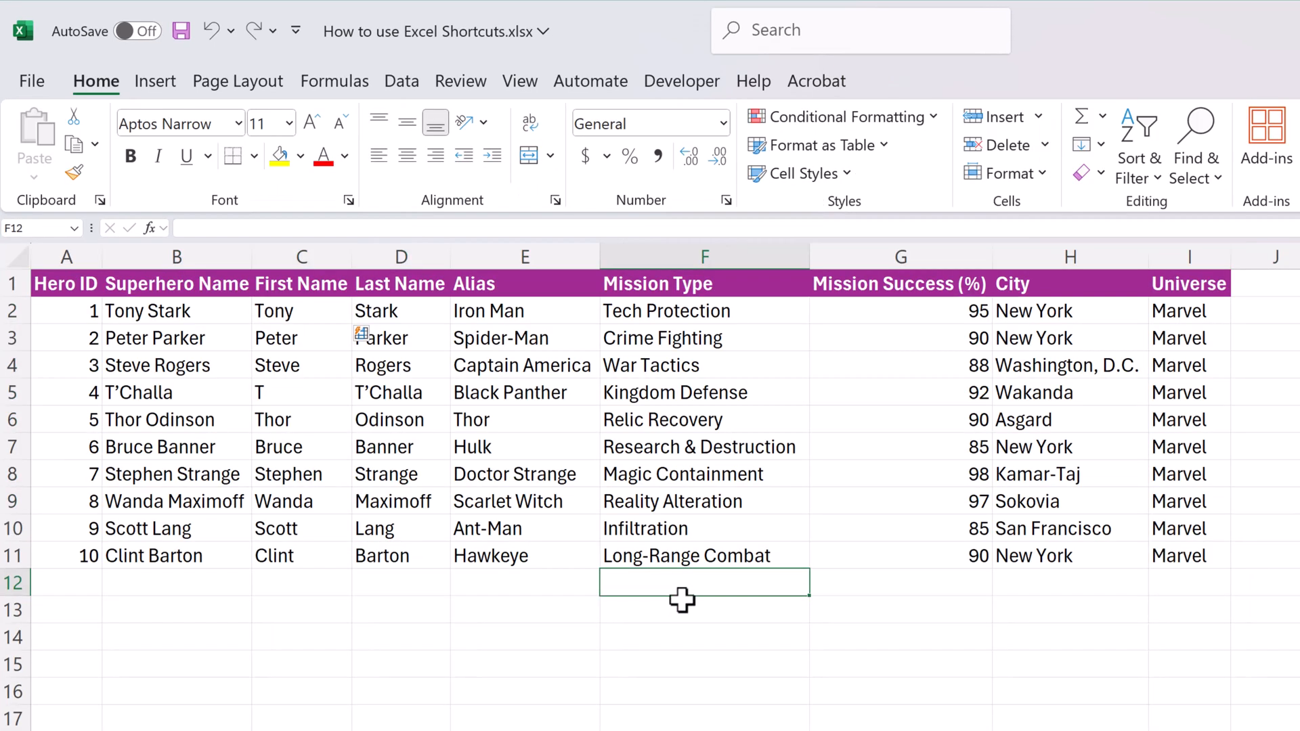
key("ctrl+h")
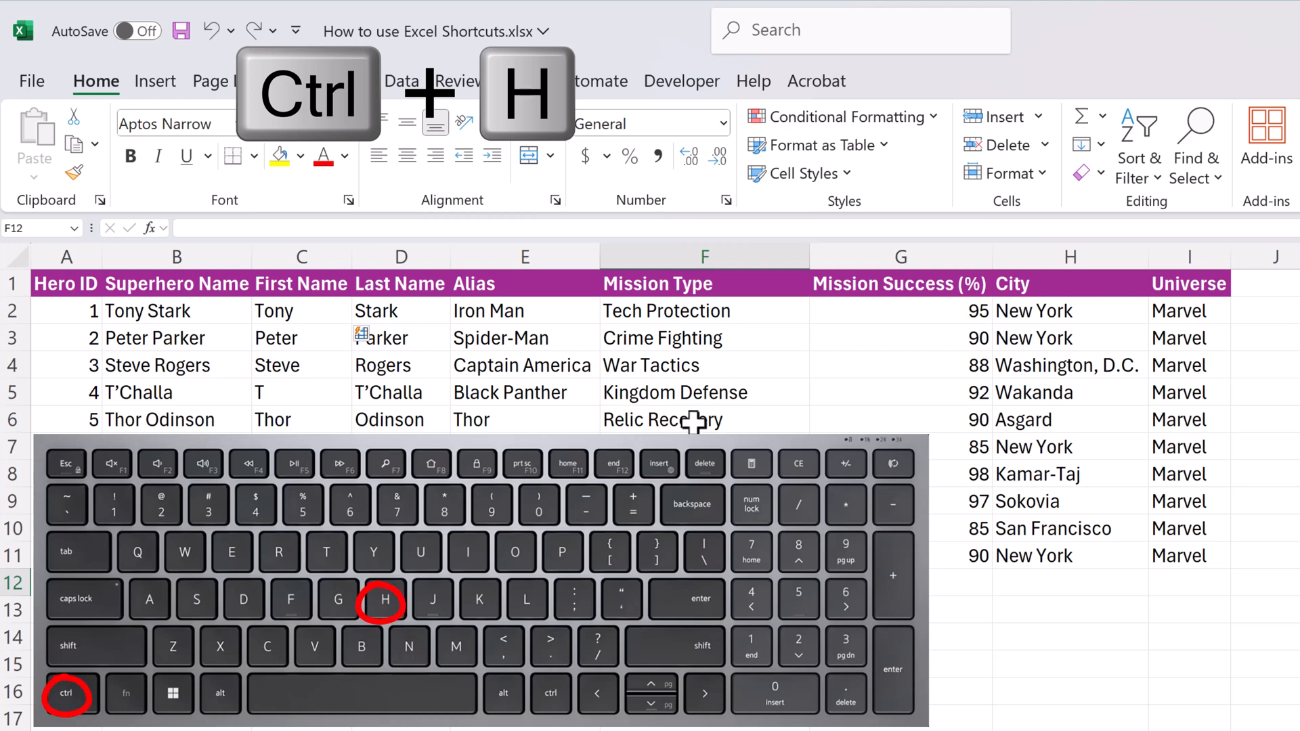
key("ctrl+h")
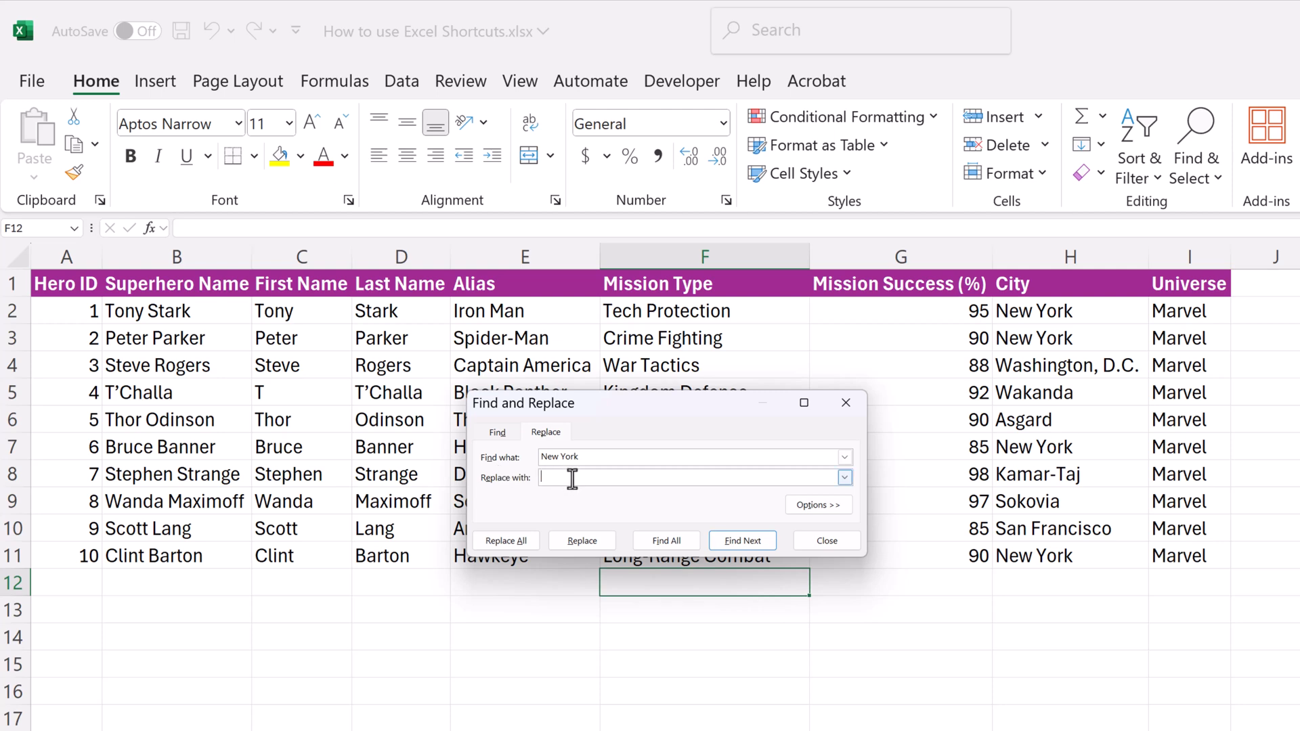
type("NY")
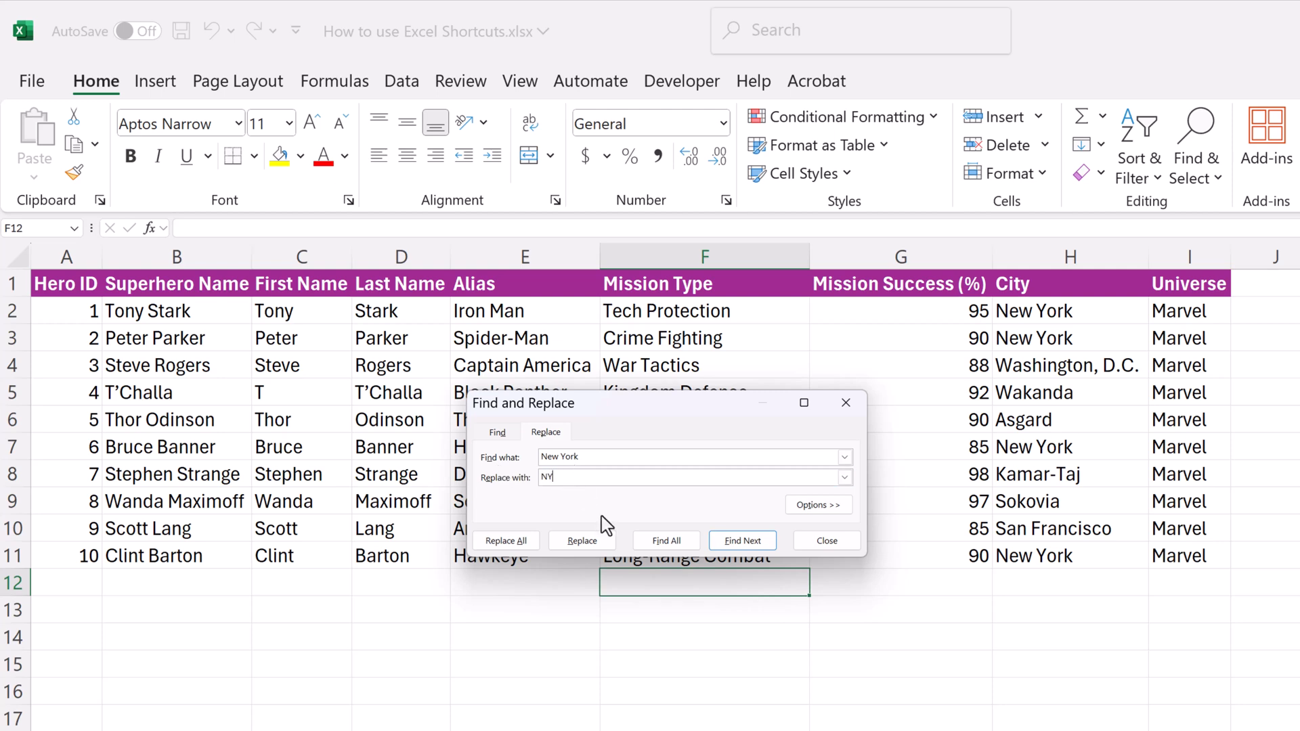
type("C")
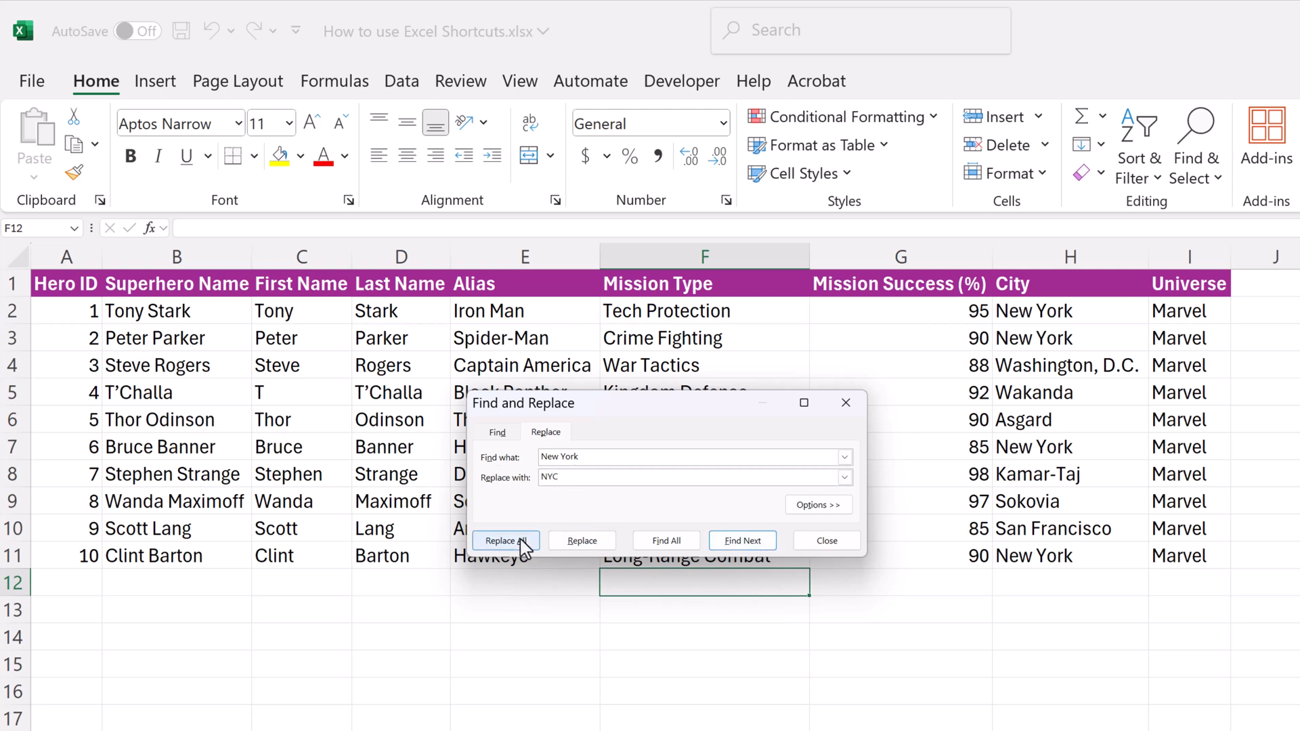
left_click(505, 540)
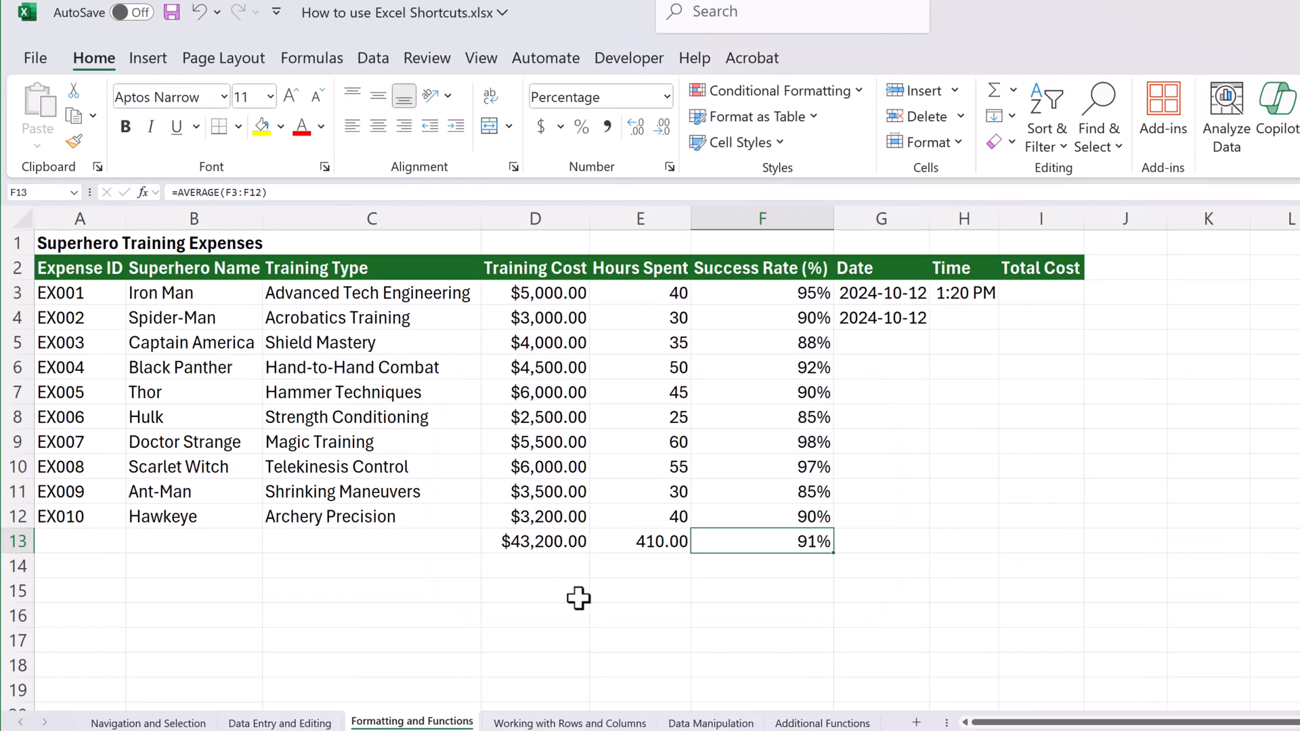
- Inspect totals D13 and F13, then toggle Show Formulas with Ctrl+`
left_click(535, 541)
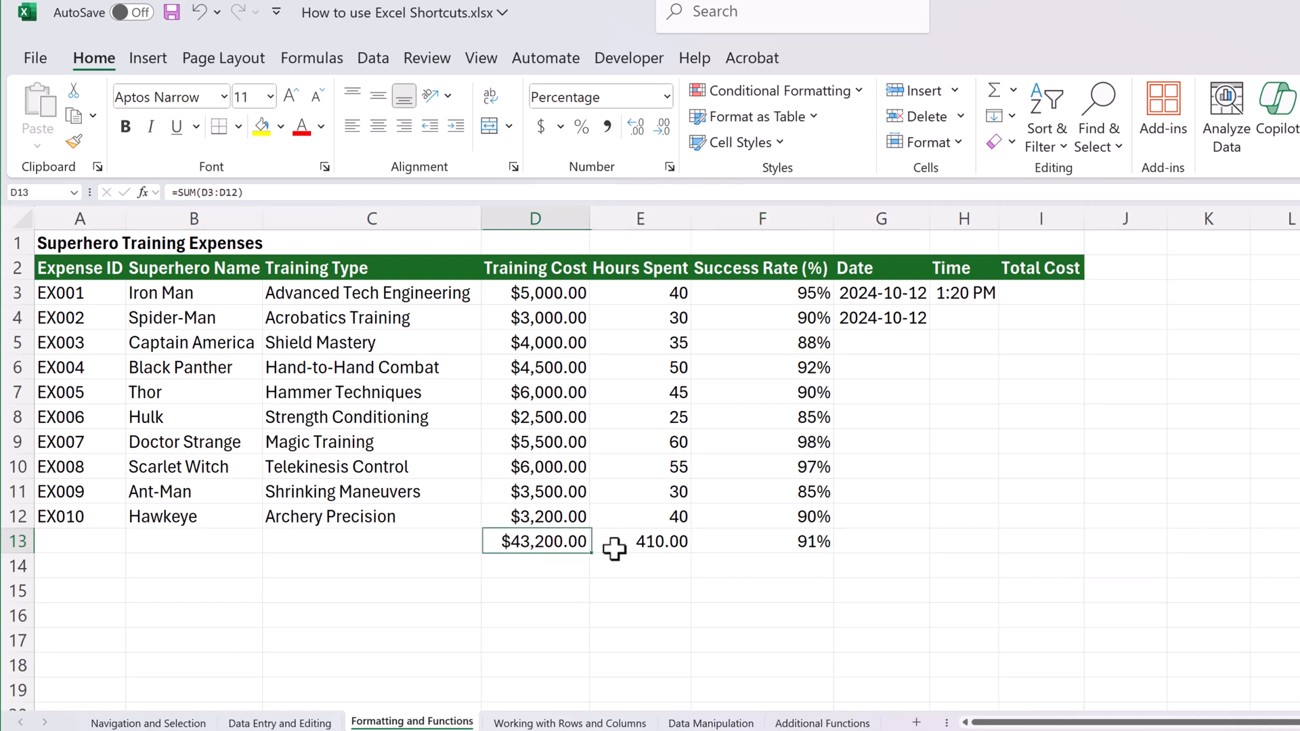
left_click(760, 540)
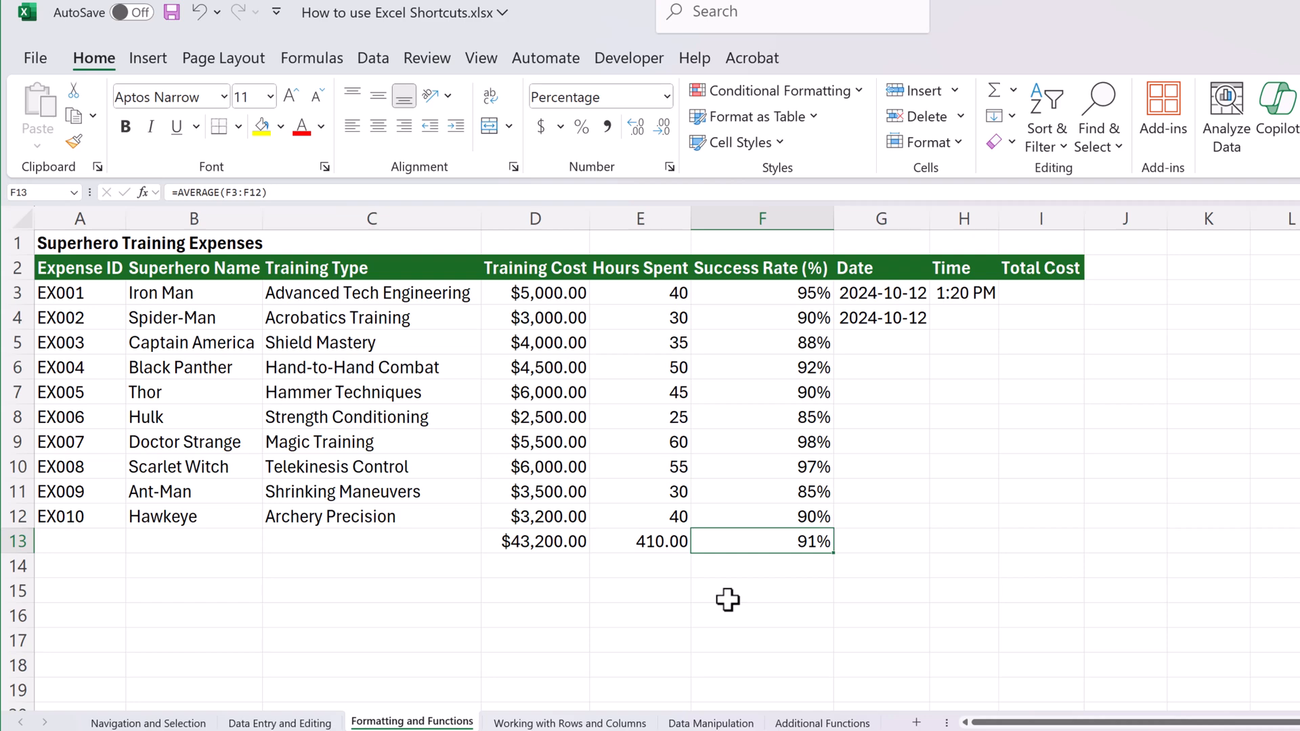
key("ctrl+`")
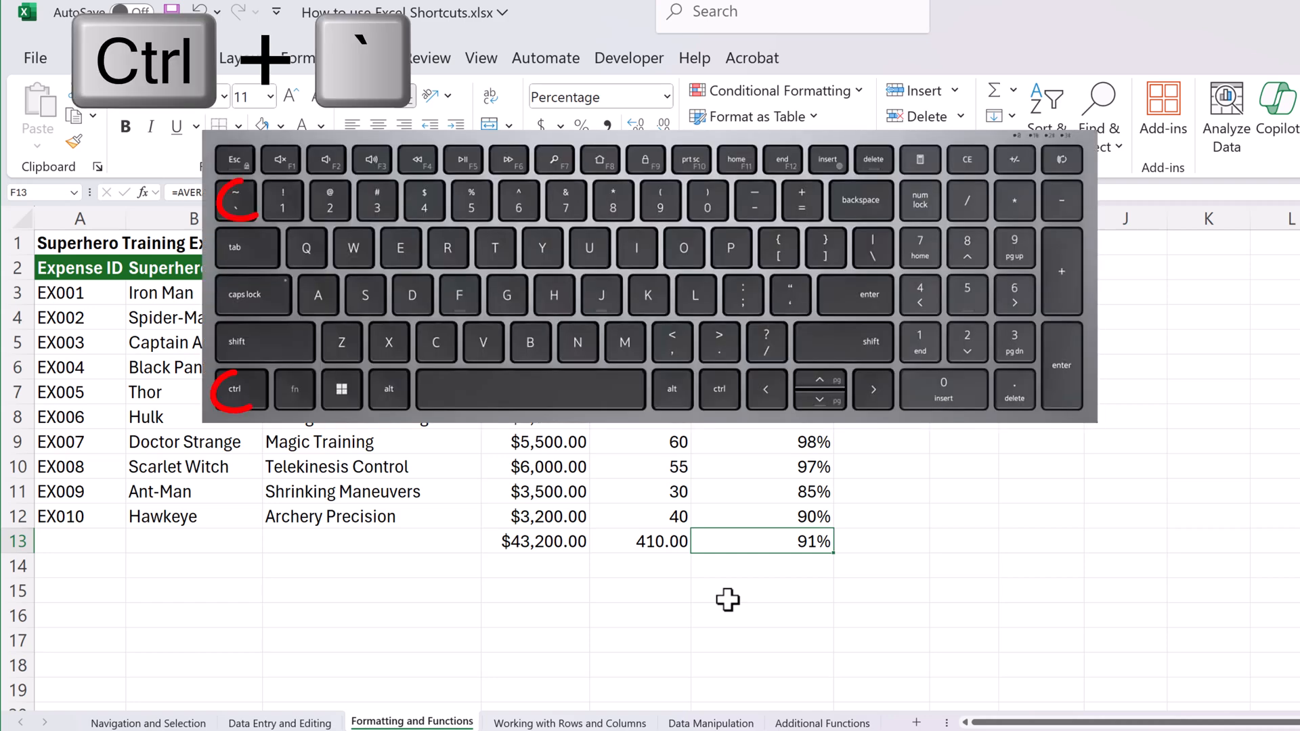
key("ctrl+`")
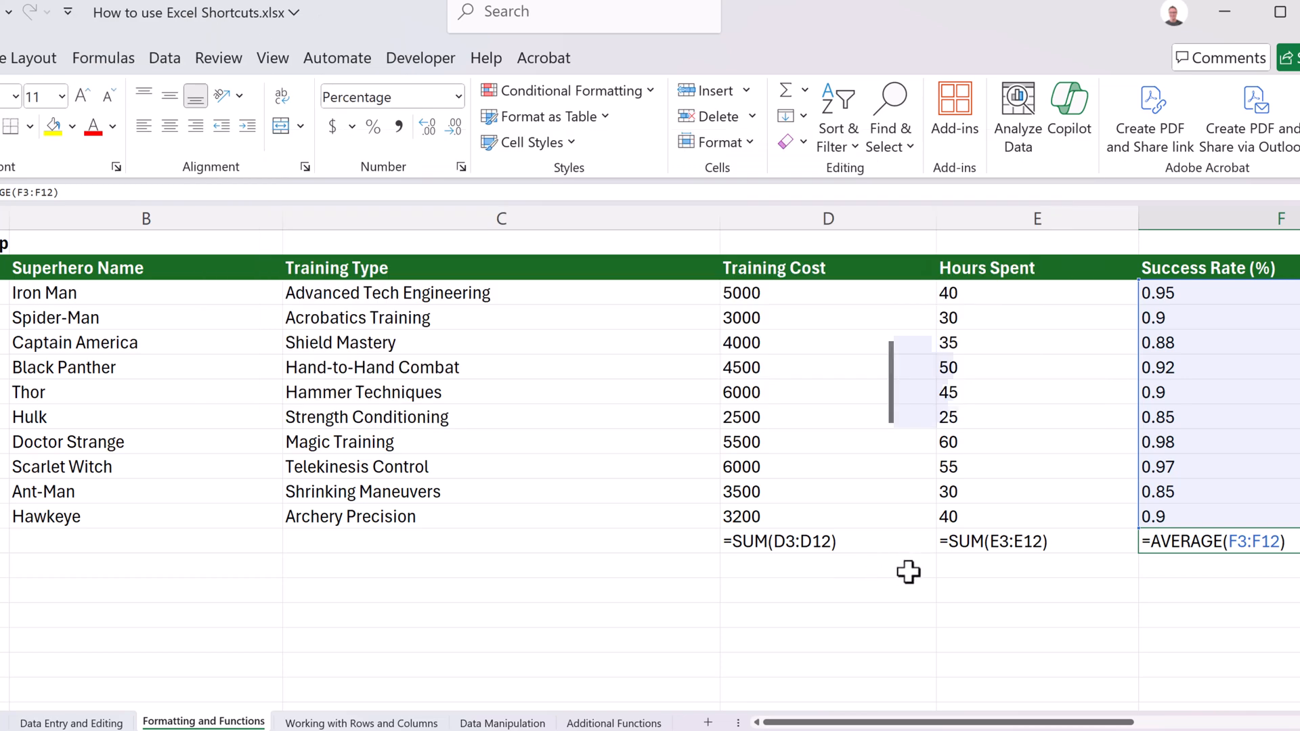
mouse_move(825, 551)
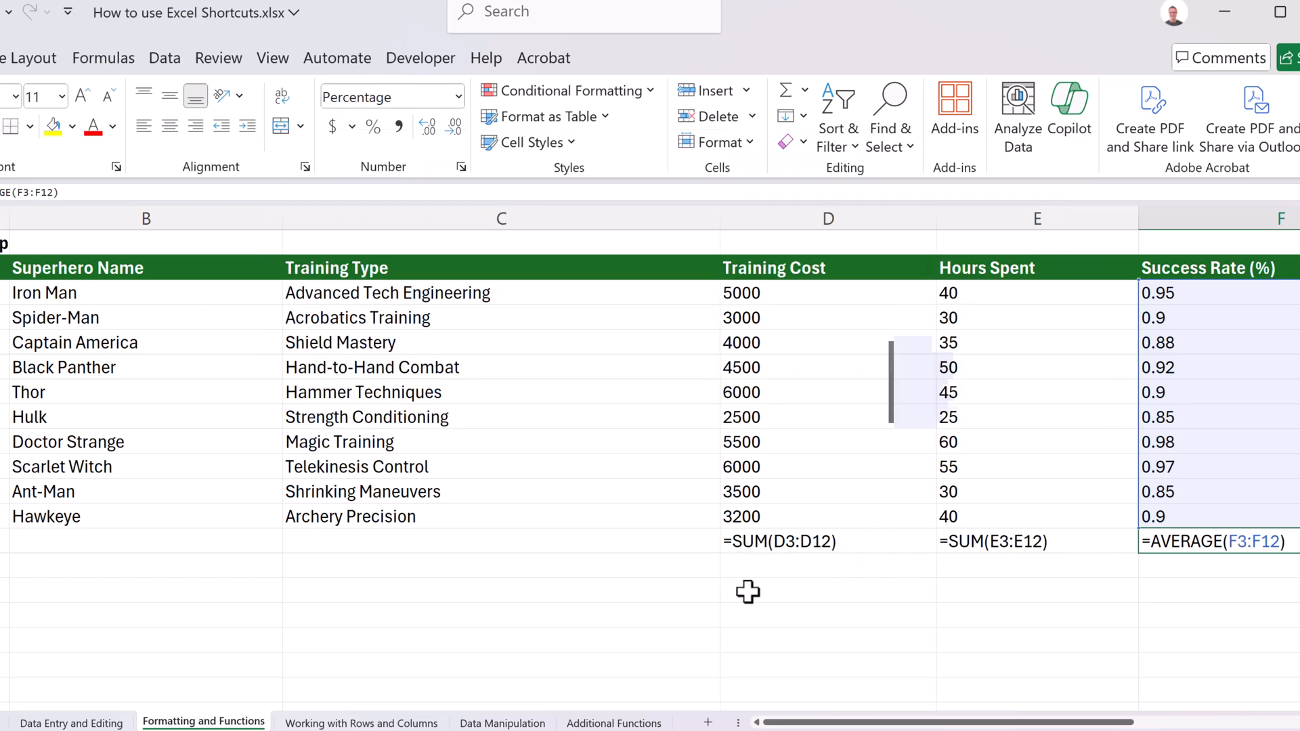
scroll("right", 3)
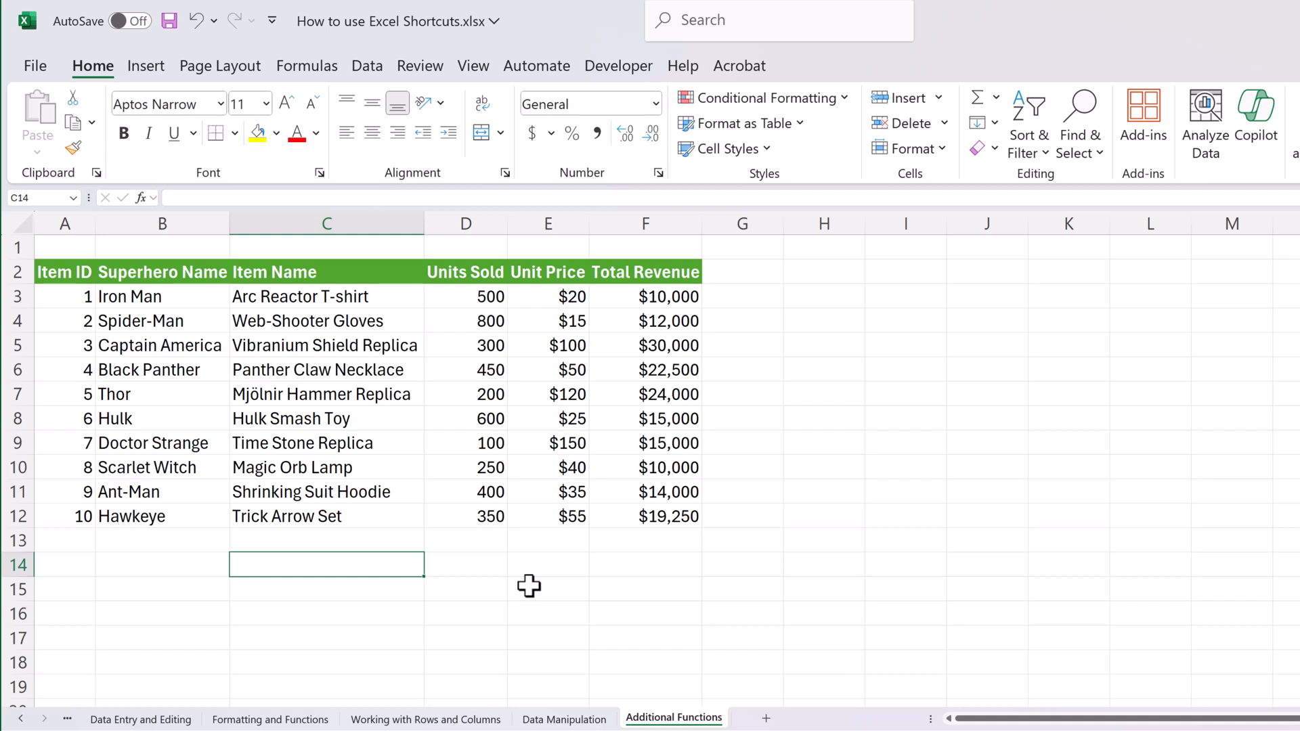
mouse_move(326, 467)
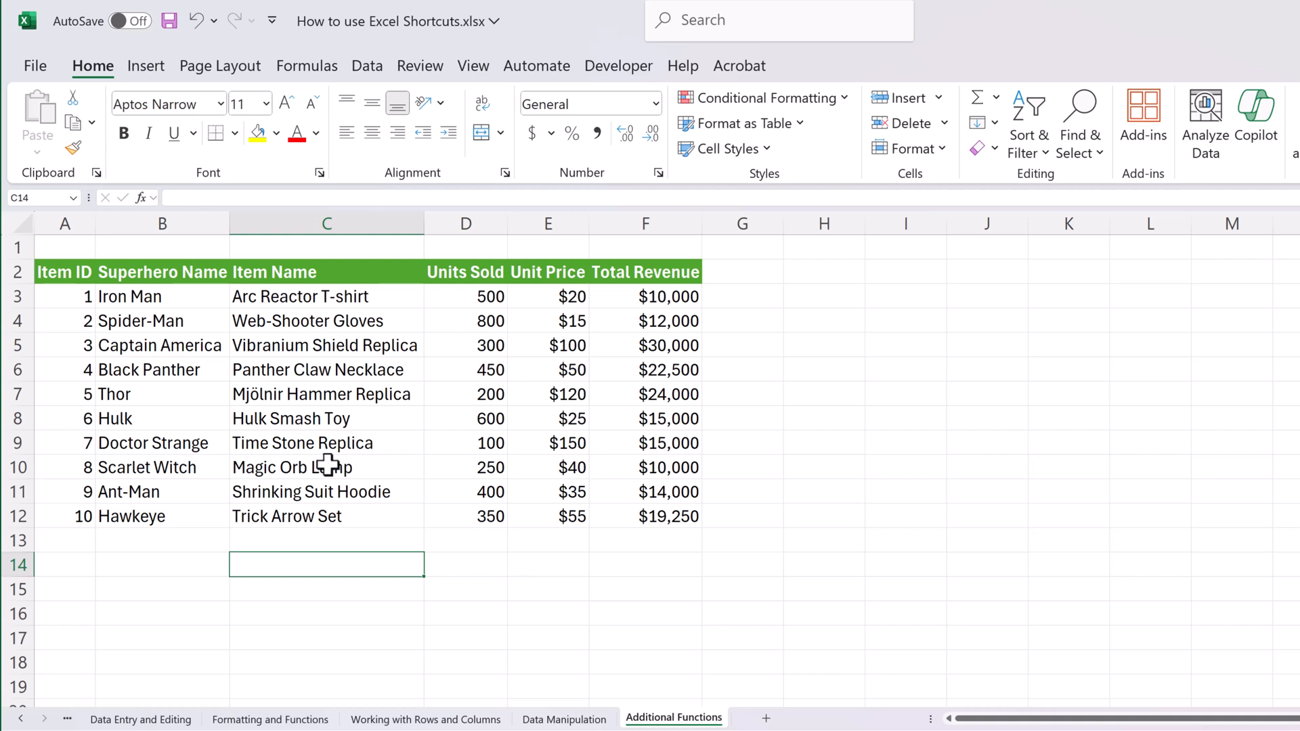
- Select hero names B2:B12 and Units Sold D2:D12 and create a column chart sheet with F11
left_click(162, 272)
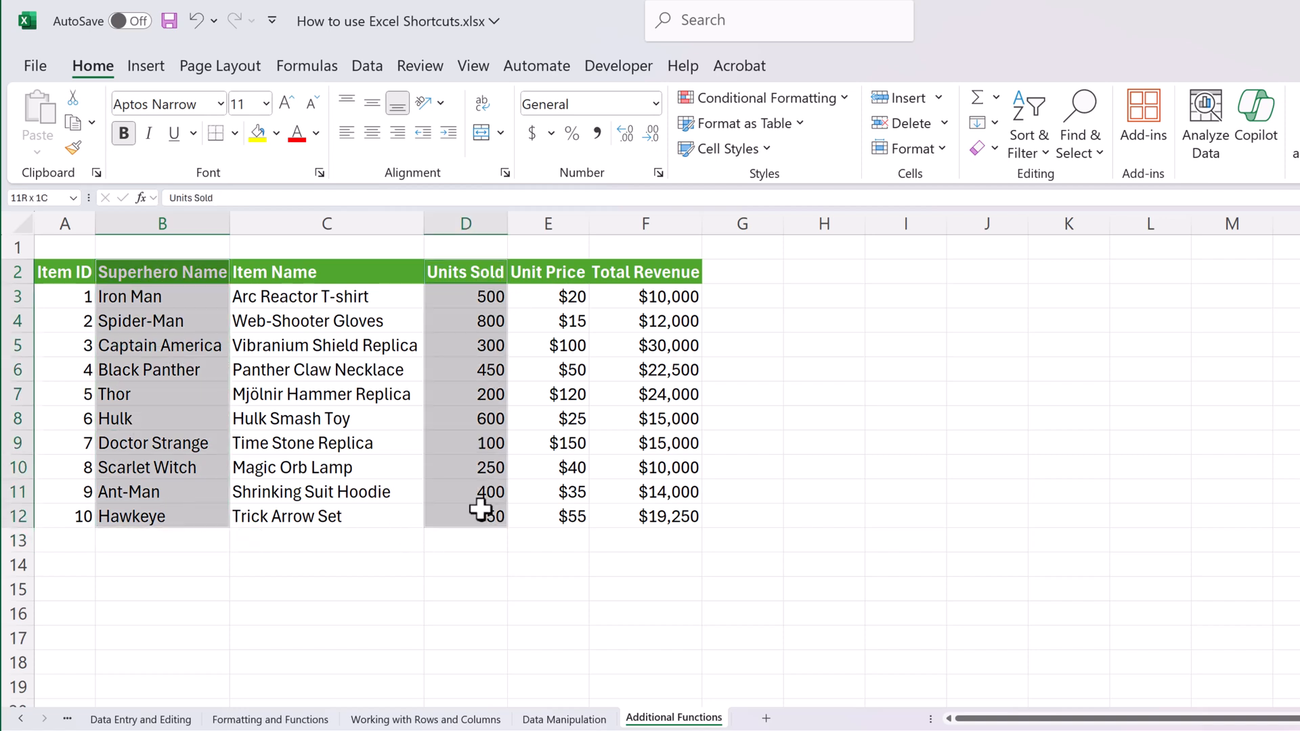
key("F11")
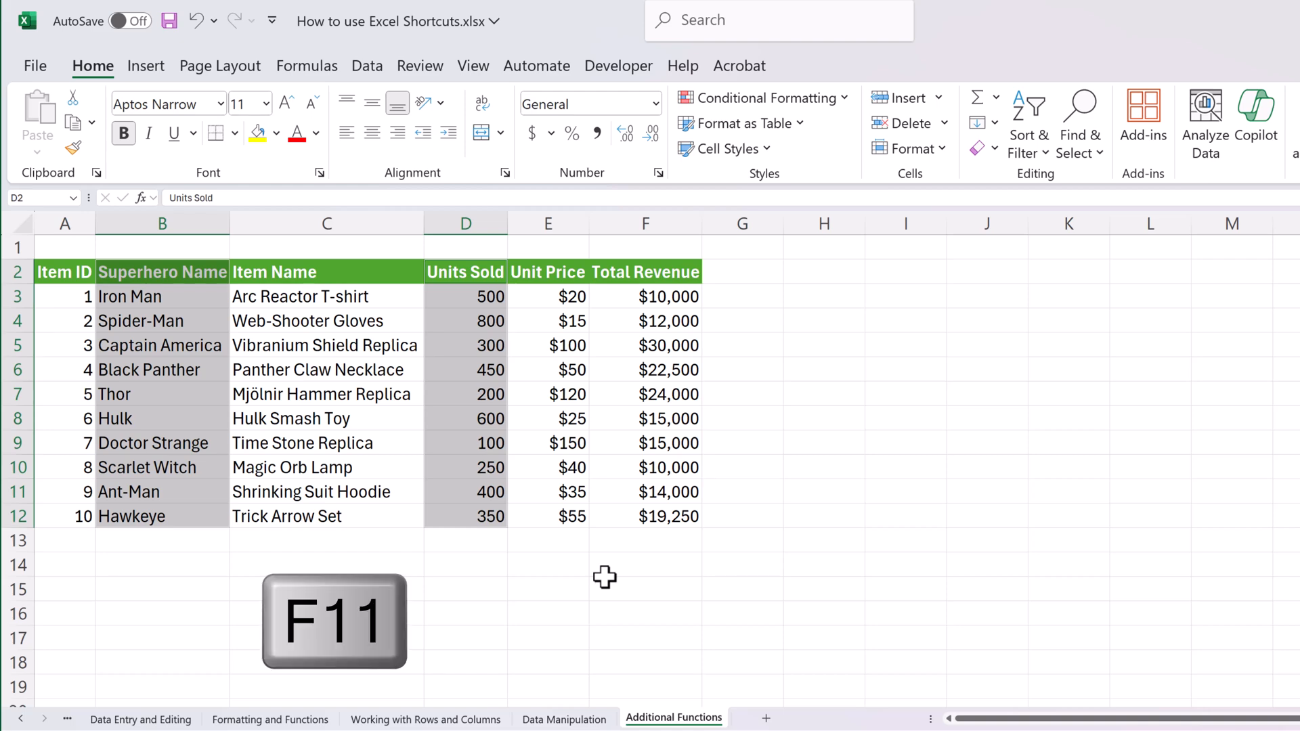
key("F11")
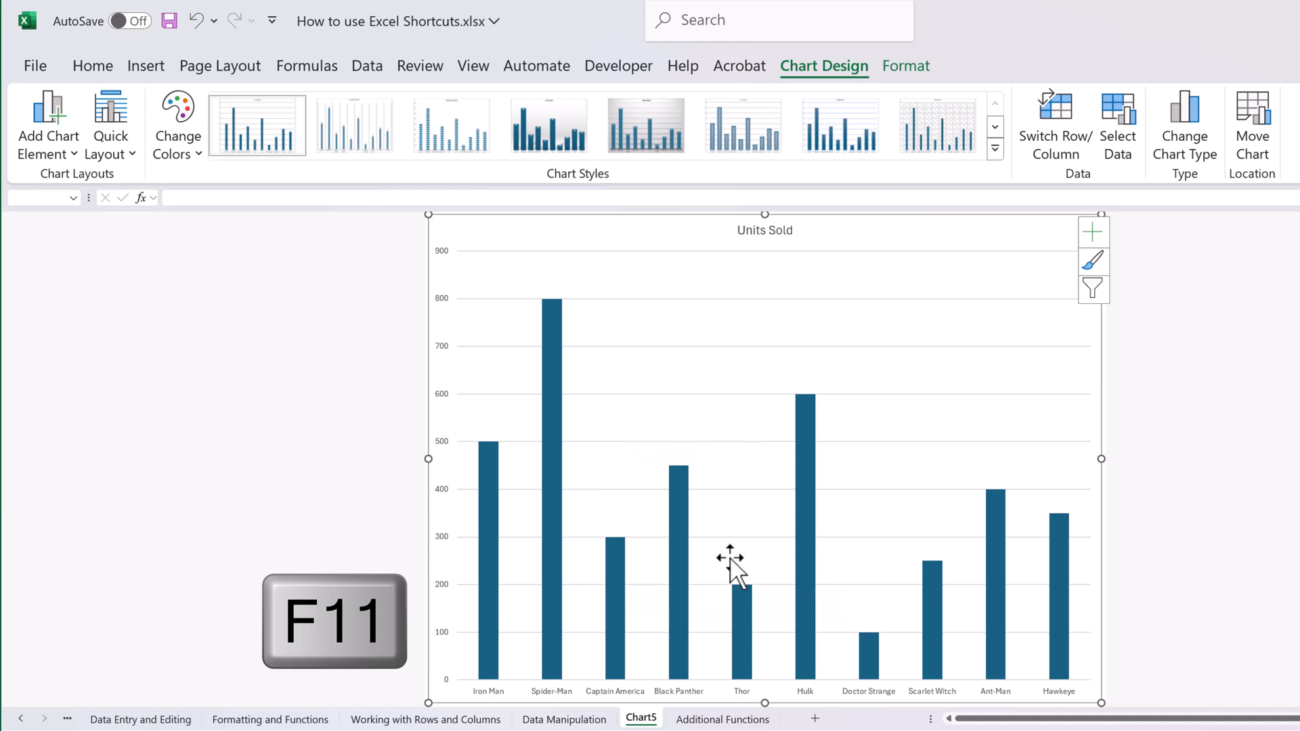
key("f11")
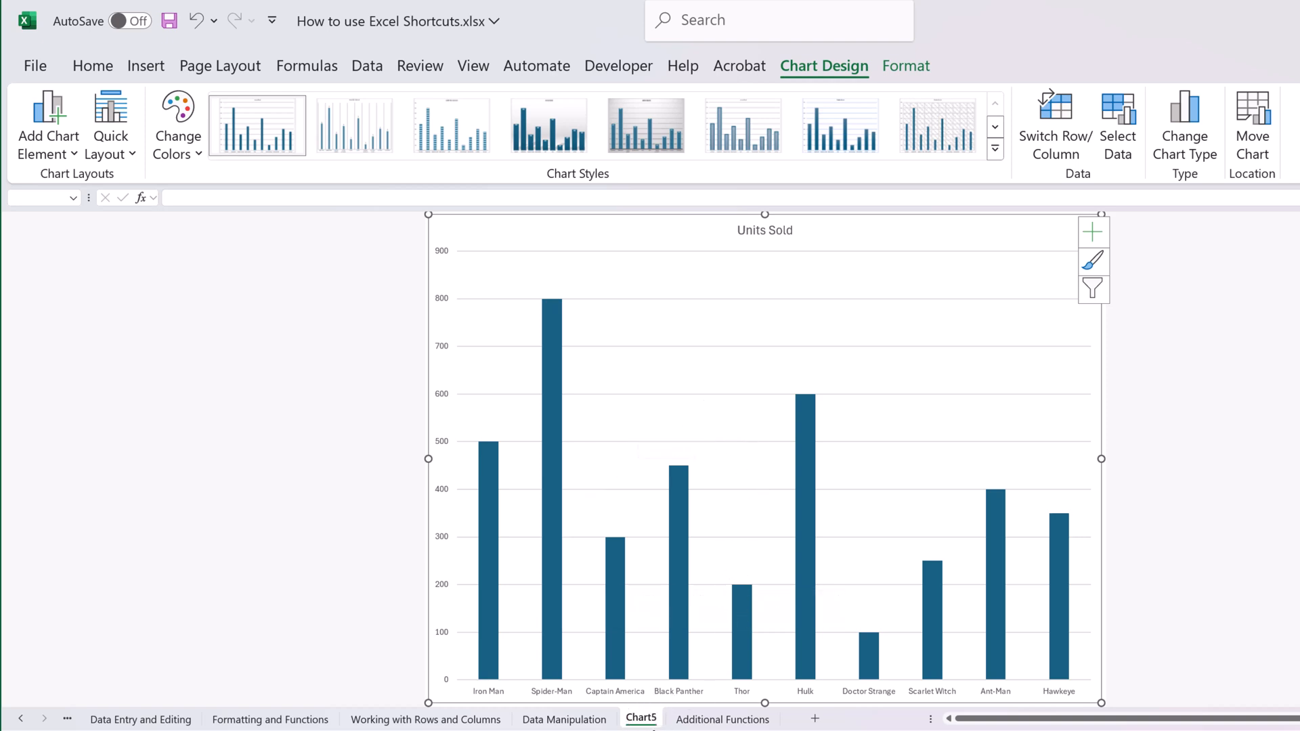
mouse_move(1049, 188)
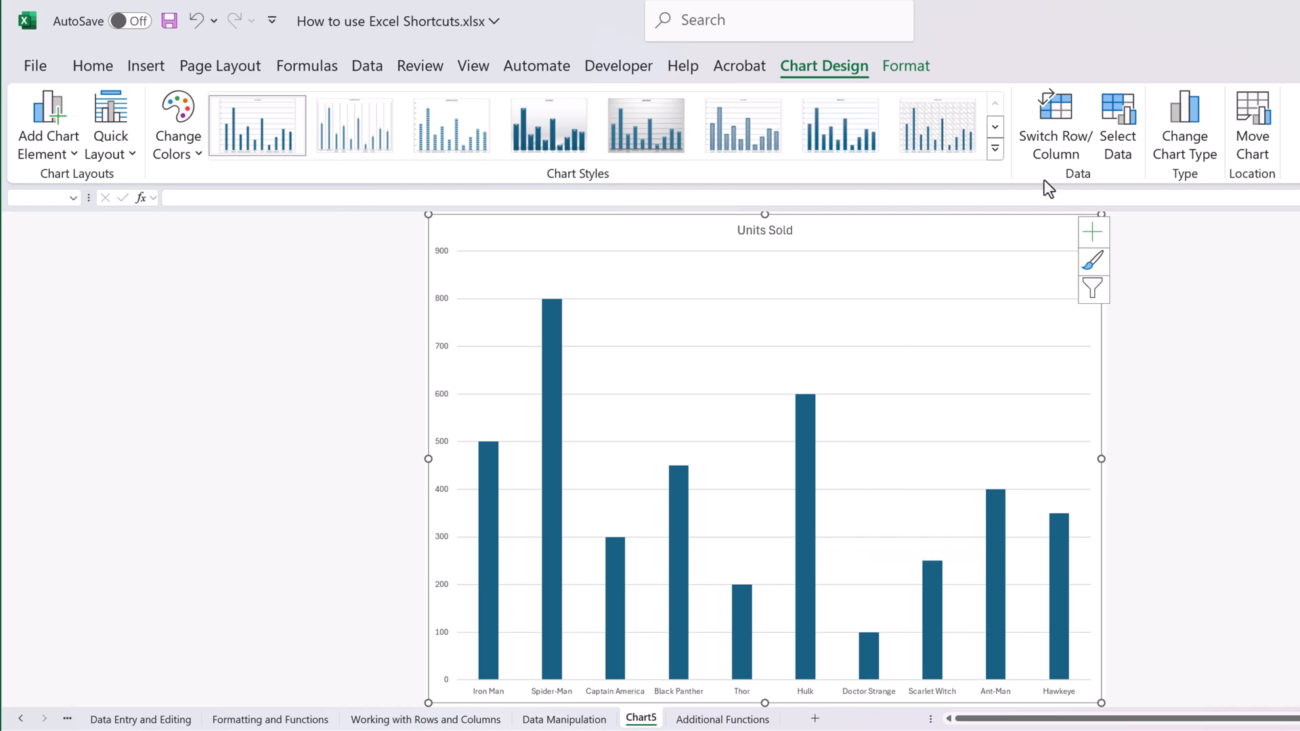
mouse_move(703, 162)
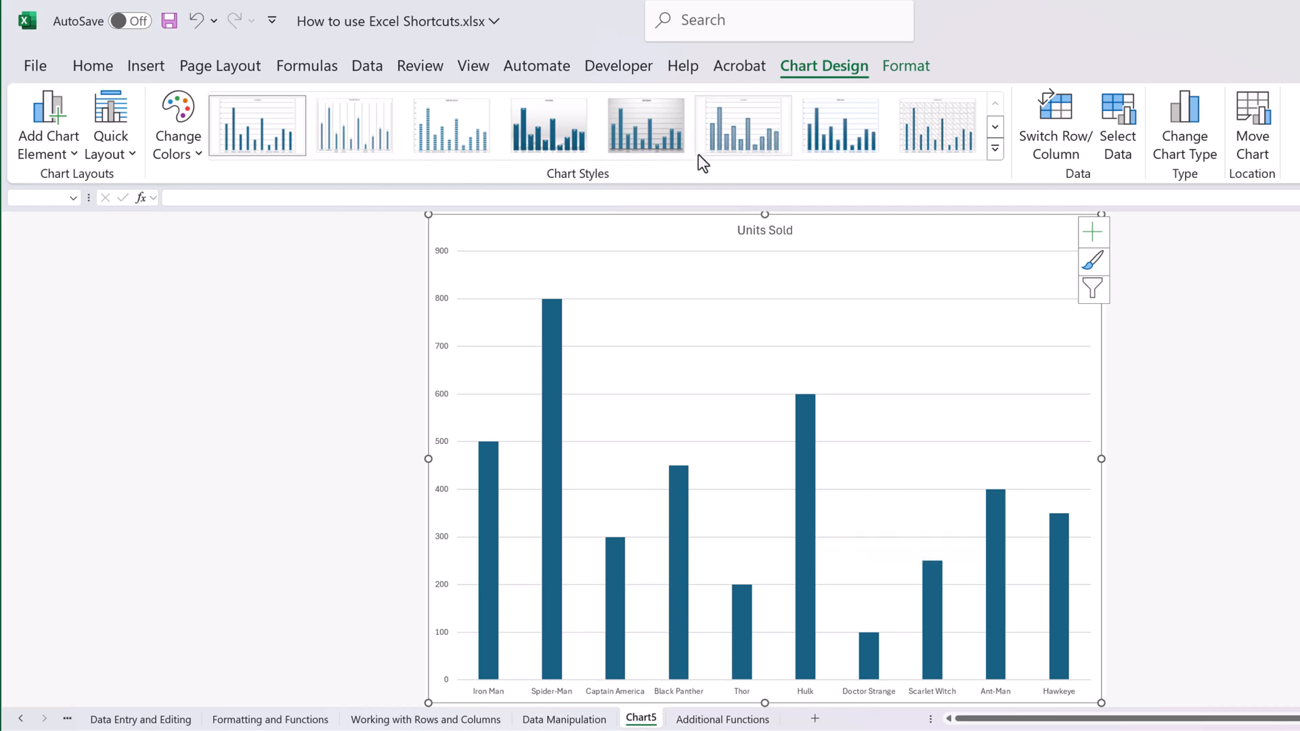
- Insert an embedded Units Sold column chart with Alt+F1 on the Additional Functions sheet
left_click(723, 720)
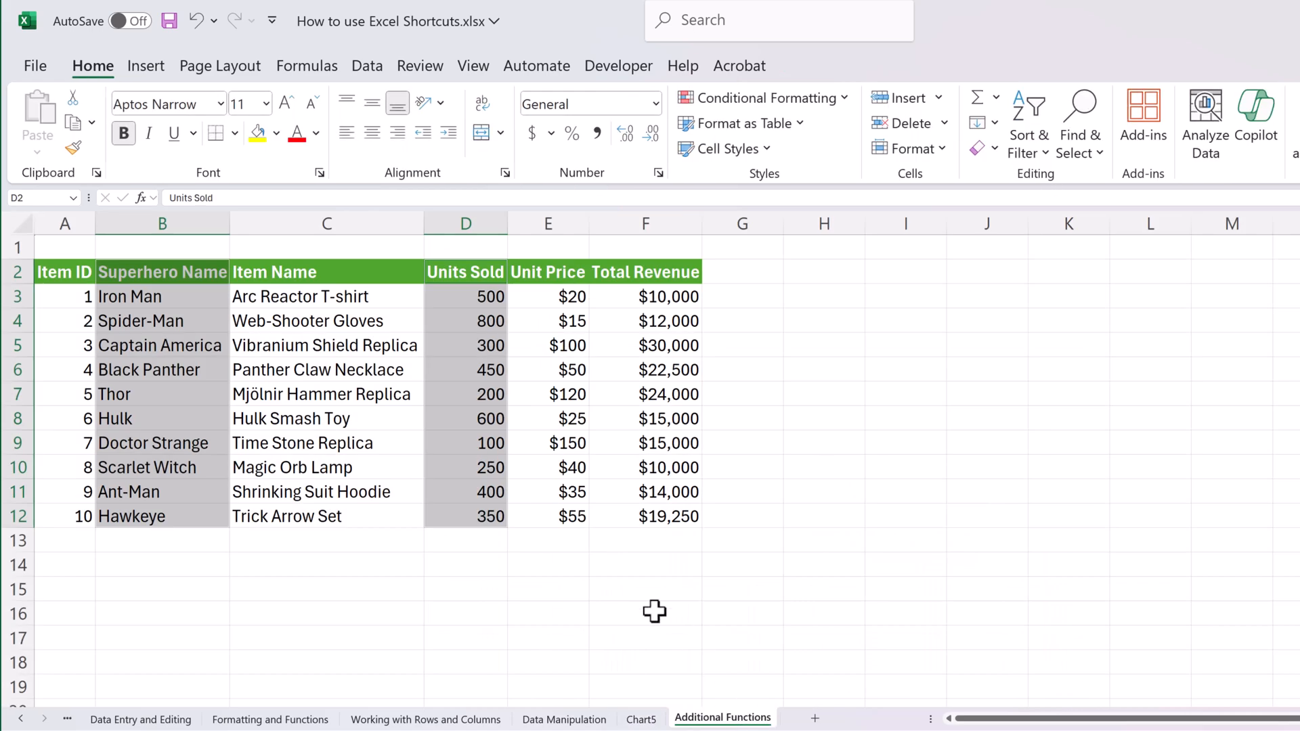
mouse_move(646, 606)
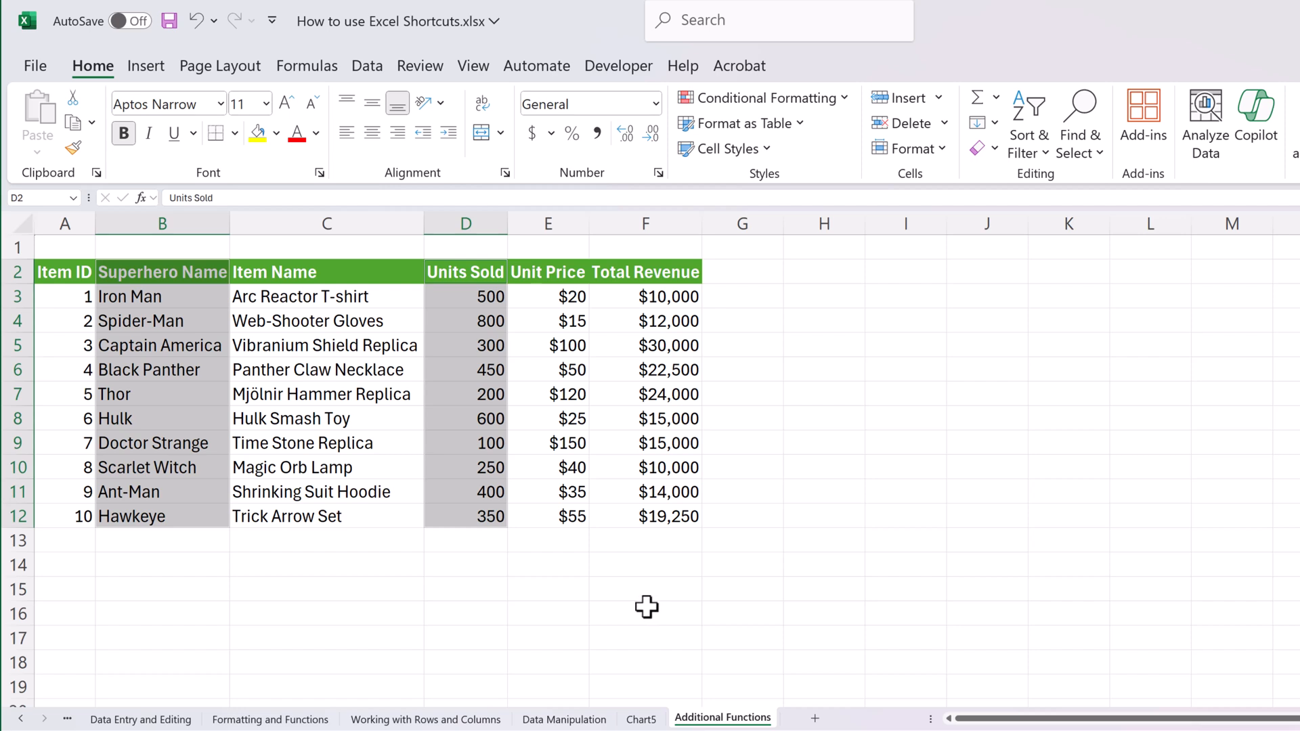
key("Alt+F1")
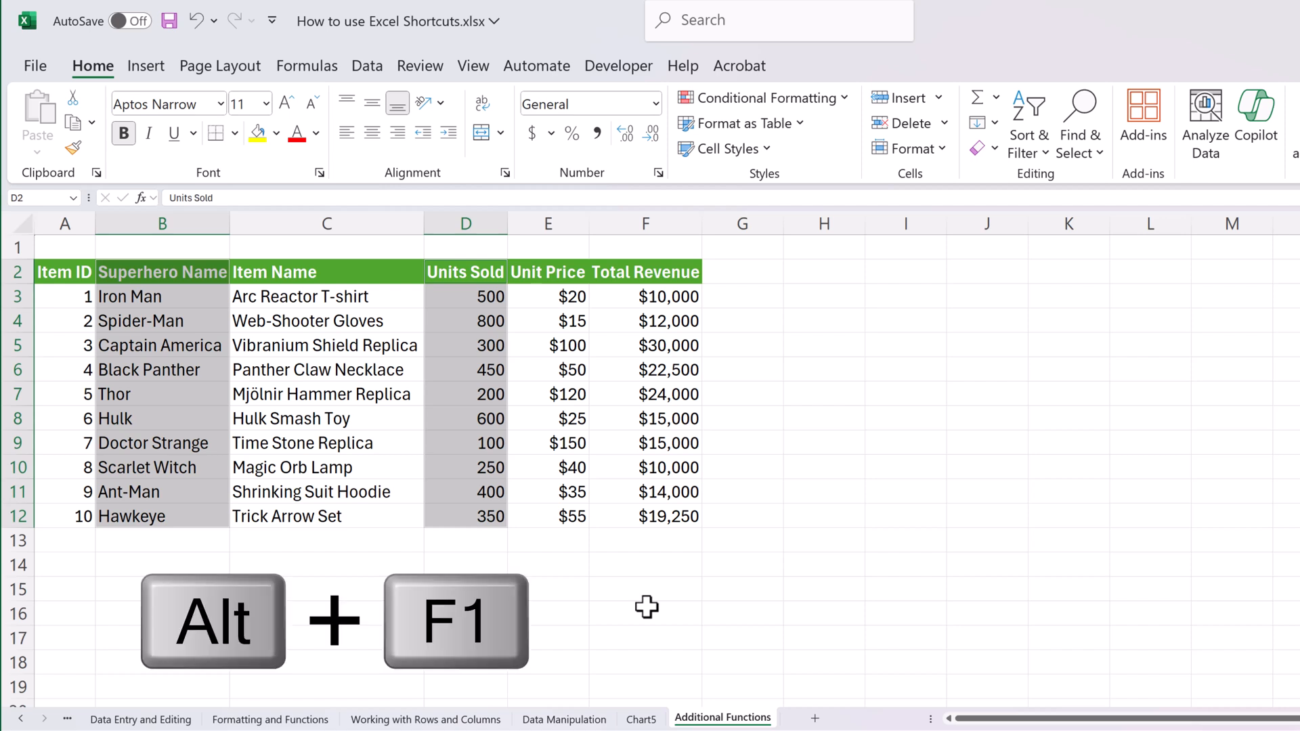
key("Alt+F1")
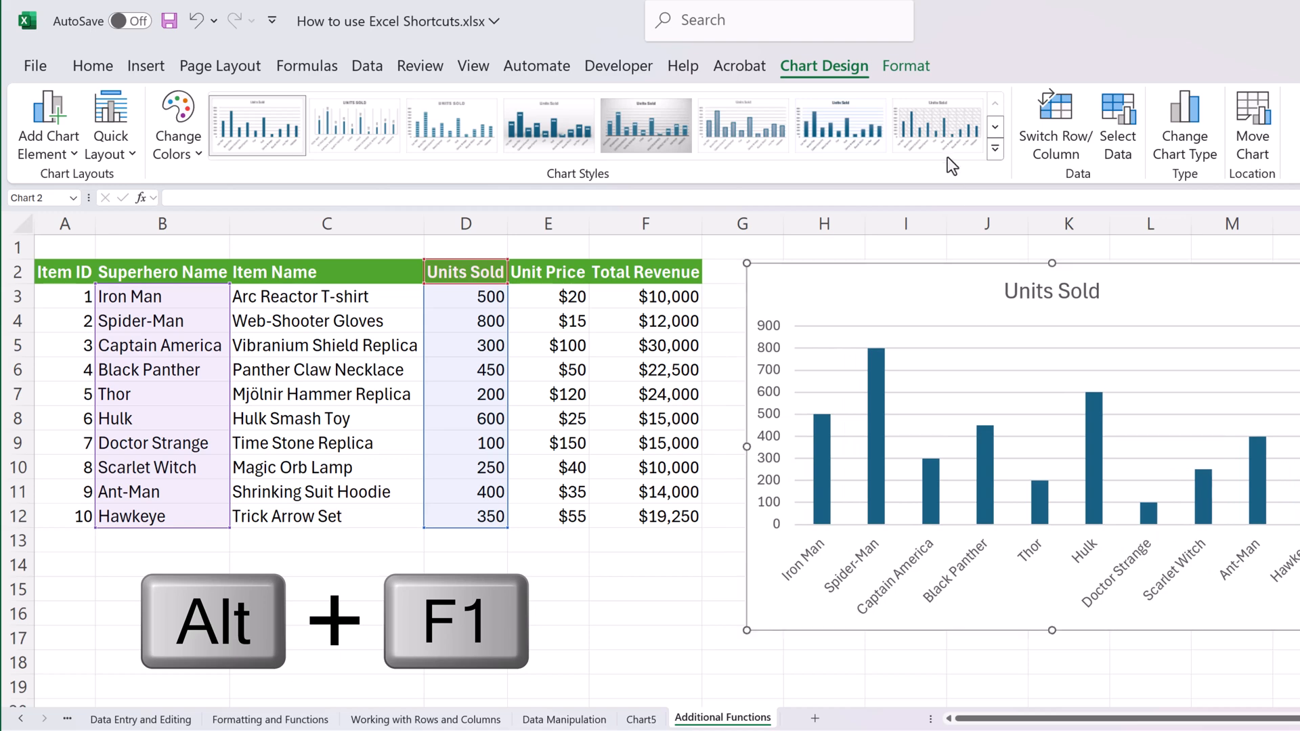
mouse_move(841, 454)
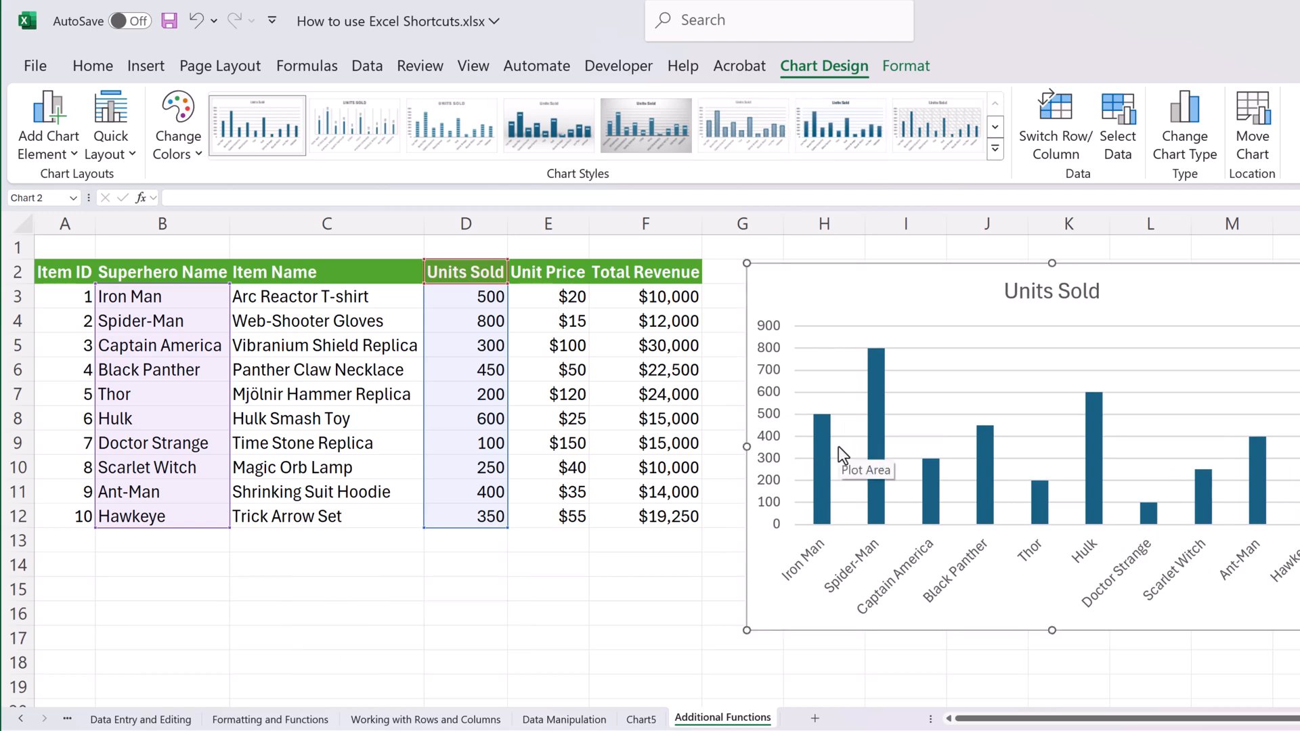
left_click(329, 441)
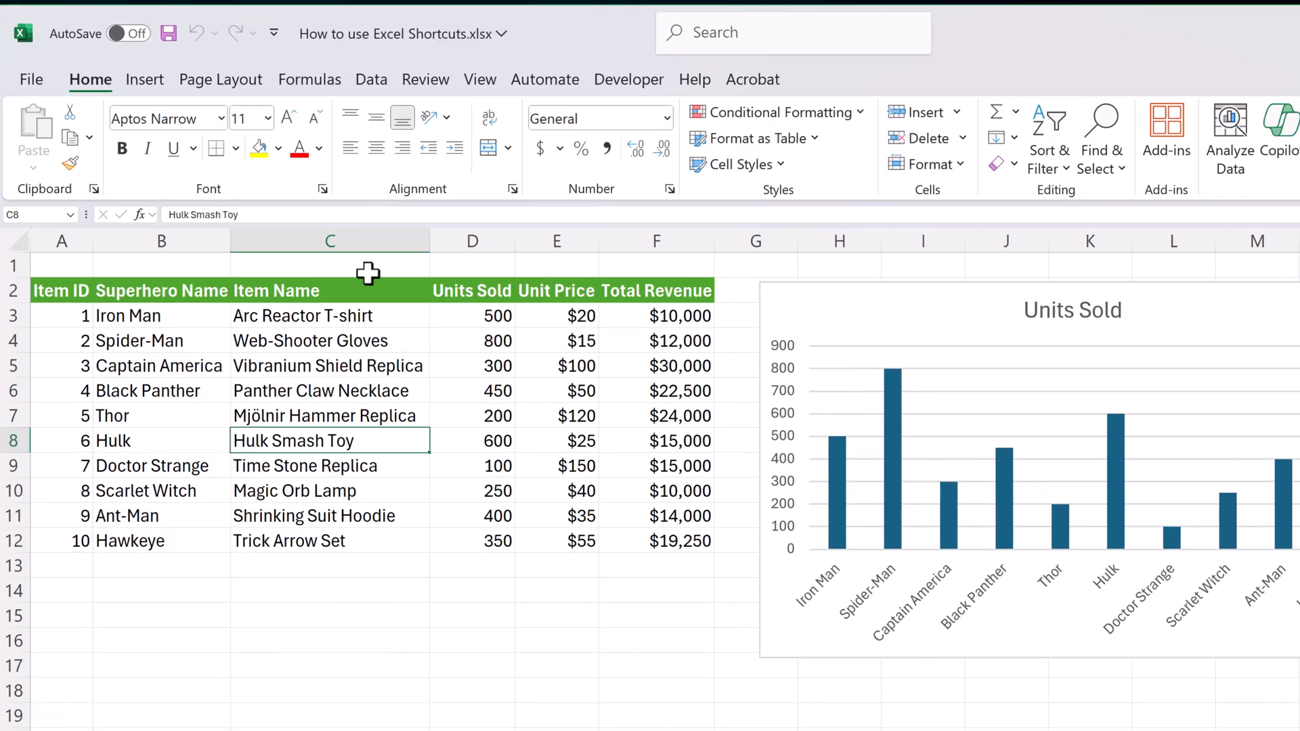
mouse_move(463, 429)
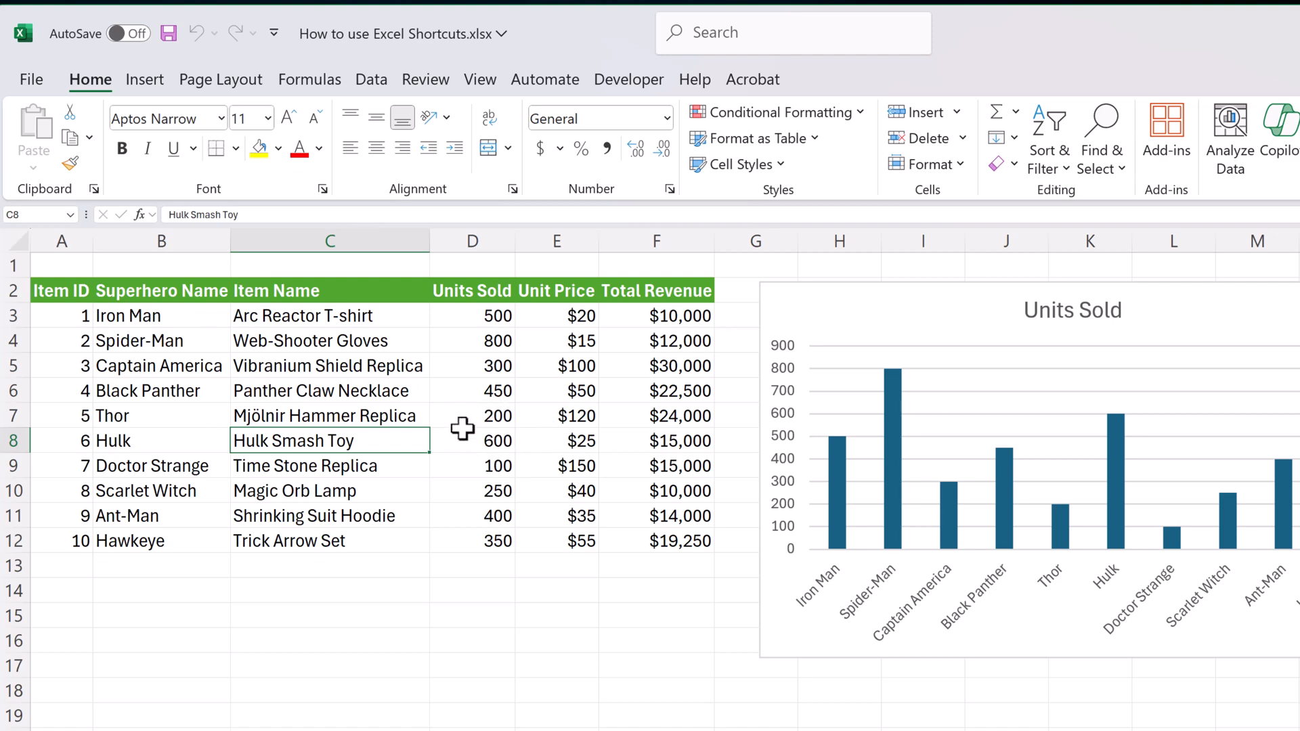
- Insert a PivotTable from A2:F12 on a new sheet summing Unit Price by Superhero Name, then return to Additional Functions
key("alt")
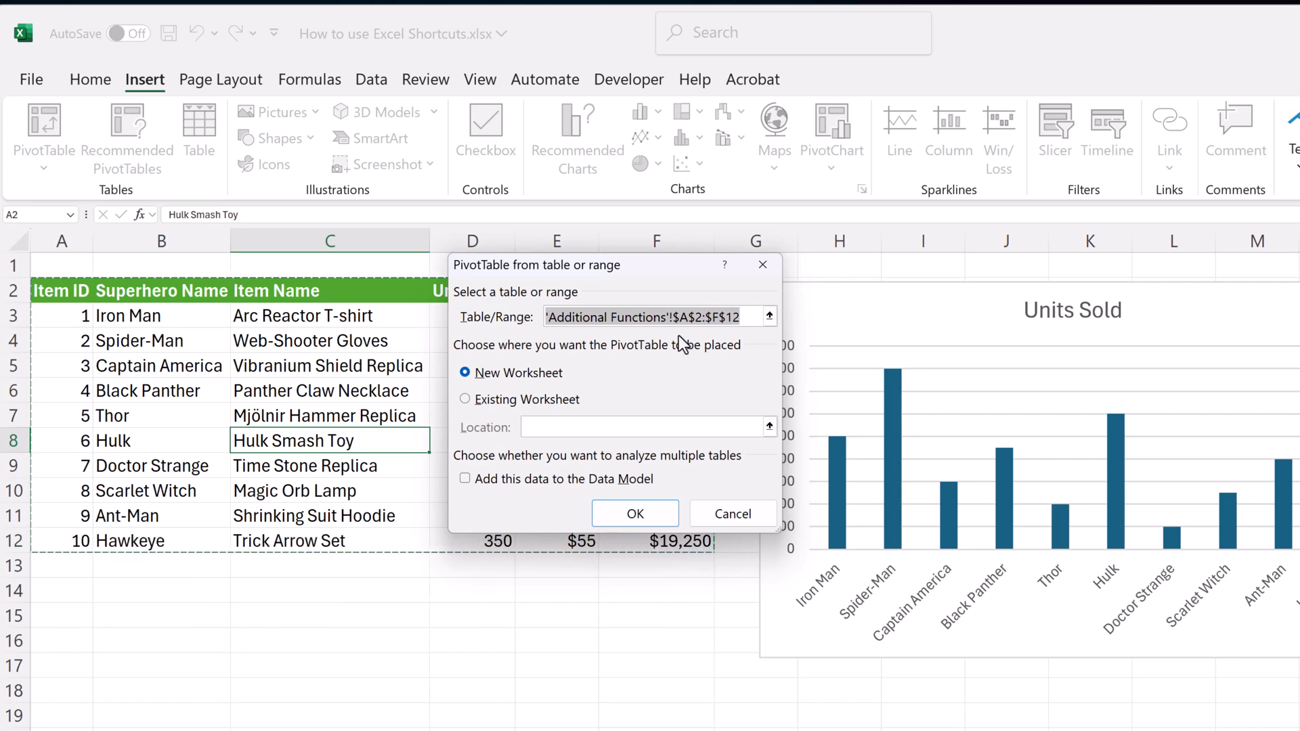
left_click(635, 513)
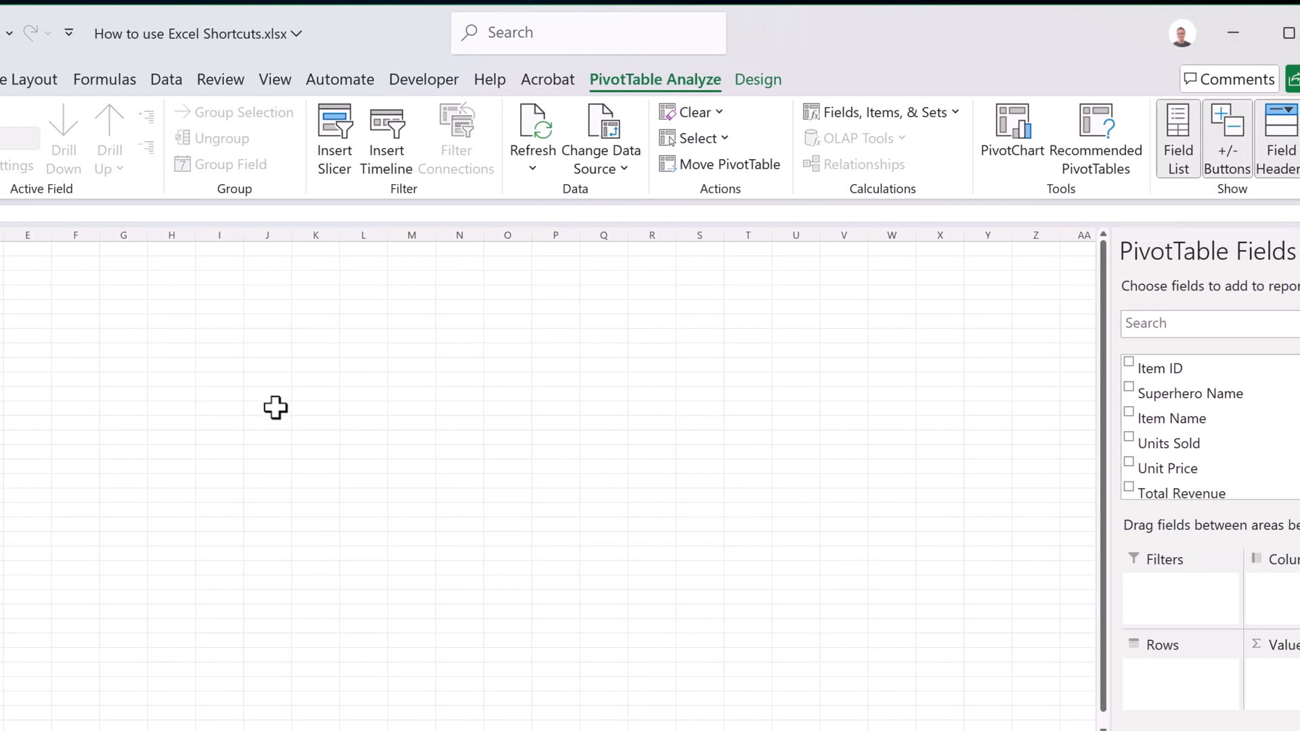
mouse_move(1169, 418)
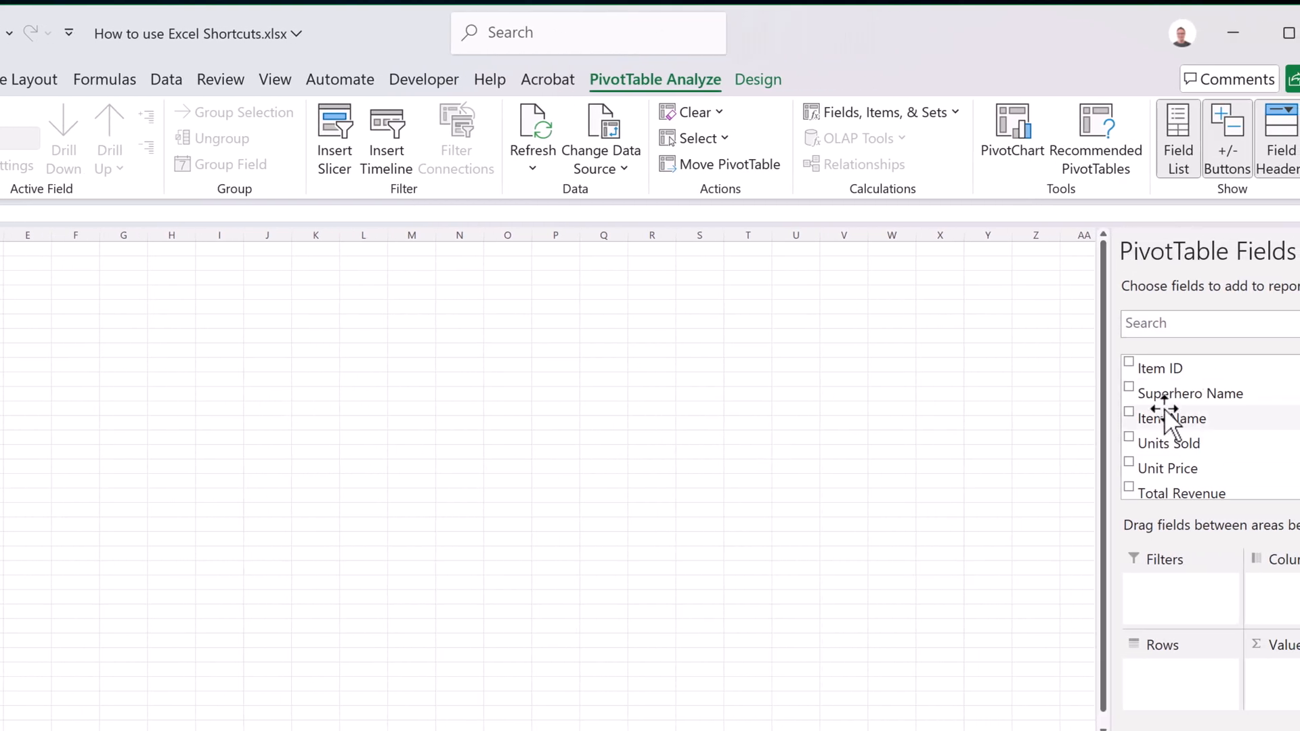
left_click(1129, 387)
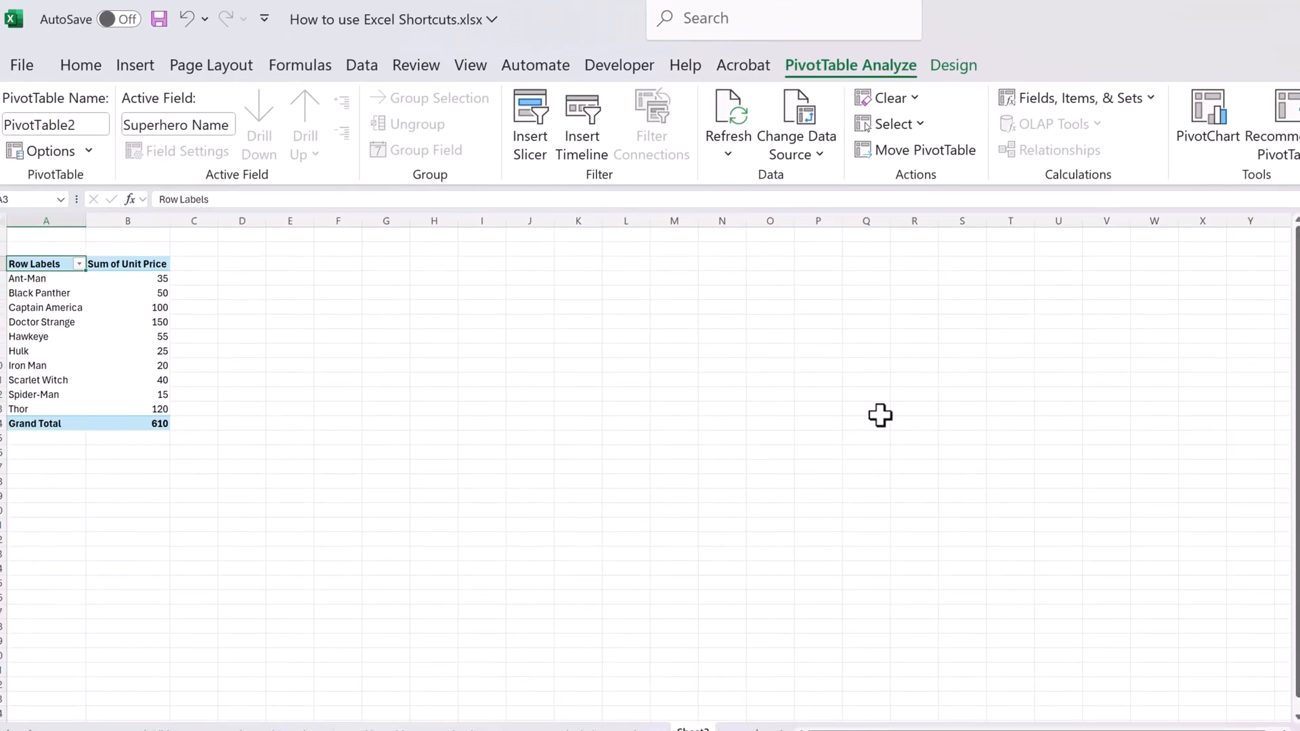
left_click(799, 690)
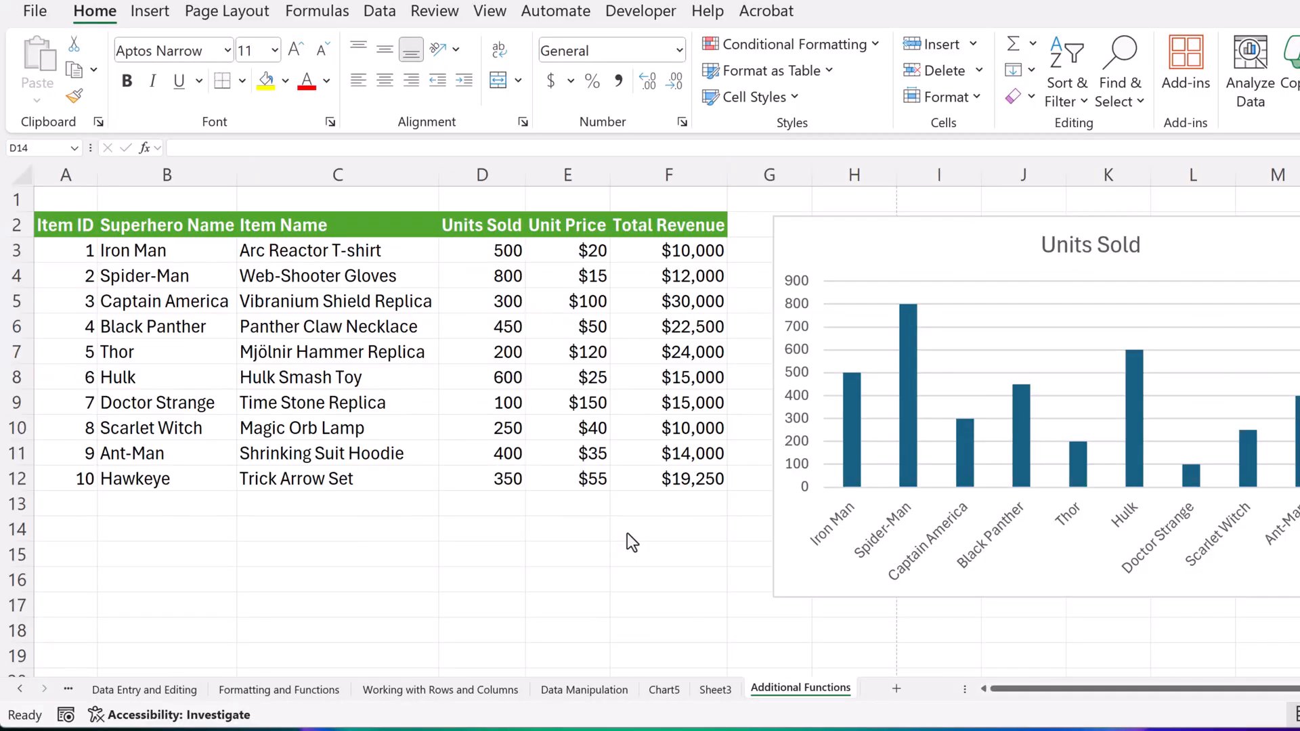
mouse_move(136, 253)
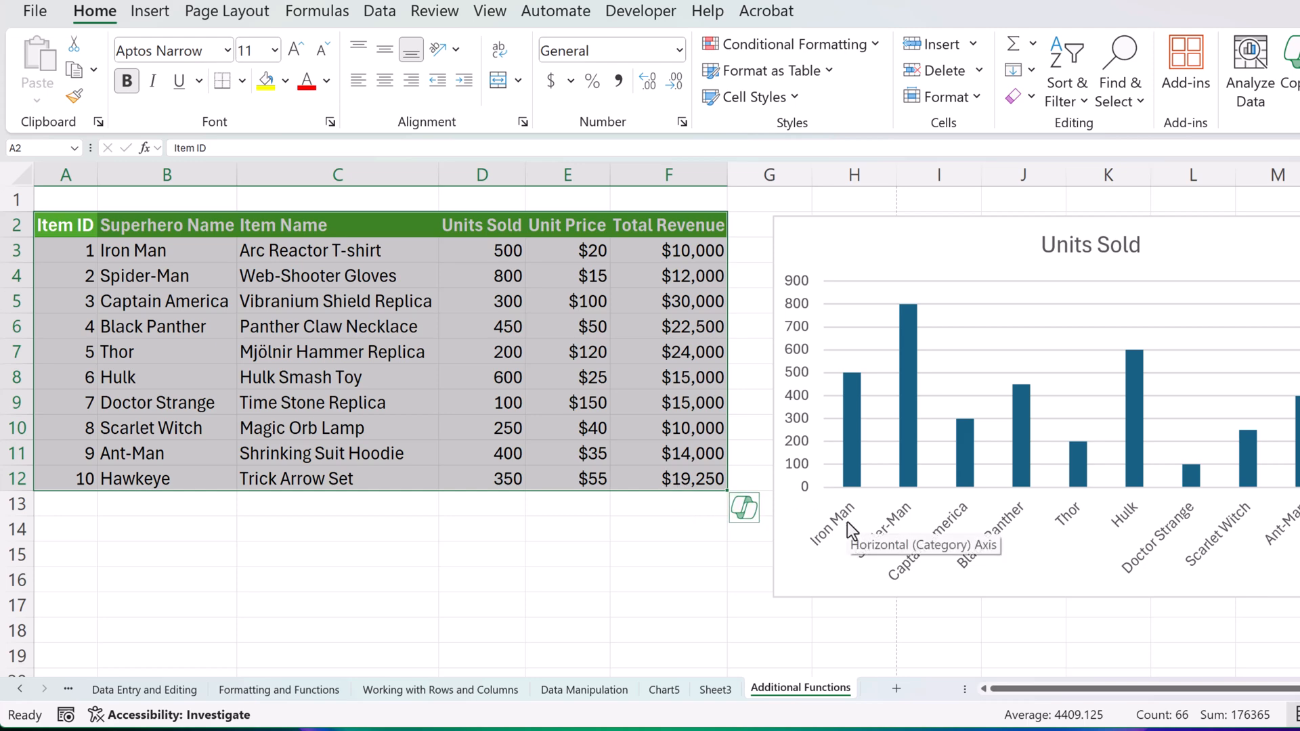
key("ctrl+p")
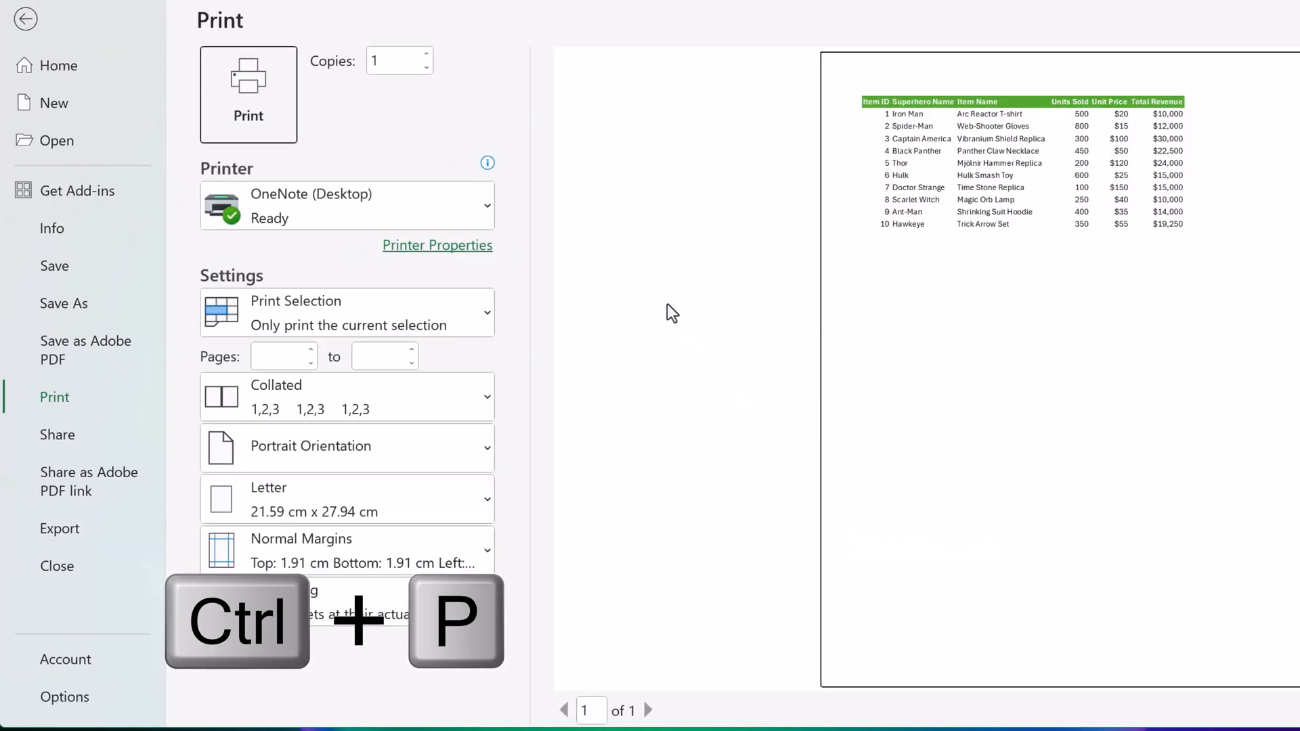
left_click(346, 313)
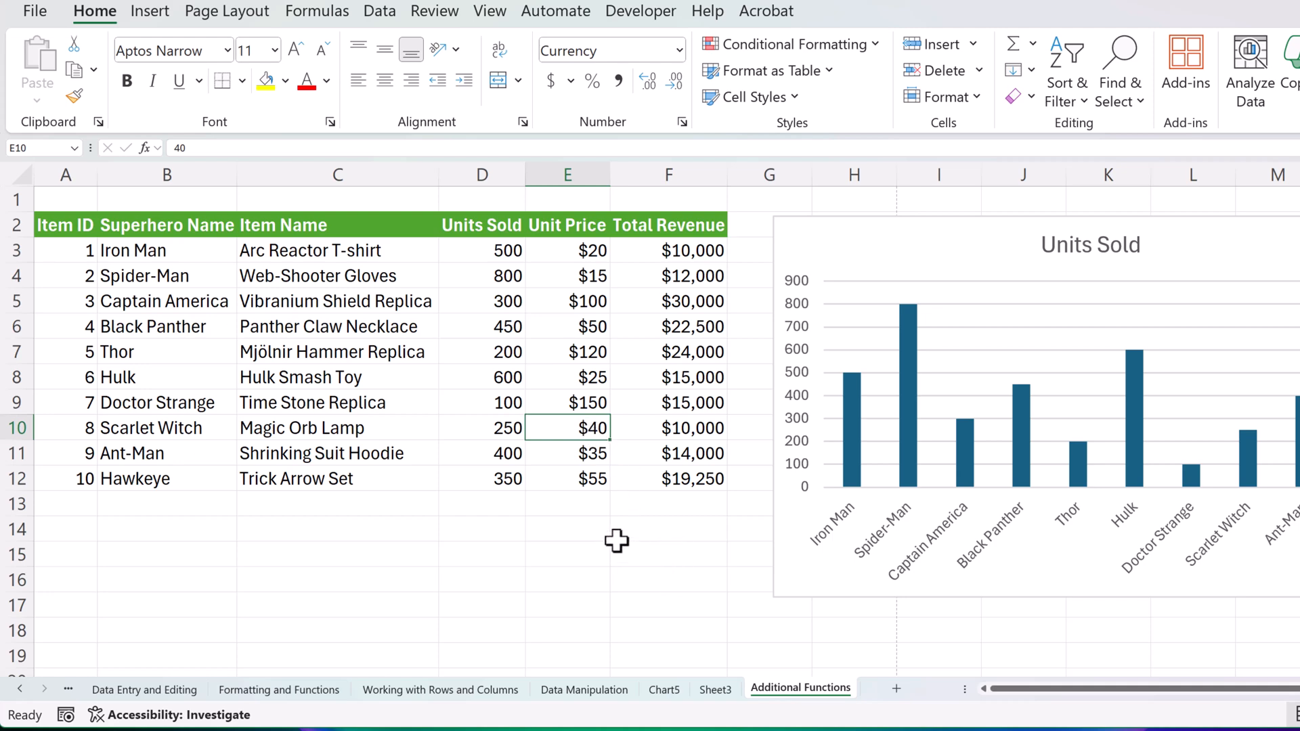
- Close the superhero workbook with Ctrl+W and quit Excel with Alt+F4
key("ctrl+w")
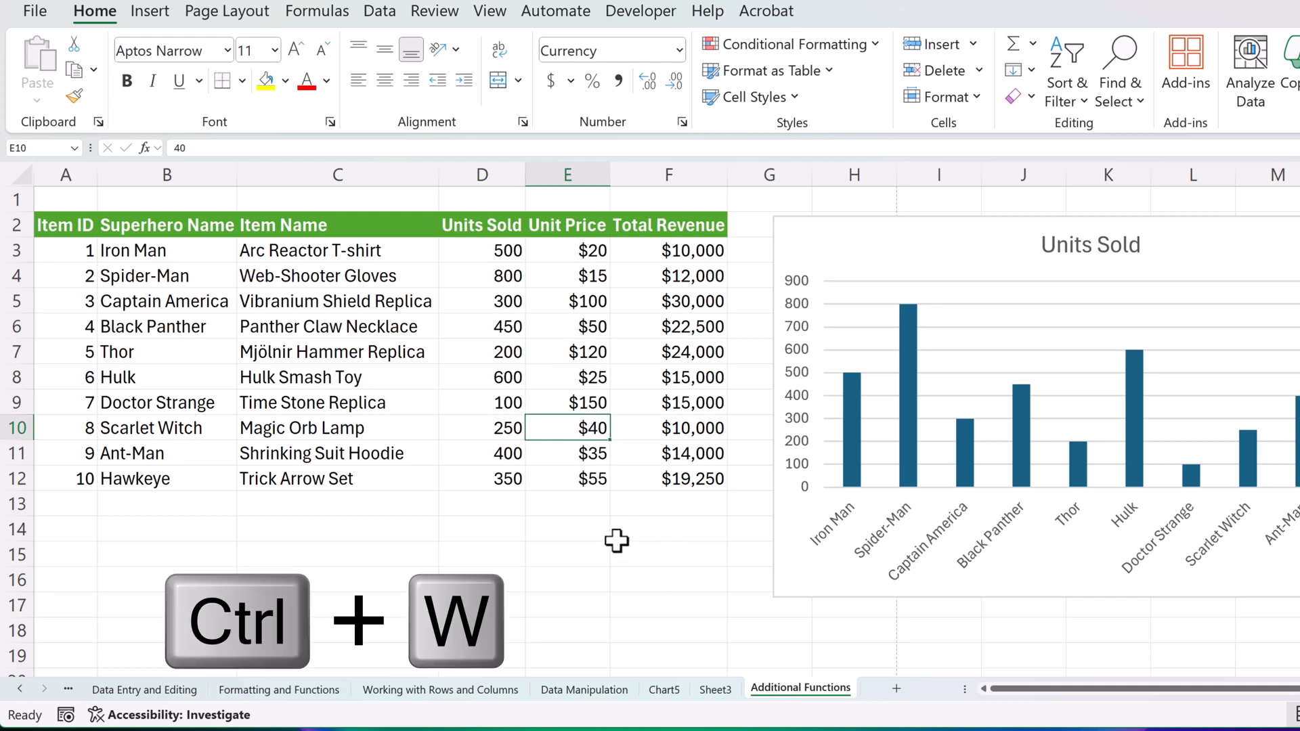
key("ctrl+w")
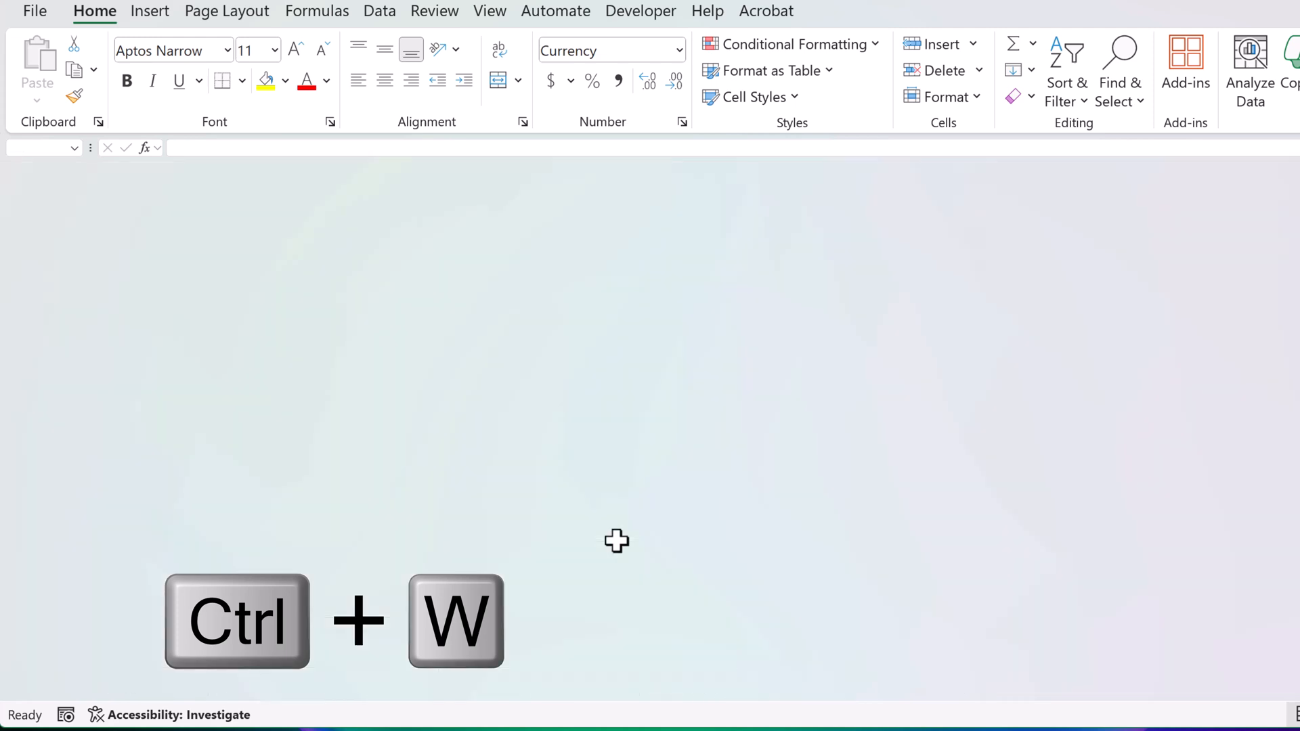
key("ctrl+w")
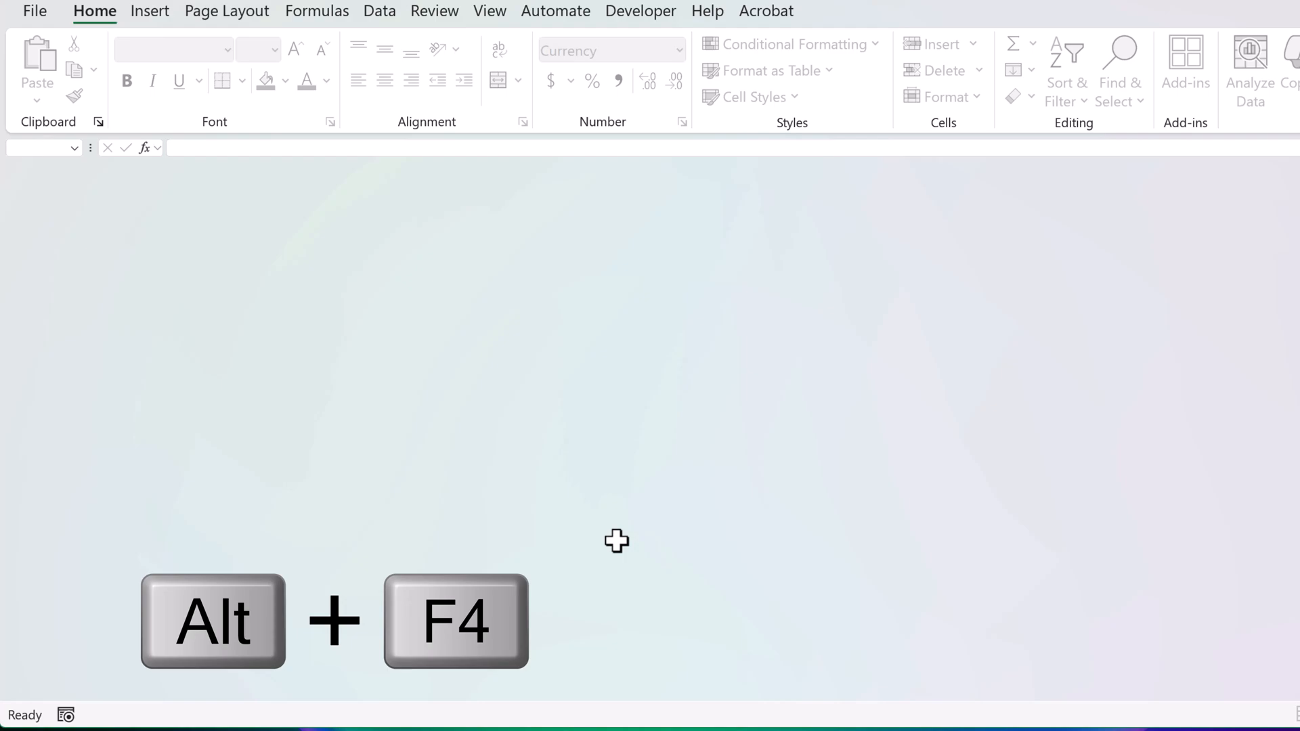
key("alt+f4")
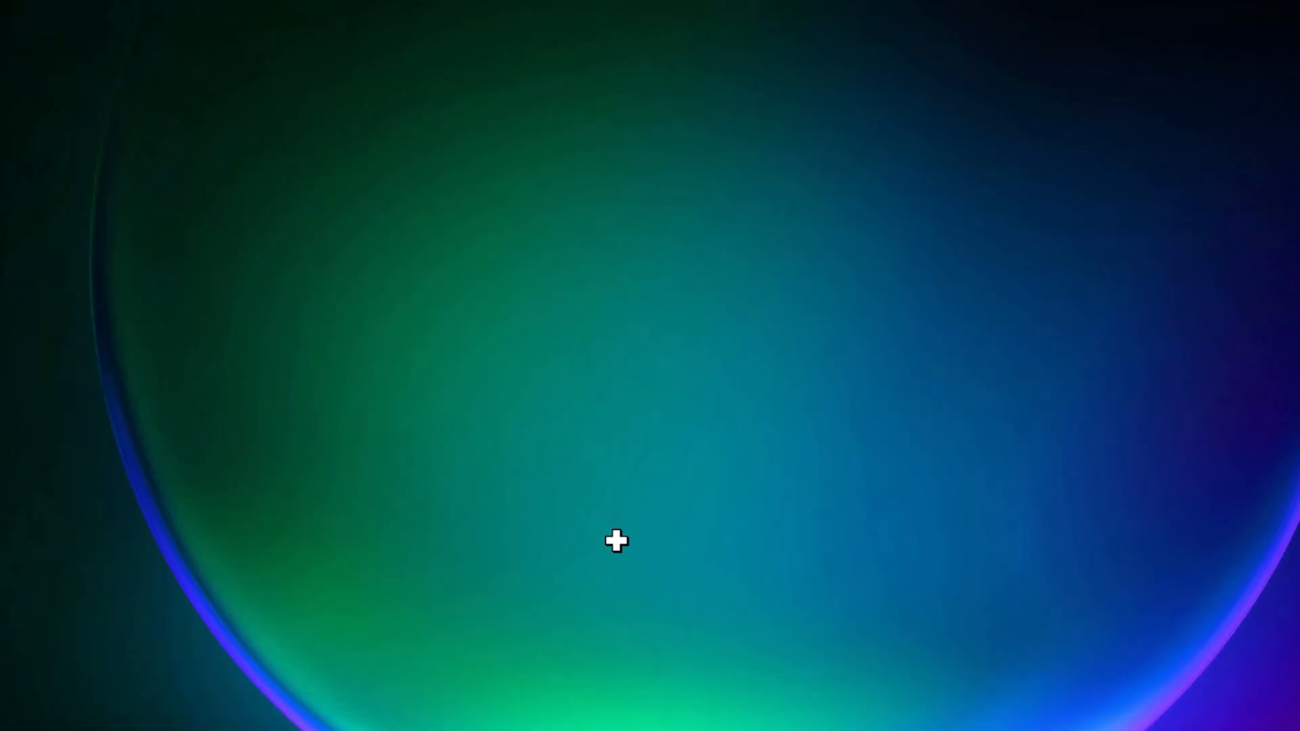